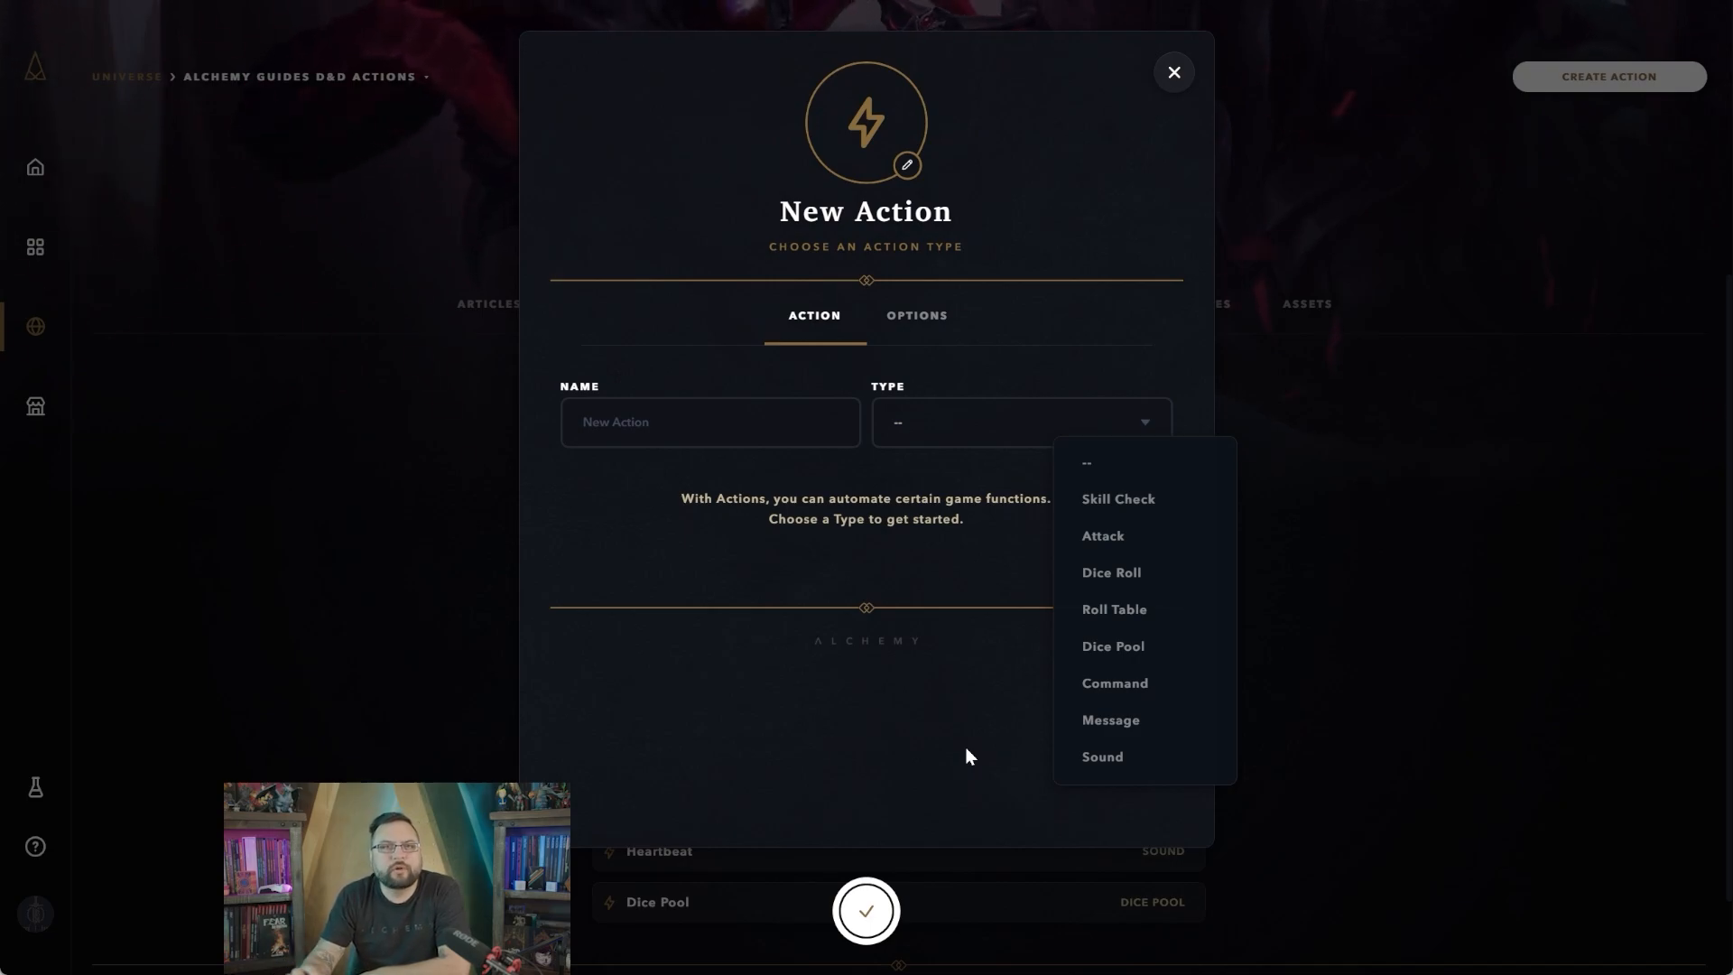
pyautogui.moveTo(1197, 481)
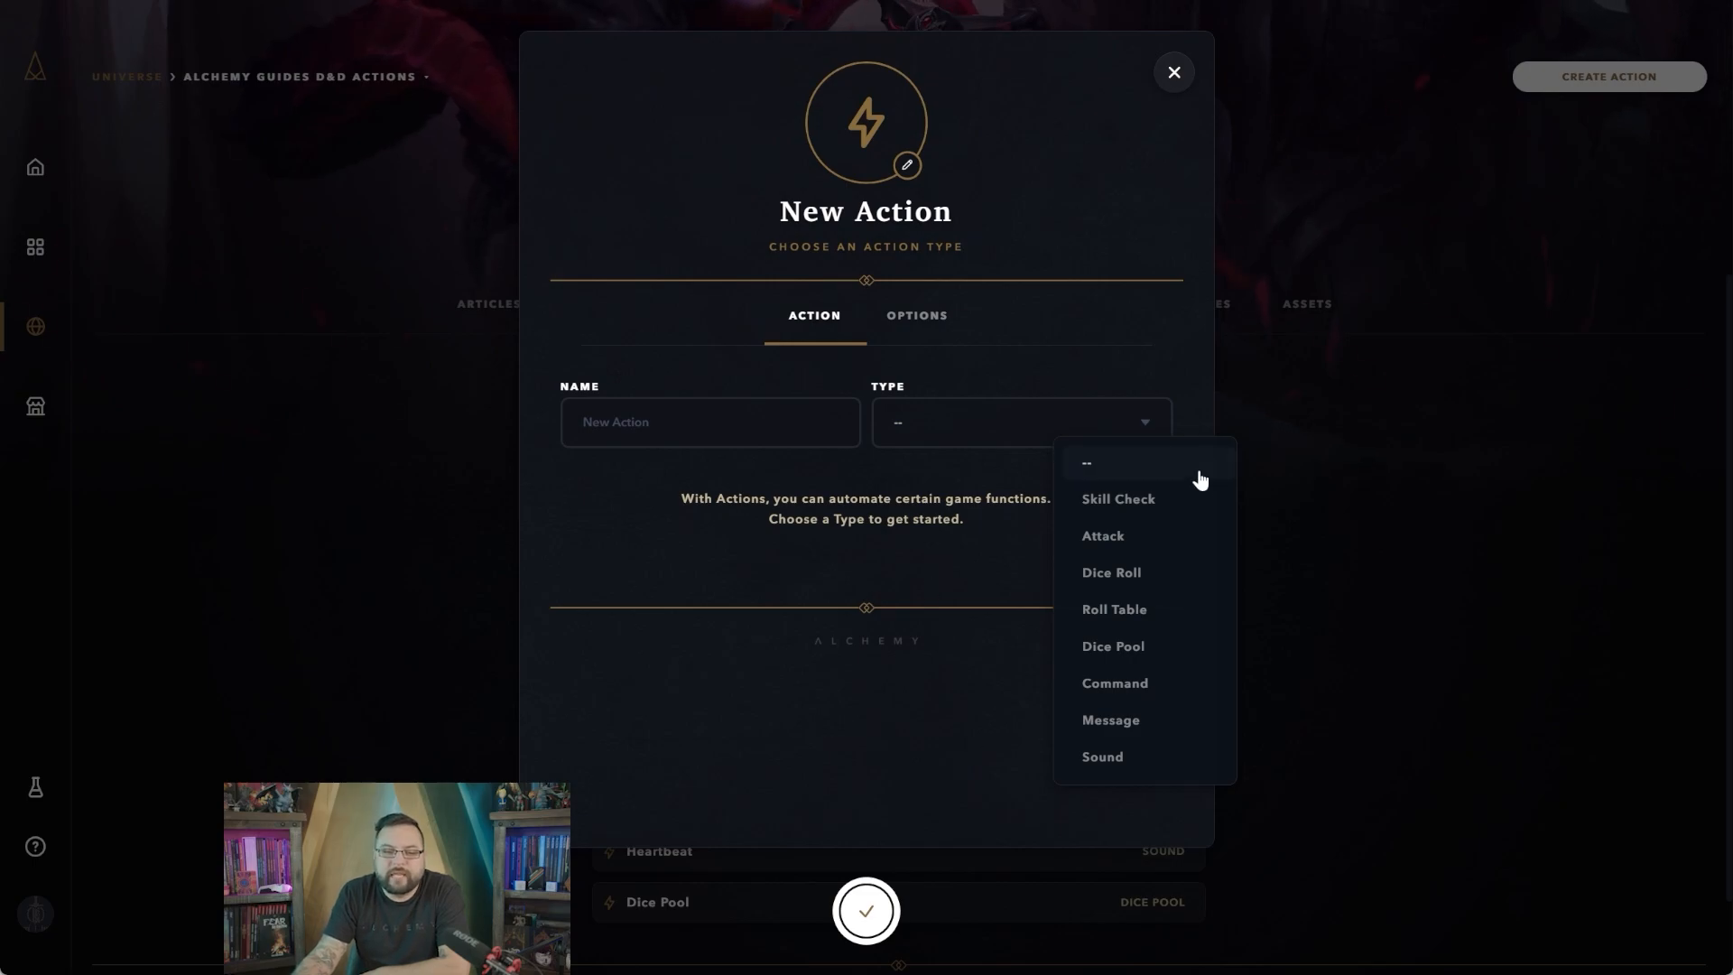
pyautogui.moveTo(1194, 99)
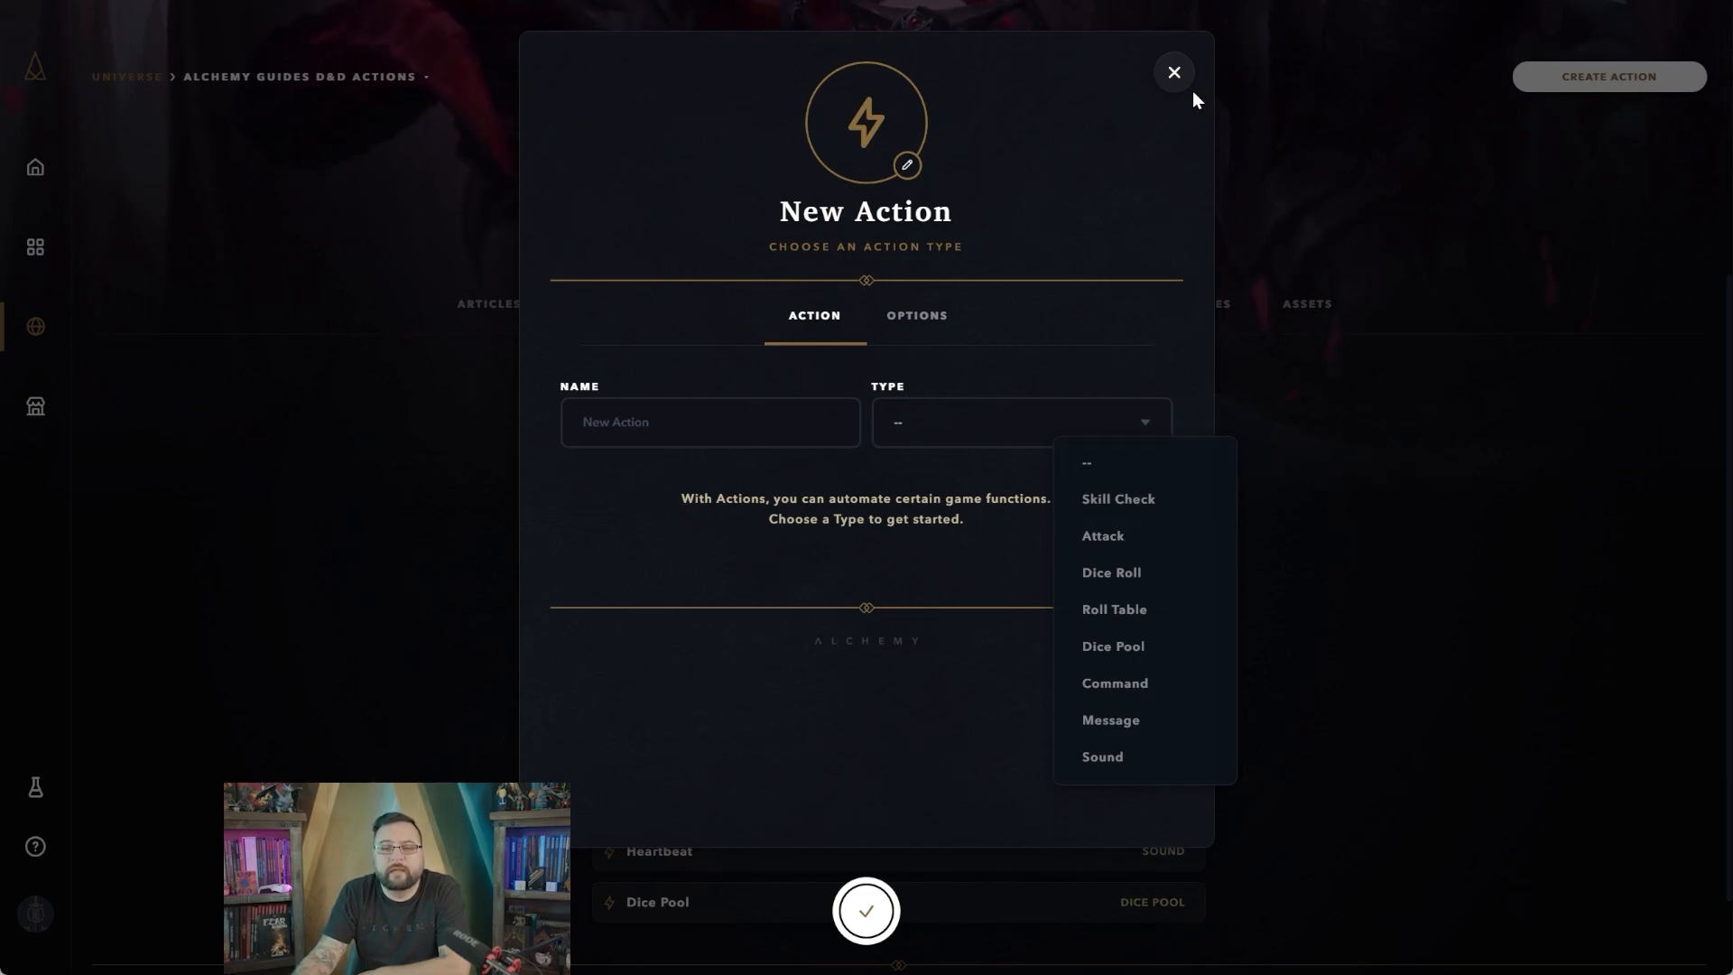
# Discard the unsaved new action and create a new module, confirming its settings
pyautogui.click(1173, 72)
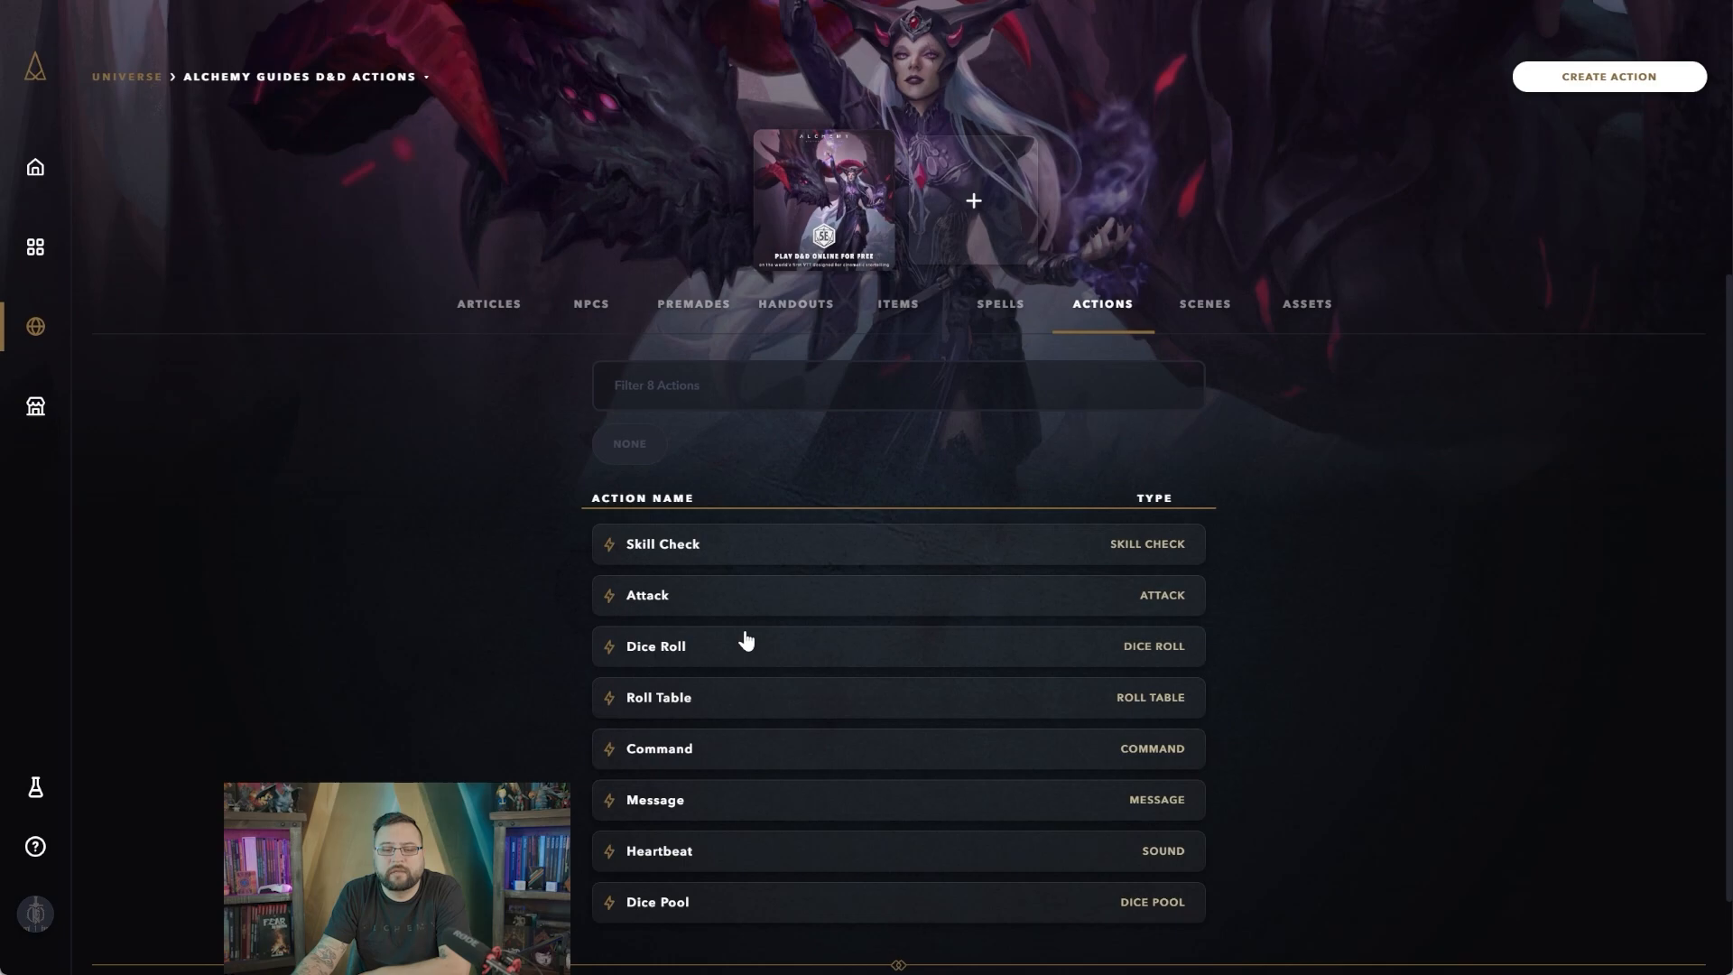
pyautogui.moveTo(801, 557)
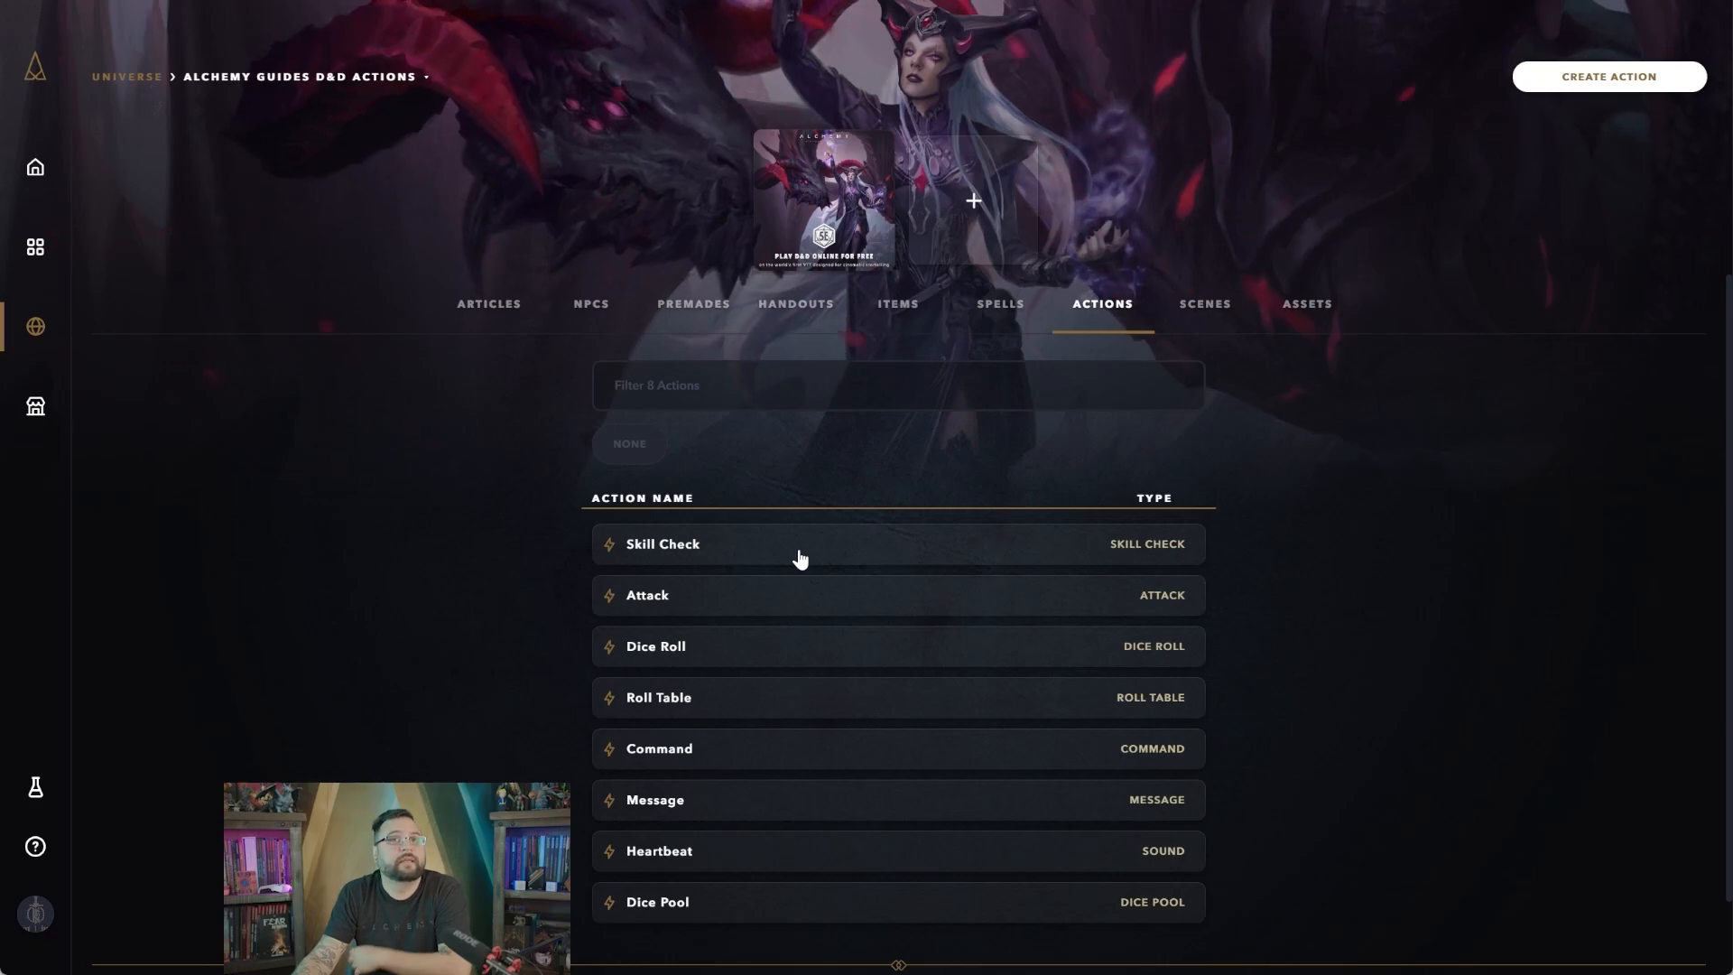
pyautogui.rightClick(800, 558)
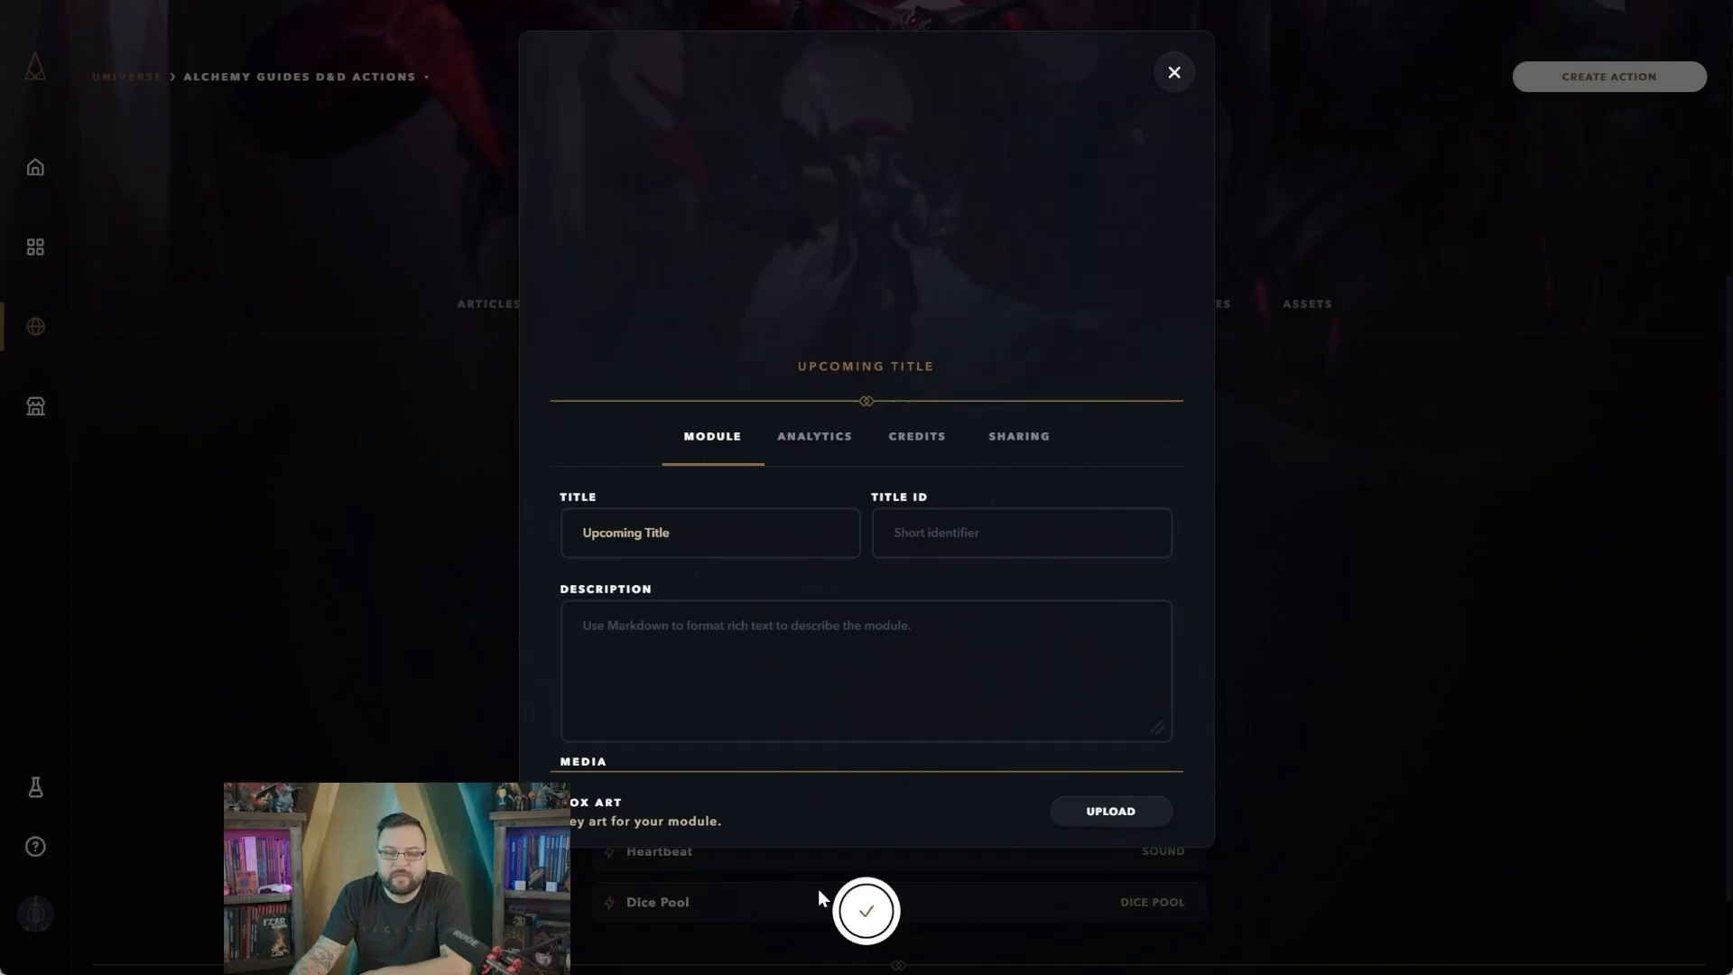
pyautogui.click(1174, 73)
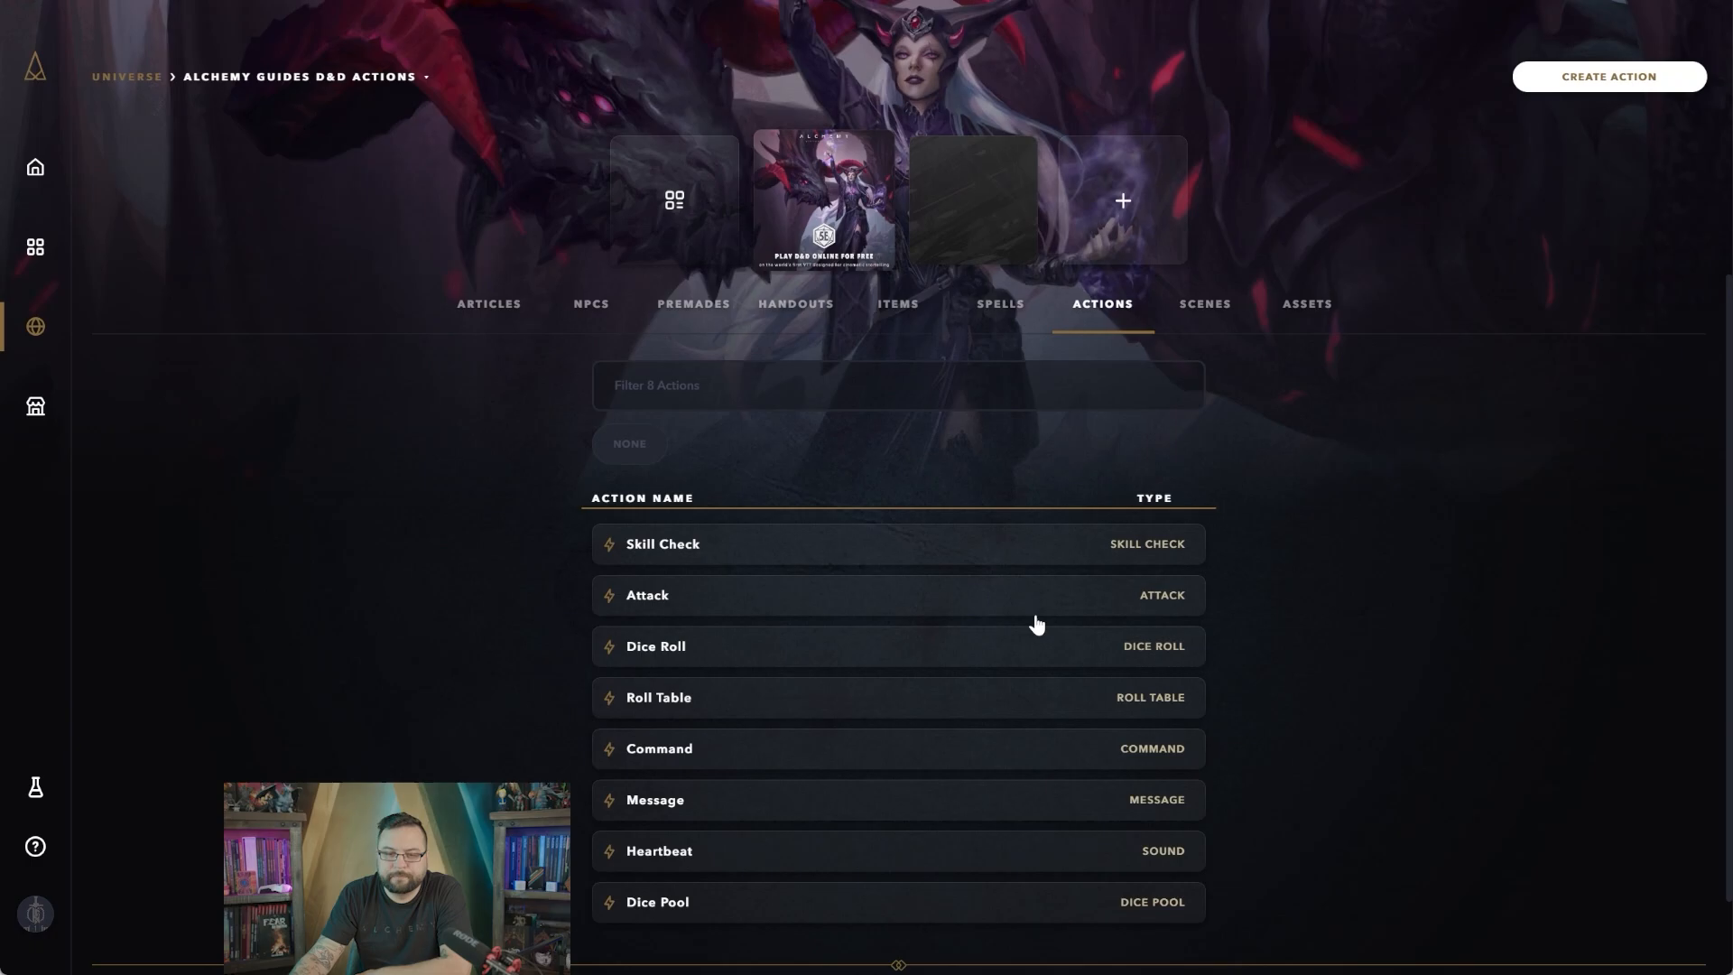
pyautogui.moveTo(941, 243)
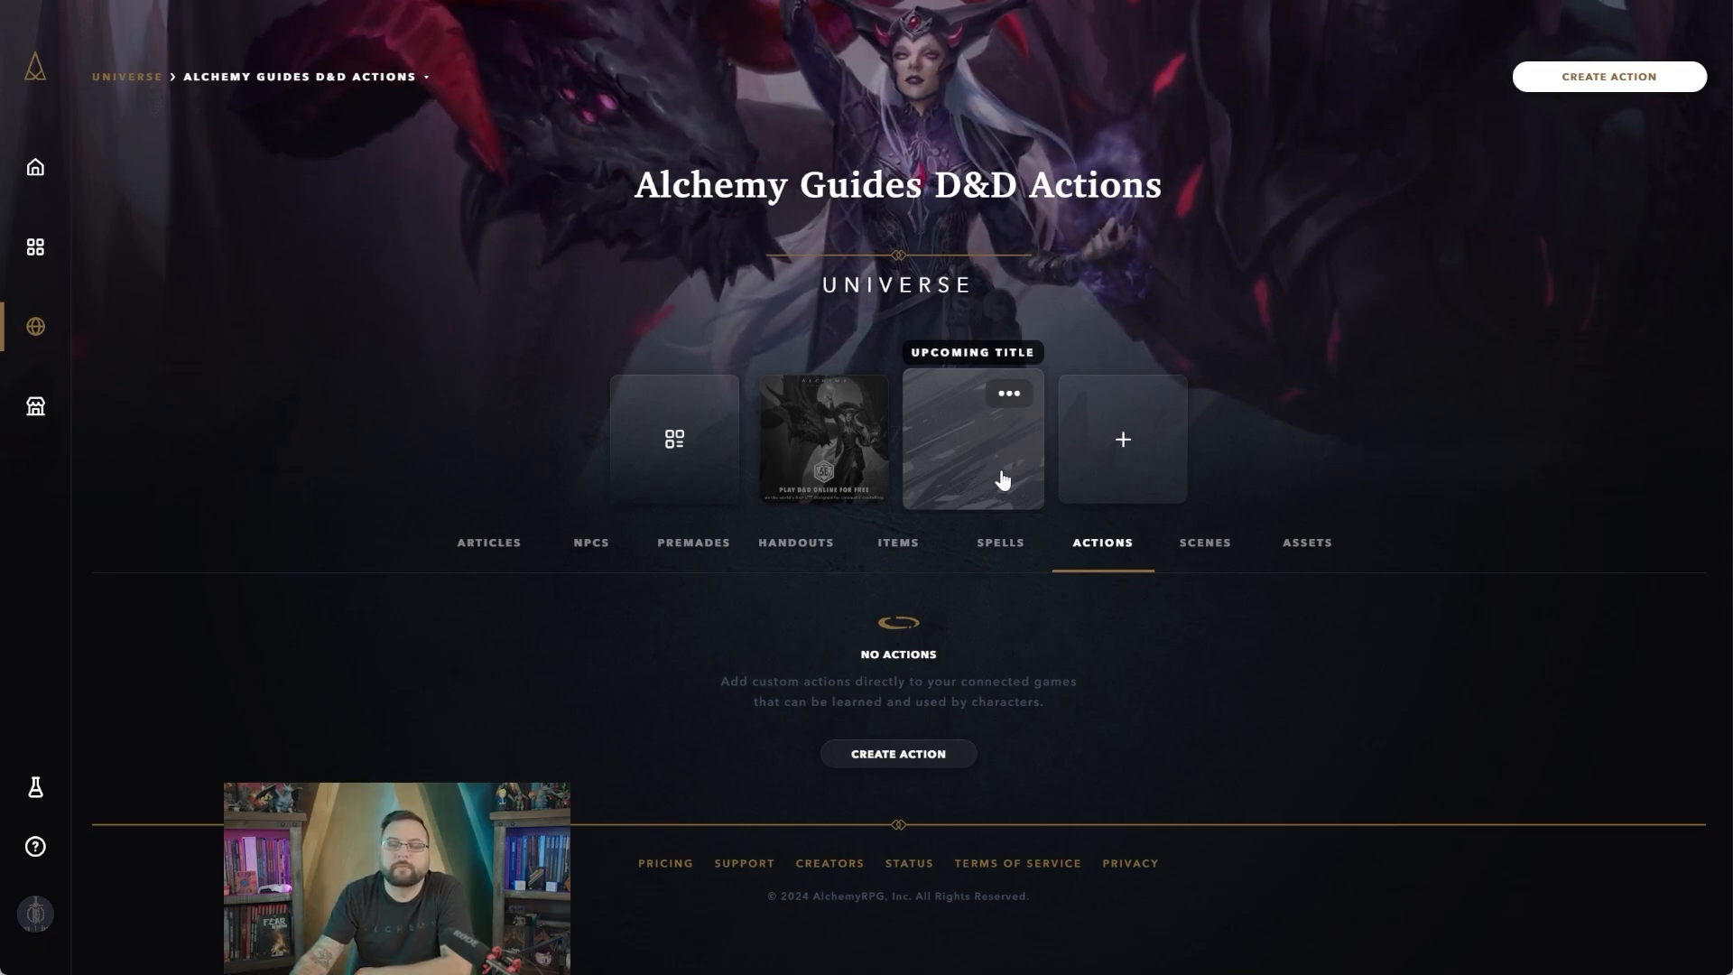
pyautogui.moveTo(859, 505)
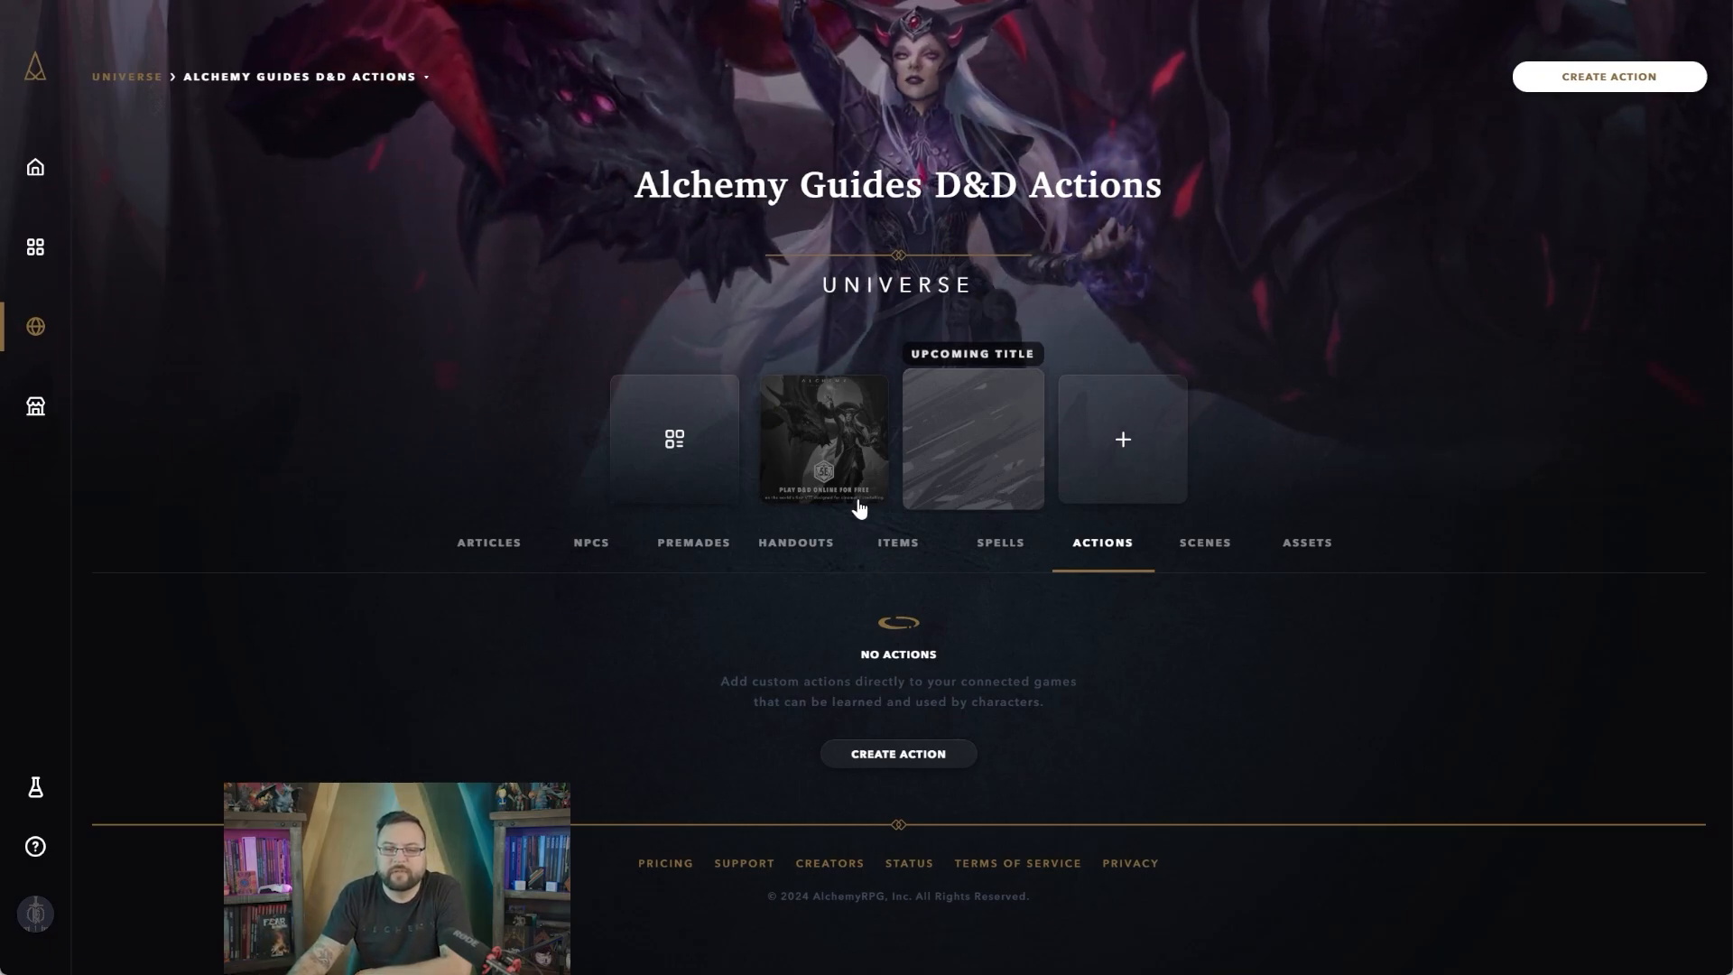
# Add the Skill Check action to the Upcoming Title module via its Add to Module menu
pyautogui.rightClick(662, 782)
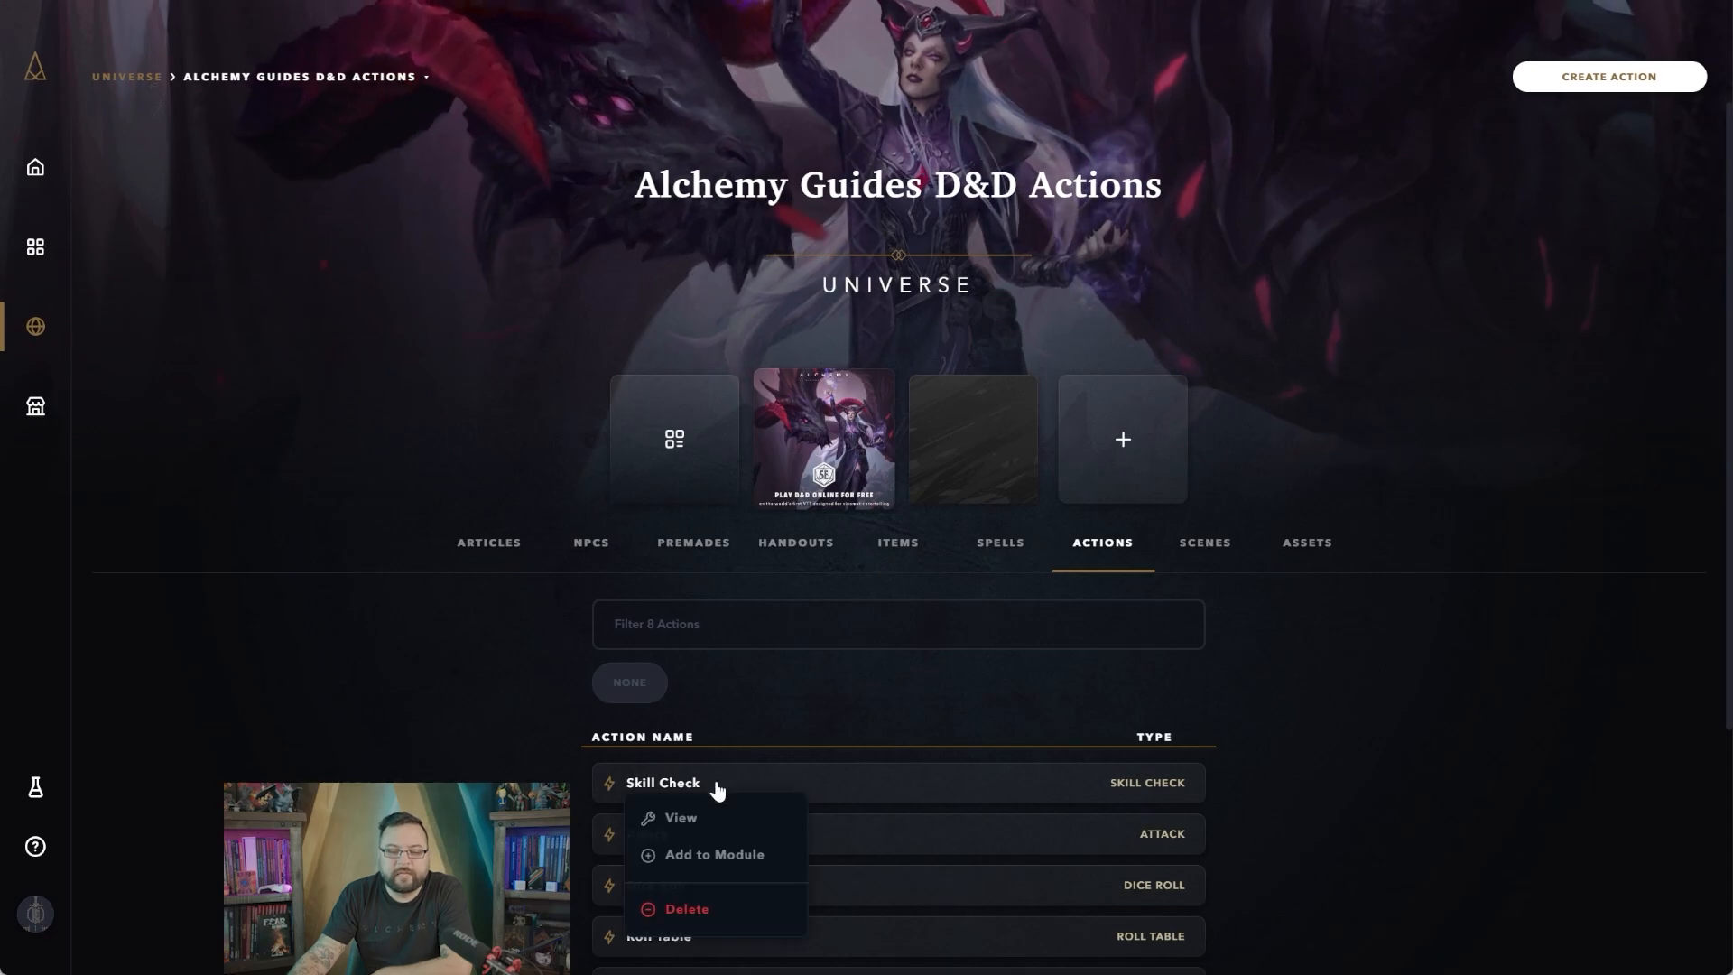
pyautogui.click(713, 854)
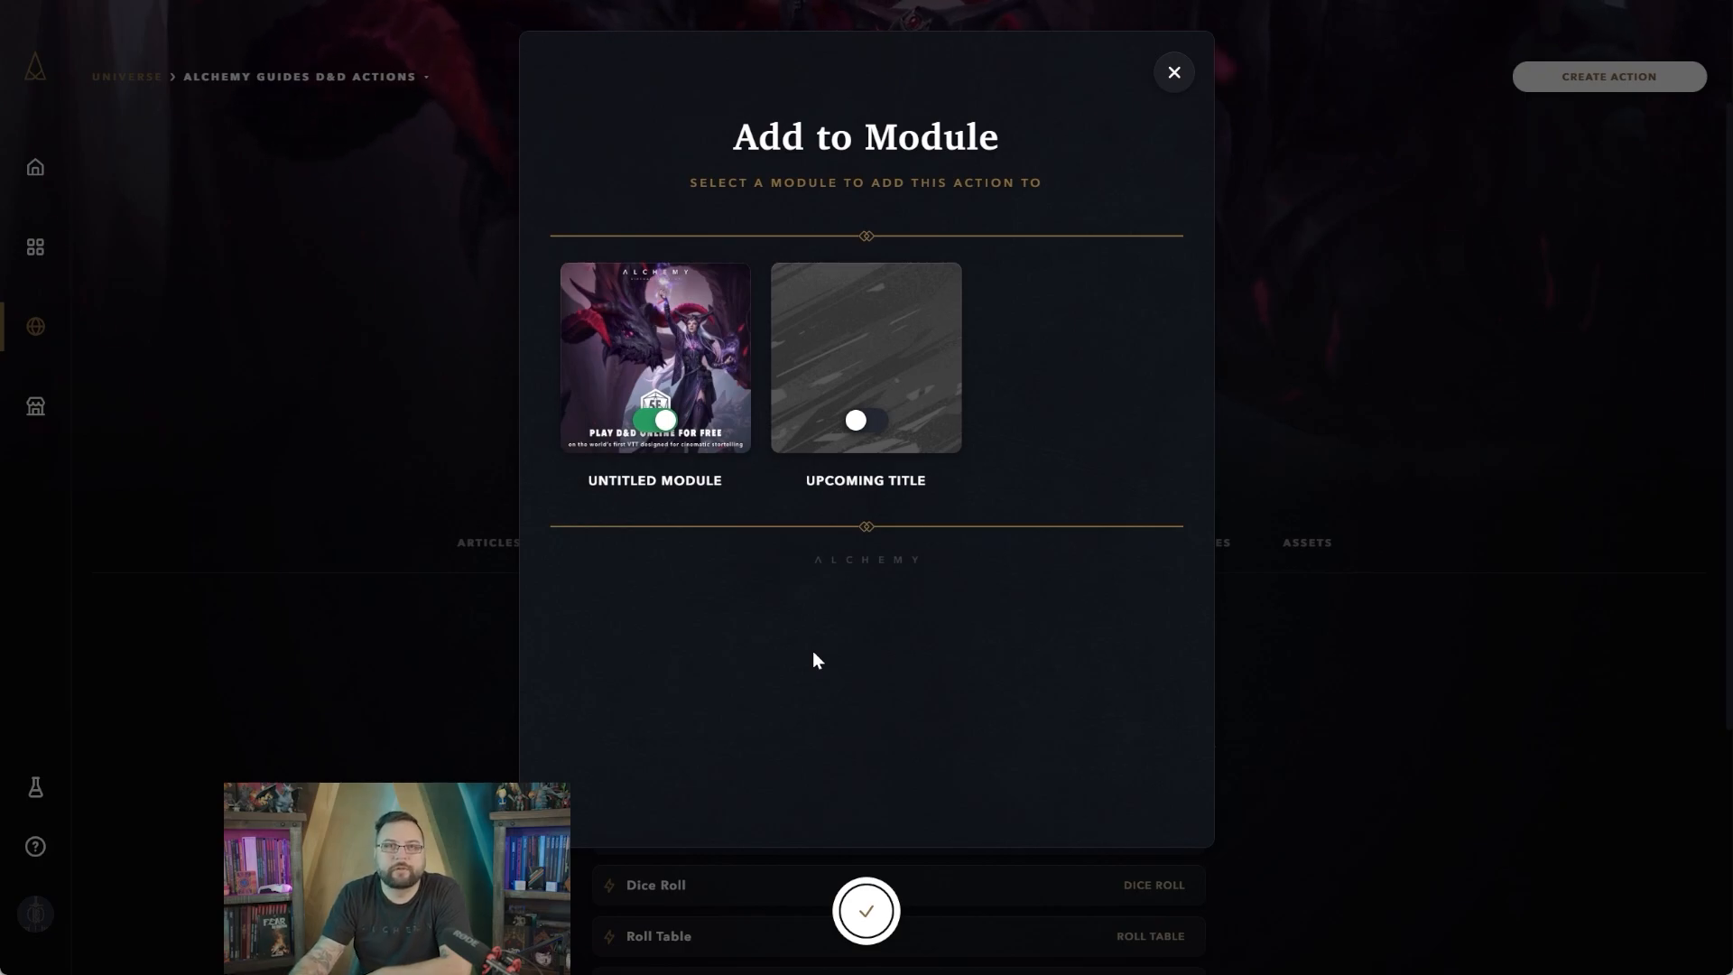
pyautogui.click(865, 421)
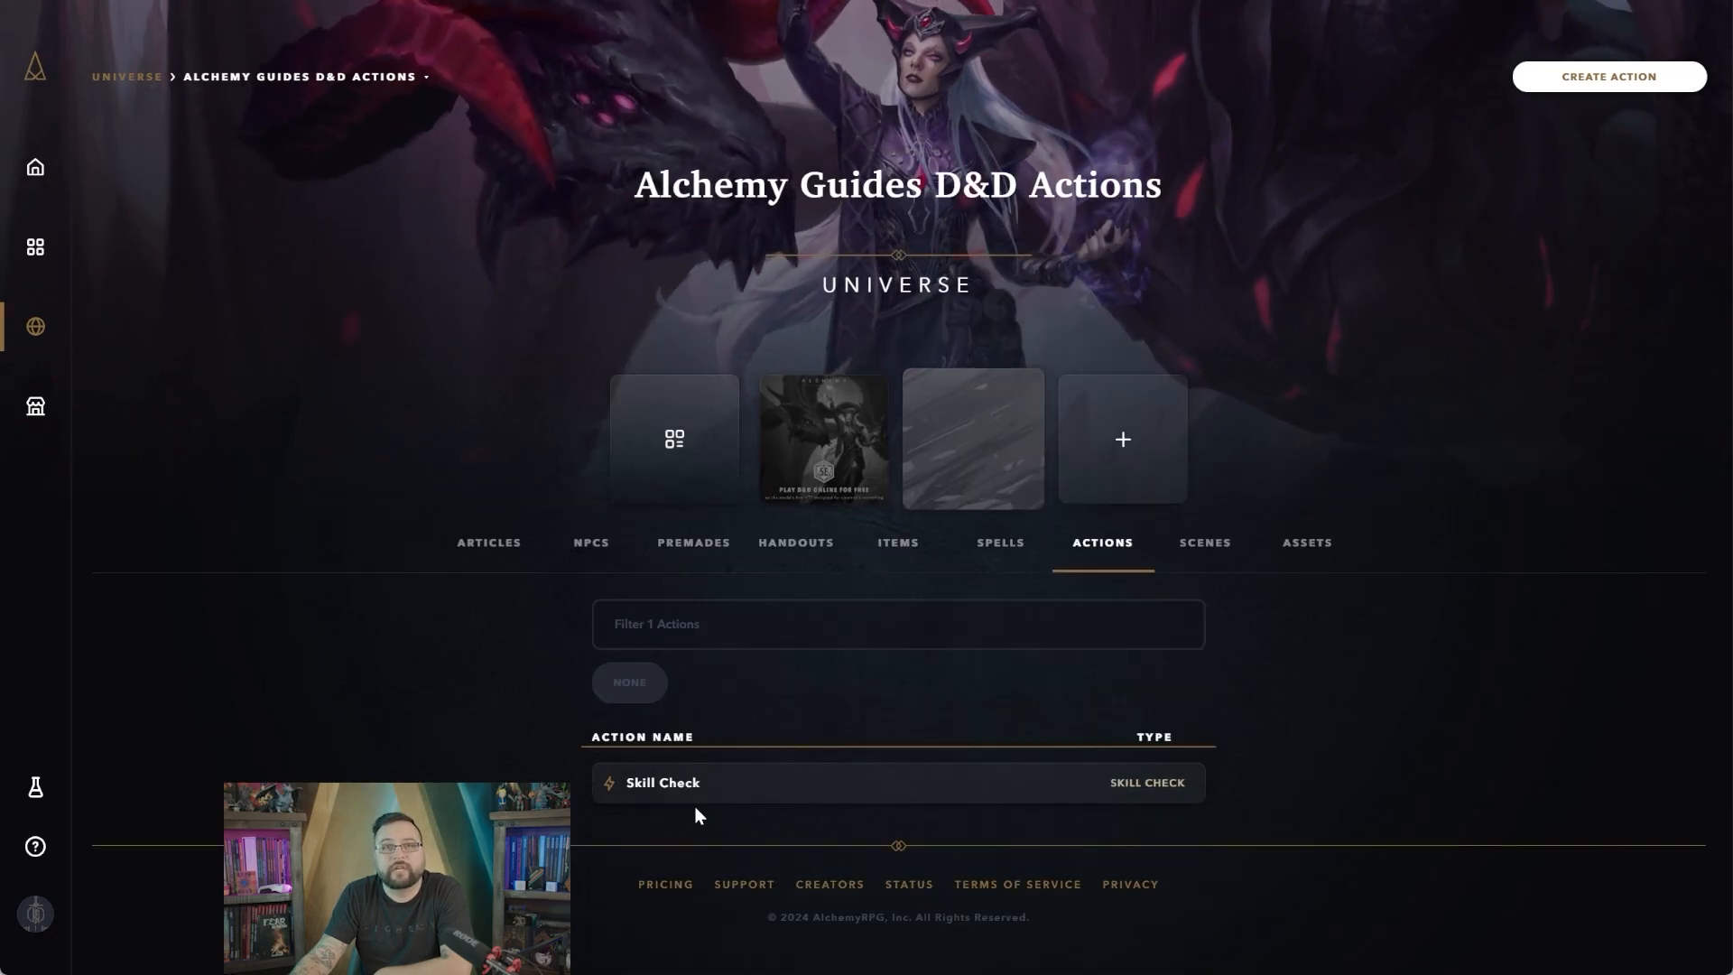
pyautogui.moveTo(823, 486)
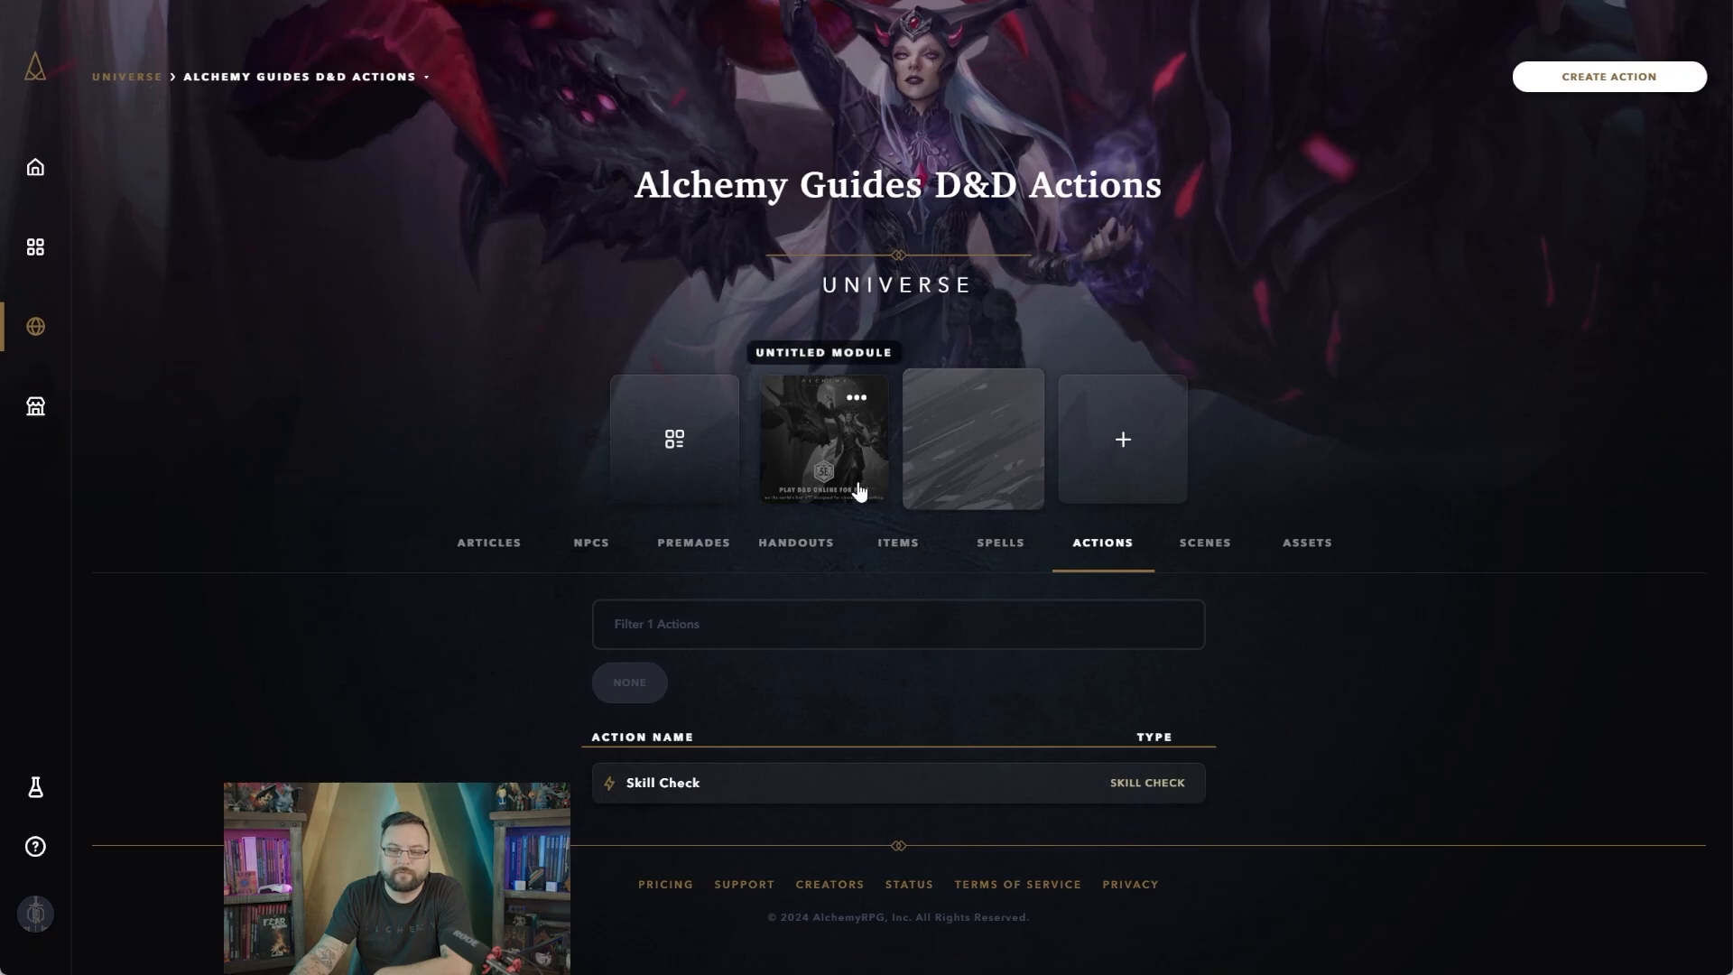
pyautogui.scroll(-3)
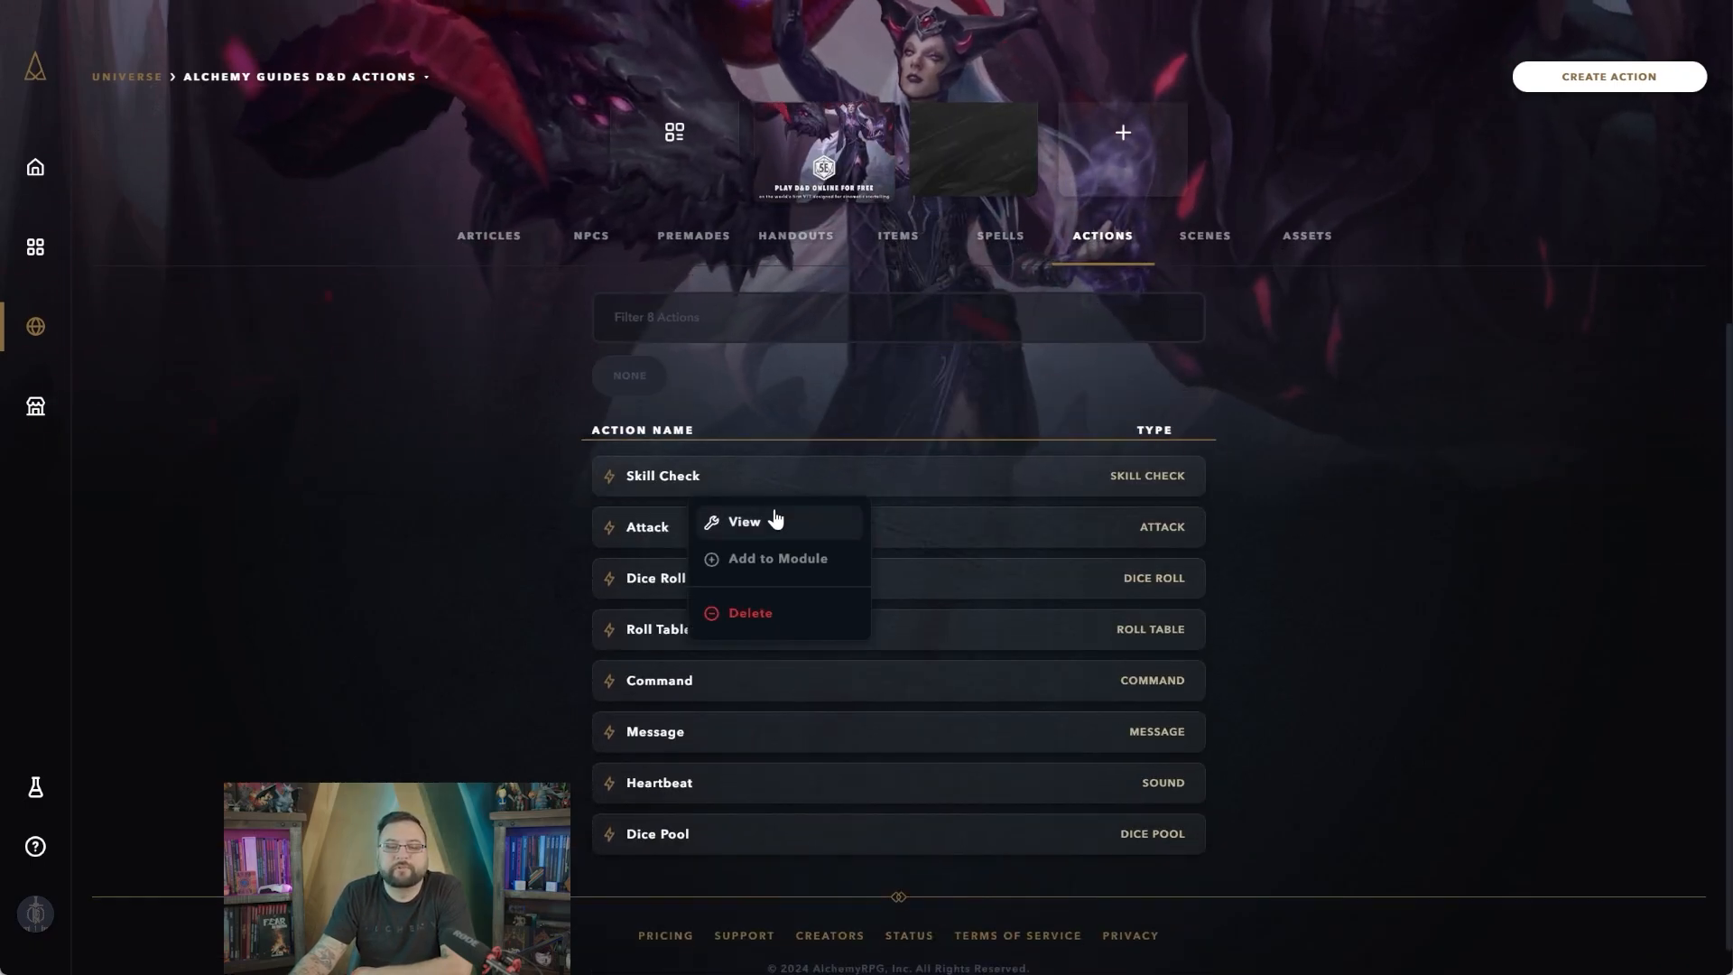
# View the Skill Check action and switch to its Options with GM-only visibility and default actions
pyautogui.click(742, 520)
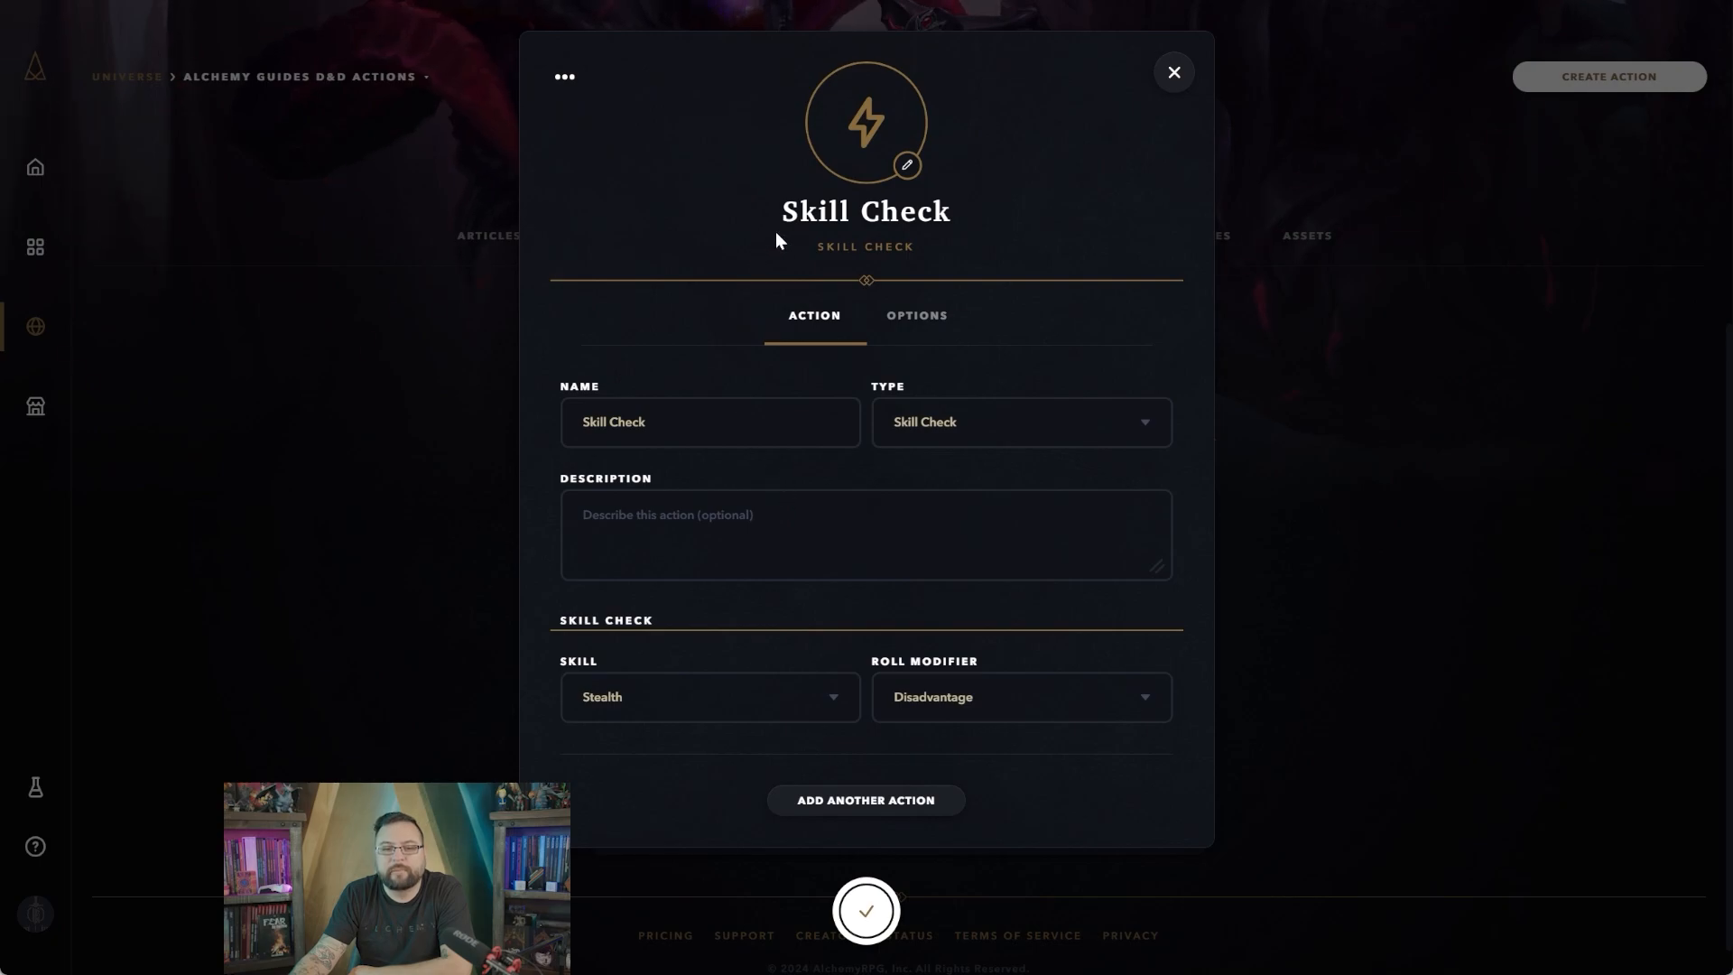
pyautogui.moveTo(863, 260)
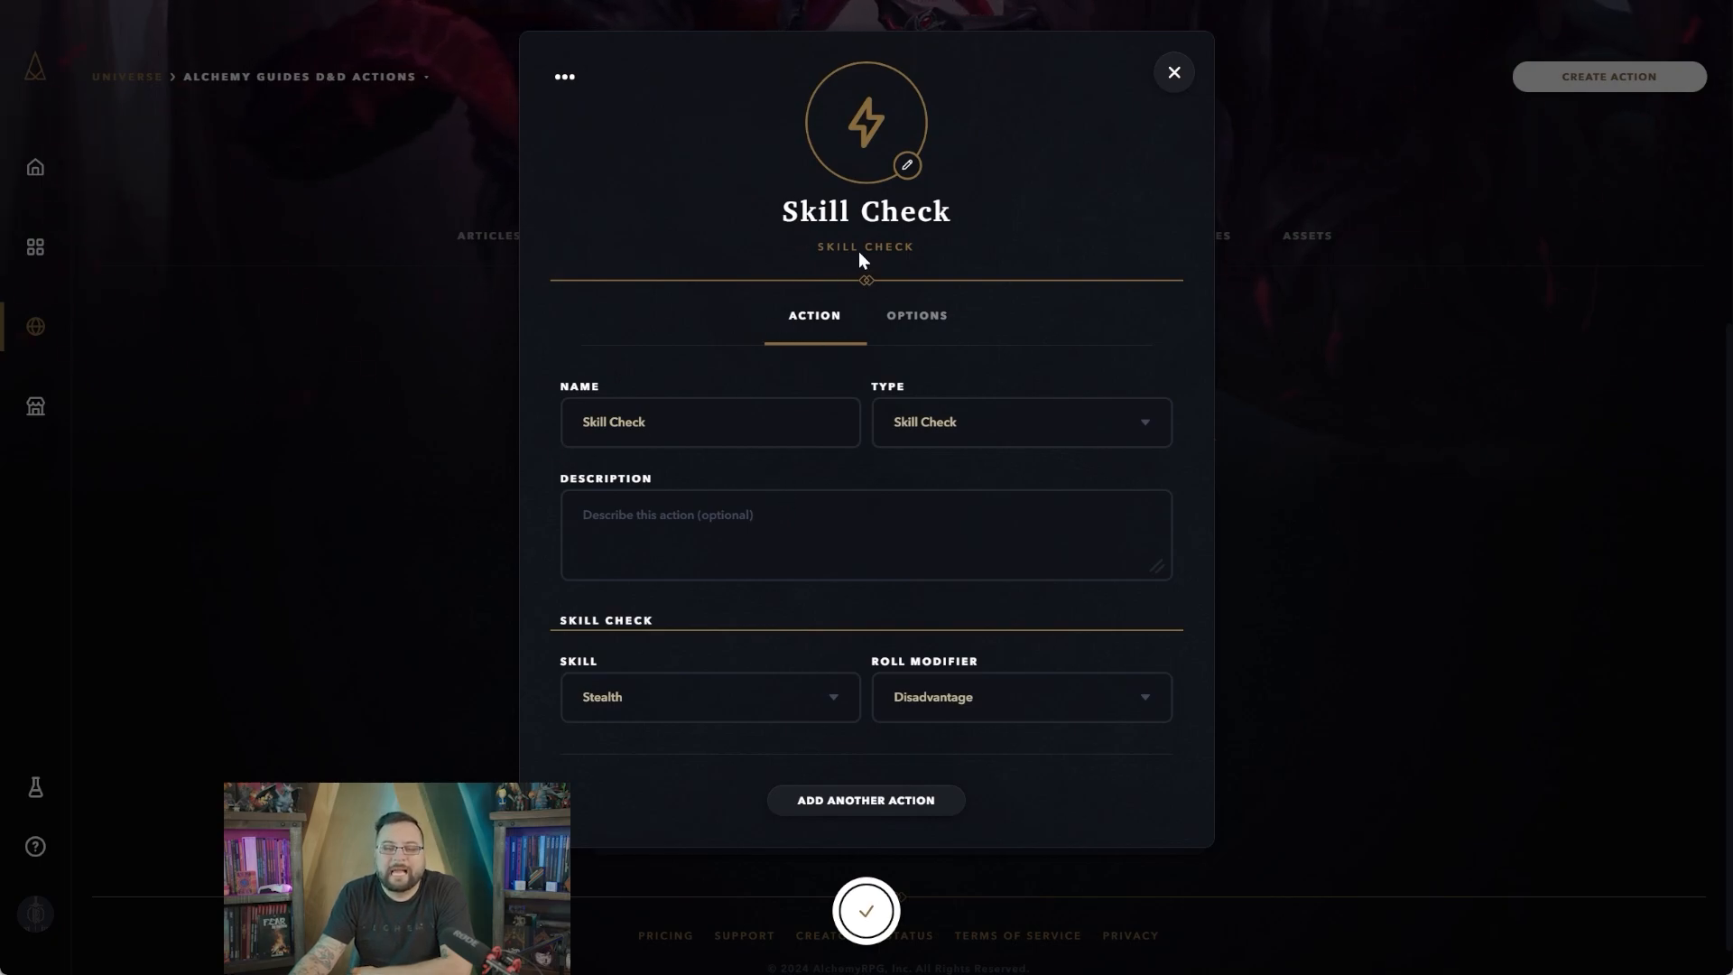
pyautogui.scroll(-3)
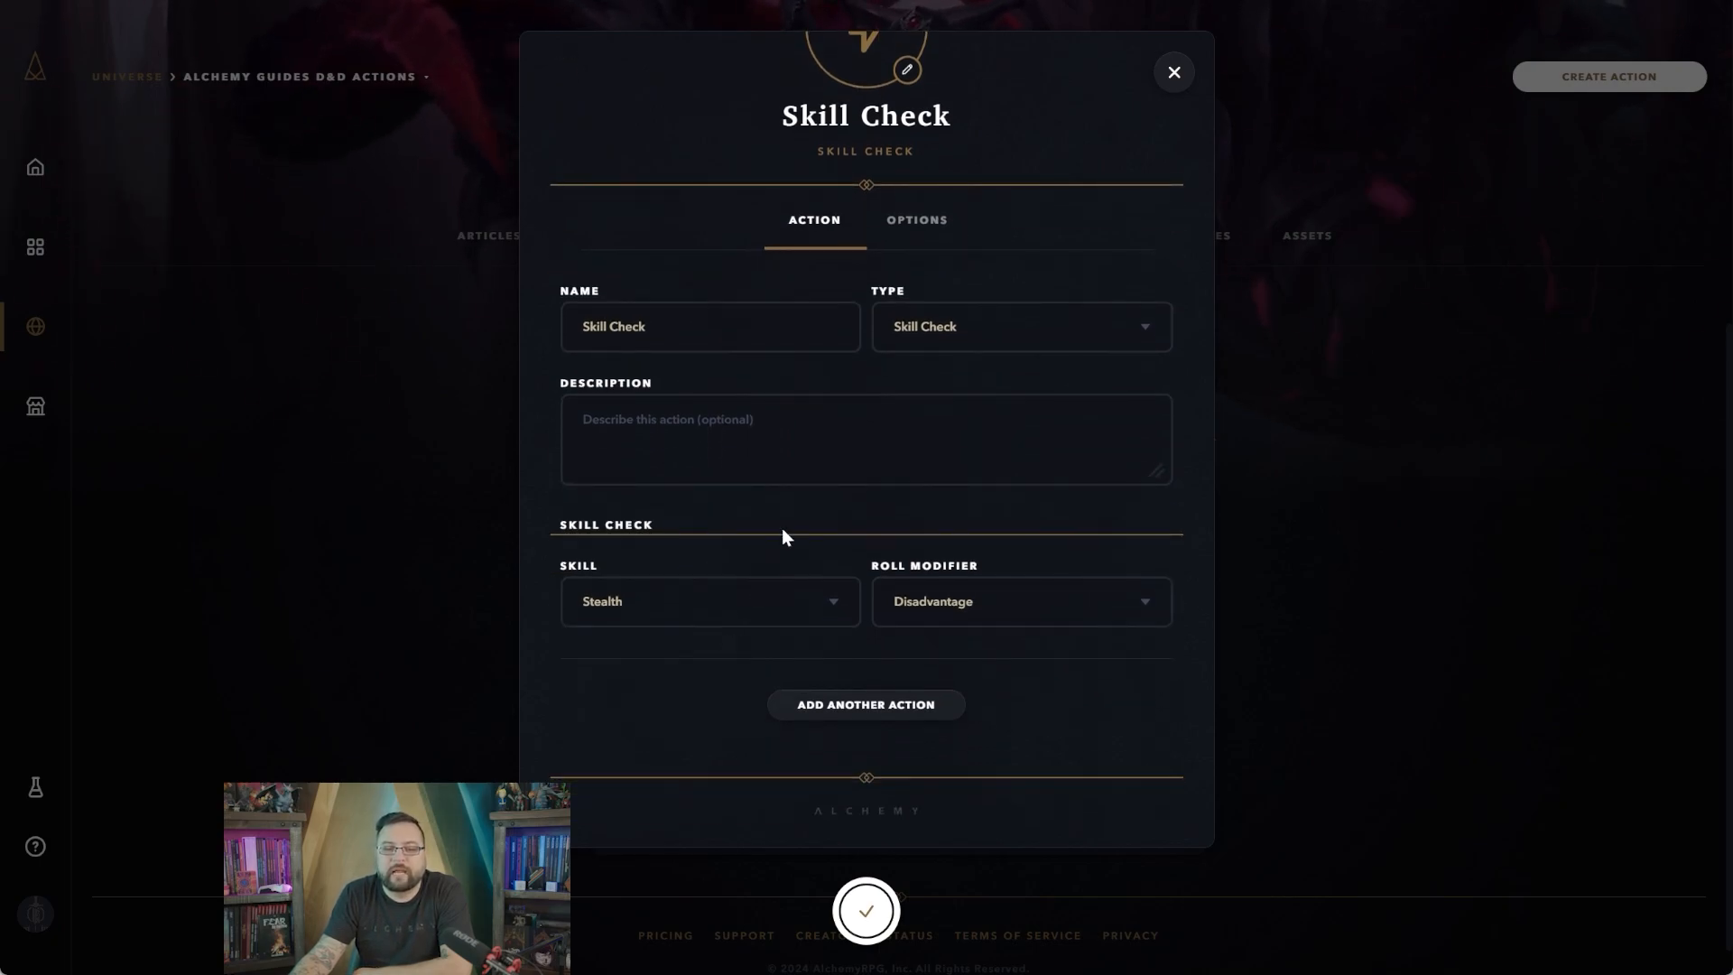
pyautogui.scroll(3)
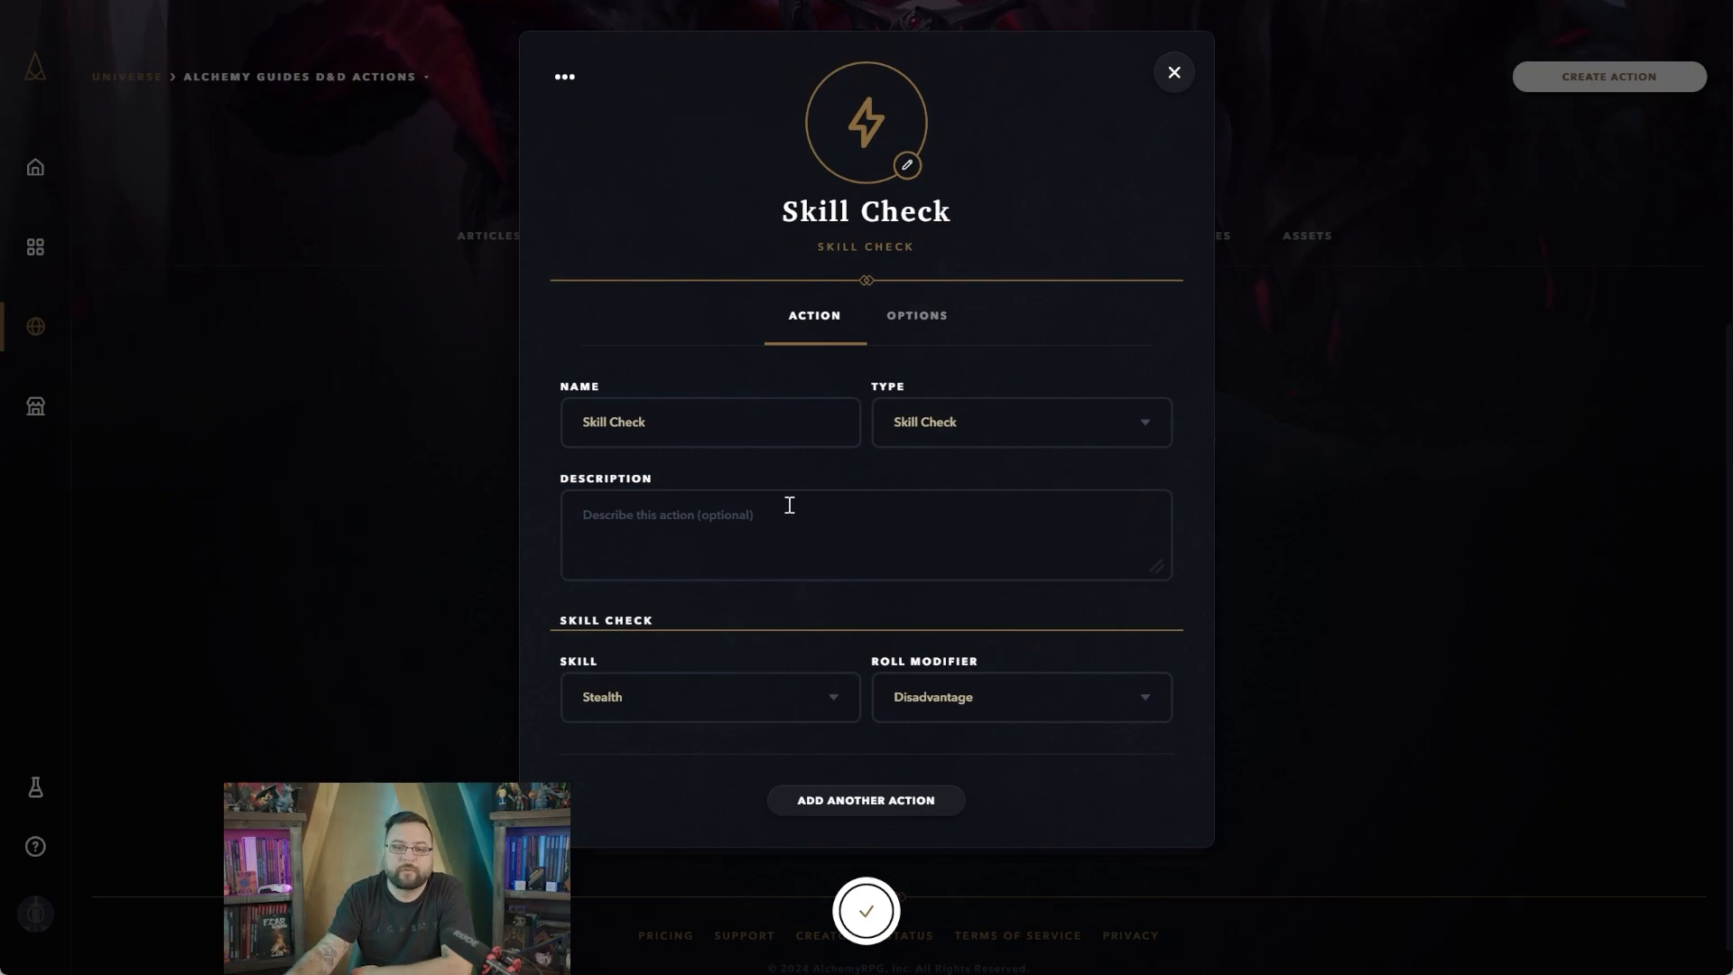
pyautogui.moveTo(943, 340)
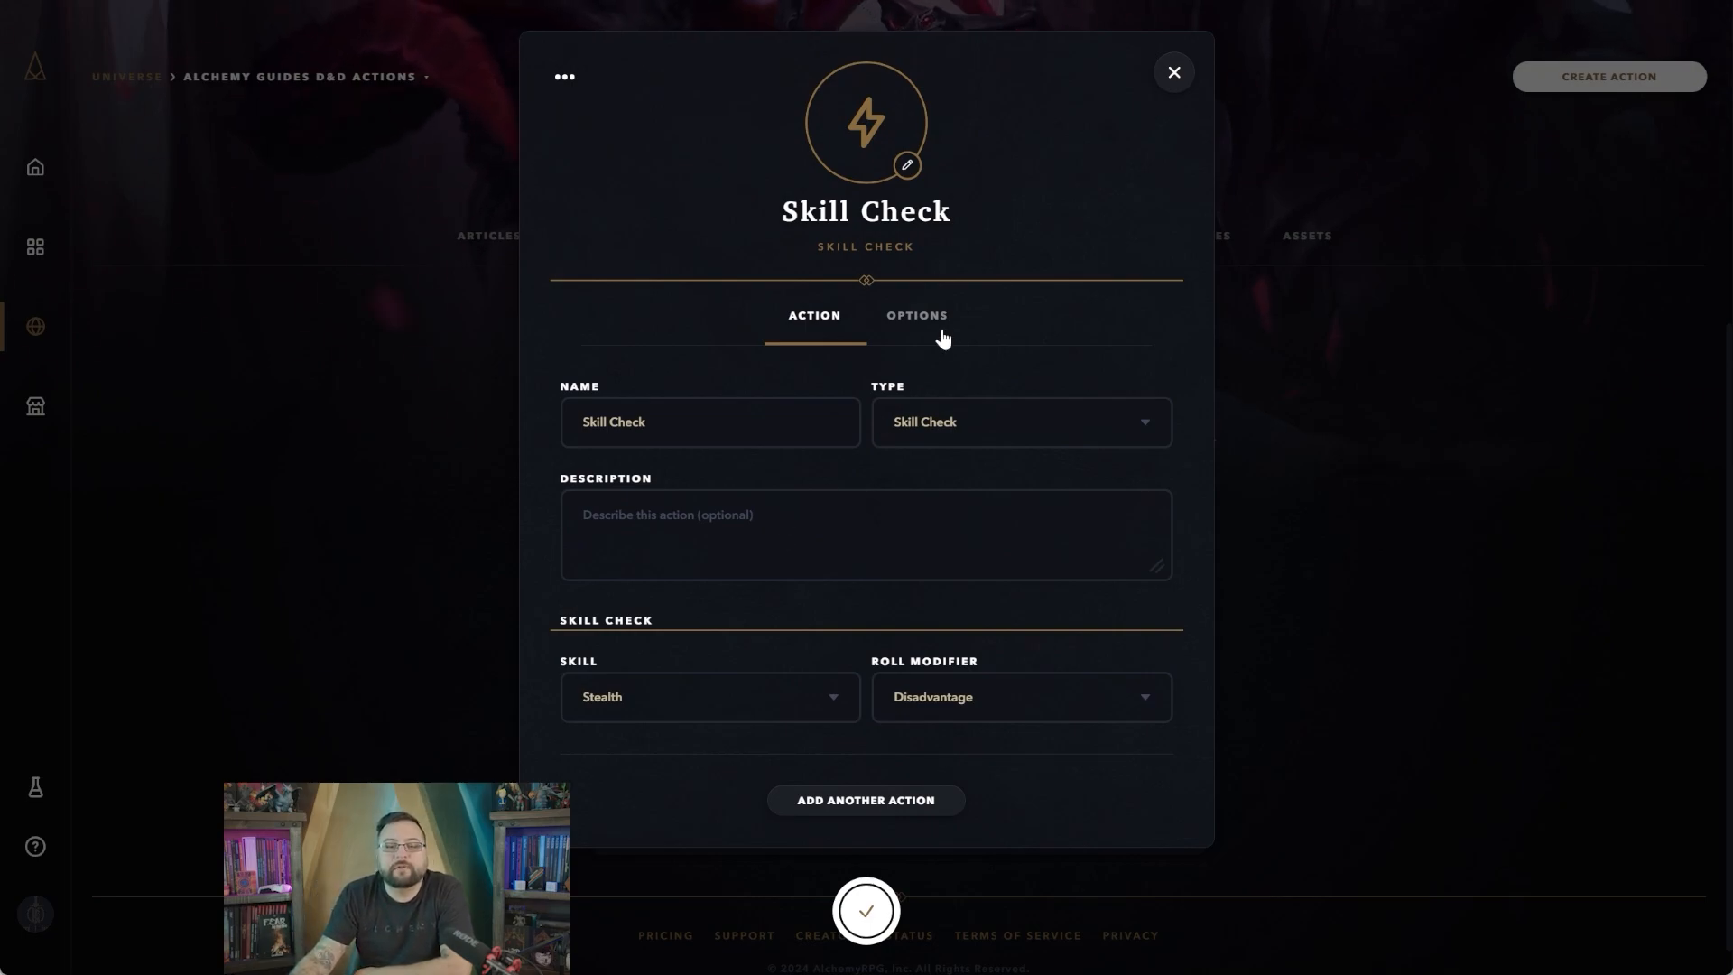
pyautogui.click(917, 314)
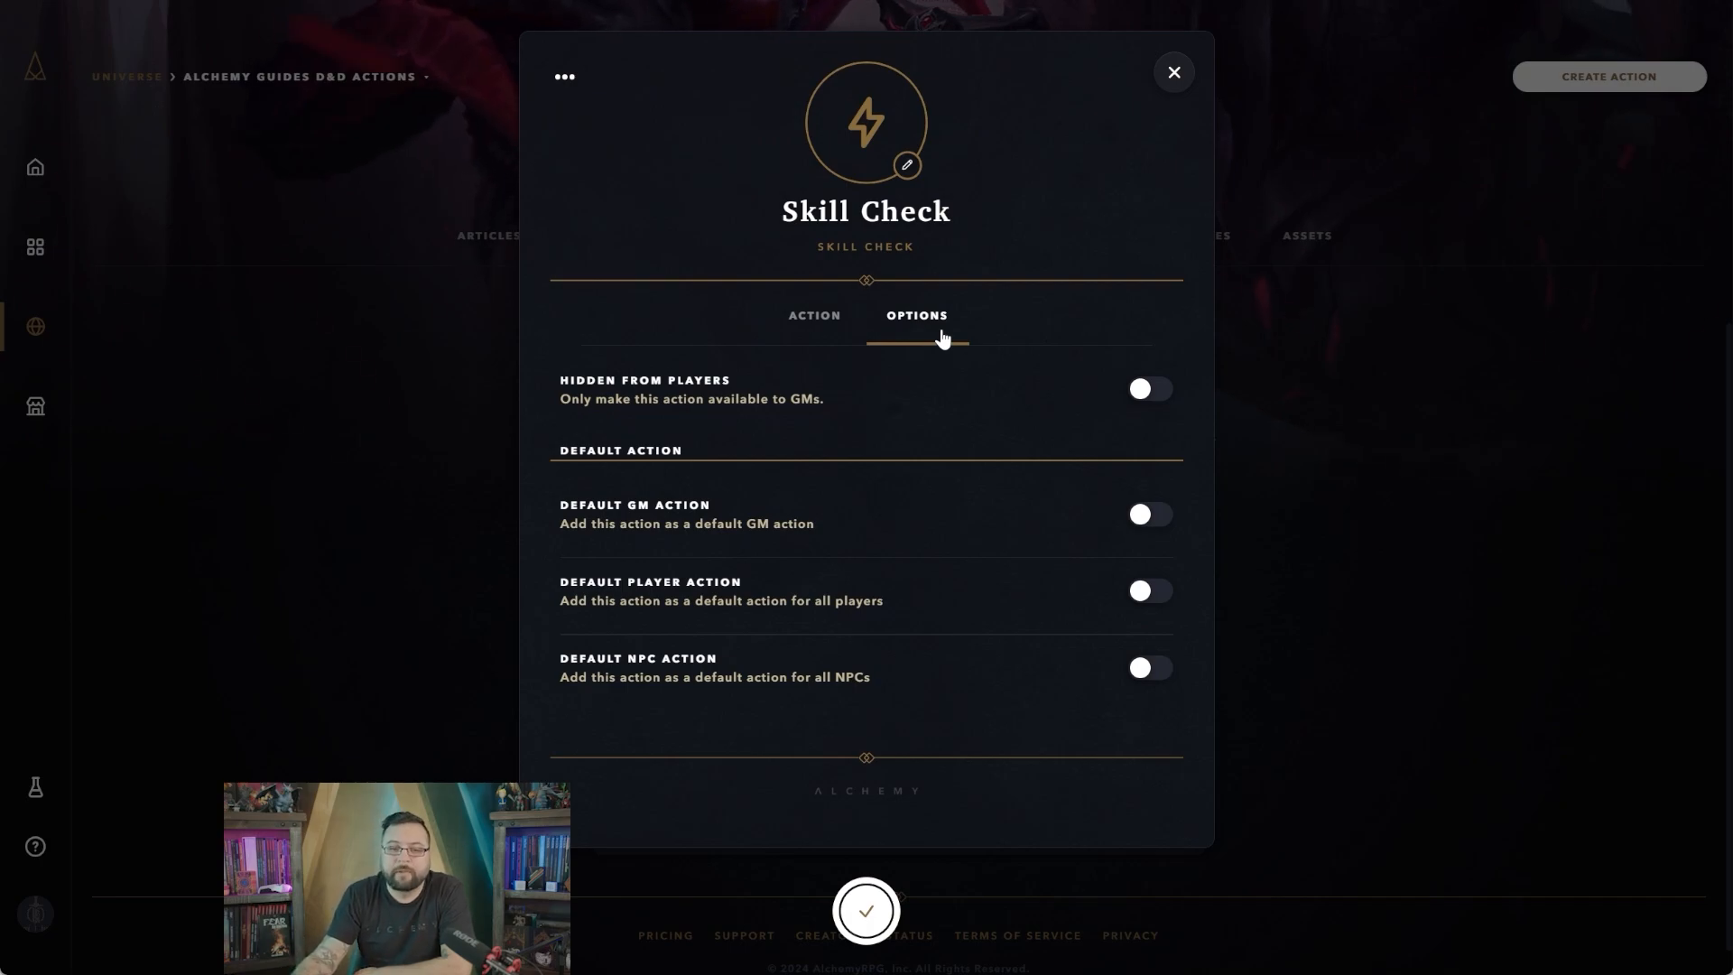
pyautogui.moveTo(1052, 570)
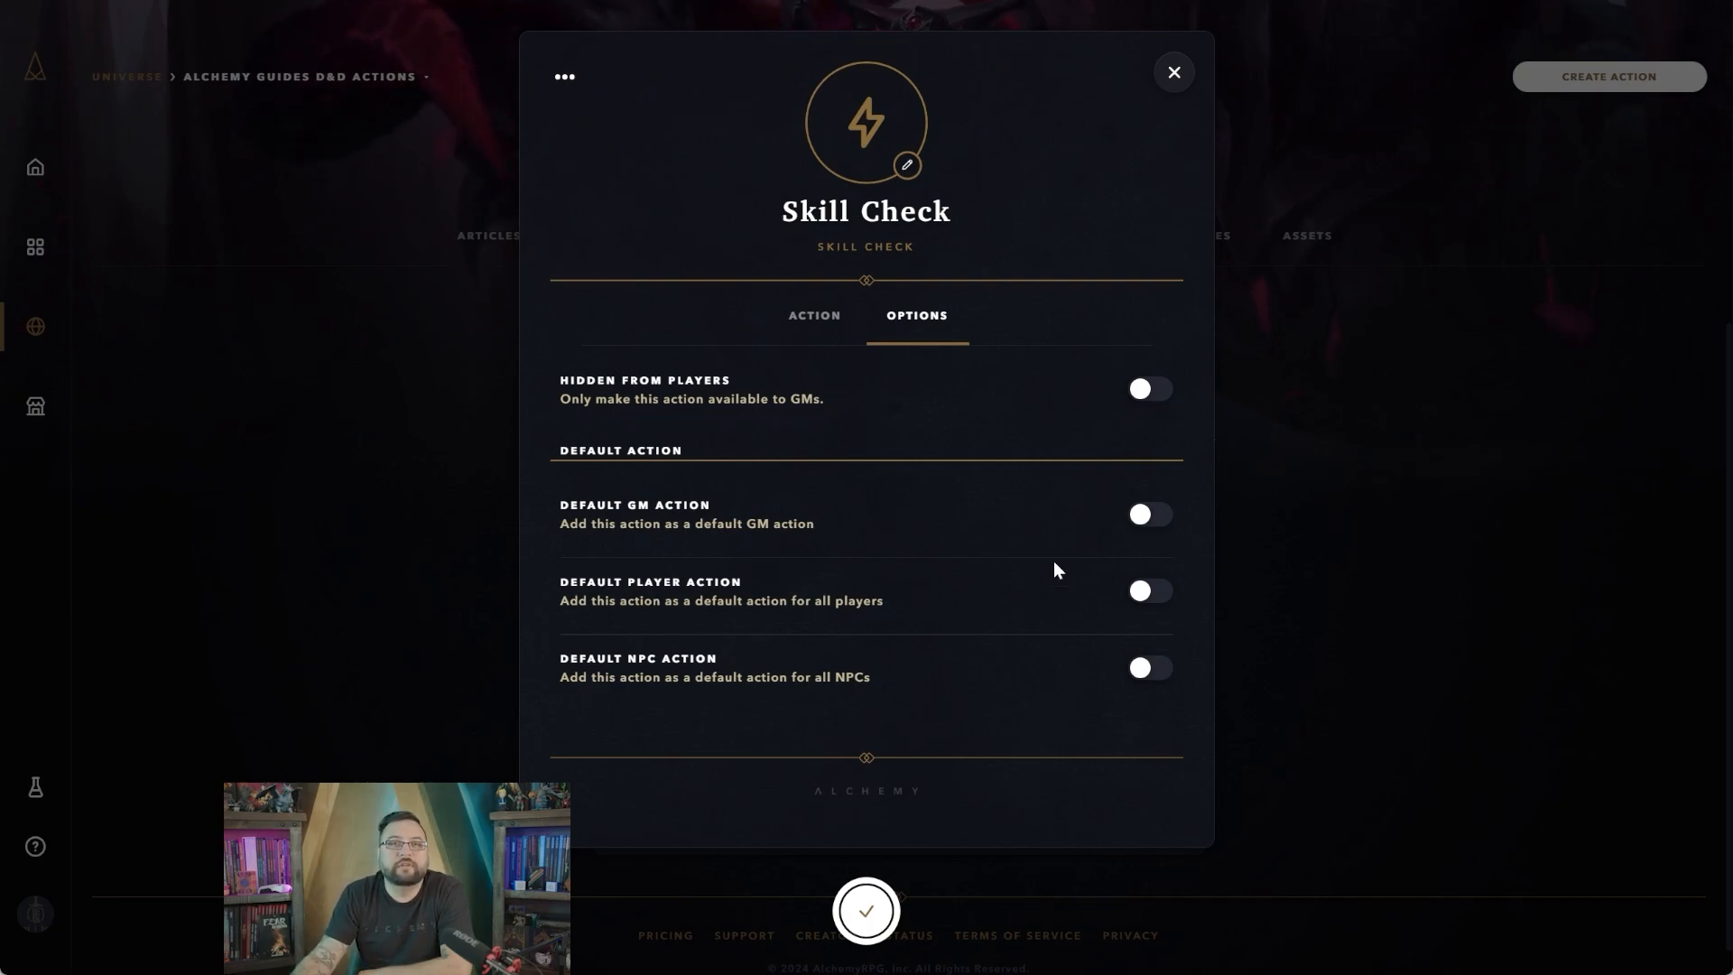
pyautogui.moveTo(713, 421)
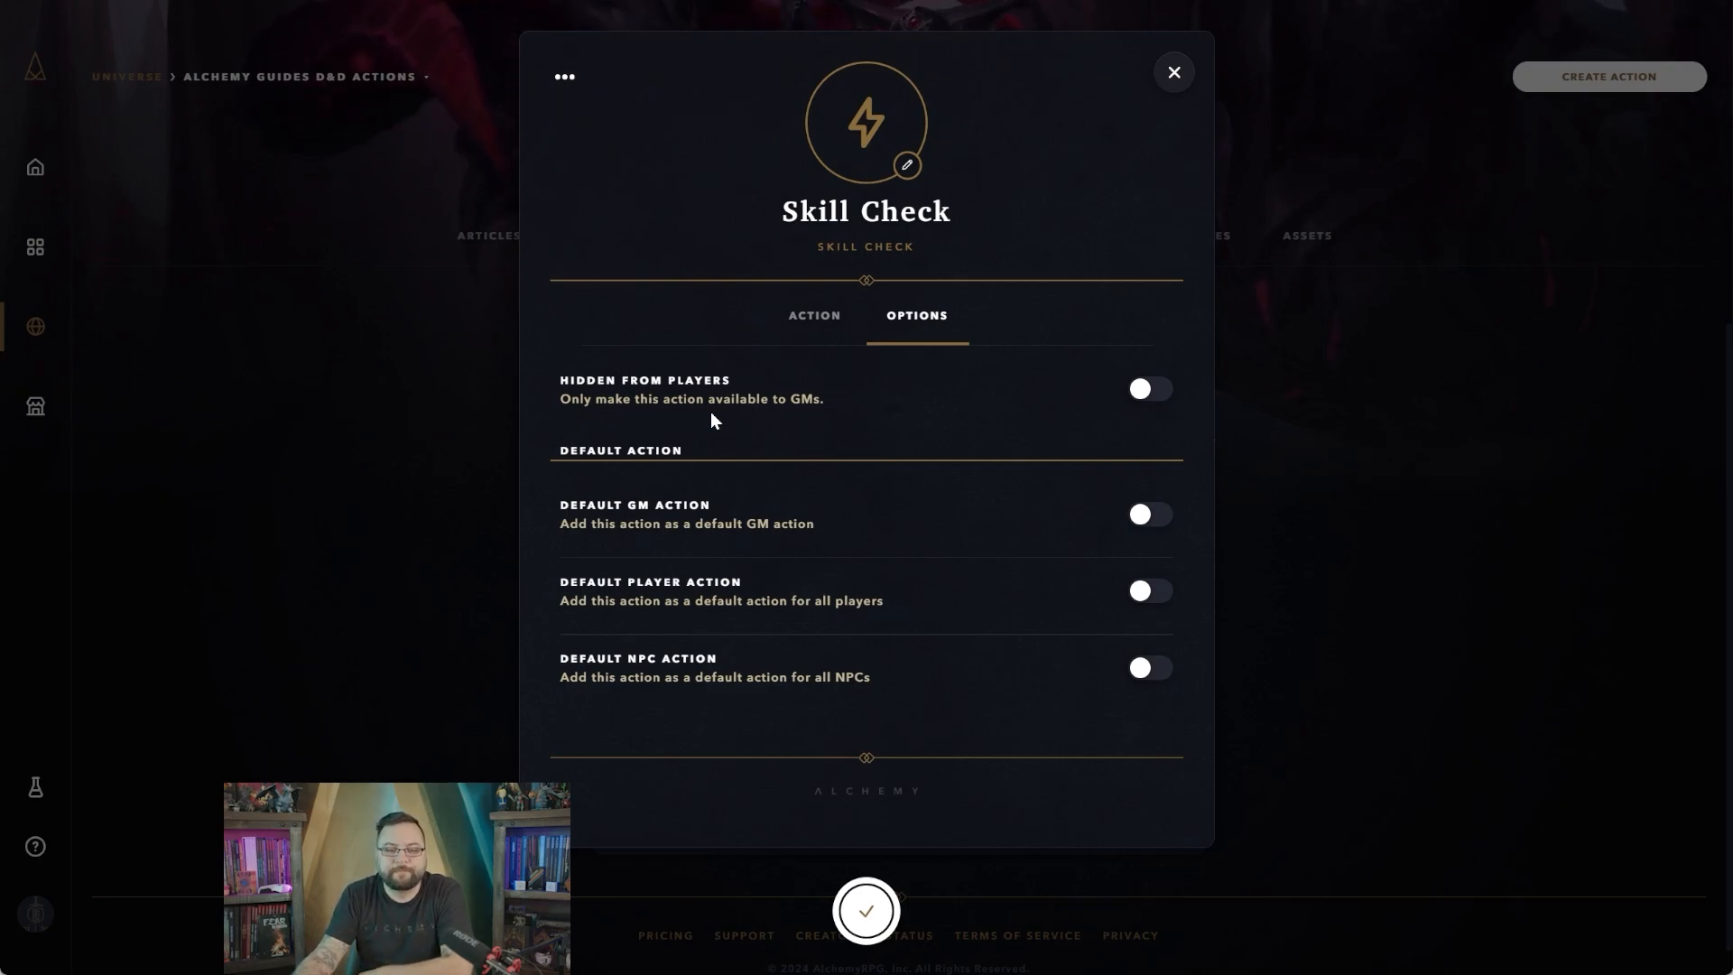
pyautogui.moveTo(995, 554)
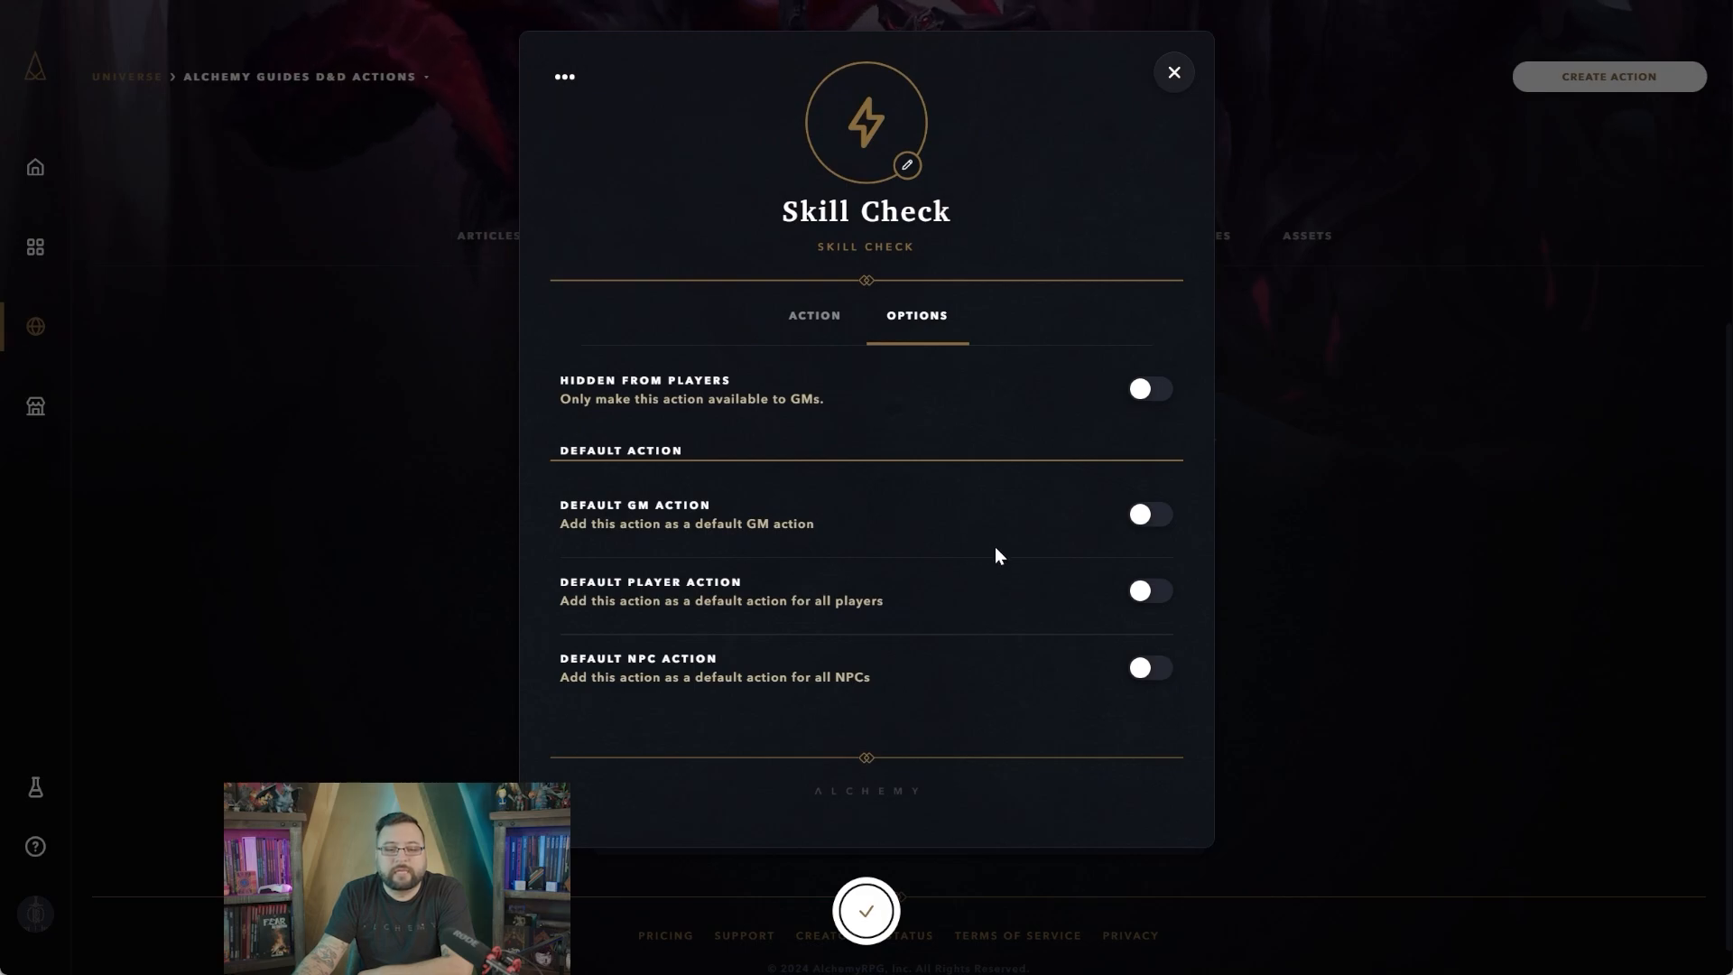
pyautogui.moveTo(1010, 565)
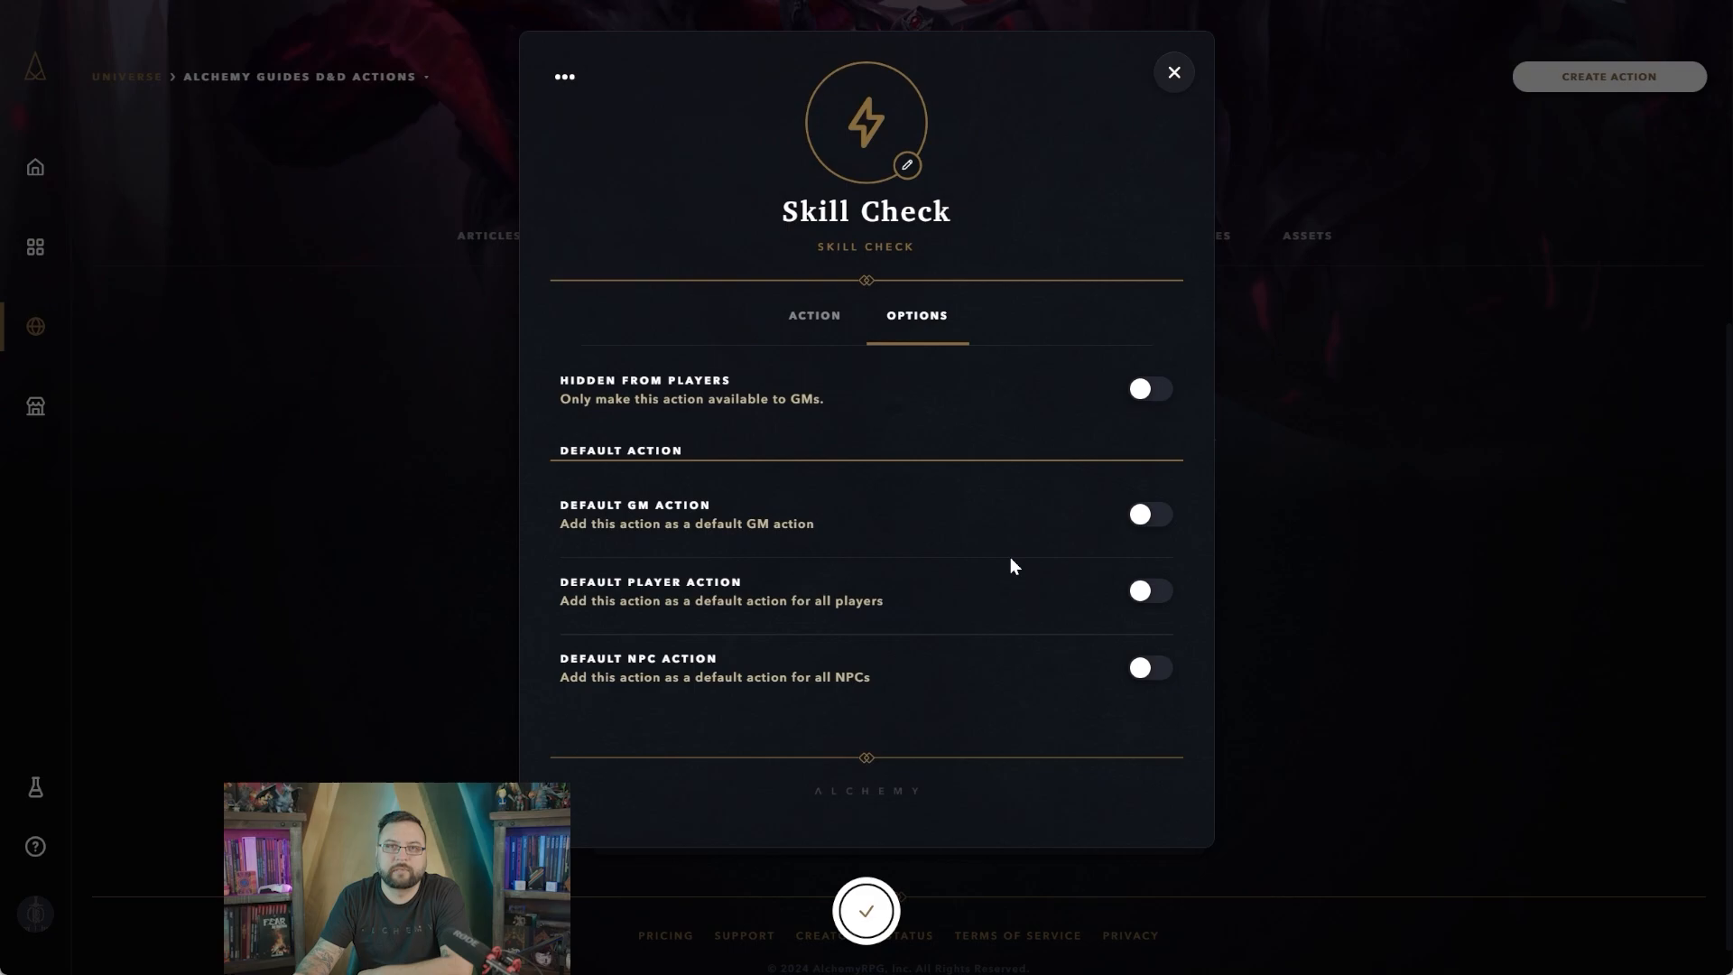
pyautogui.moveTo(657, 538)
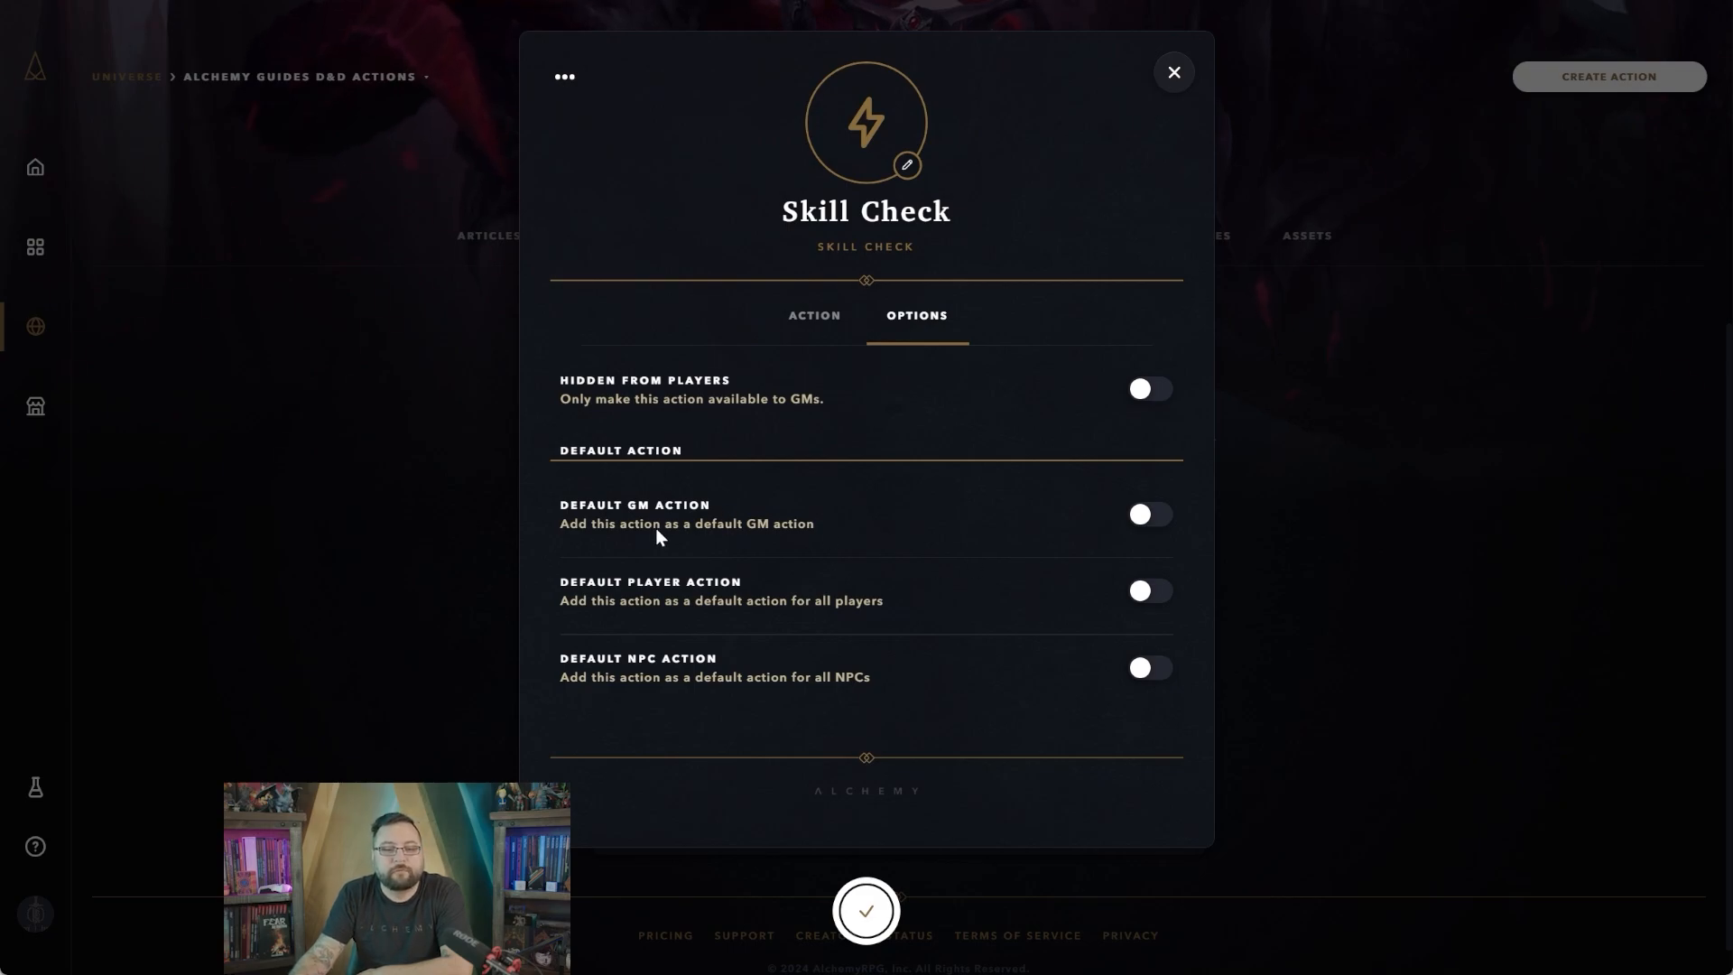
pyautogui.moveTo(850, 569)
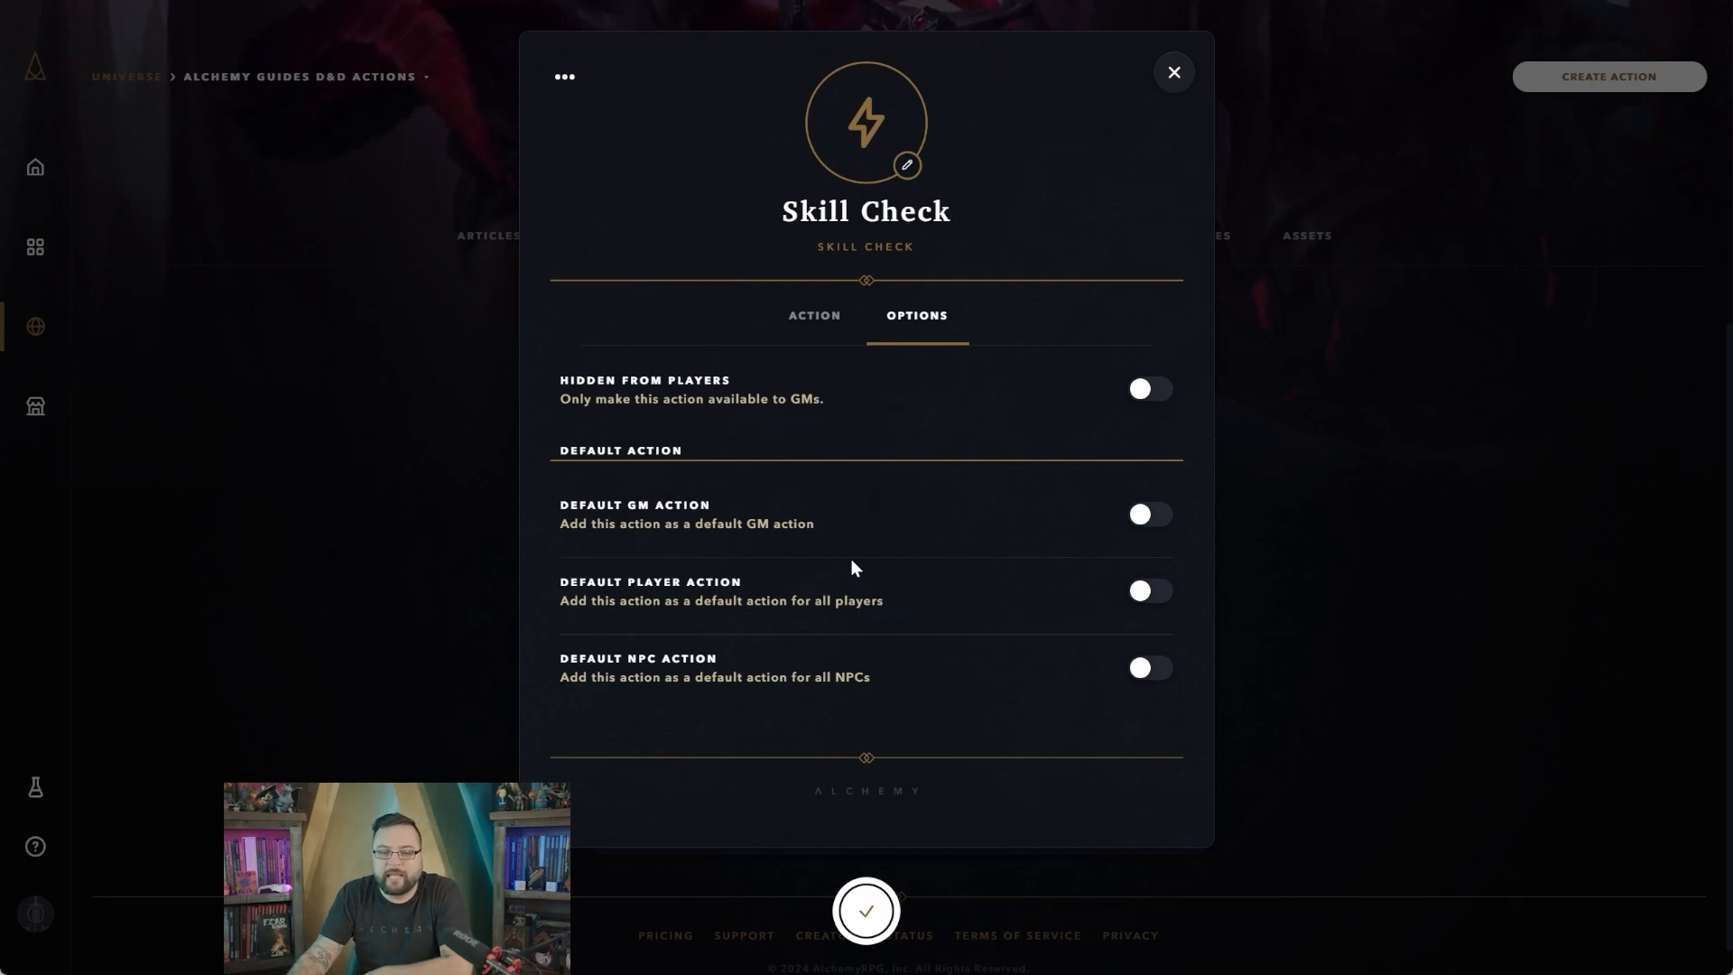
pyautogui.moveTo(904, 614)
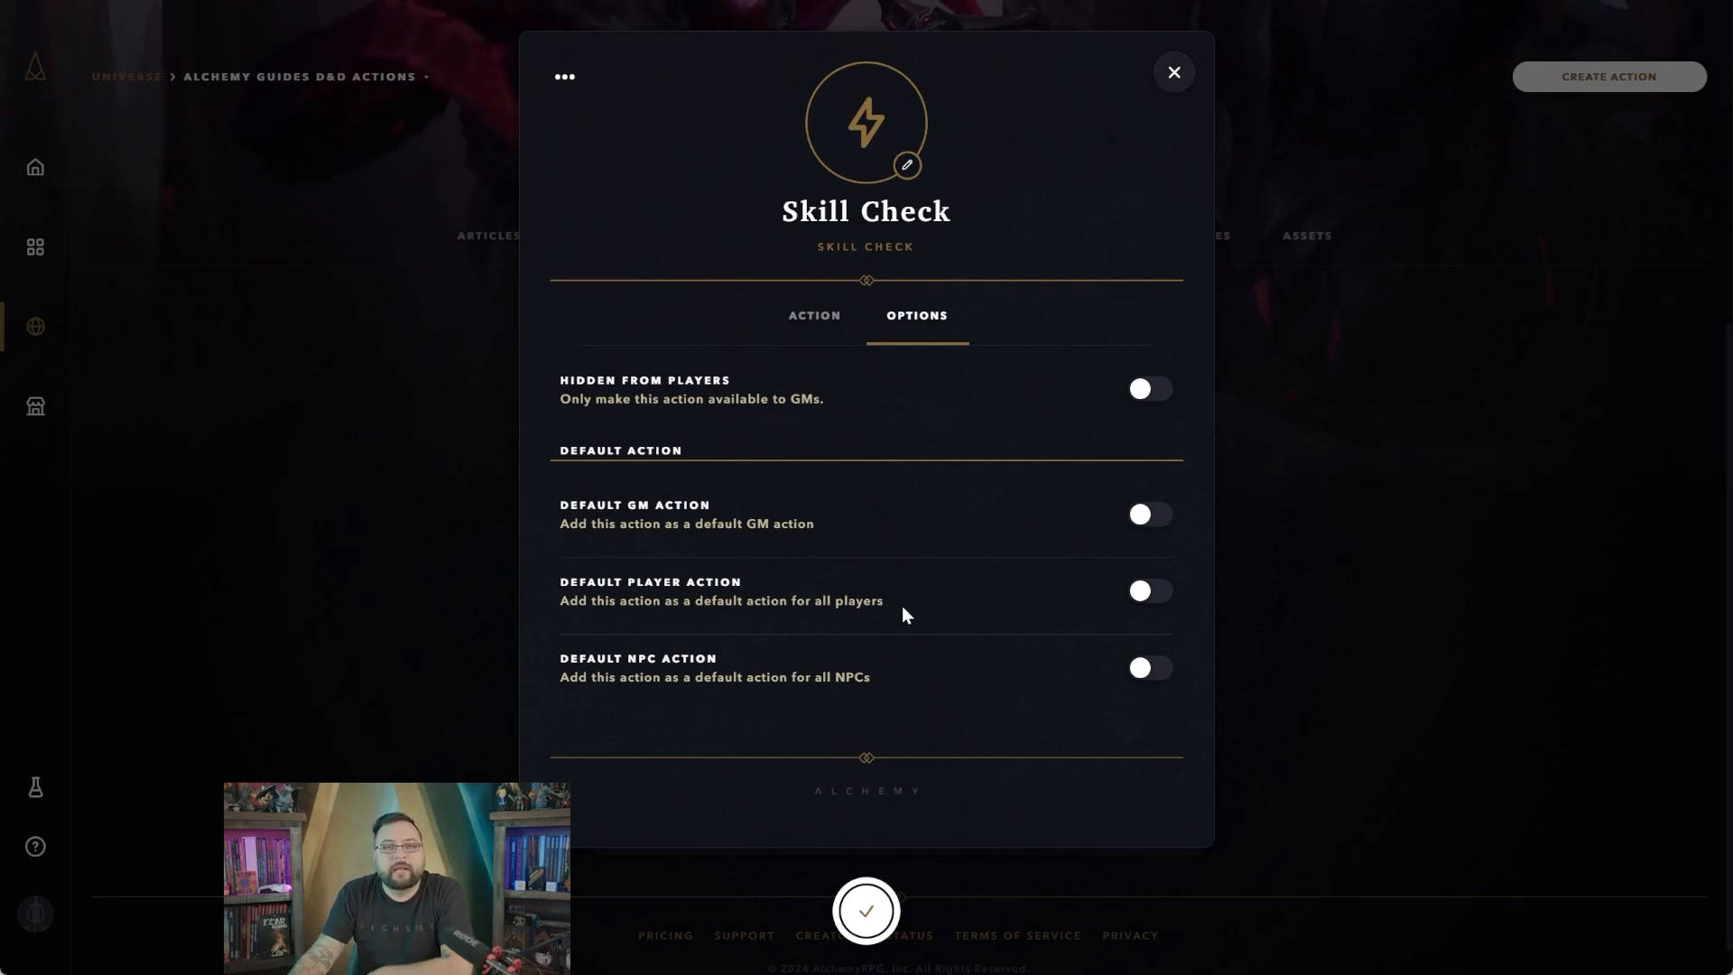
pyautogui.moveTo(939, 589)
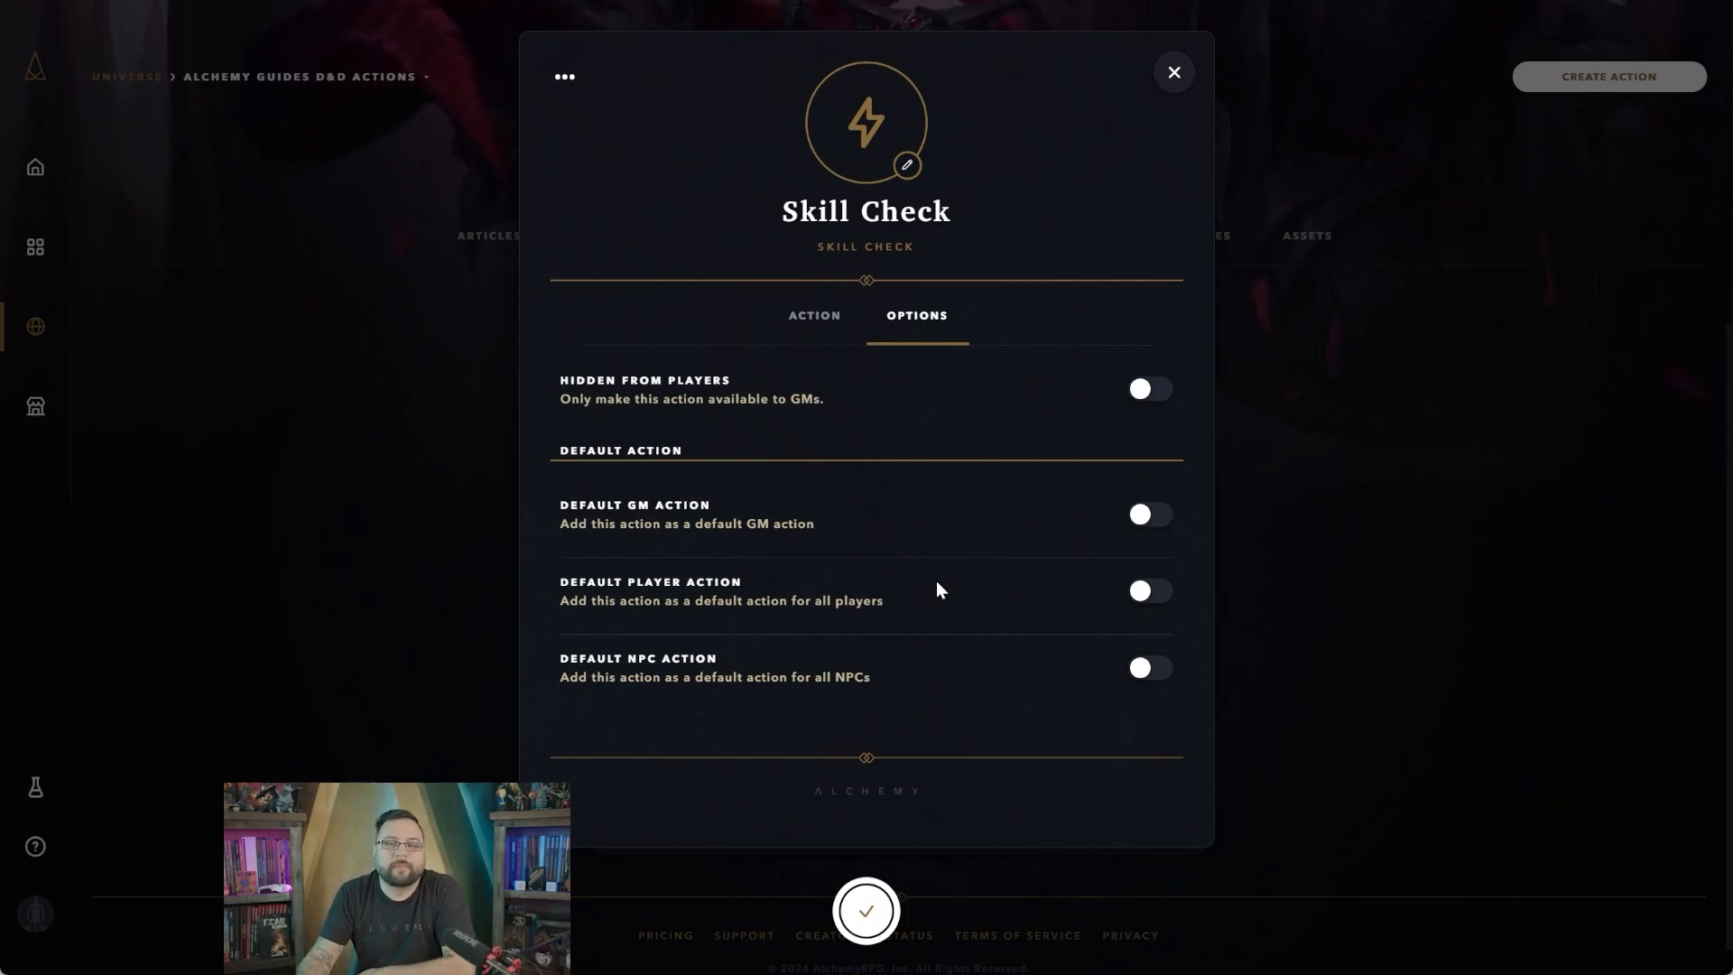
# Close the Skill Check action, returning to the universe's eight actions
pyautogui.click(1171, 73)
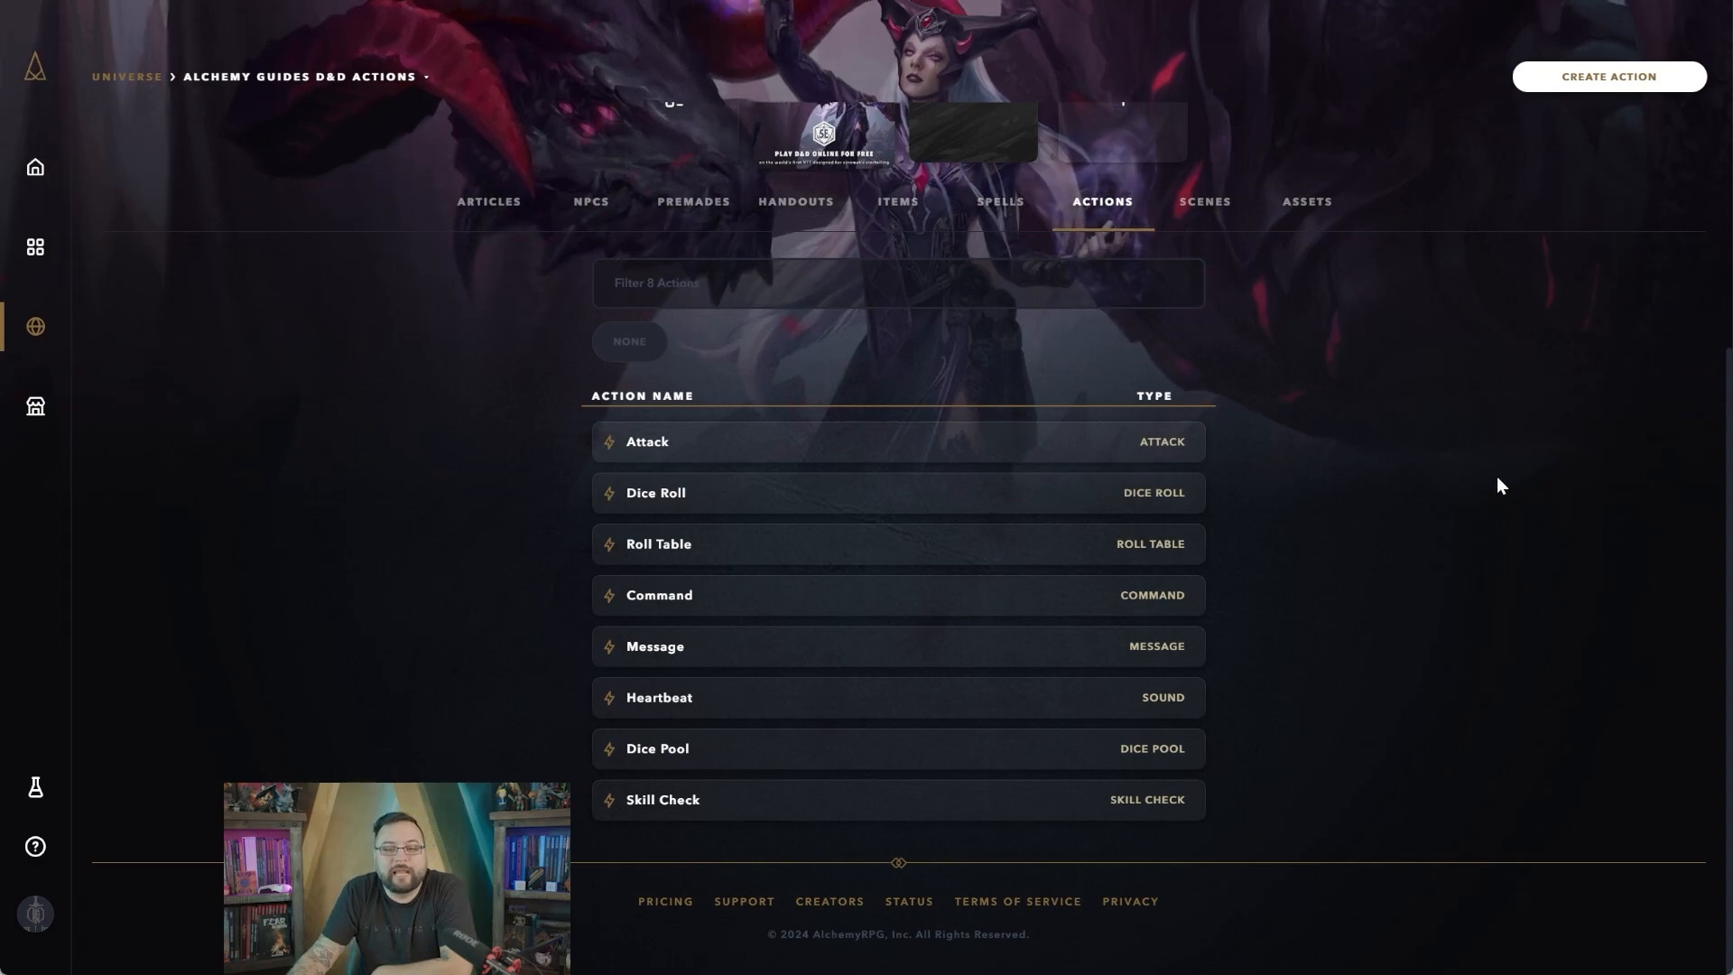
pyautogui.moveTo(1587, 352)
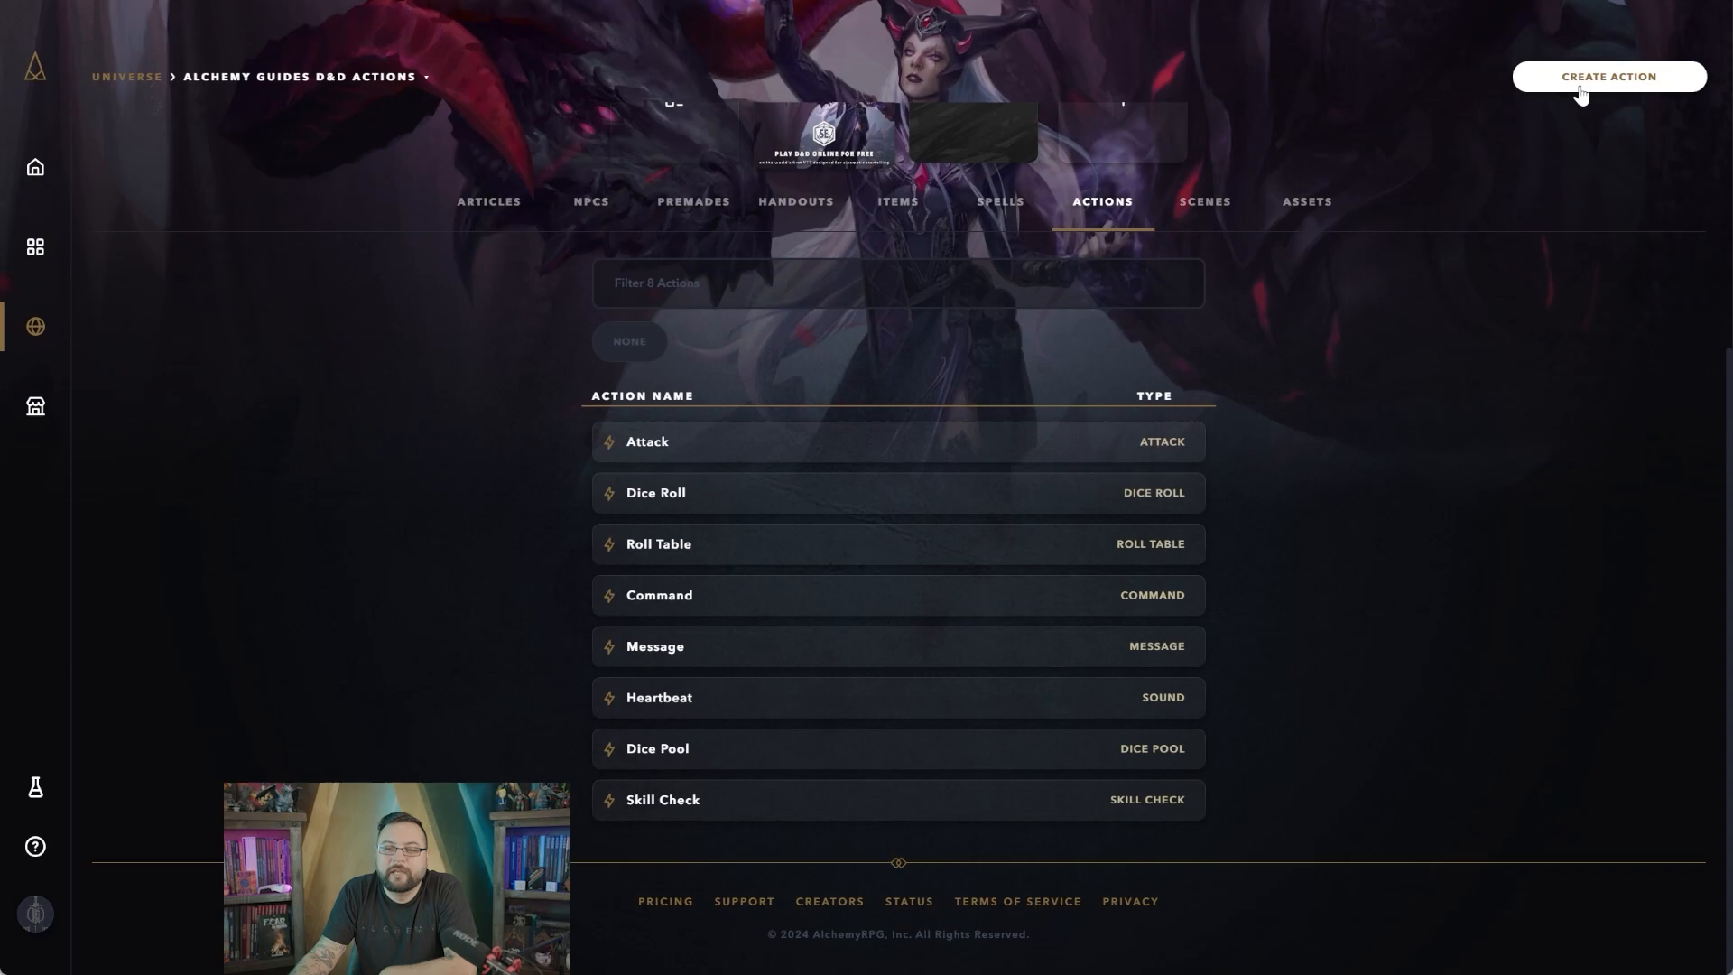
# Start a new action named 'Sword Slash Multi action'
pyautogui.click(1609, 76)
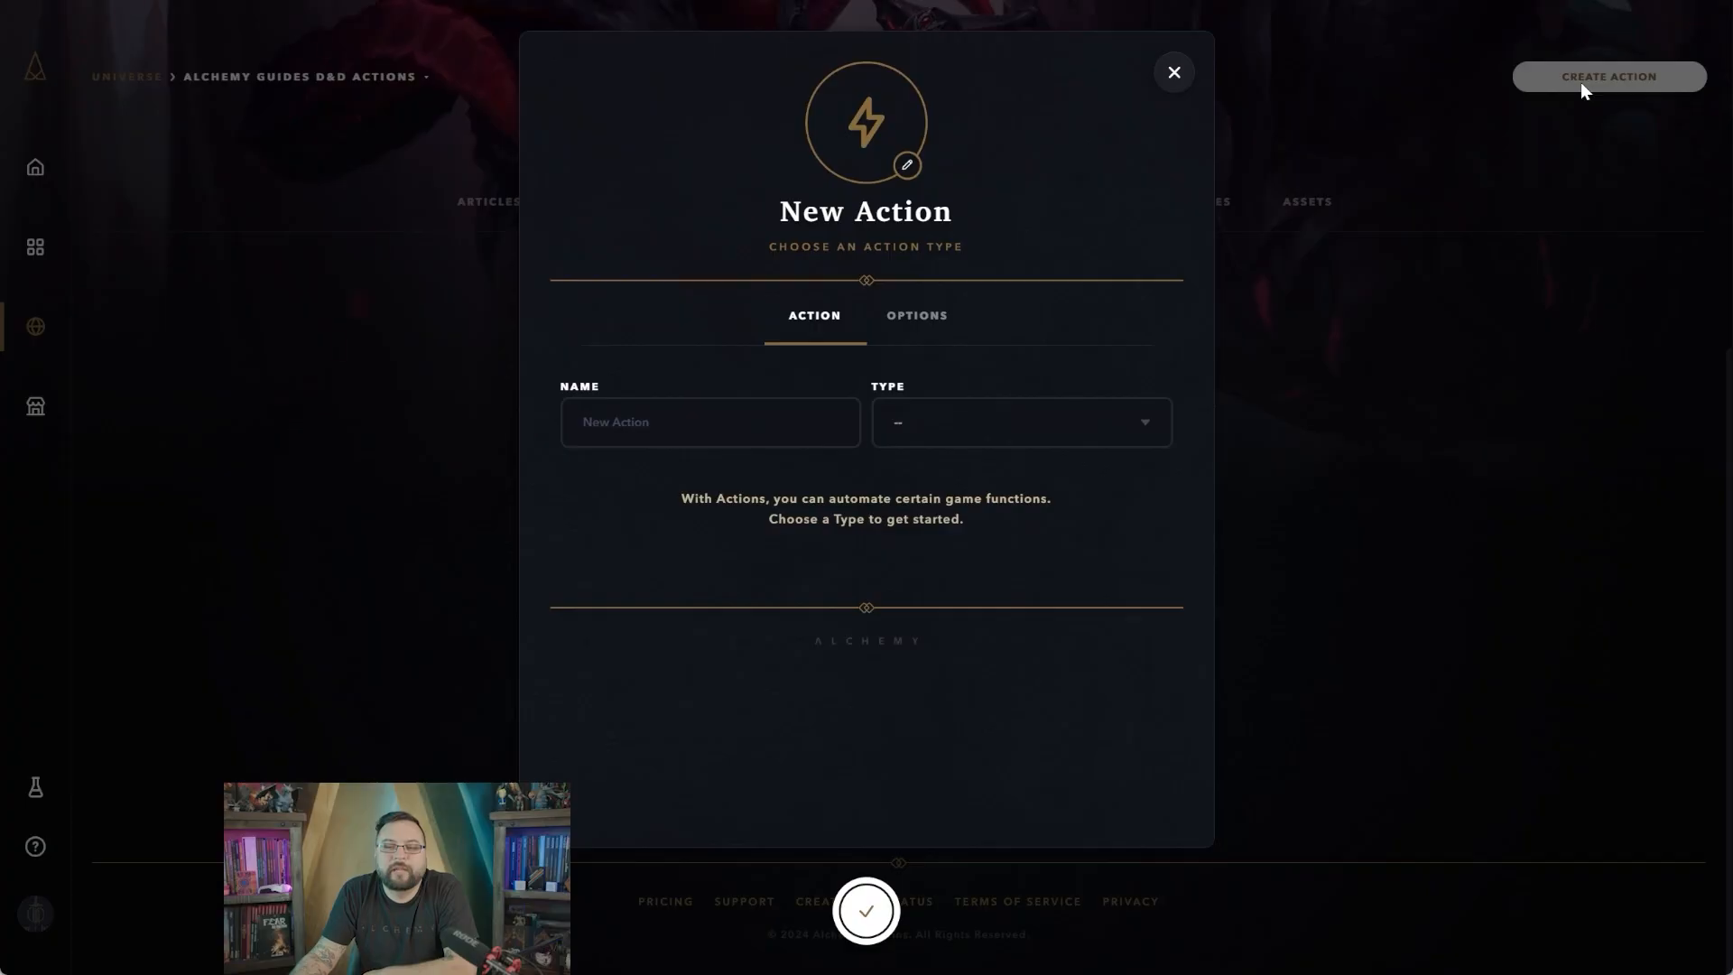
pyautogui.click(710, 421)
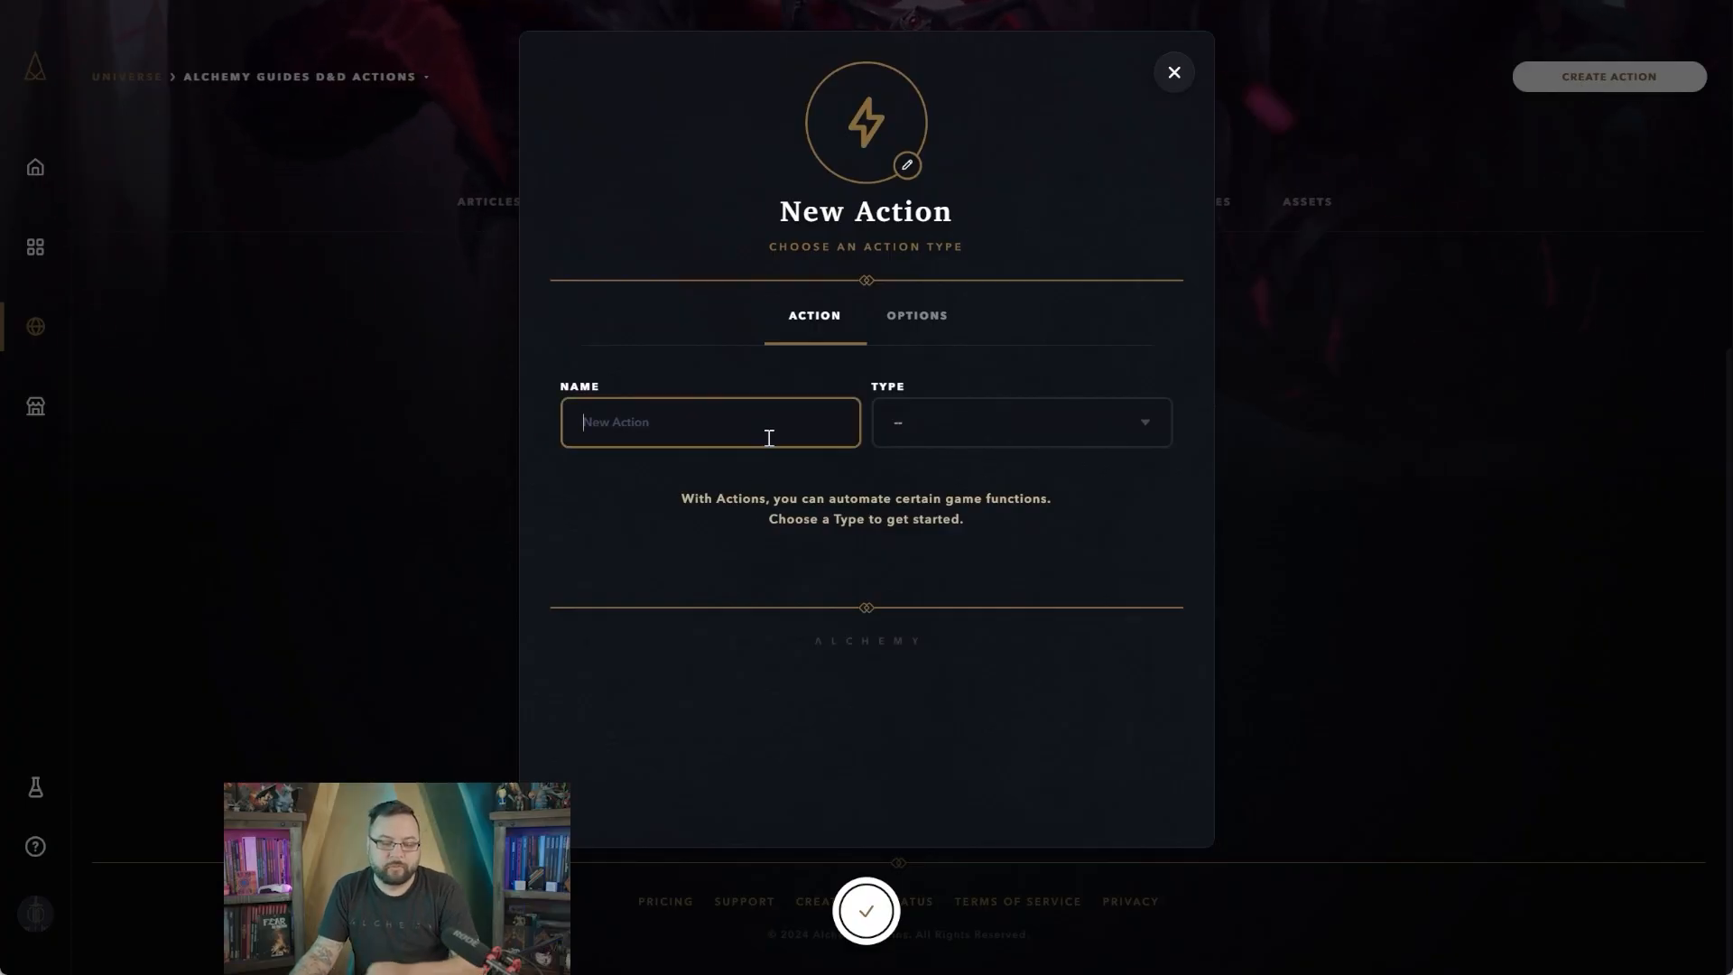
pyautogui.write('s')
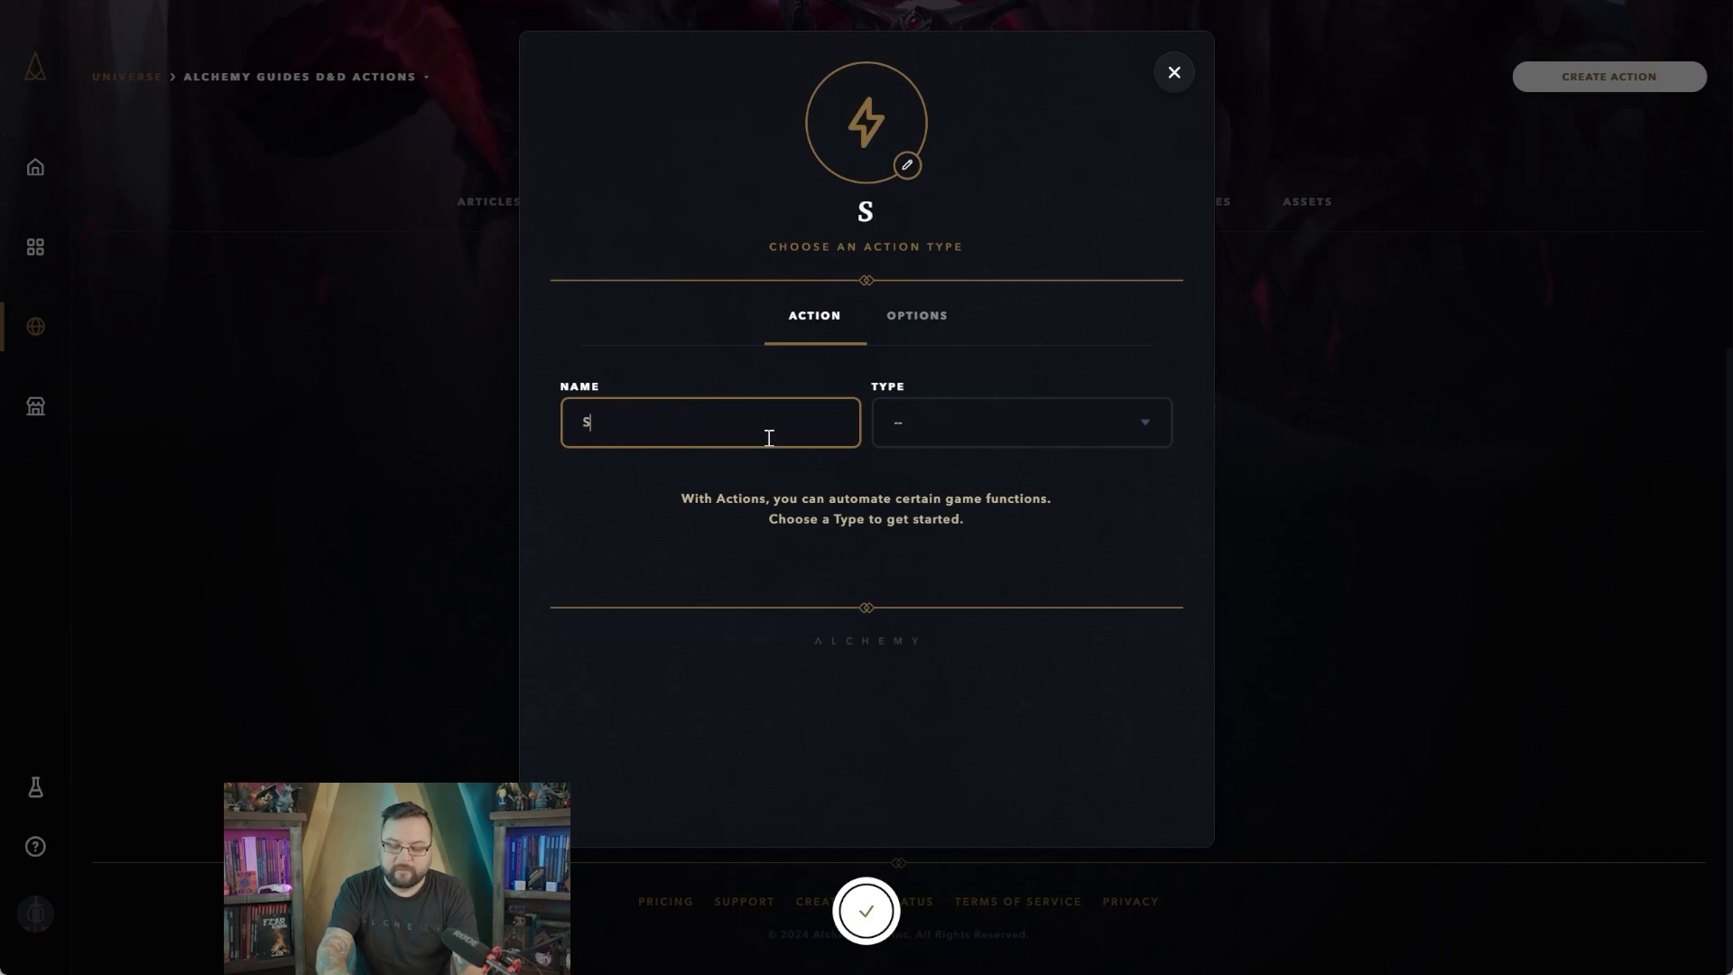
pyautogui.write('Sword Slash')
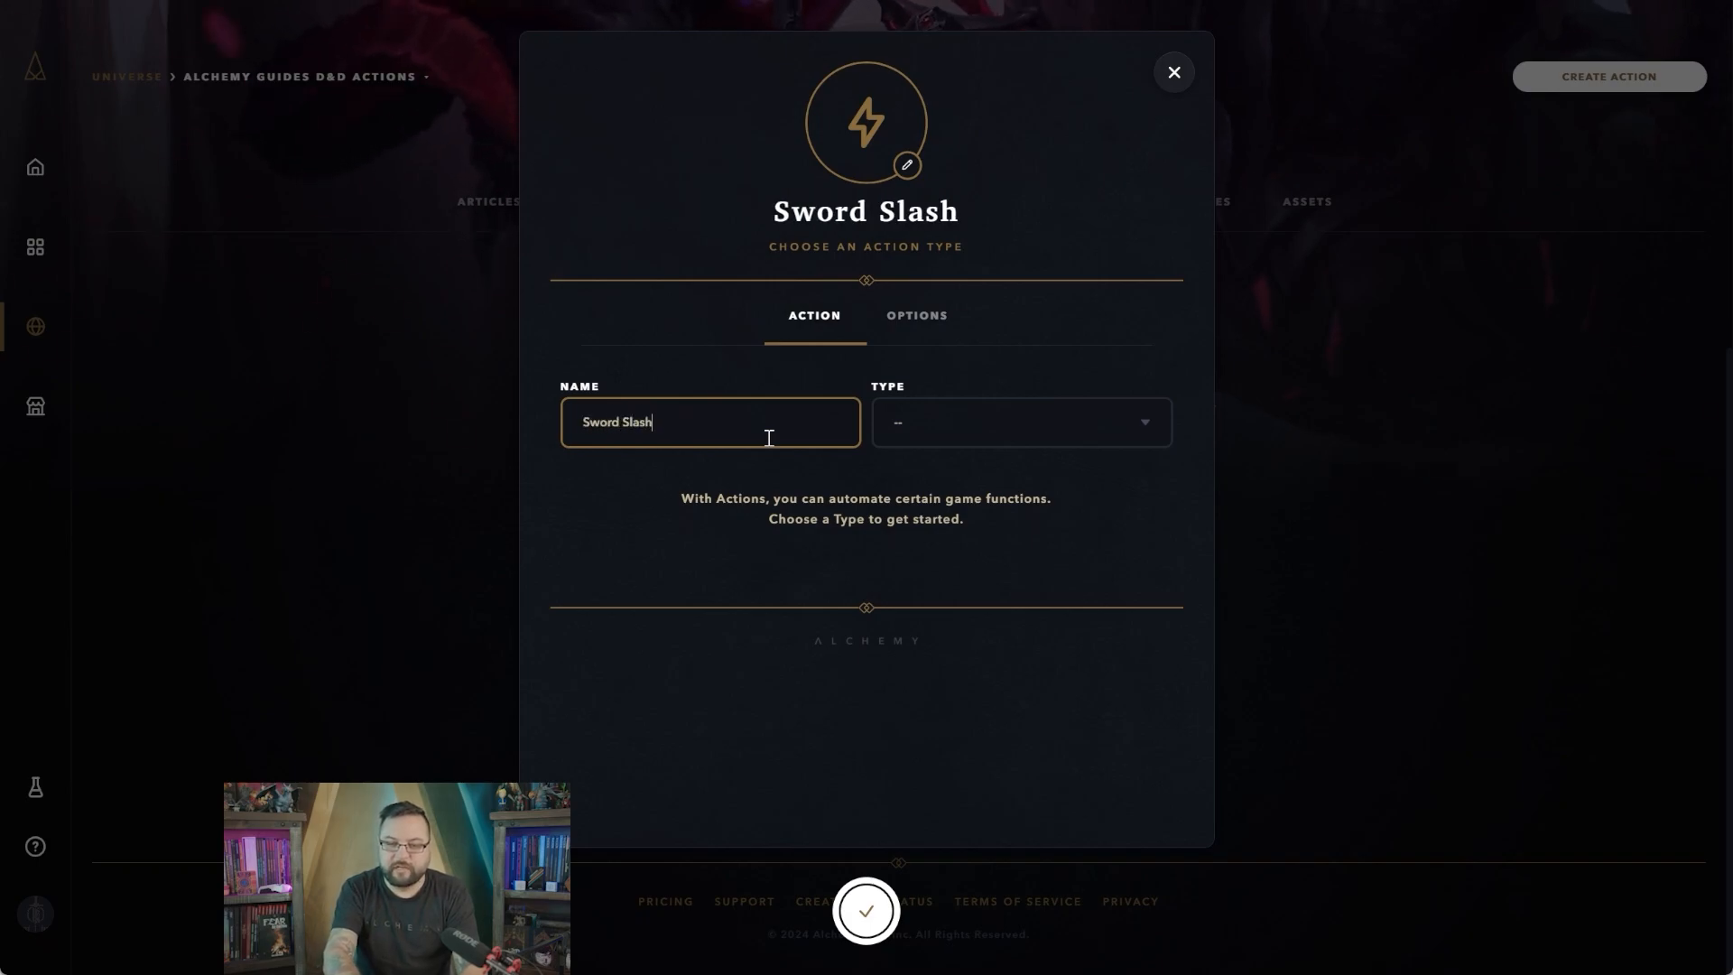
pyautogui.moveTo(897, 419)
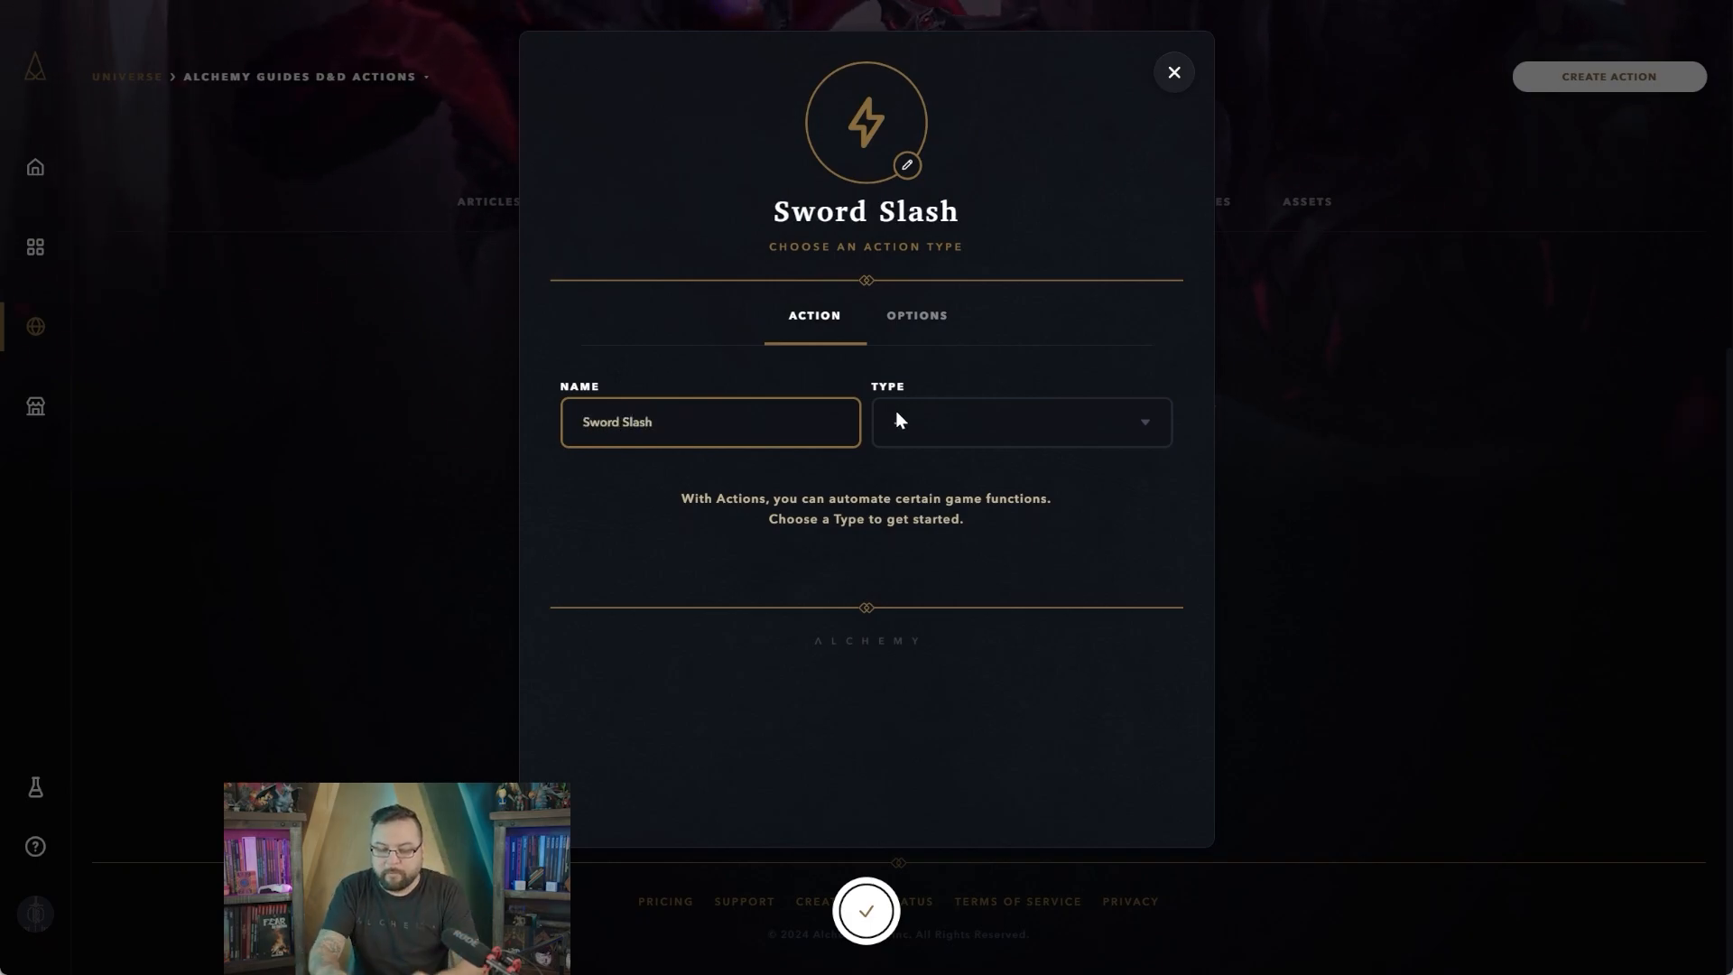
pyautogui.write('Ml')
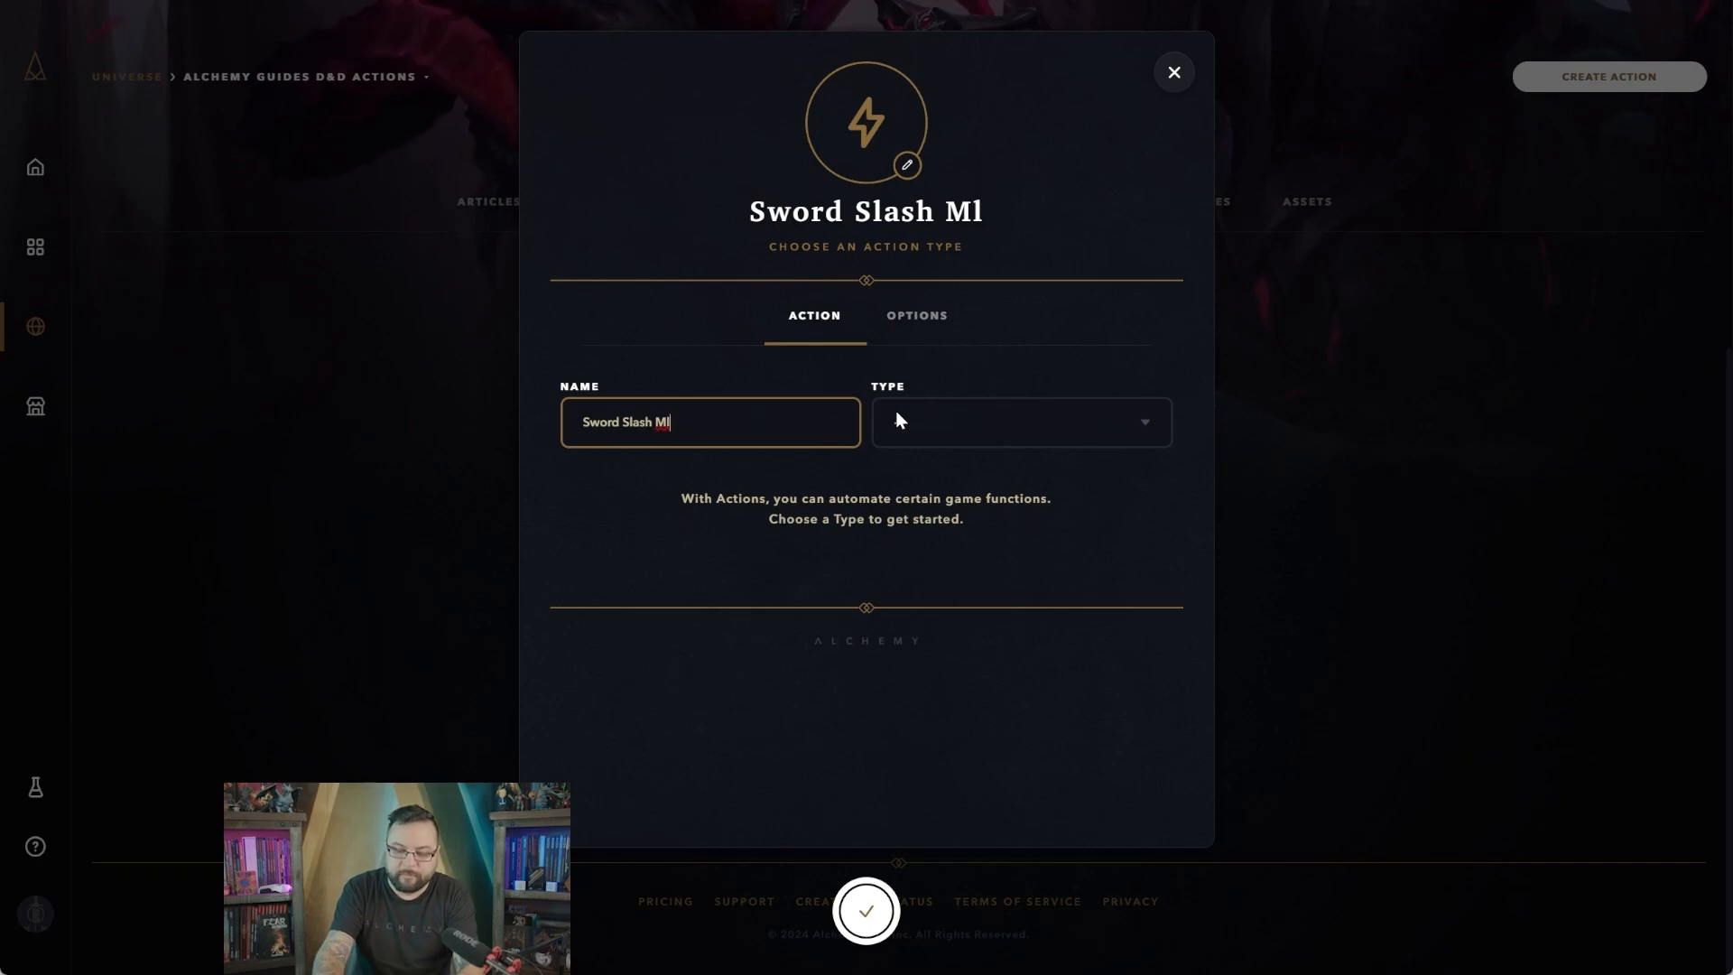
pyautogui.write('ulti')
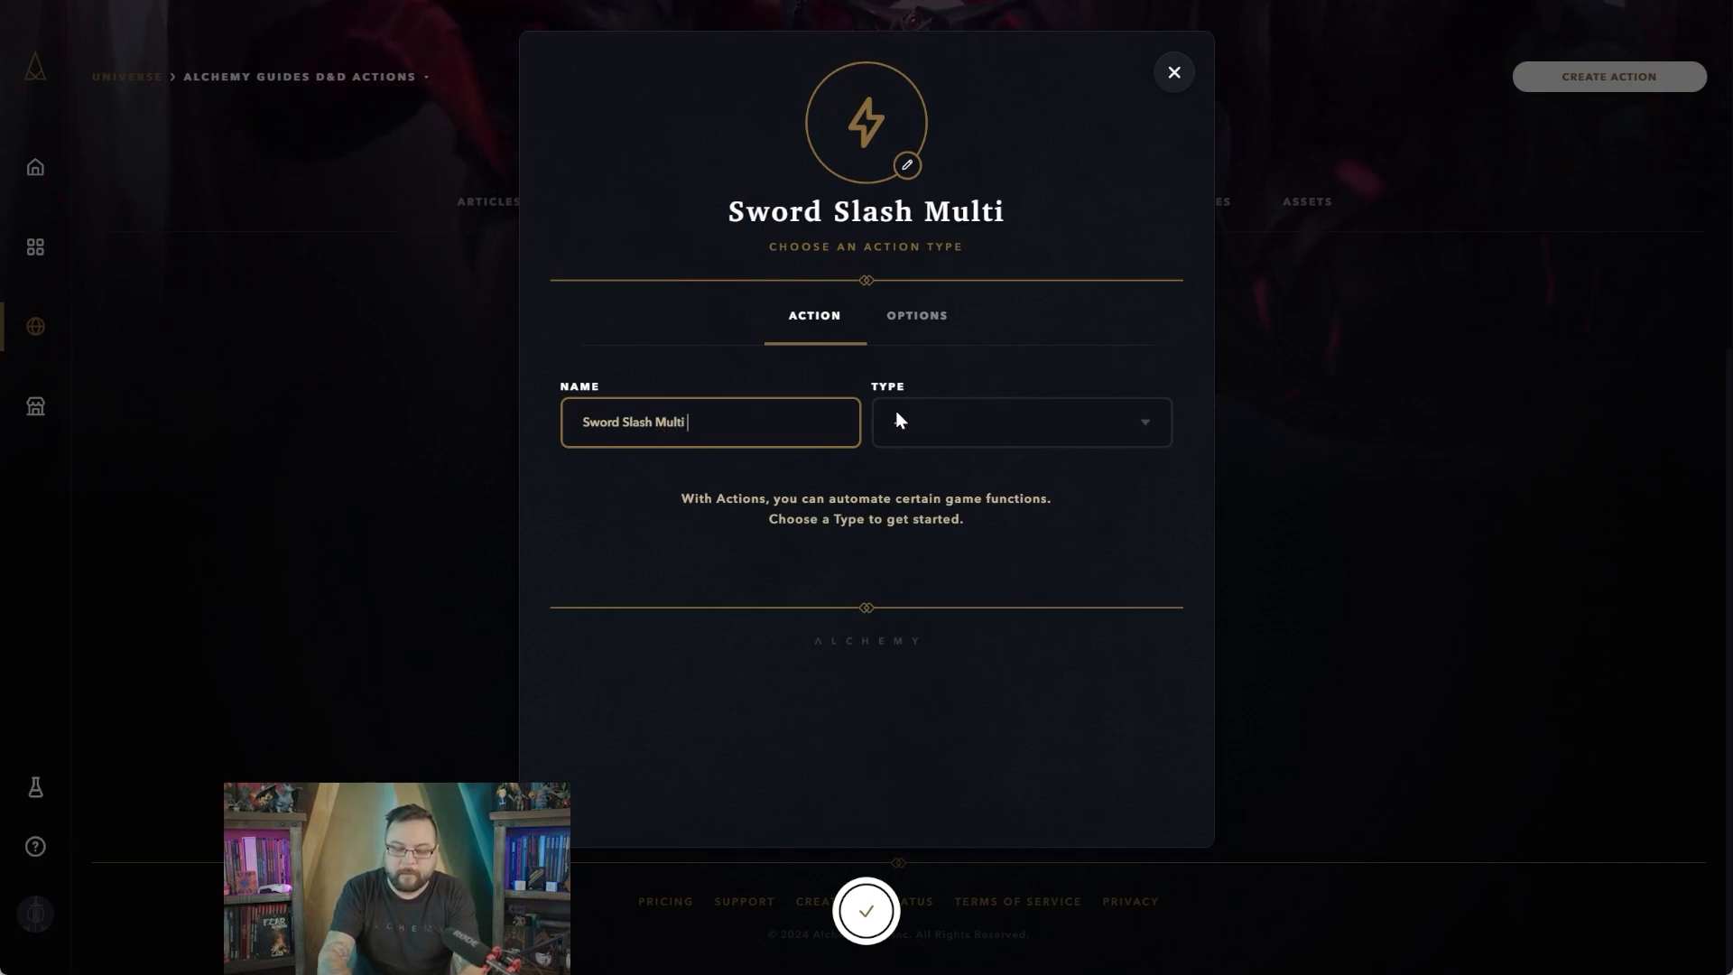
pyautogui.write('action')
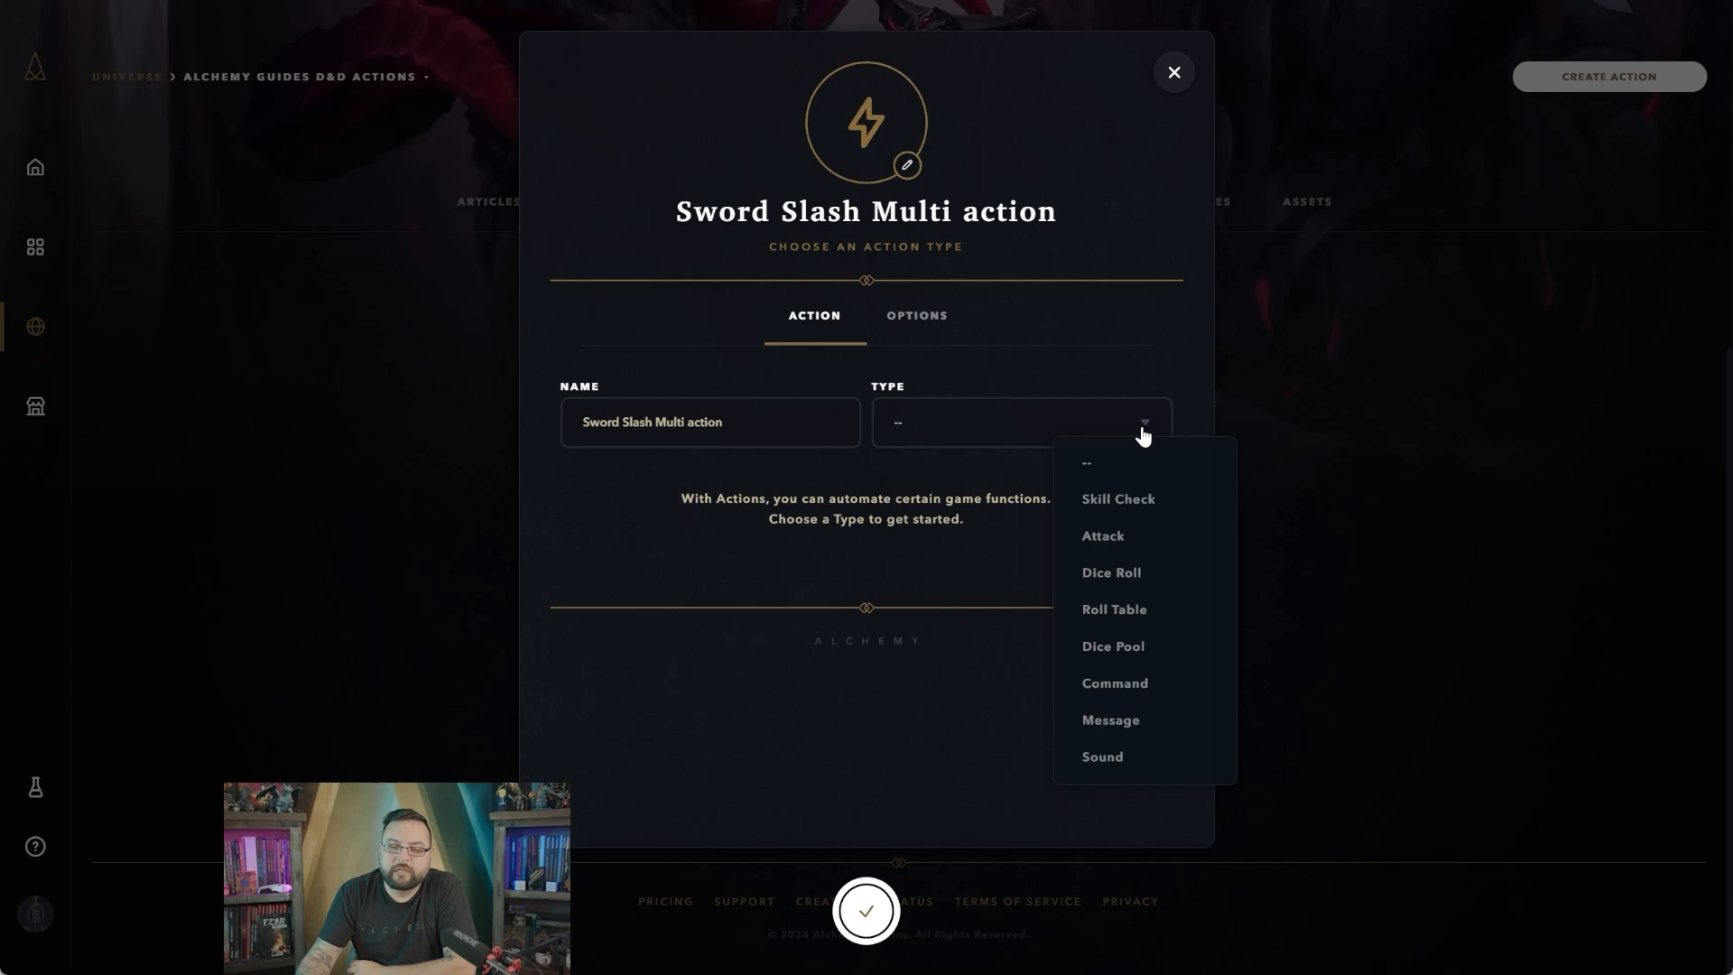
pyautogui.moveTo(1110, 720)
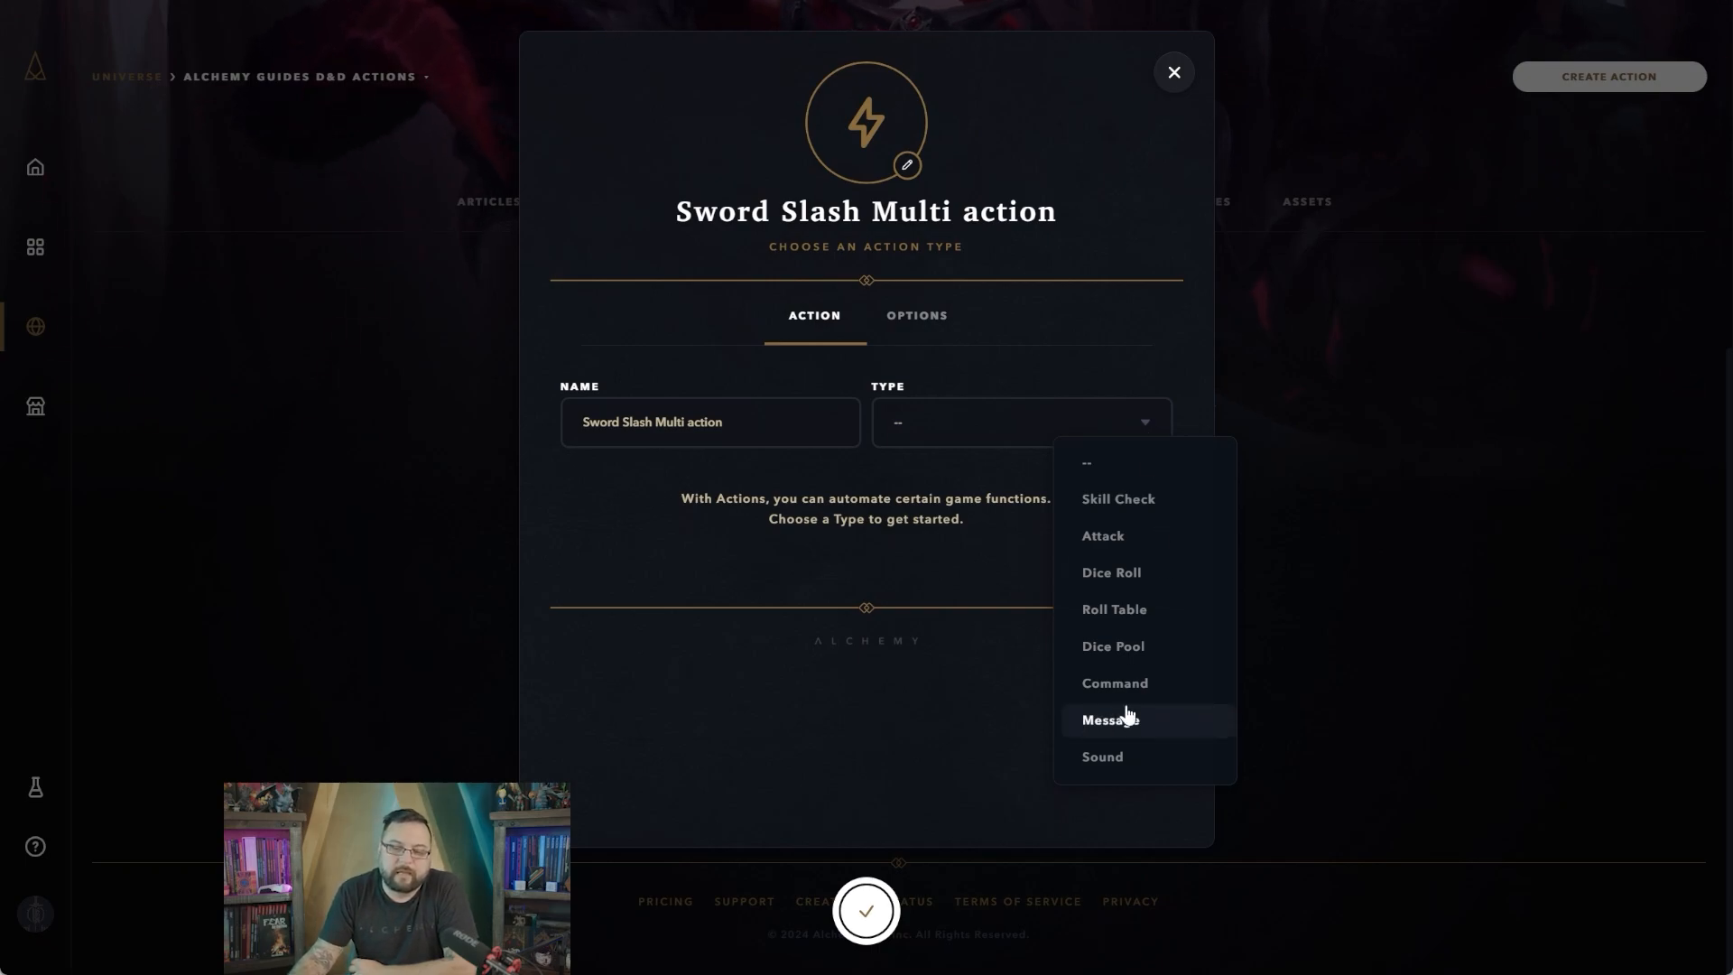
# Make it a Message saying 'Hazahhh! Here come the big one!' and save it
pyautogui.click(1108, 720)
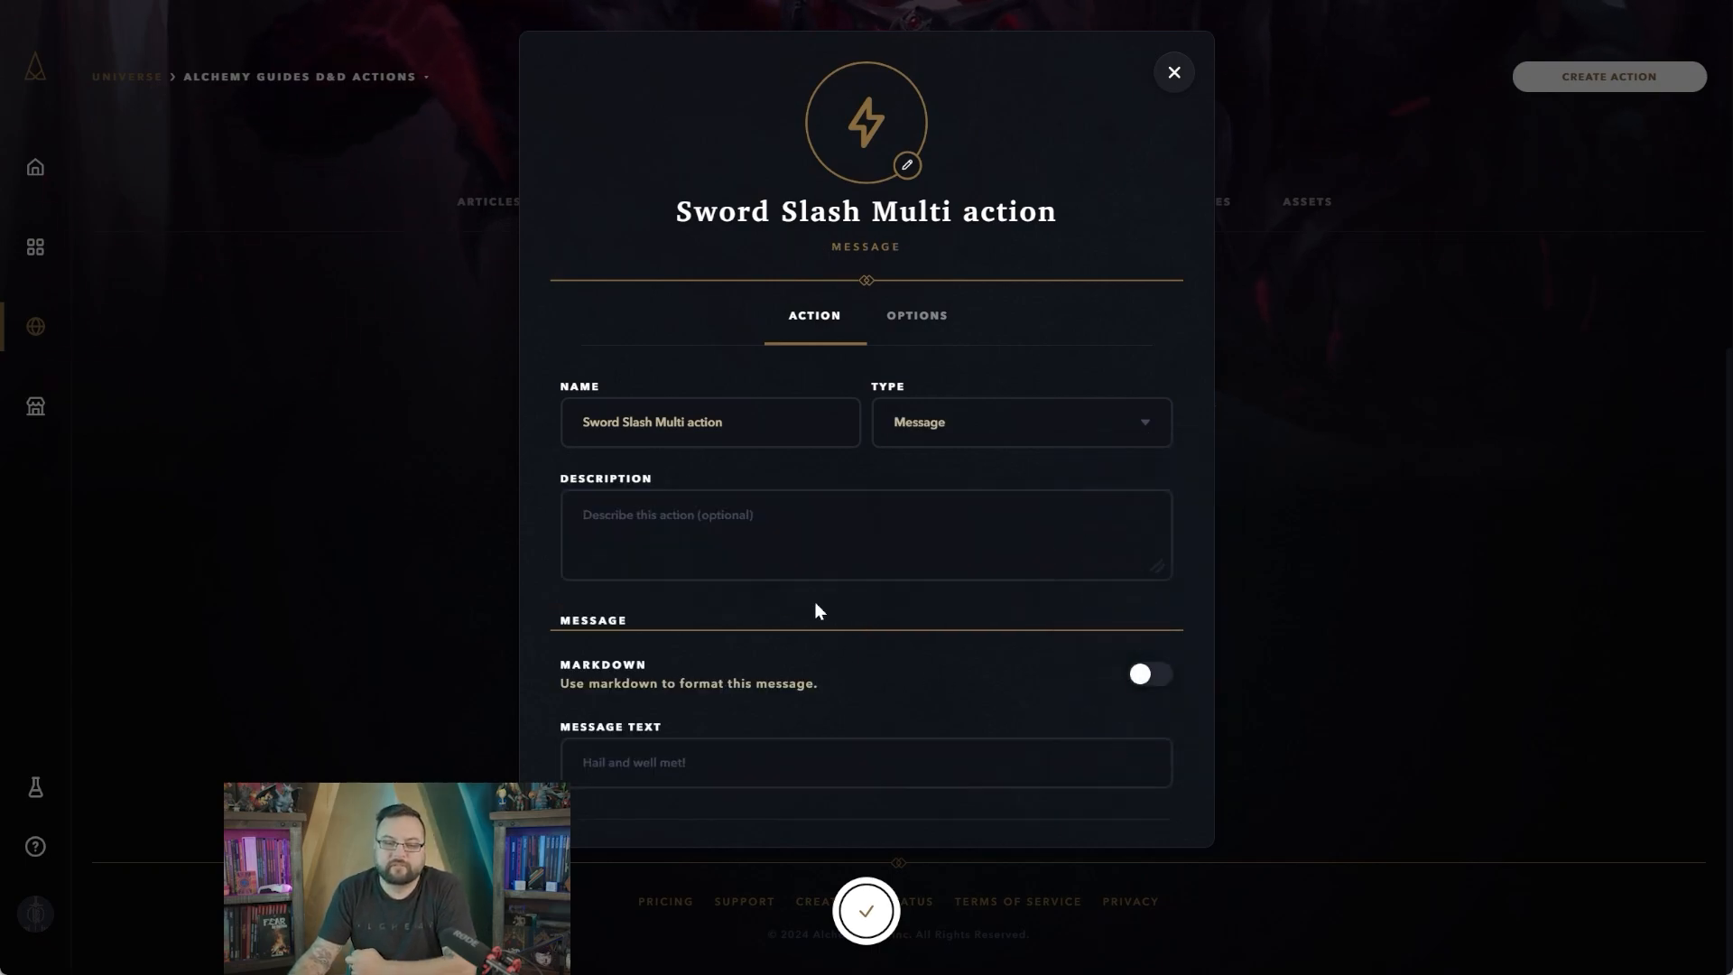
pyautogui.click(865, 762)
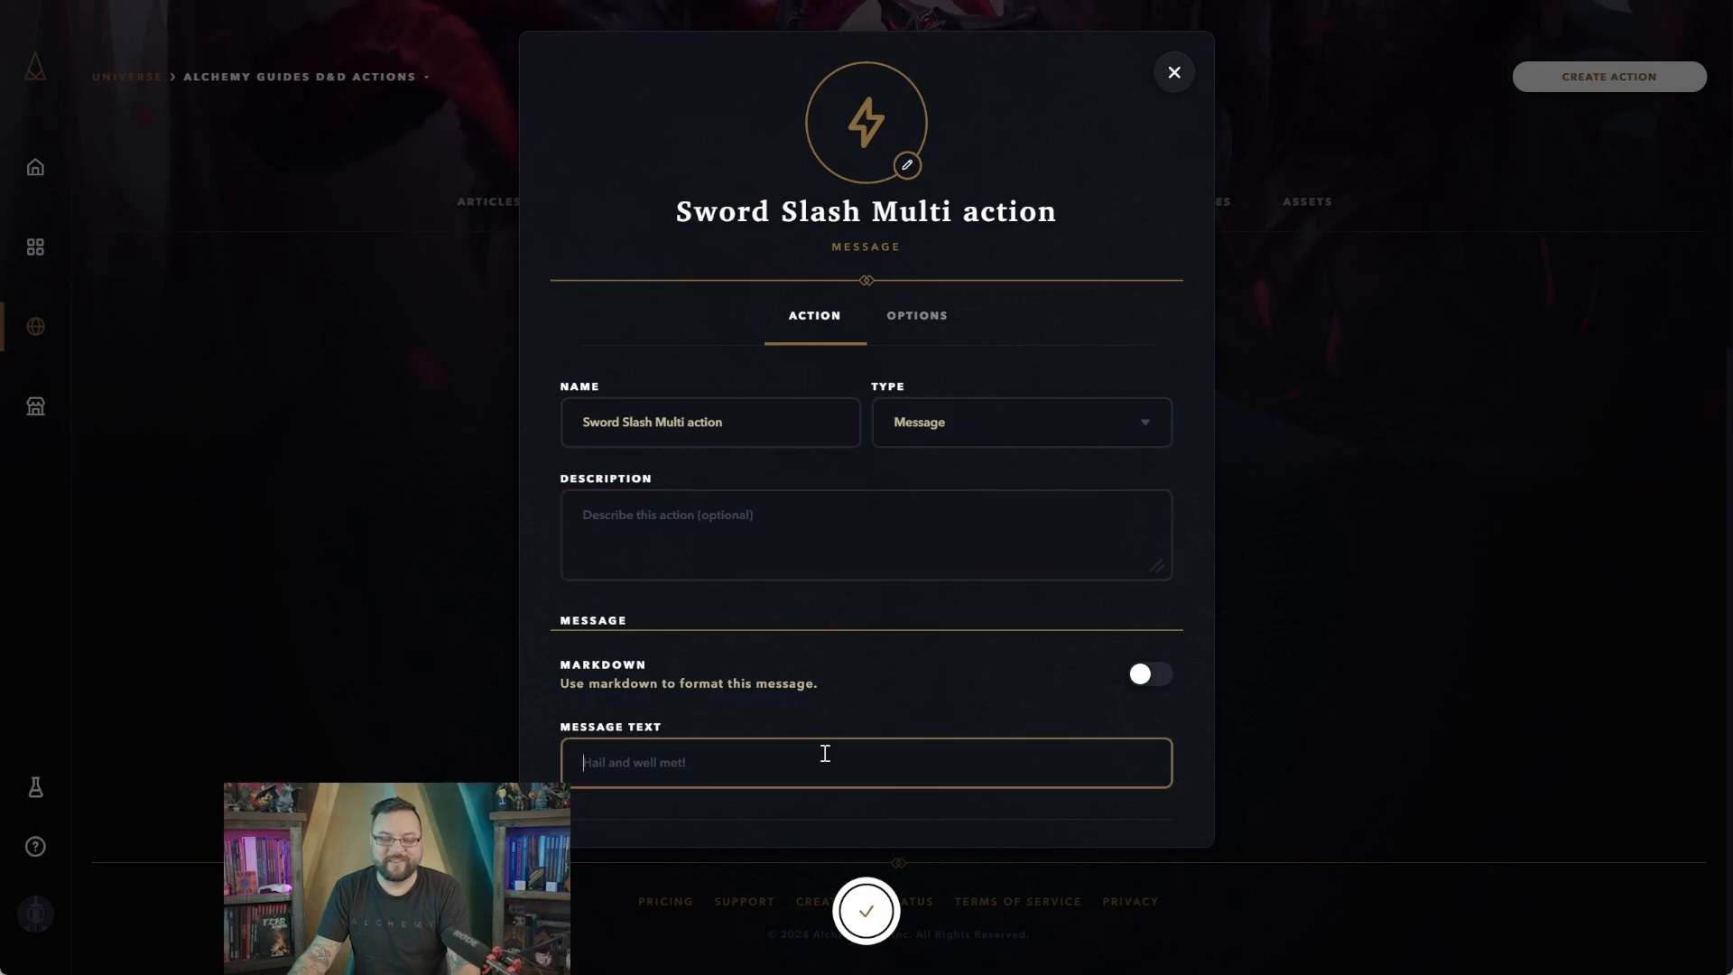
pyautogui.write('H')
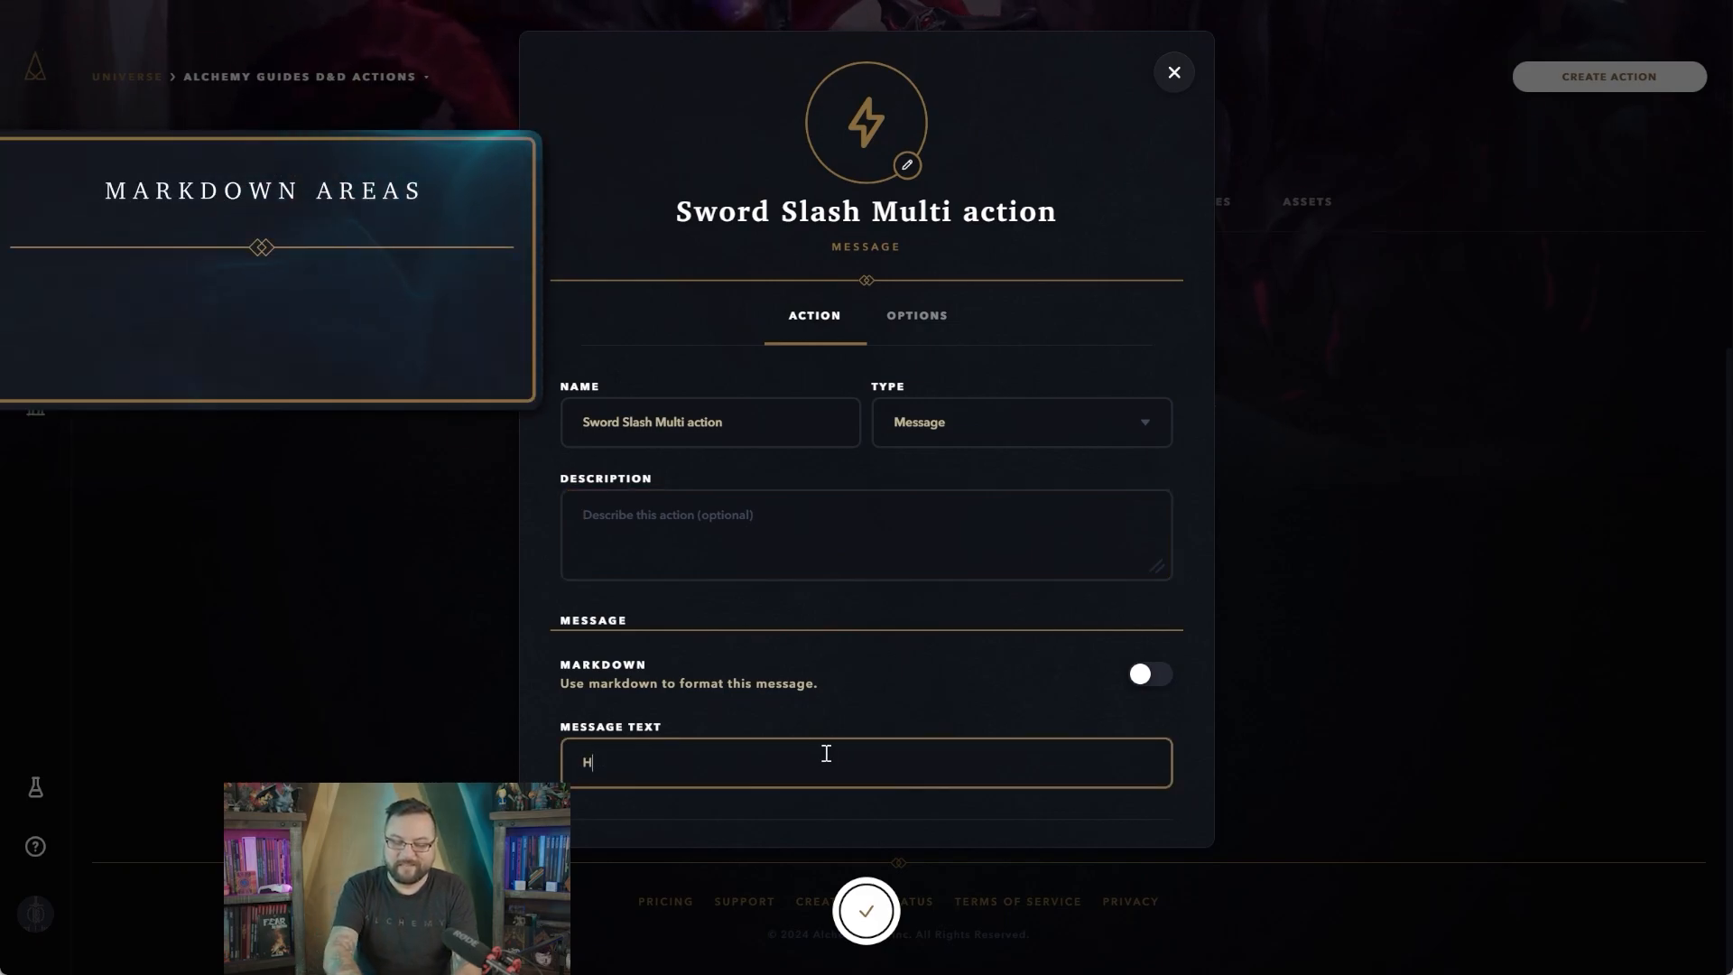
pyautogui.write('azahhh!')
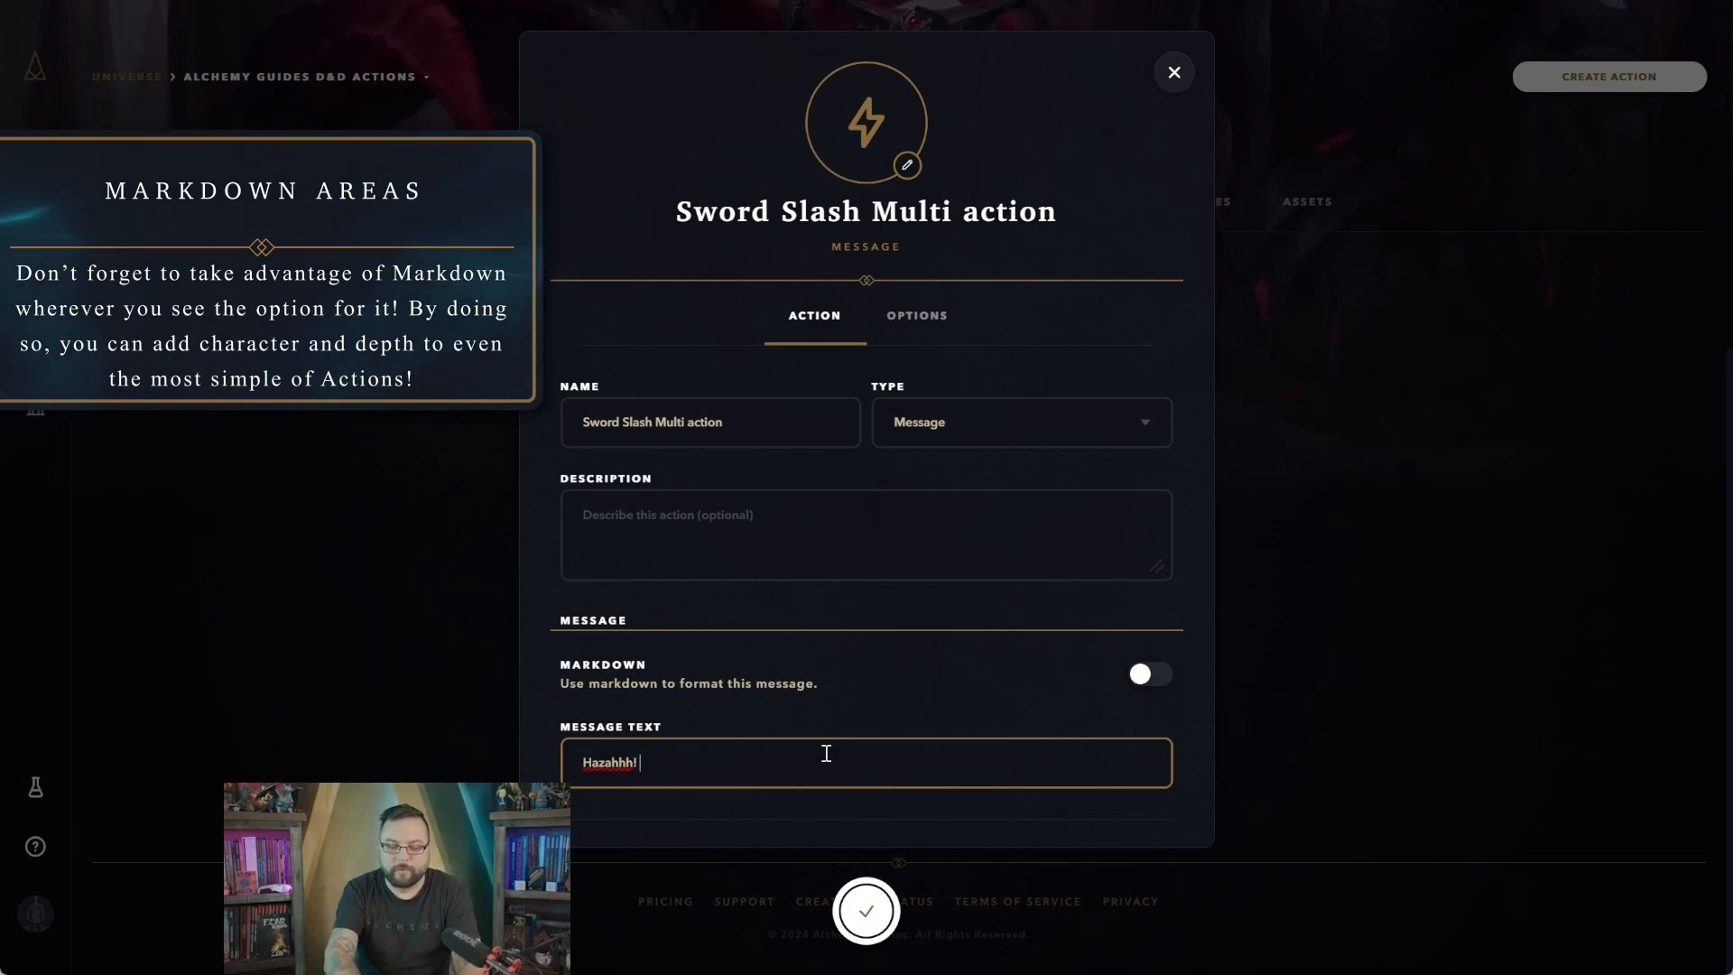
pyautogui.write('Here come the big one!')
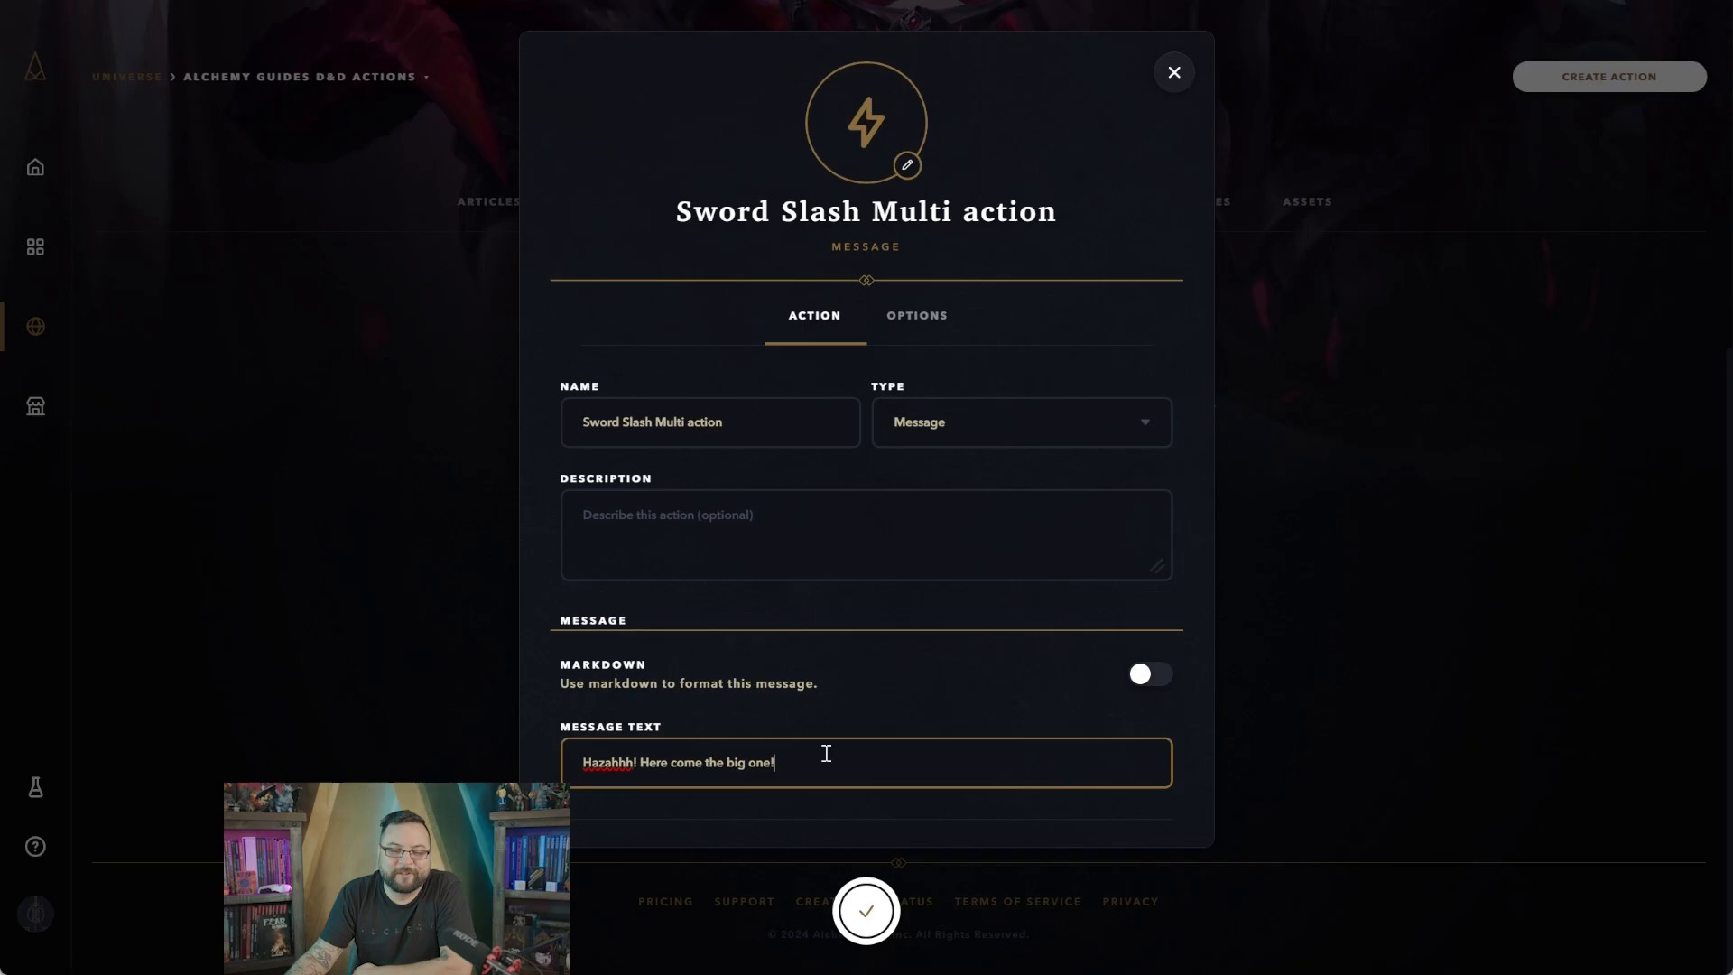
pyautogui.moveTo(890, 908)
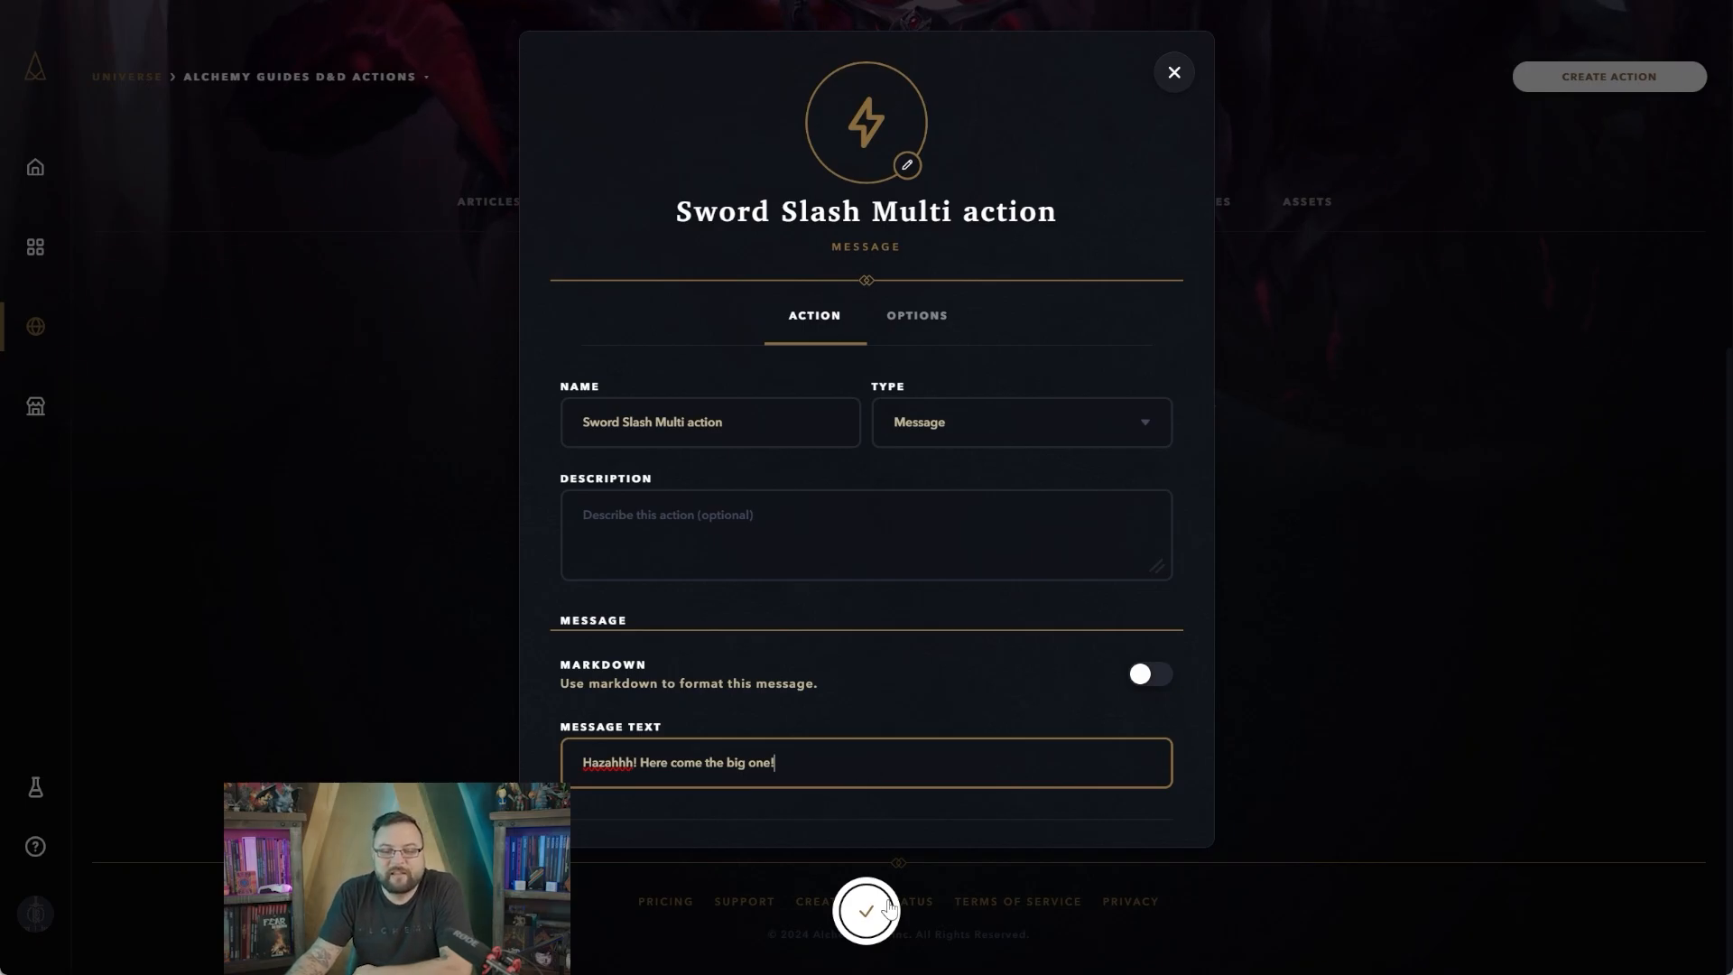
pyautogui.click(866, 910)
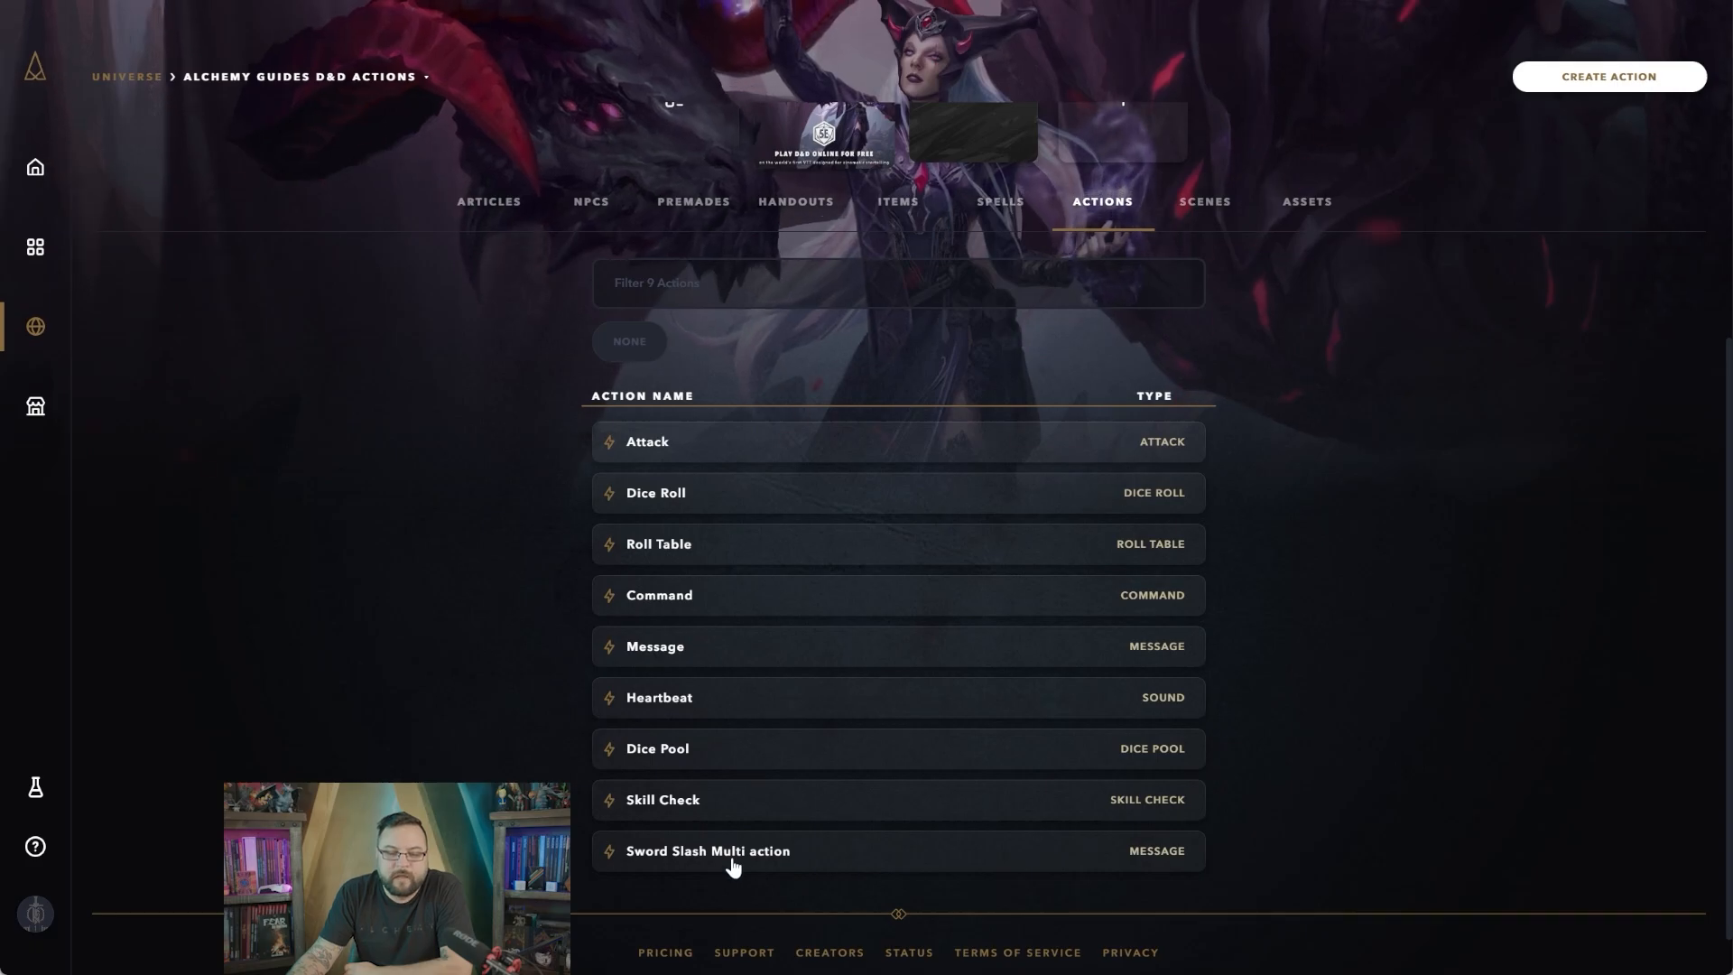
# Reopen Sword Slash Multi action and add a second, untyped action step
pyautogui.click(708, 850)
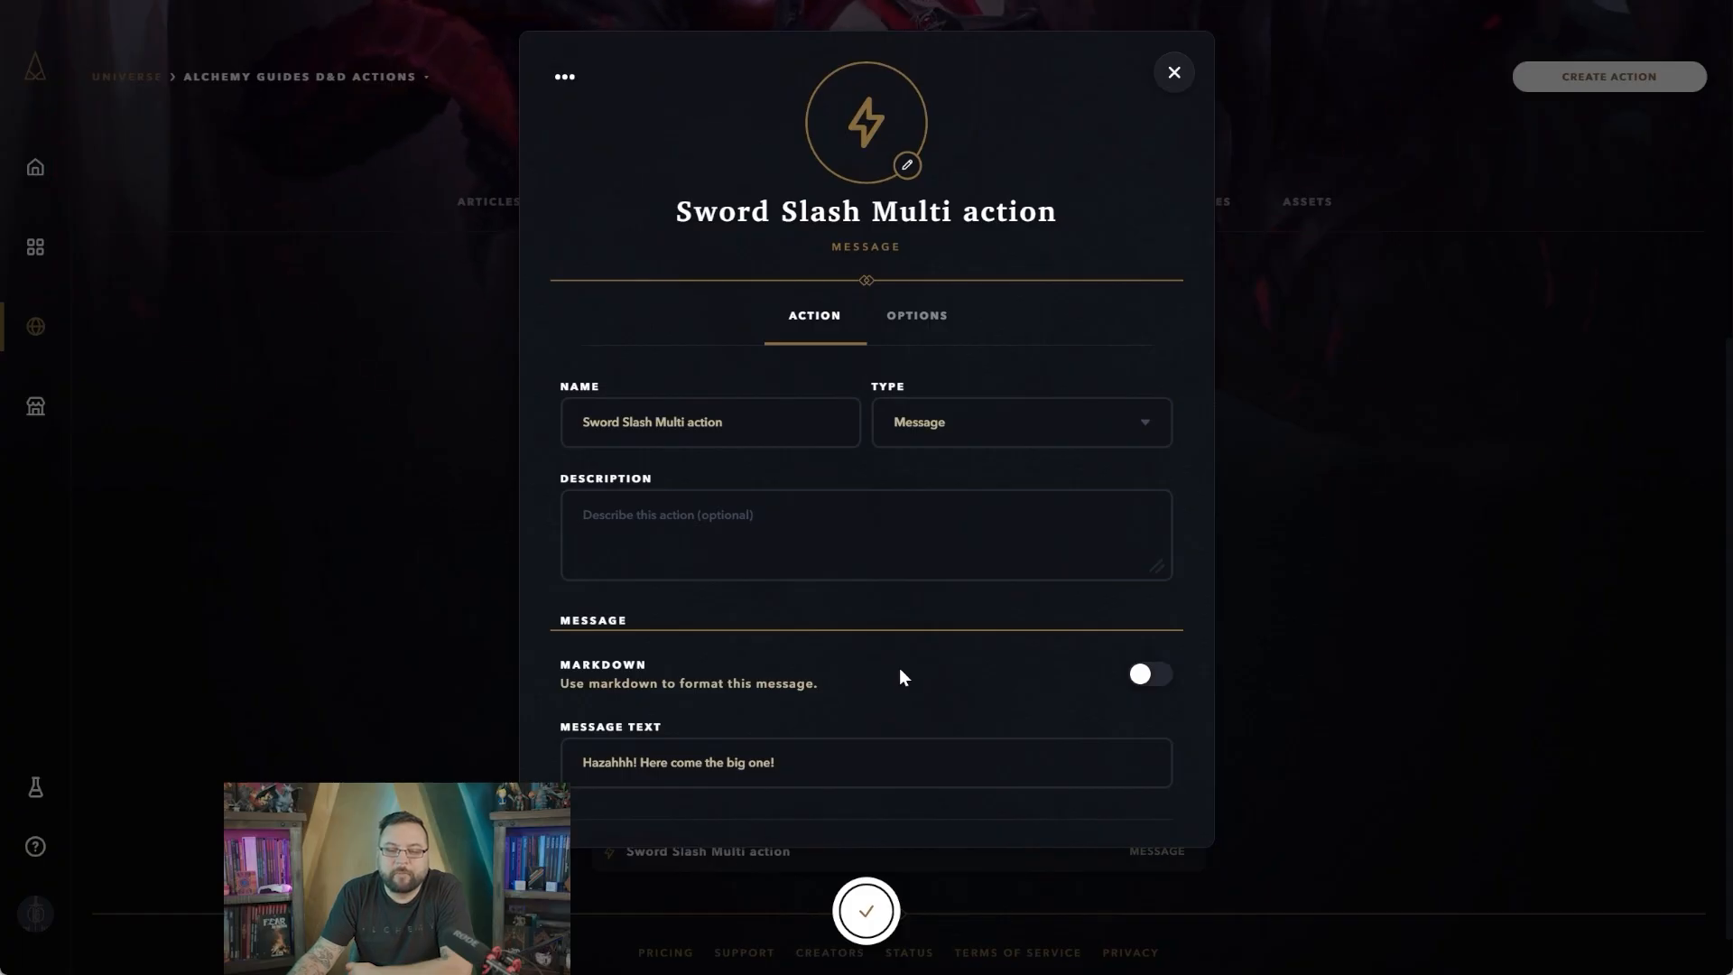
pyautogui.scroll(-3)
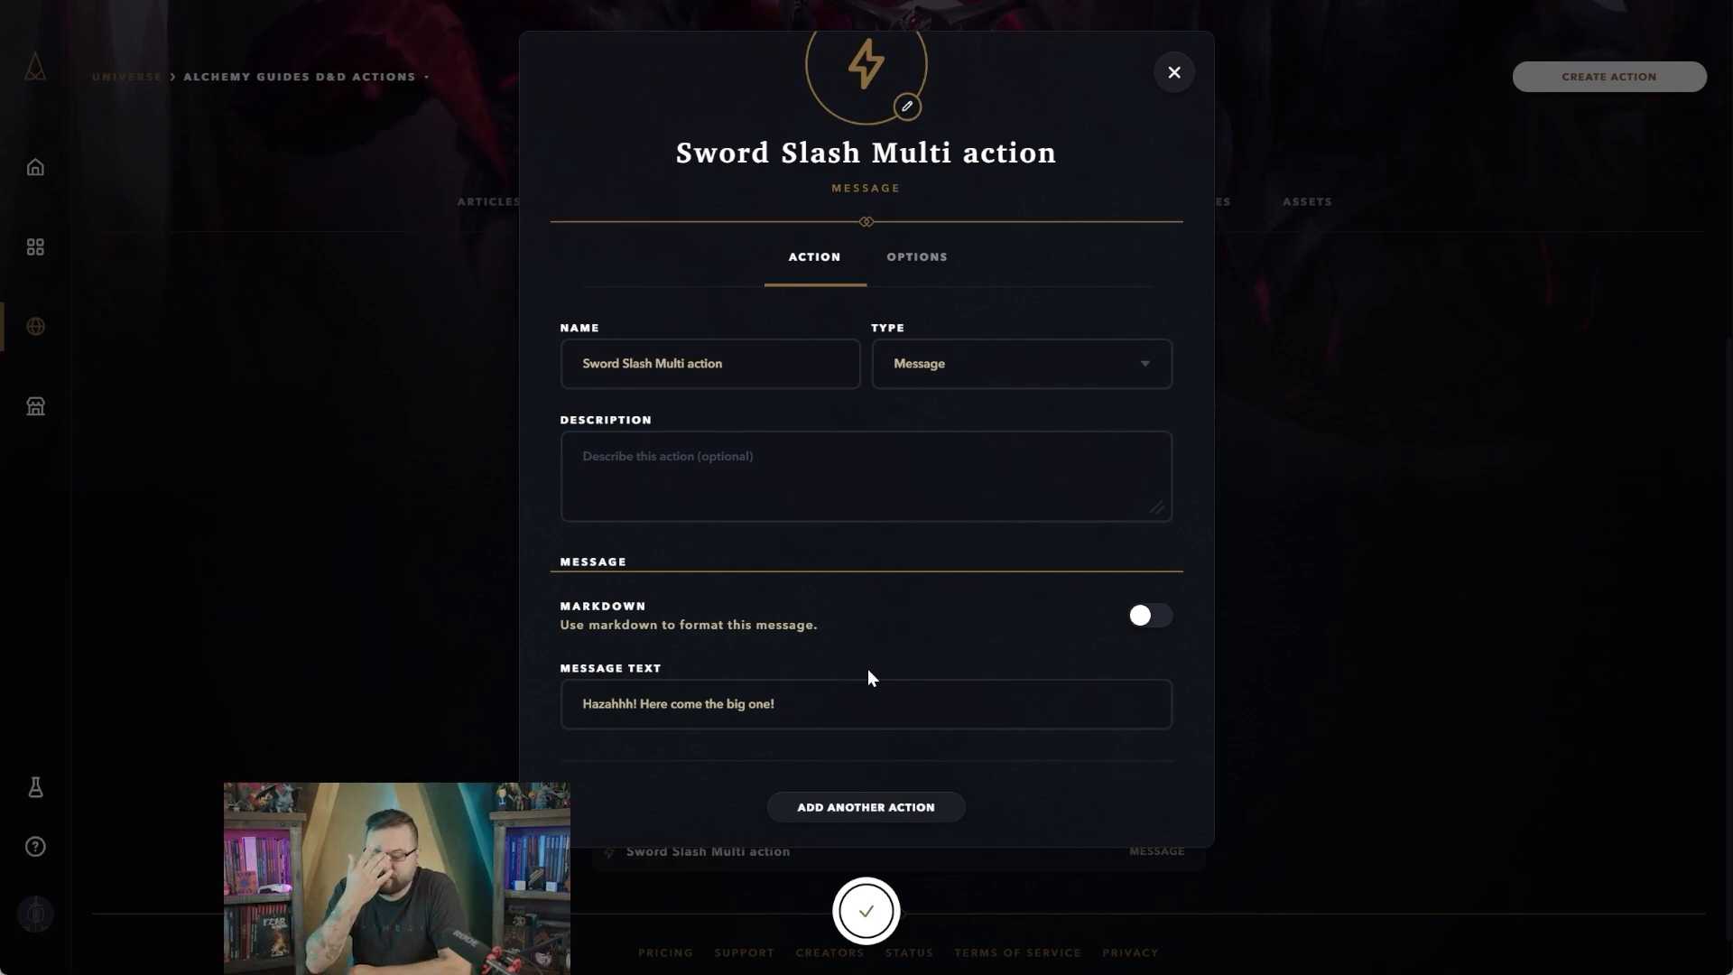
pyautogui.moveTo(914, 908)
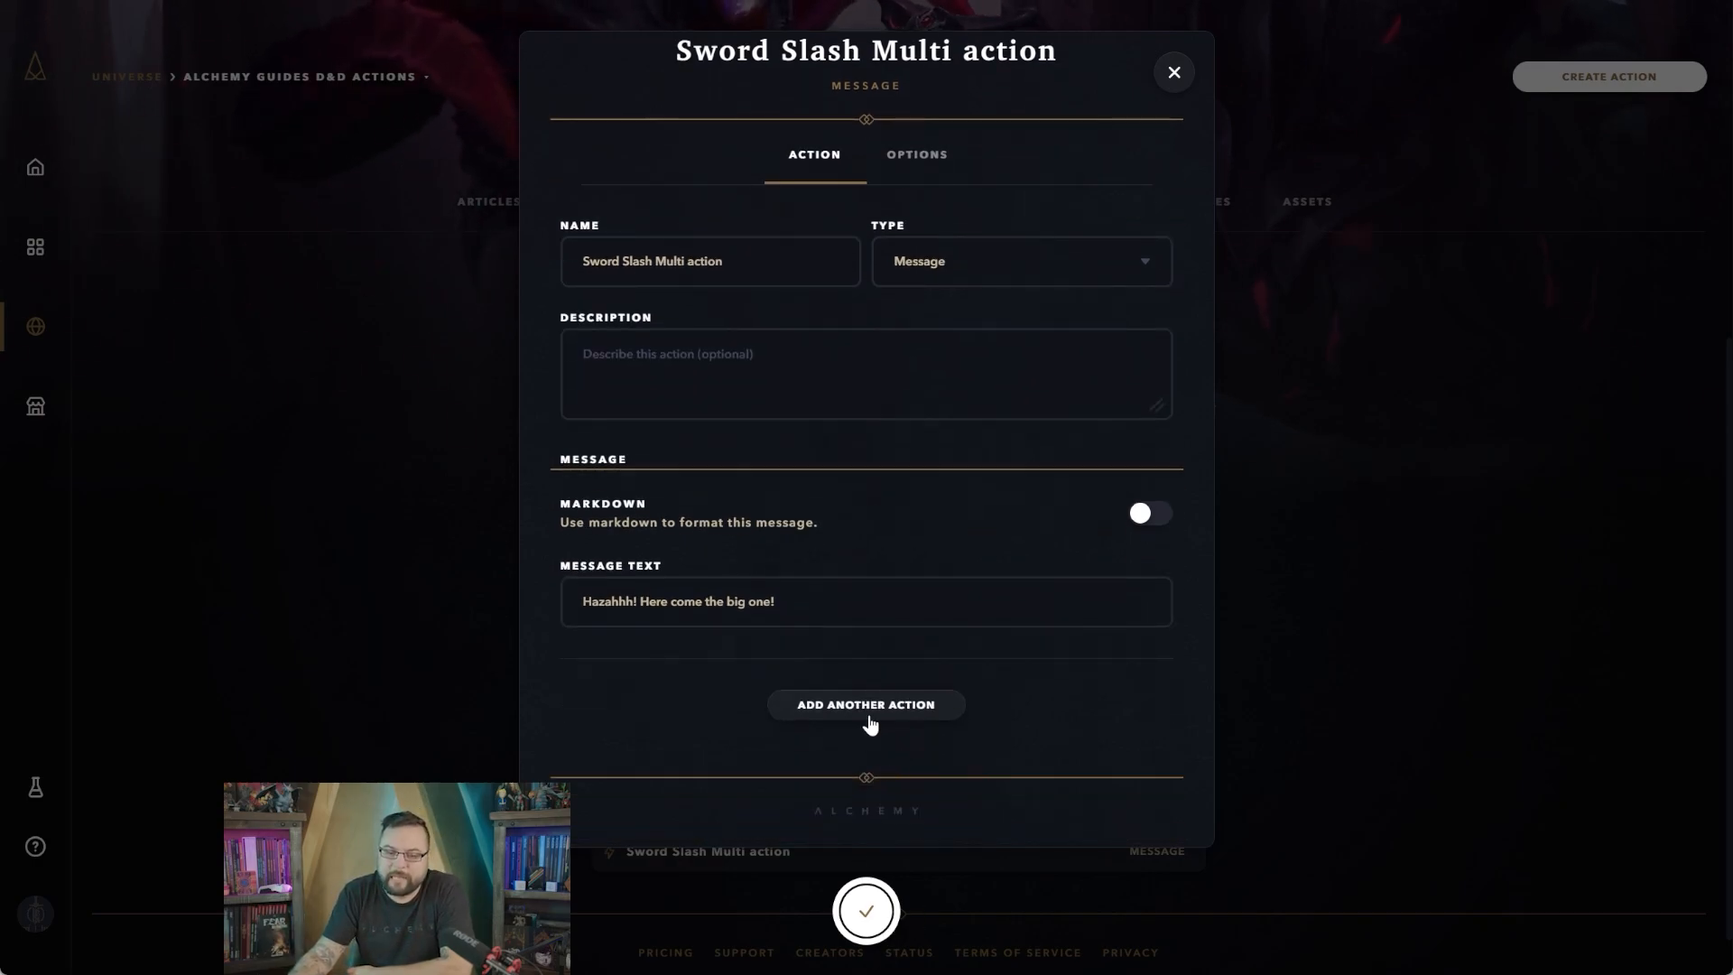
pyautogui.moveTo(867, 730)
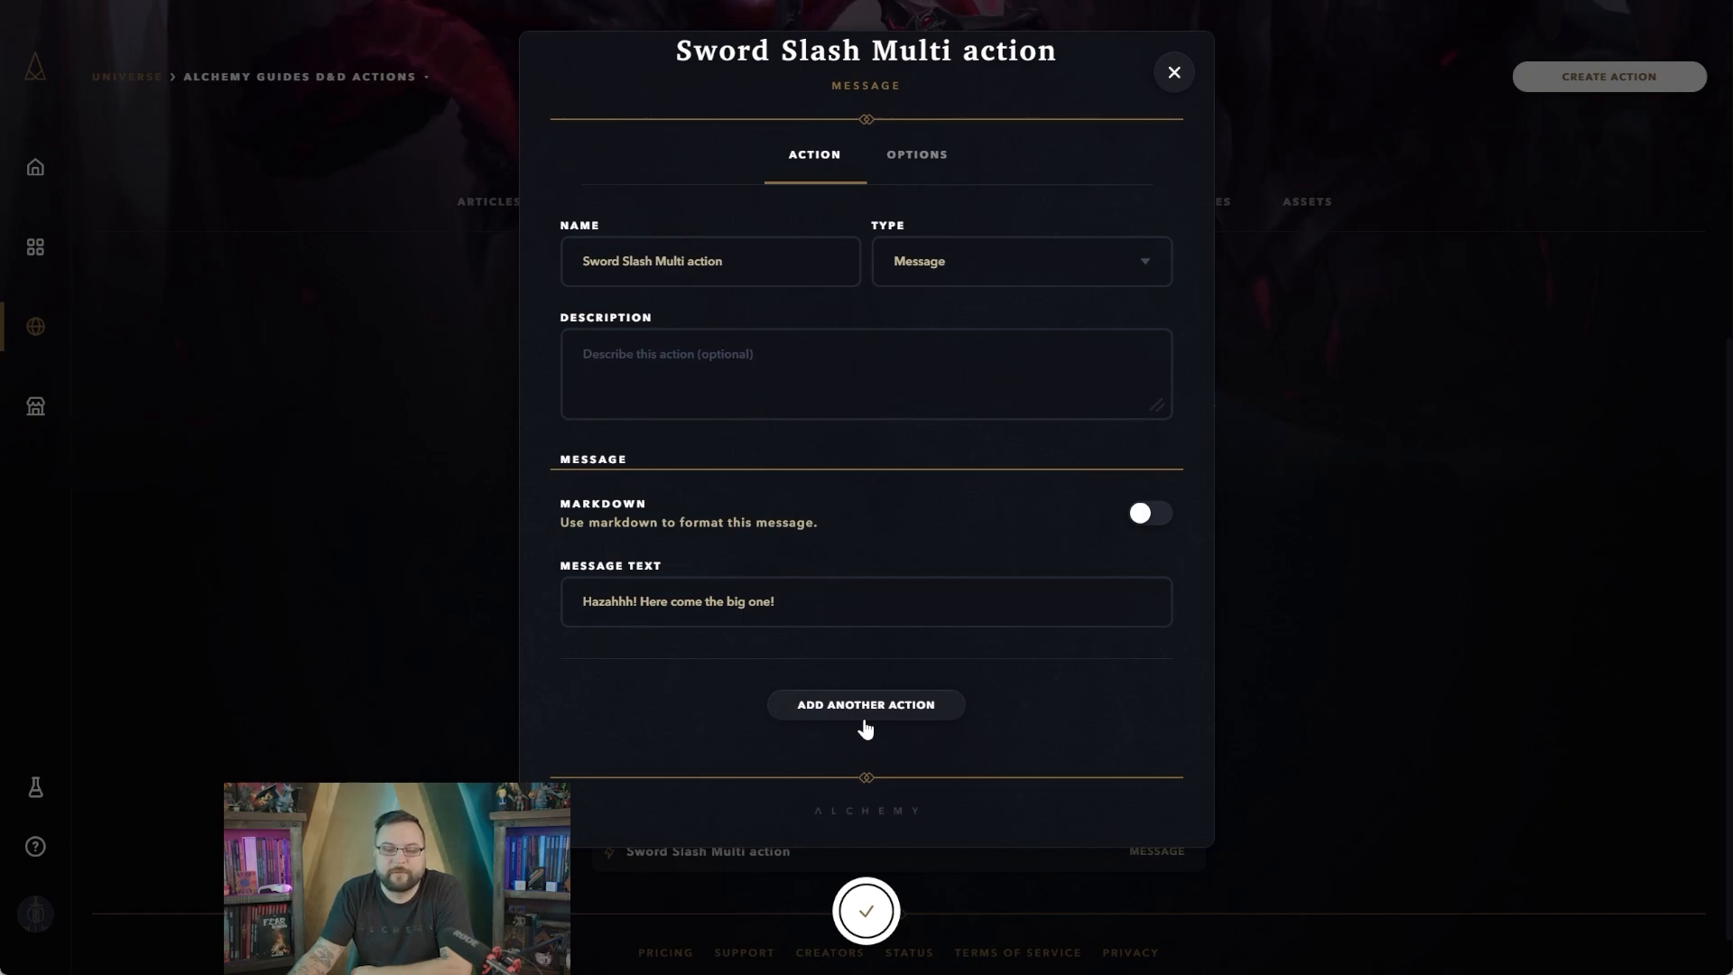
pyautogui.click(865, 704)
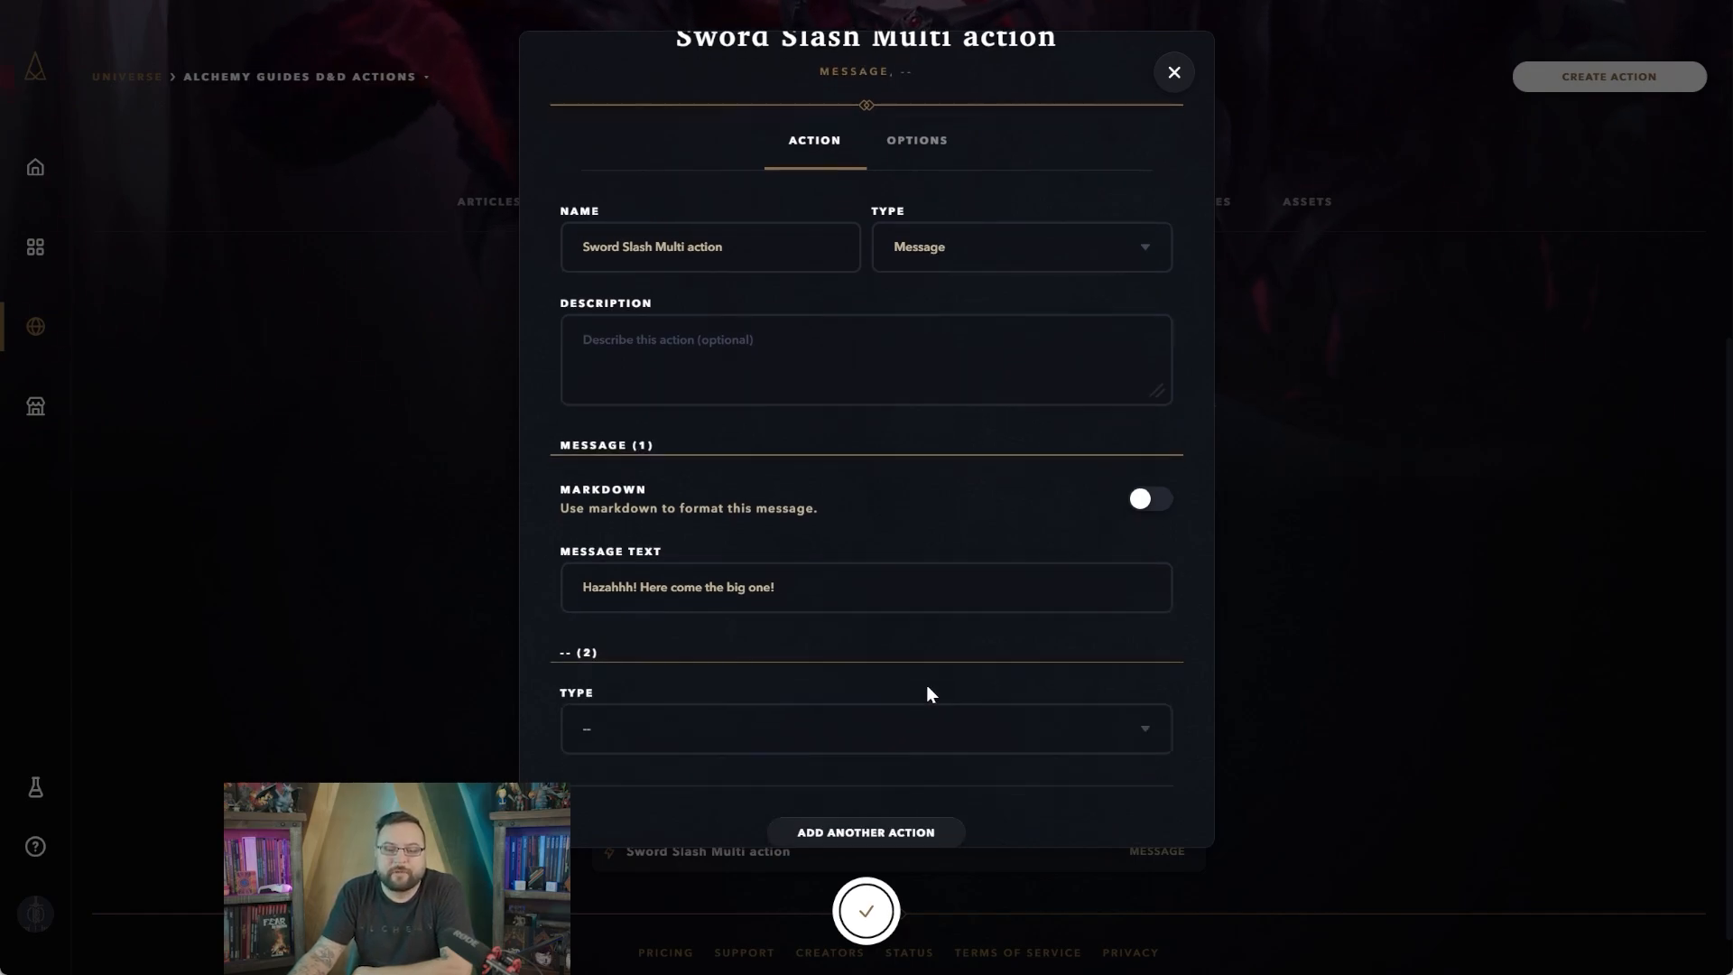
# Make the second step an Attack
pyautogui.scroll(-3)
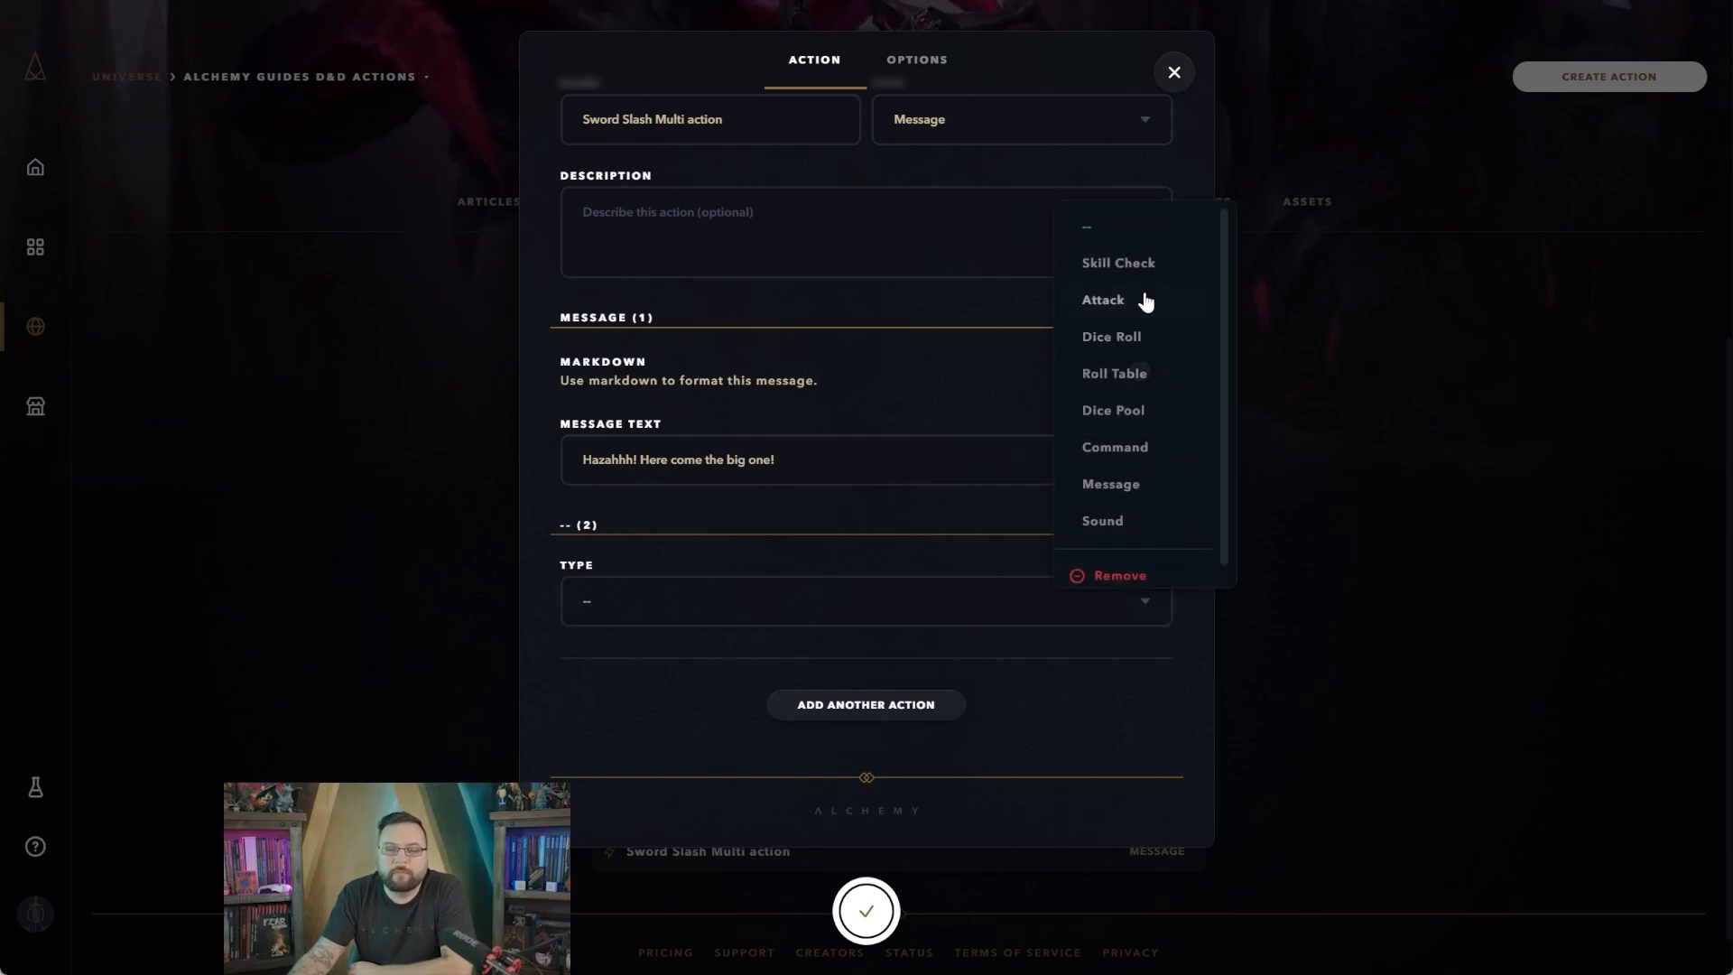
pyautogui.click(1101, 300)
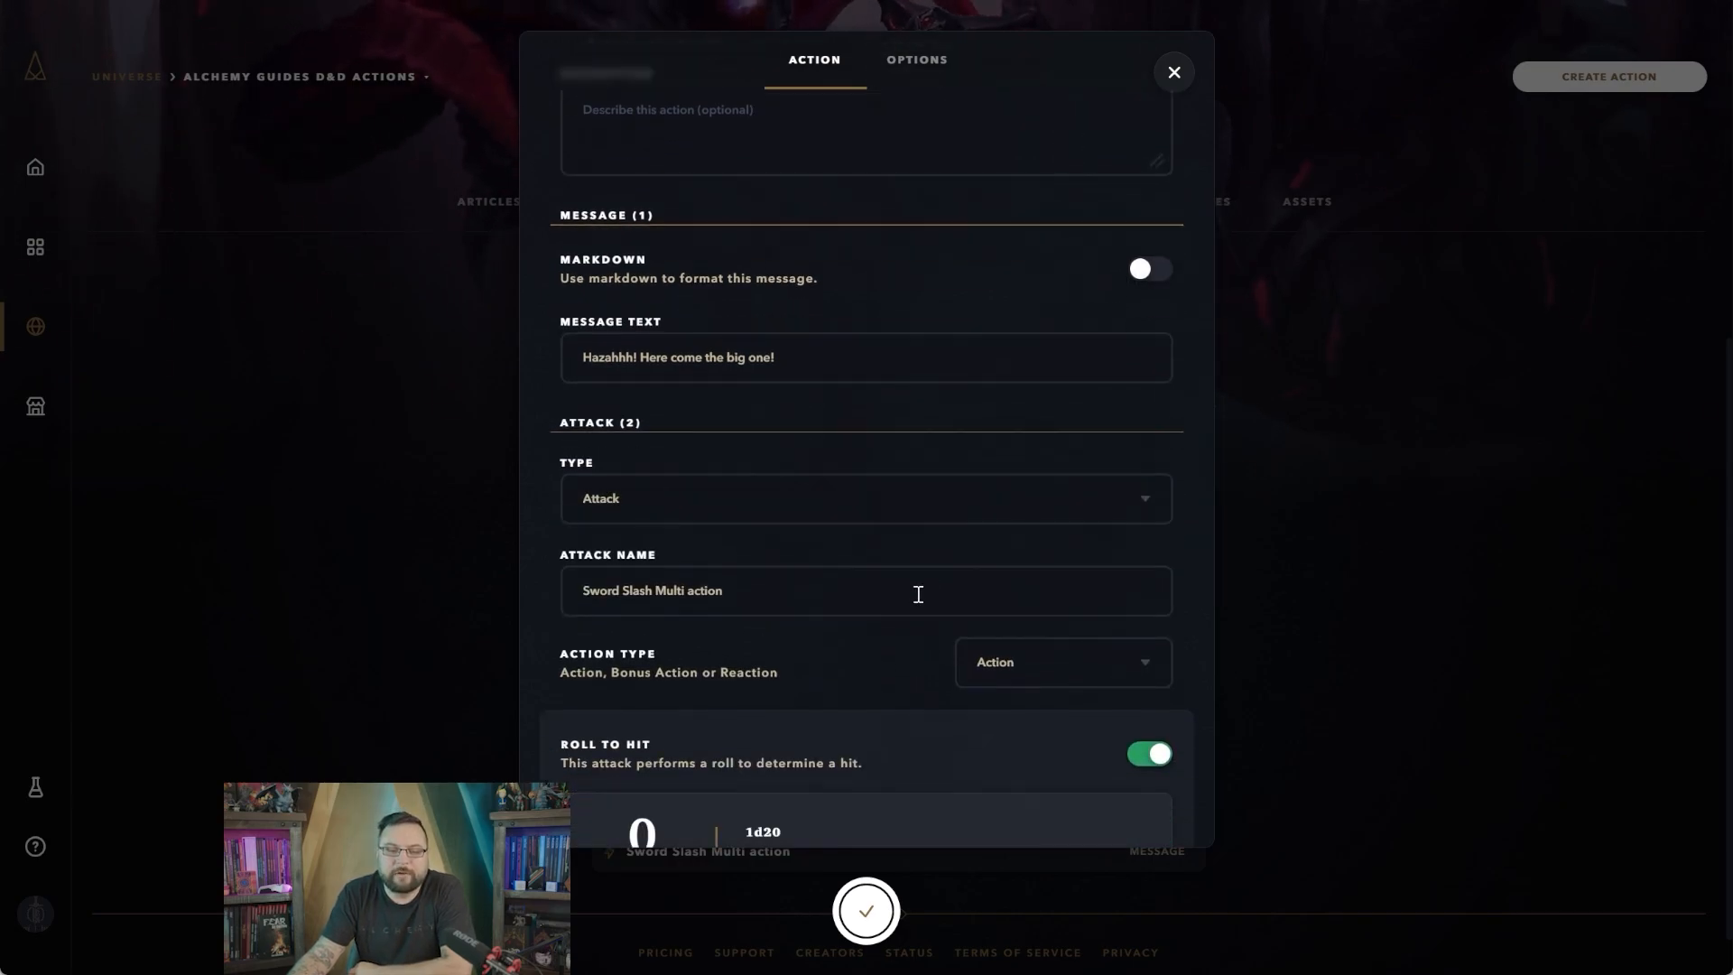
pyautogui.scroll(-3)
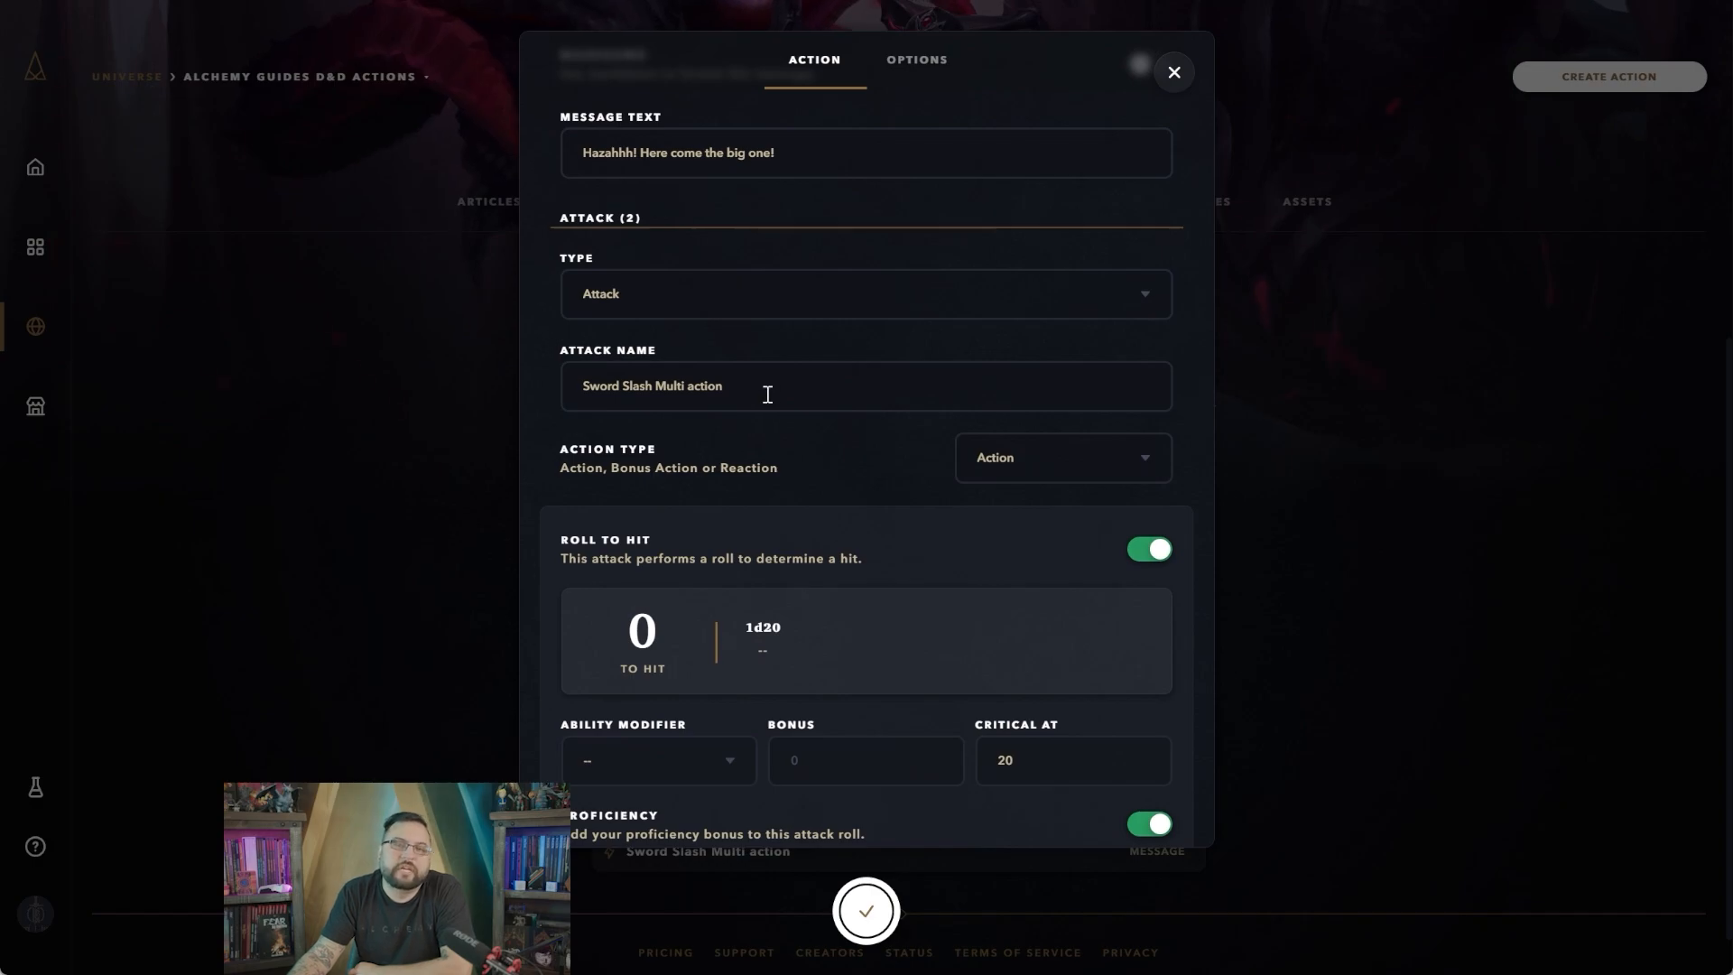
pyautogui.scroll(-3)
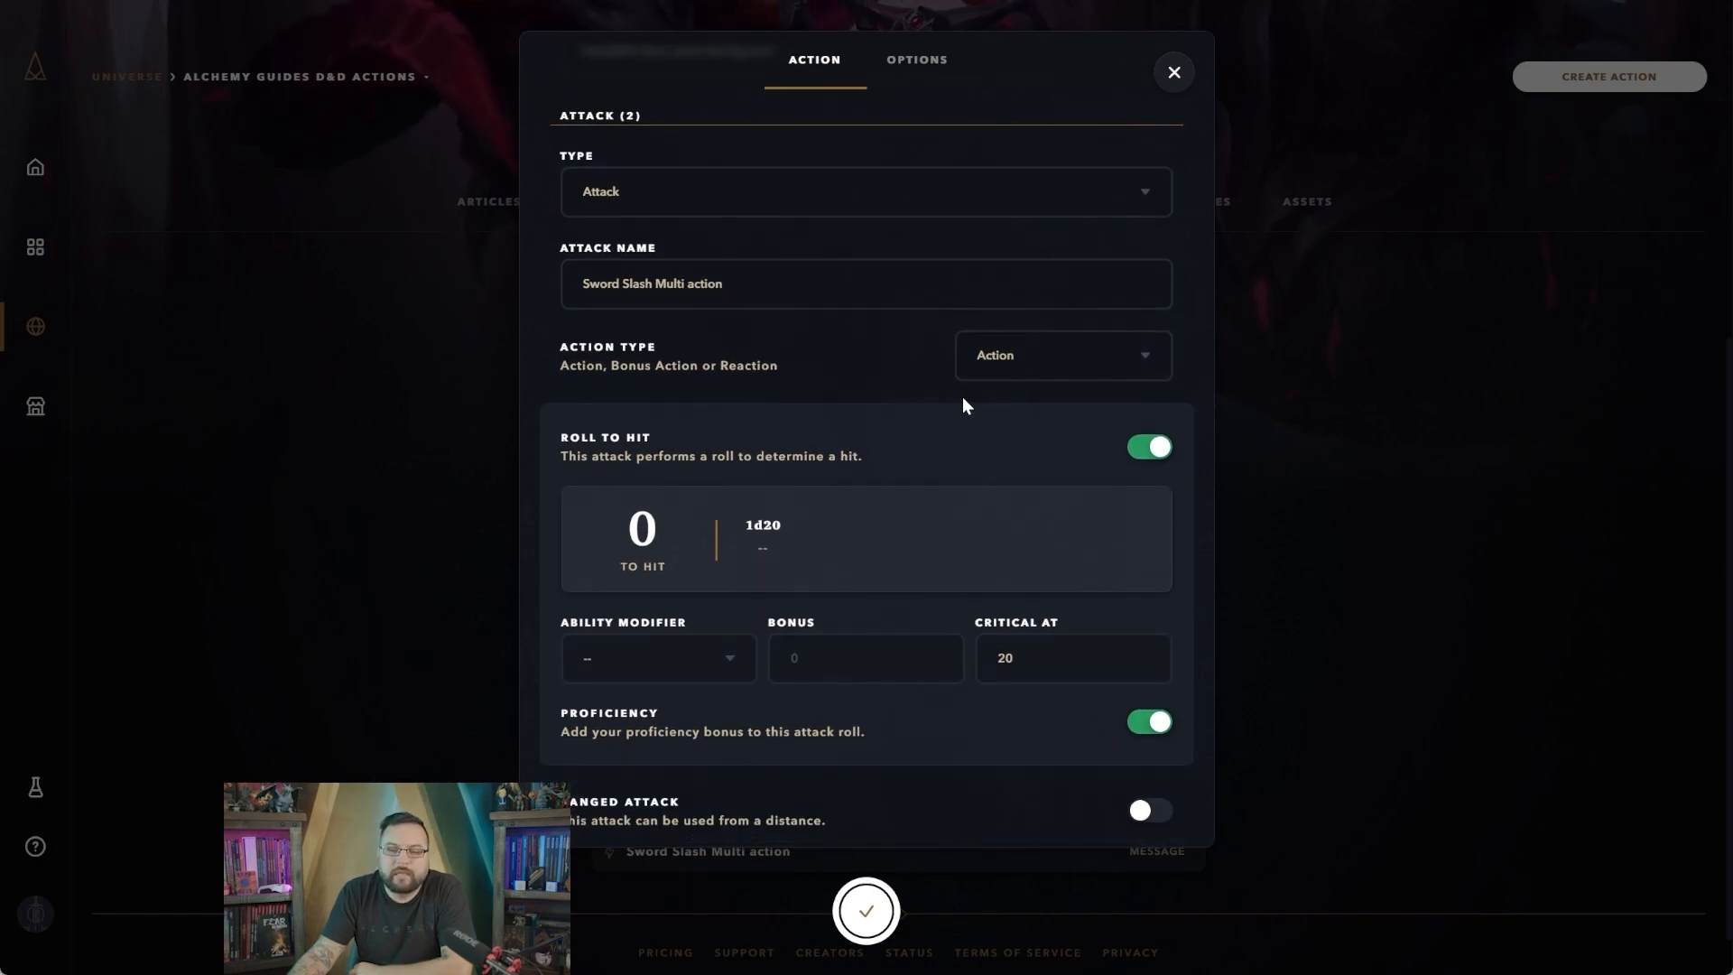
# Base the to-hit roll on Str with the Proficiency bonus enabled
pyautogui.click(1059, 356)
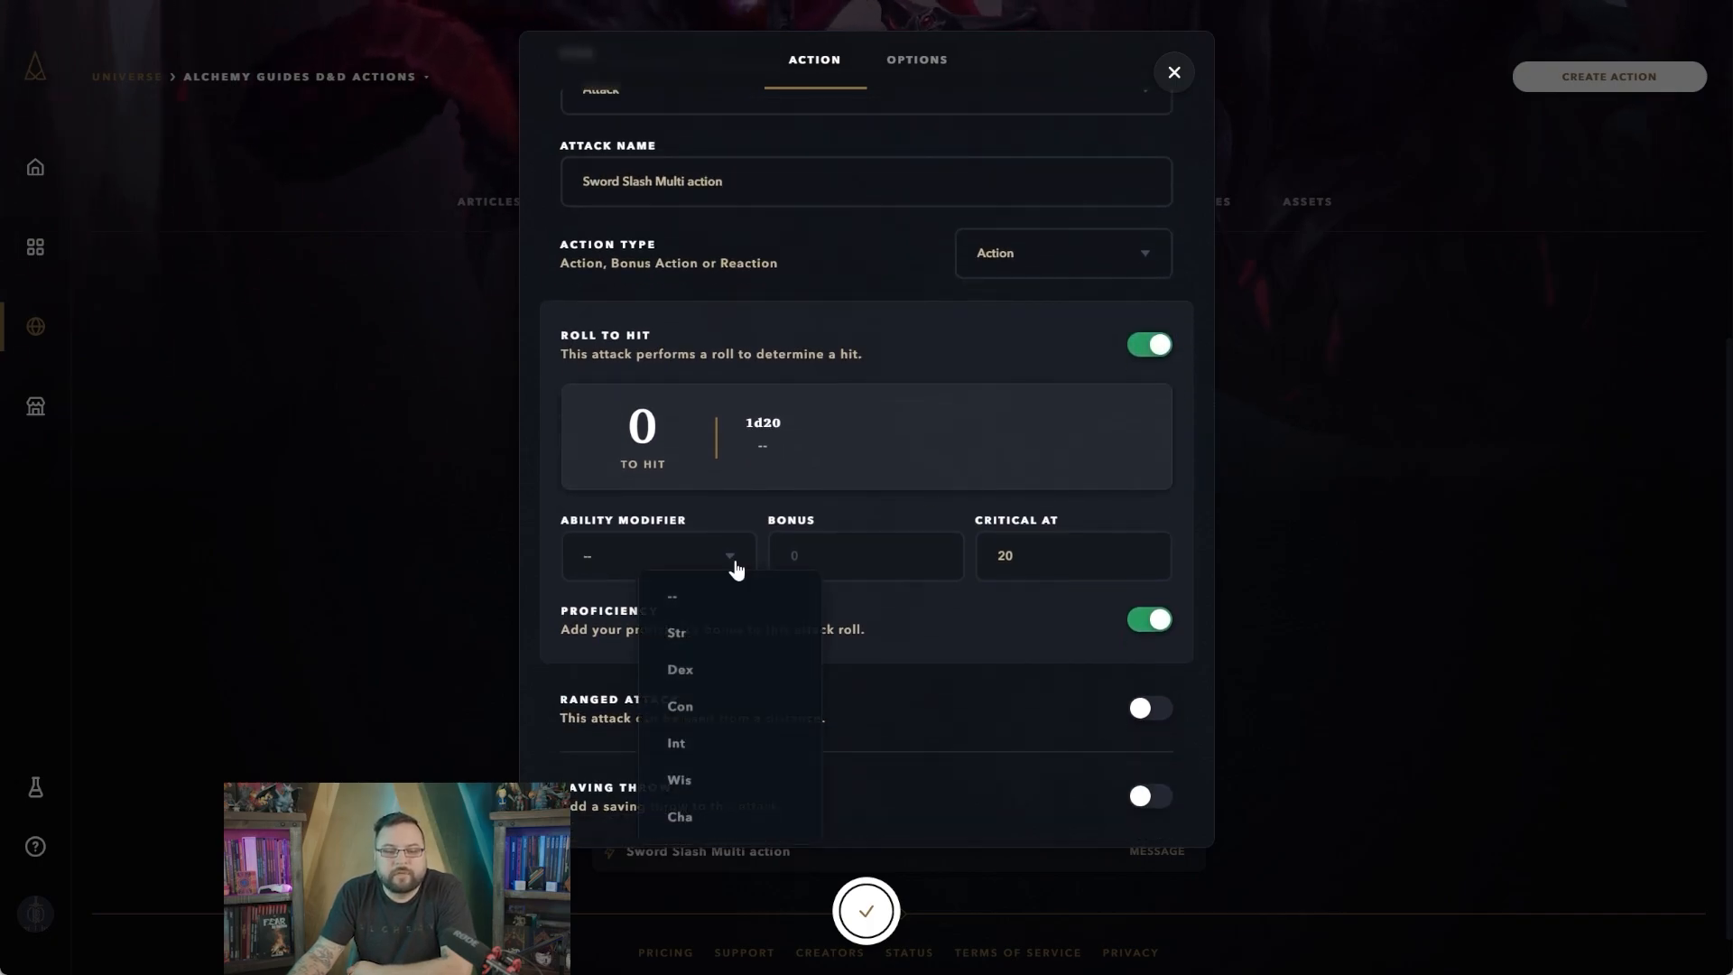
pyautogui.moveTo(718, 631)
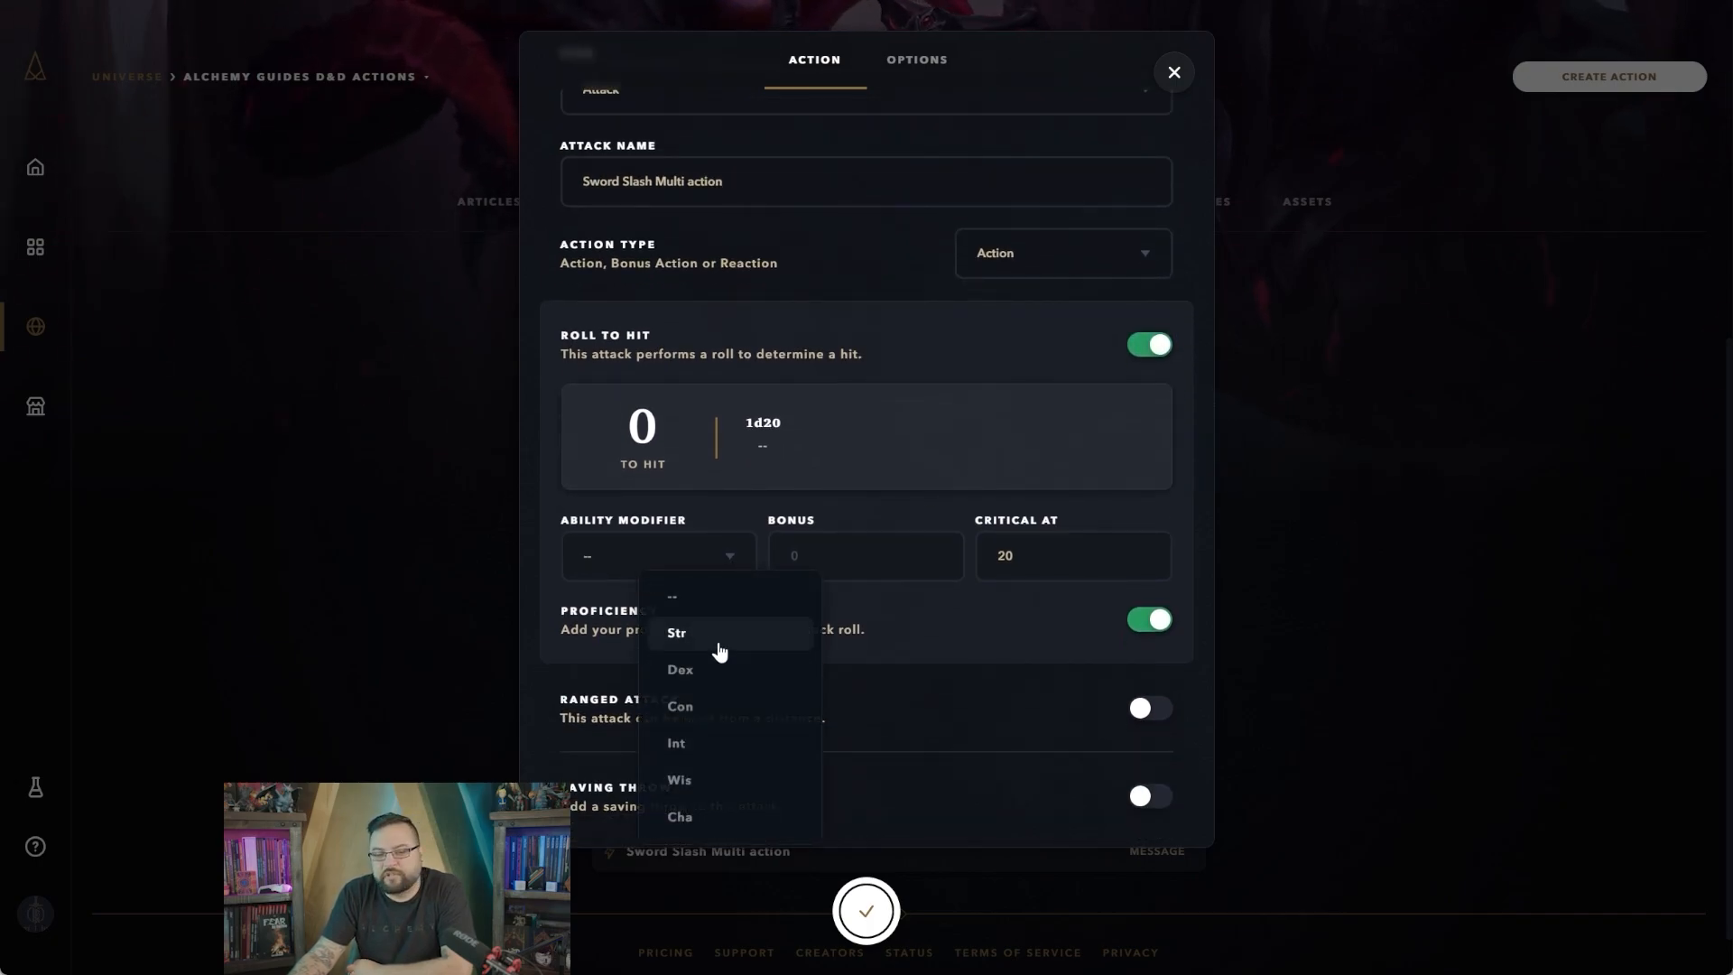
pyautogui.click(675, 632)
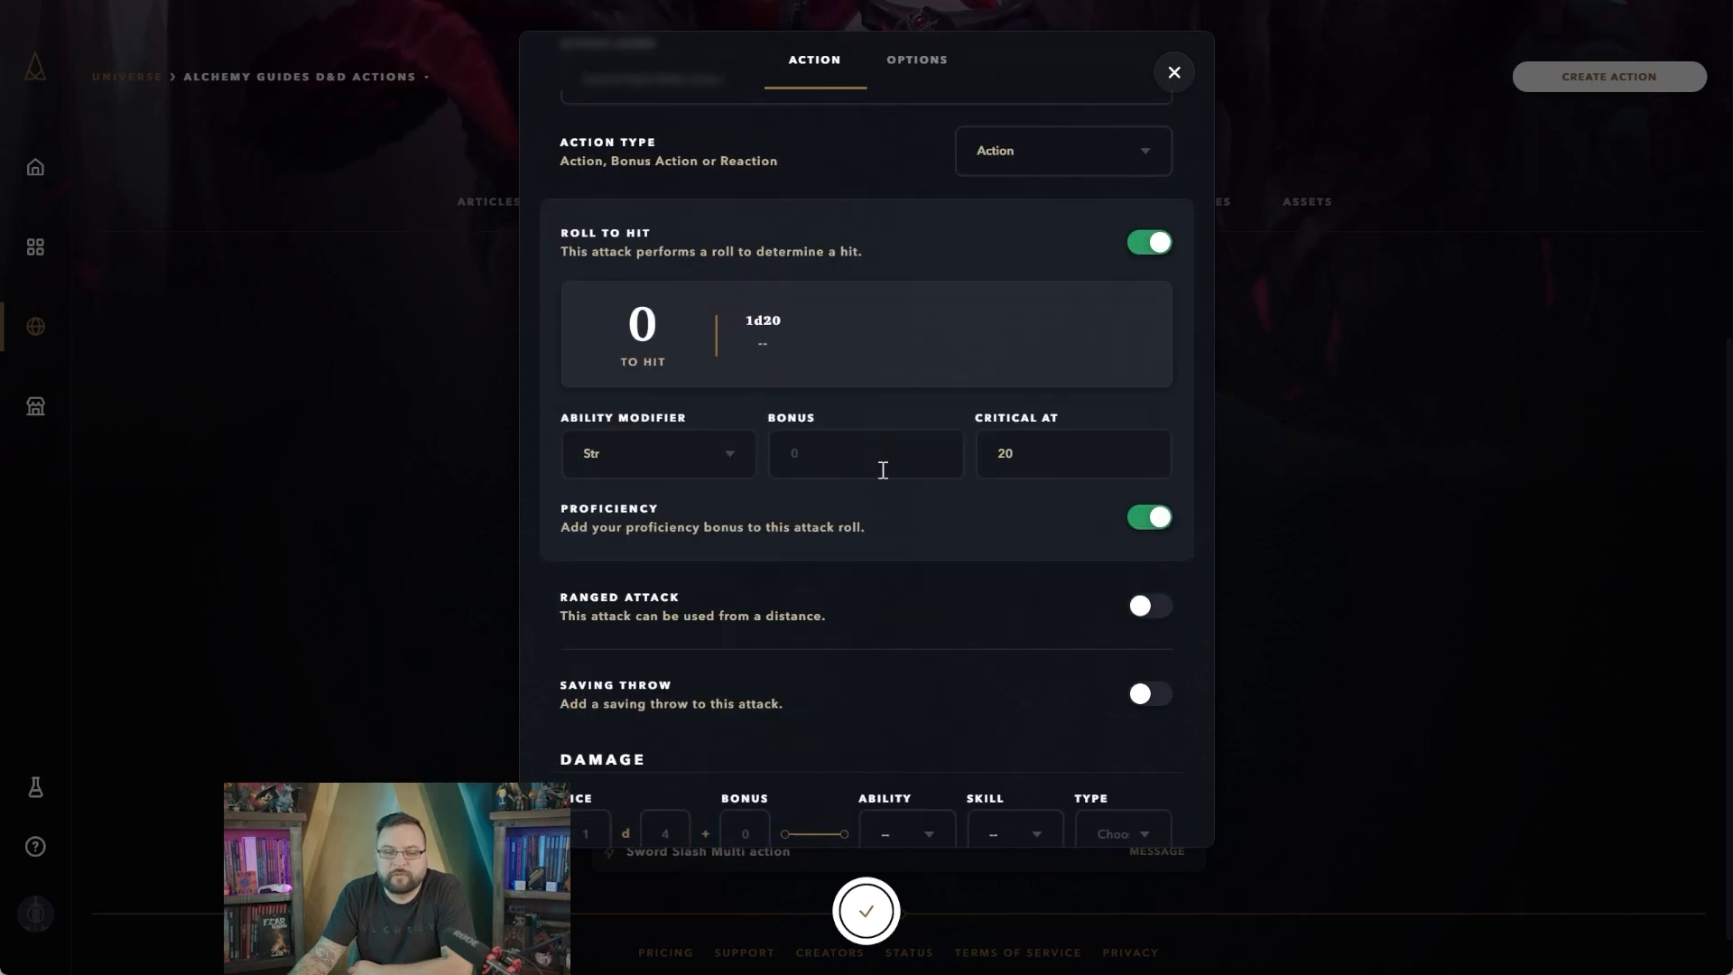
pyautogui.click(865, 453)
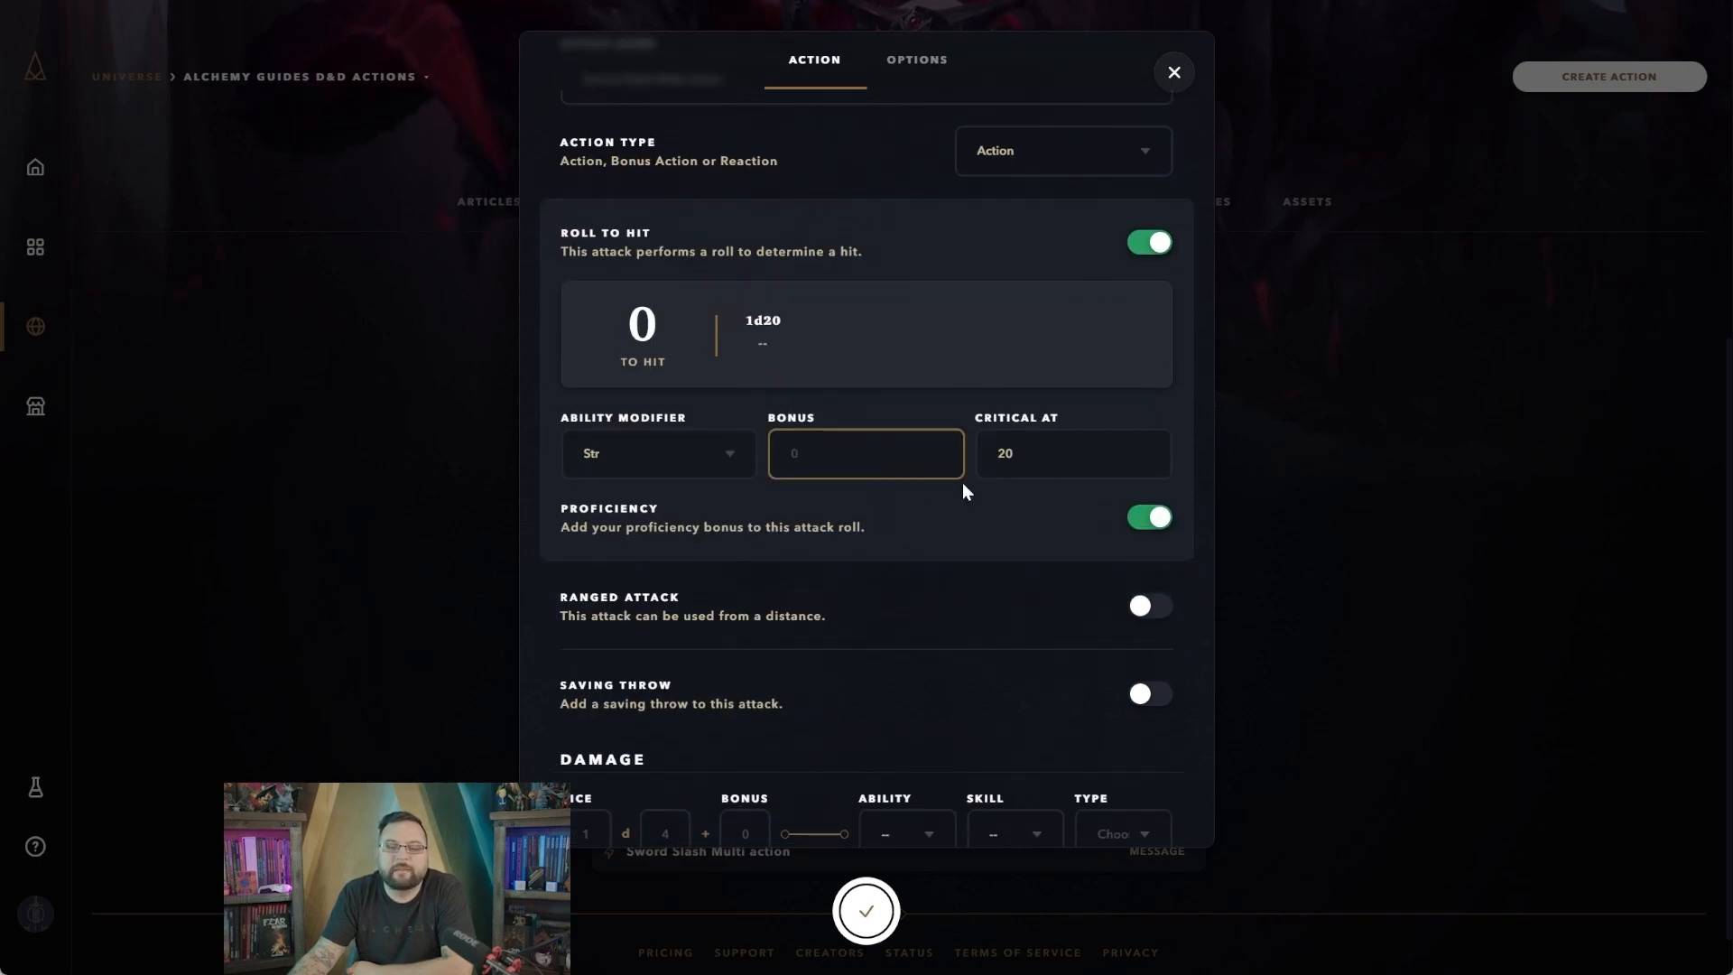
pyautogui.click(1148, 516)
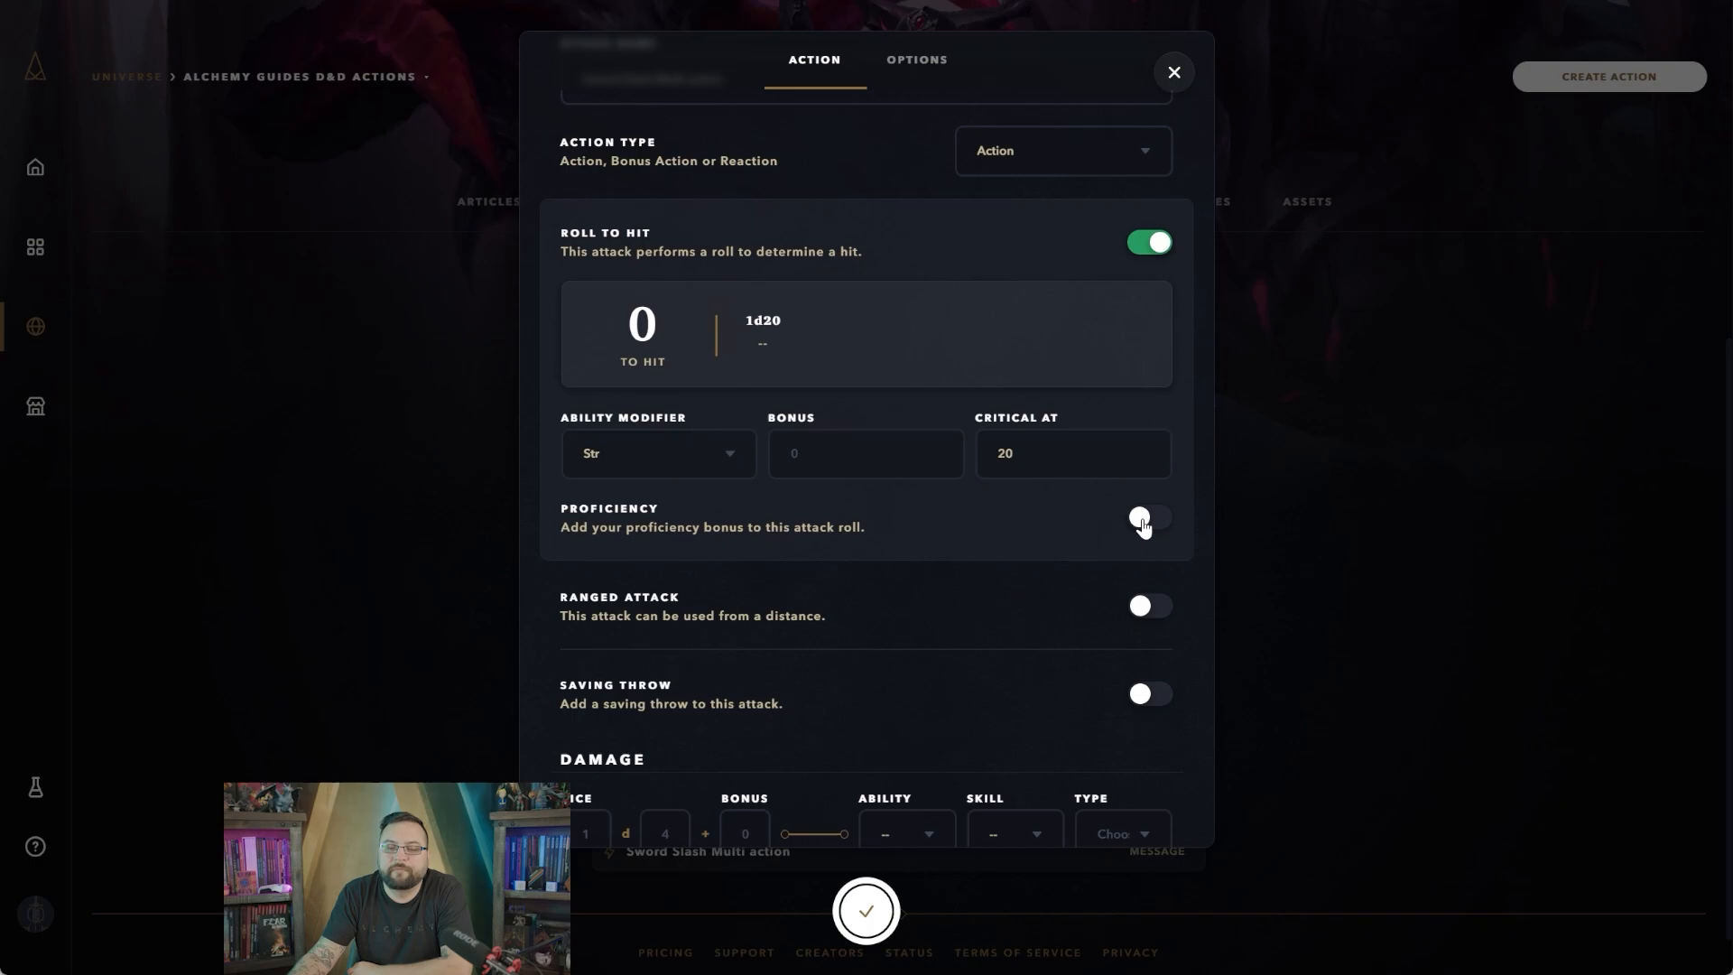
pyautogui.click(1148, 518)
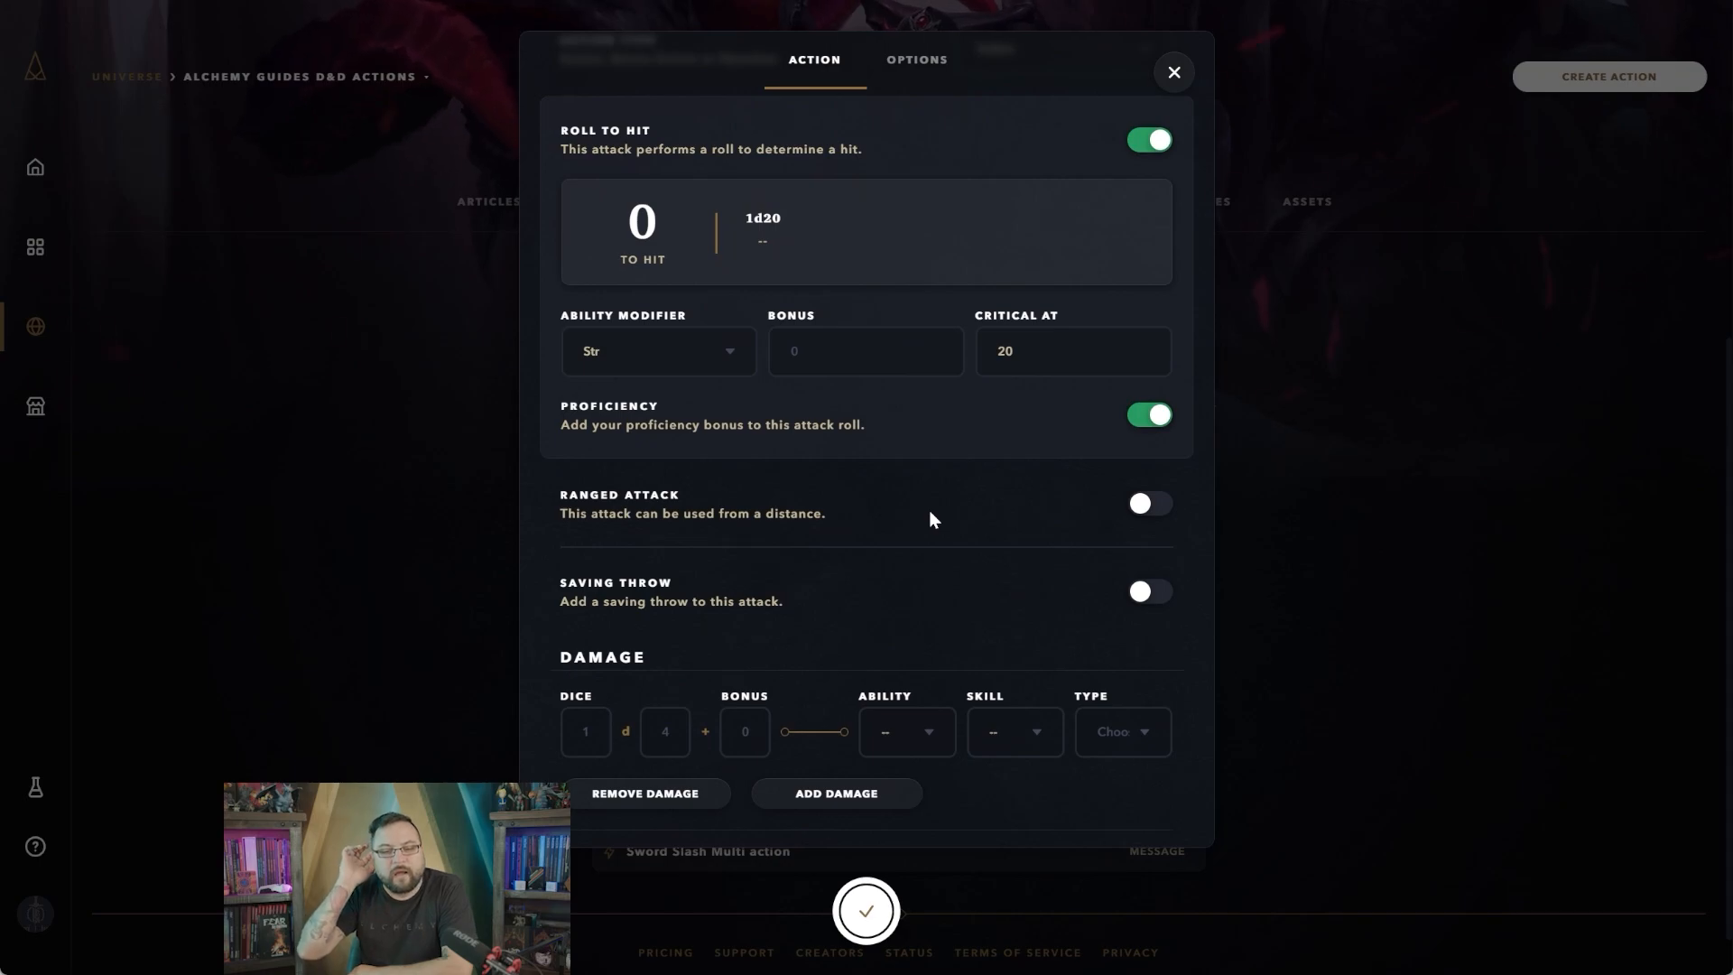
pyautogui.scroll(-3)
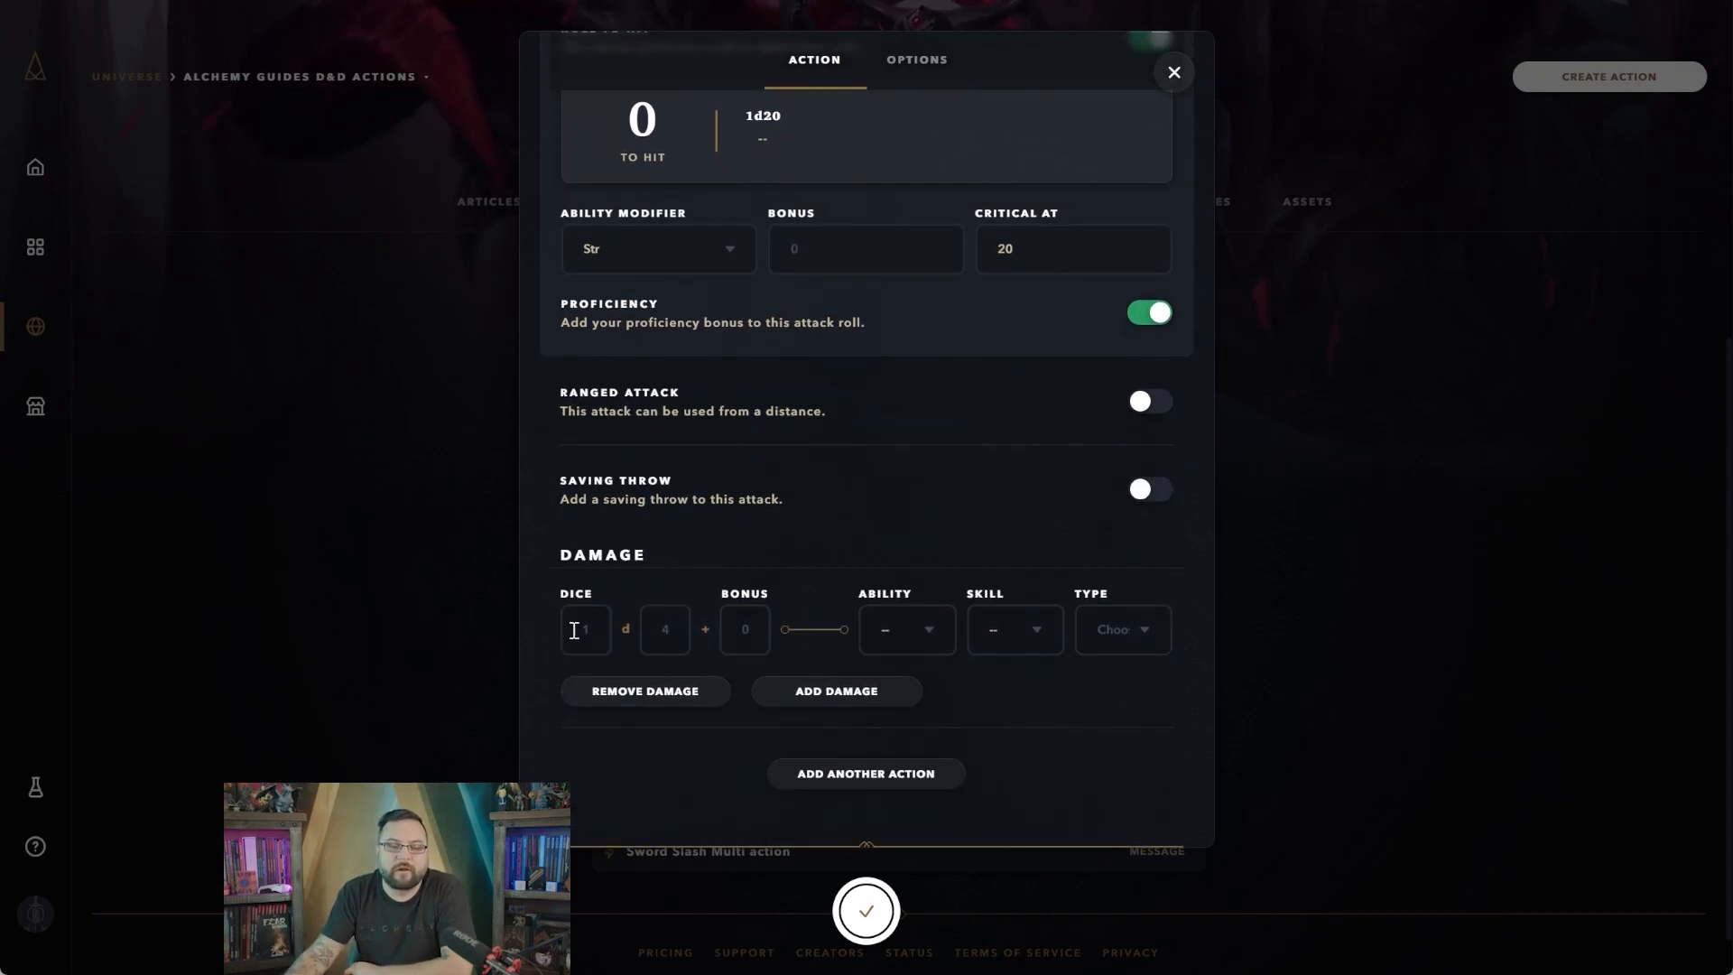
# Set the attack's damage to 2d8 Str-based Slashing
pyautogui.click(585, 628)
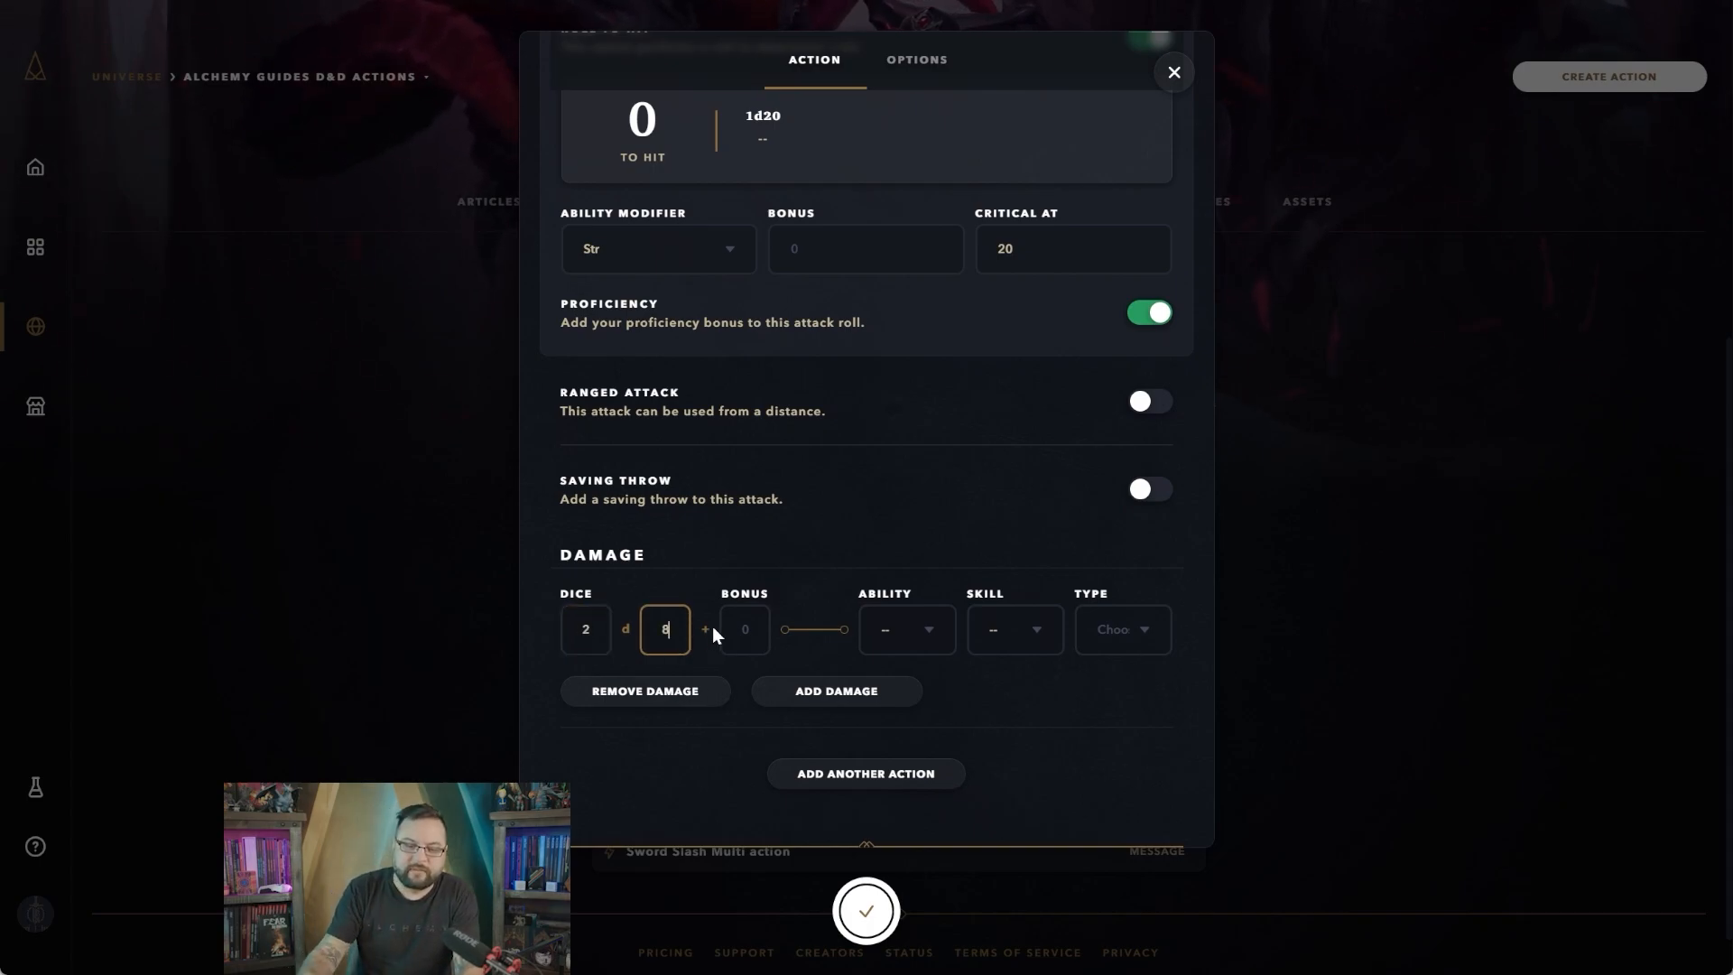
pyautogui.moveTo(917, 641)
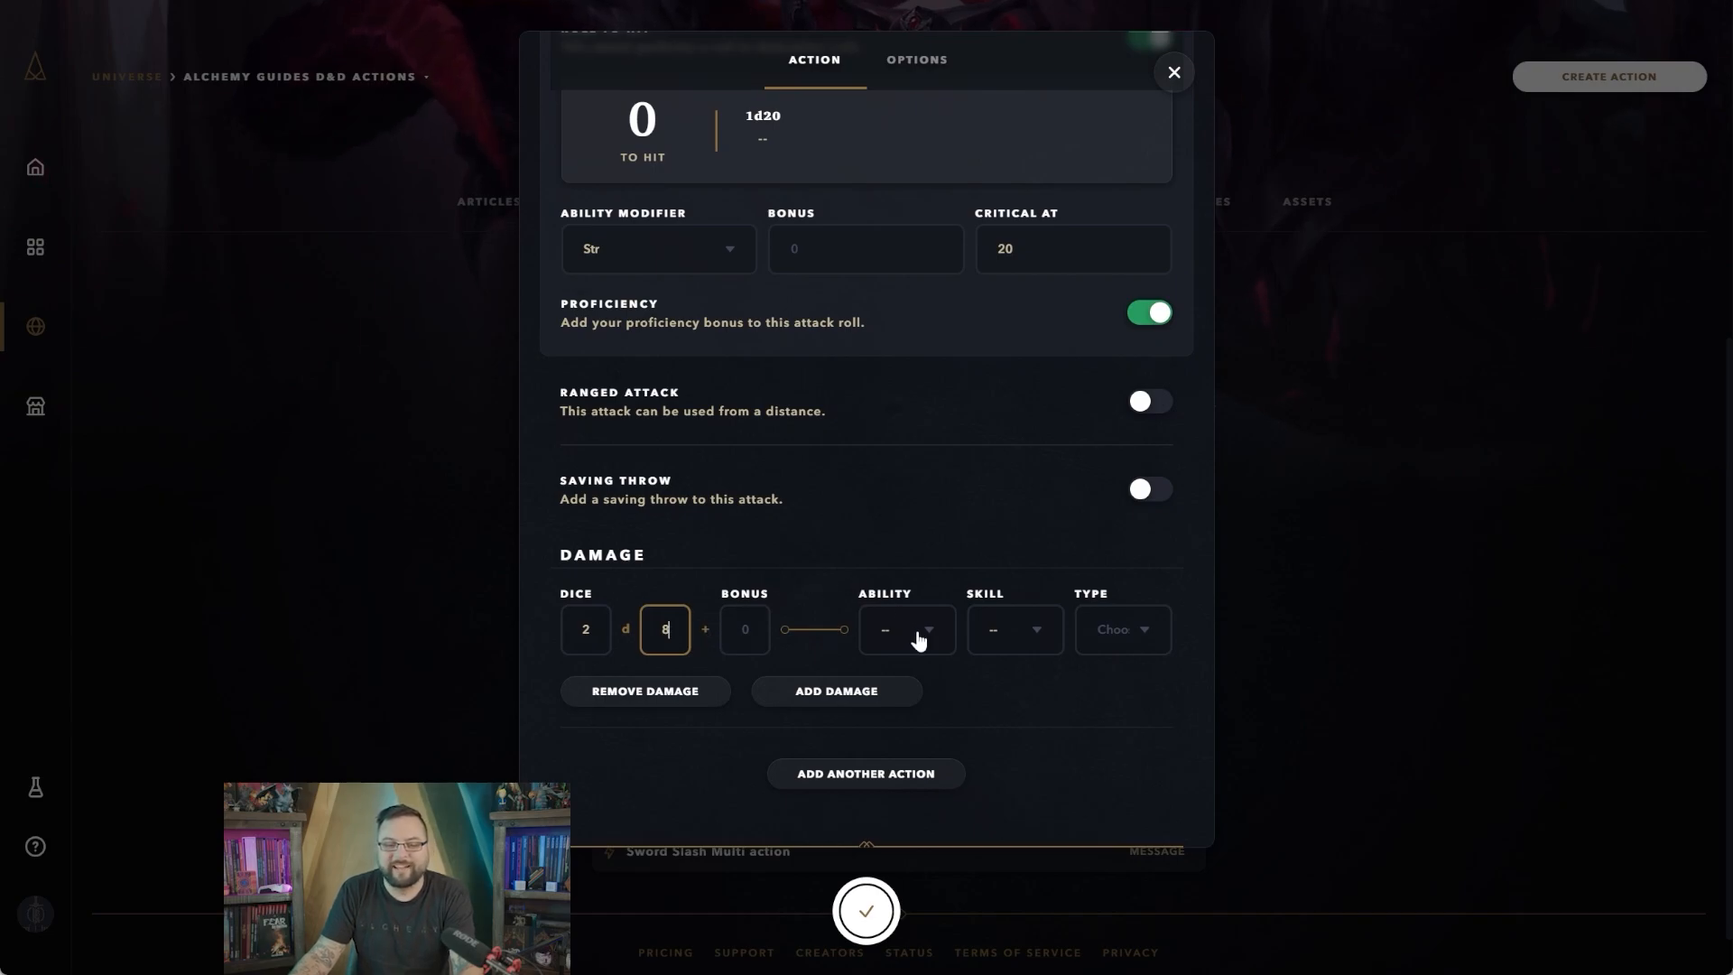
pyautogui.click(906, 629)
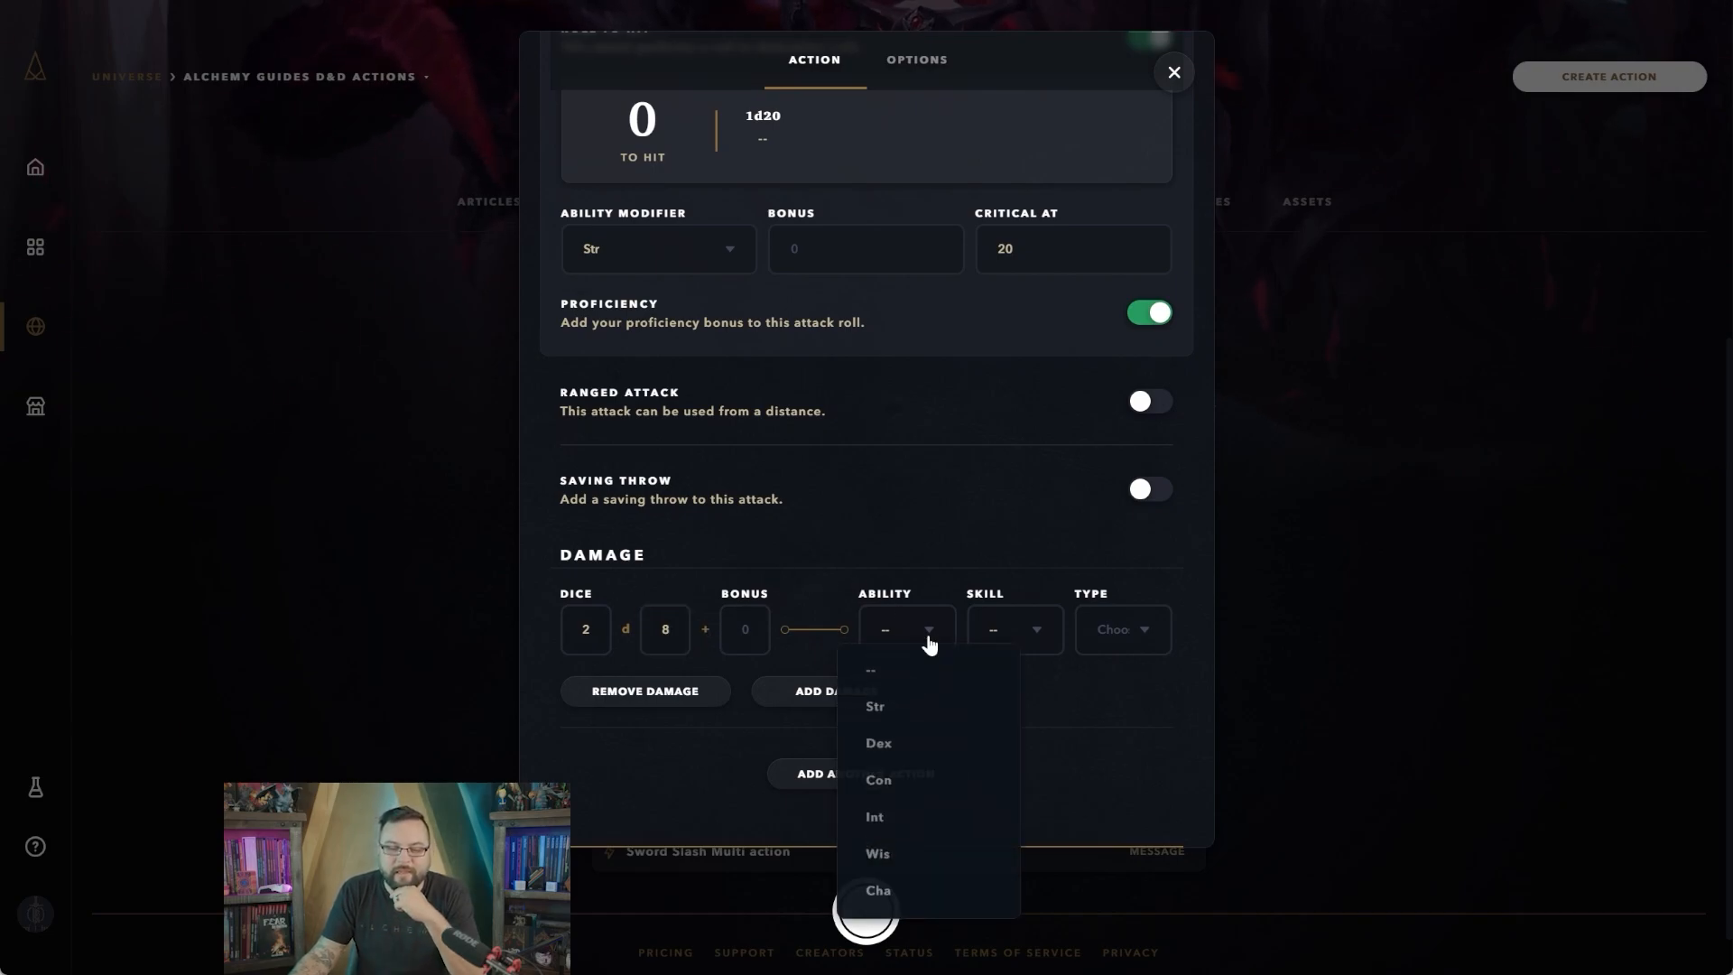
pyautogui.moveTo(915, 708)
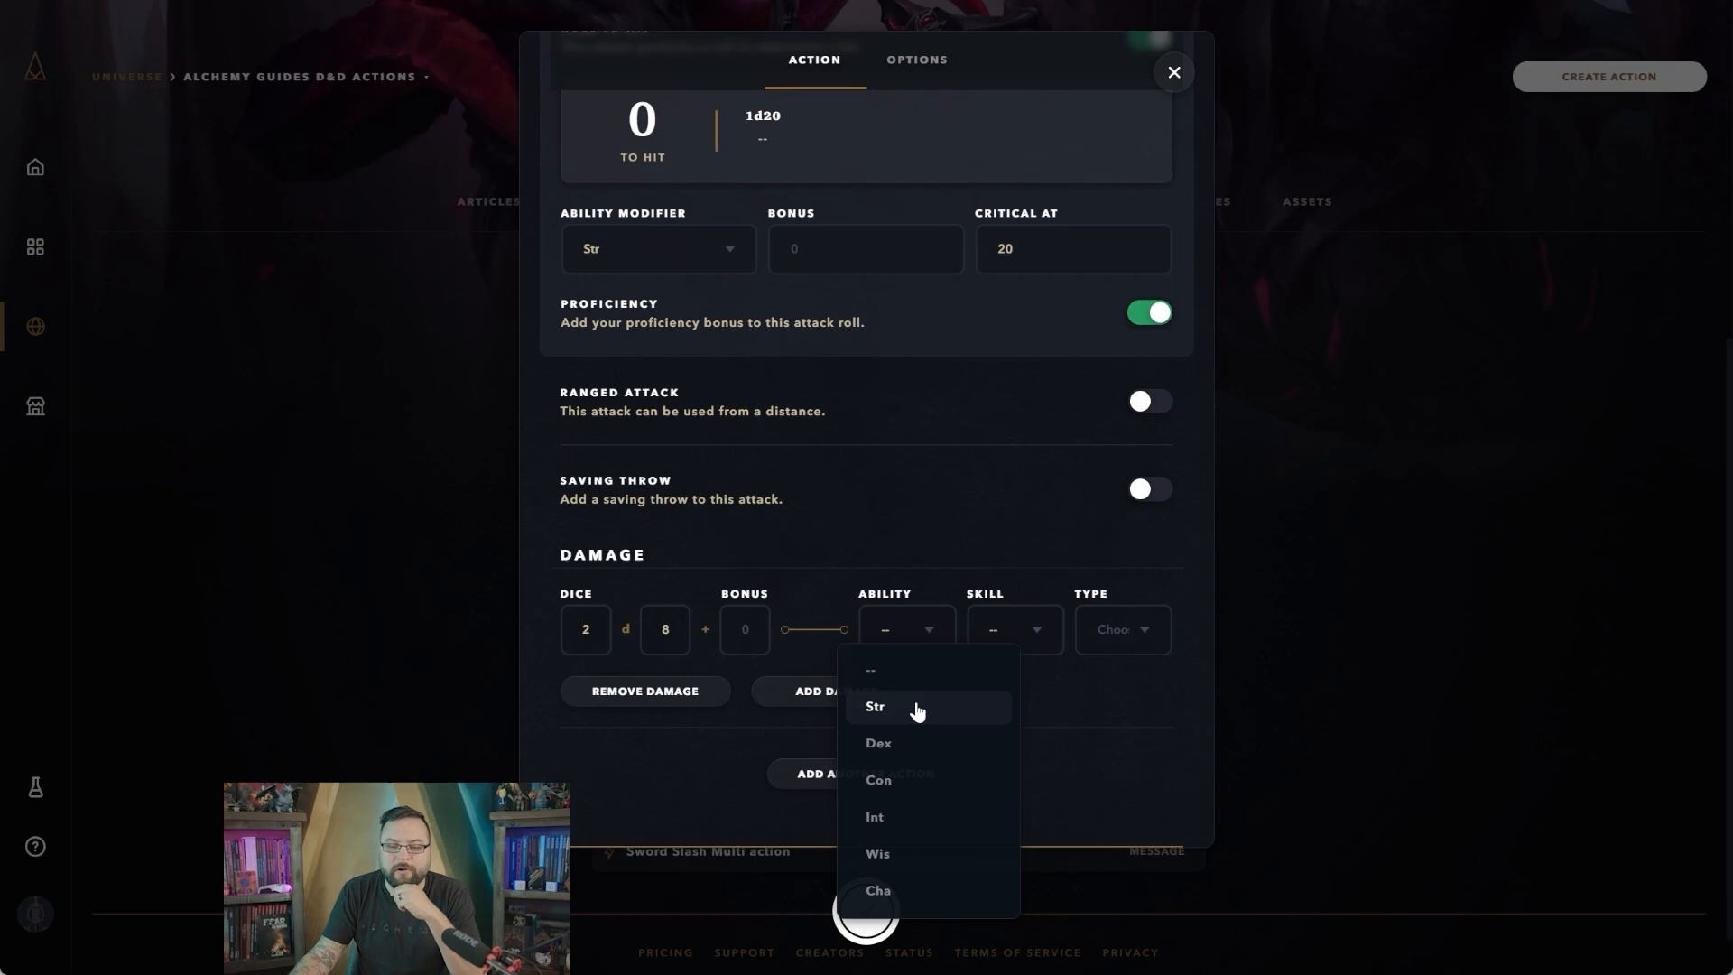
pyautogui.click(874, 705)
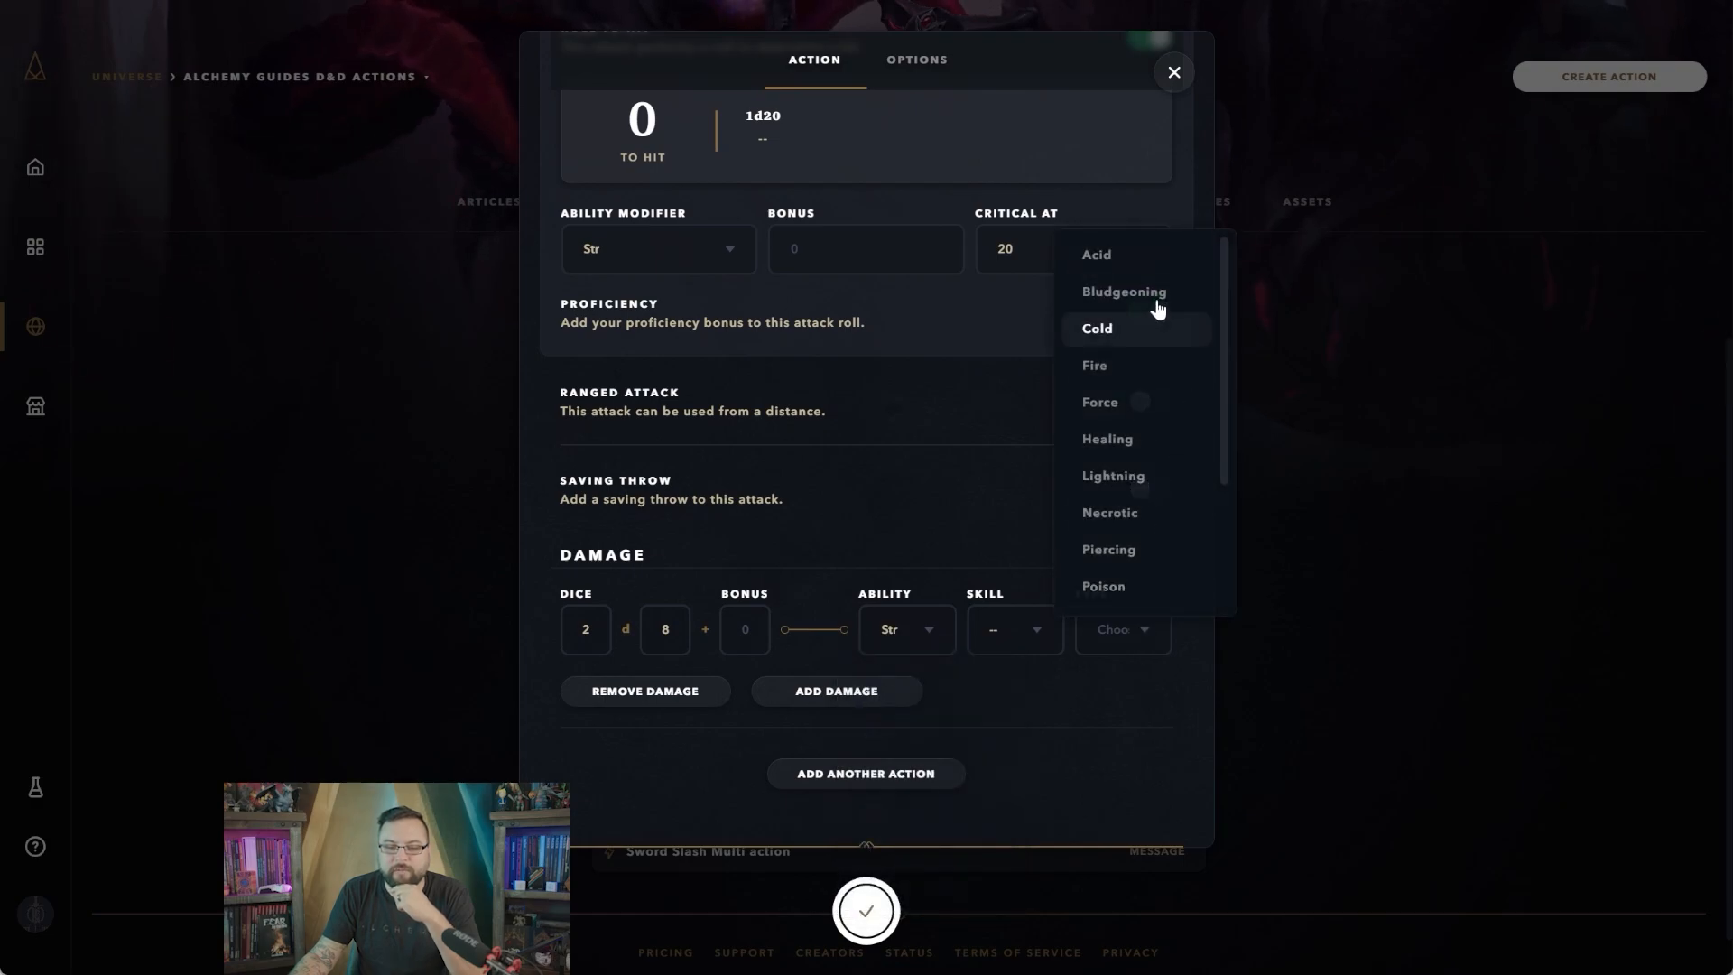
pyautogui.scroll(-3)
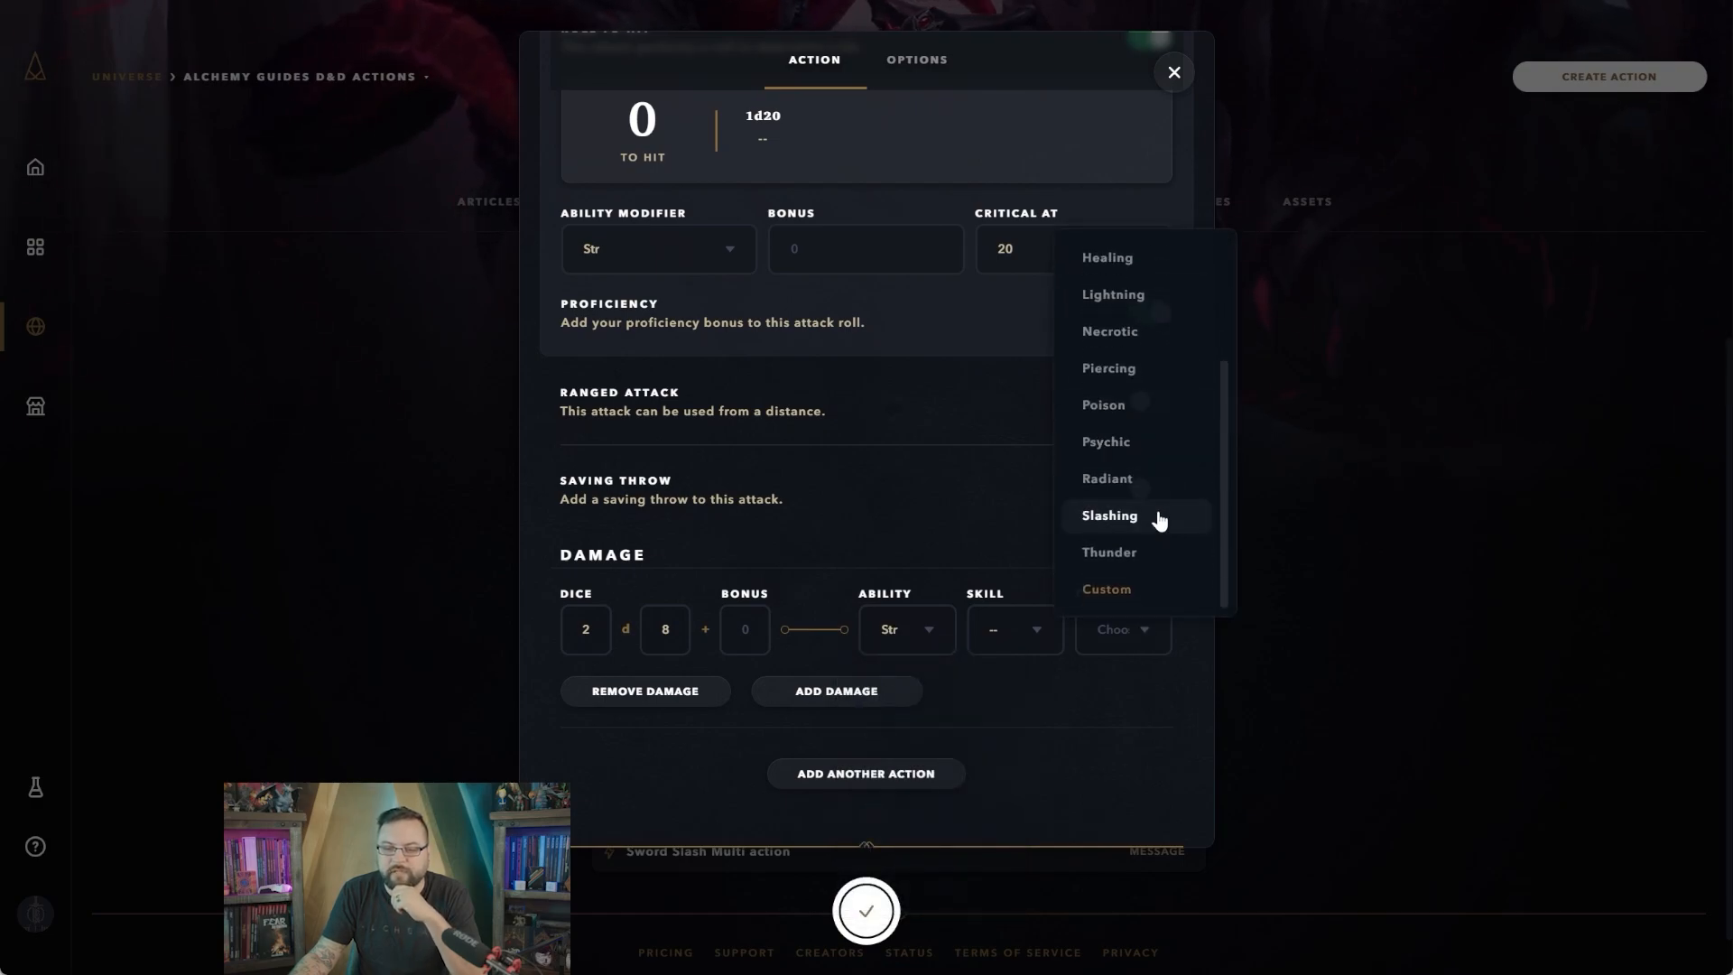
pyautogui.click(1110, 515)
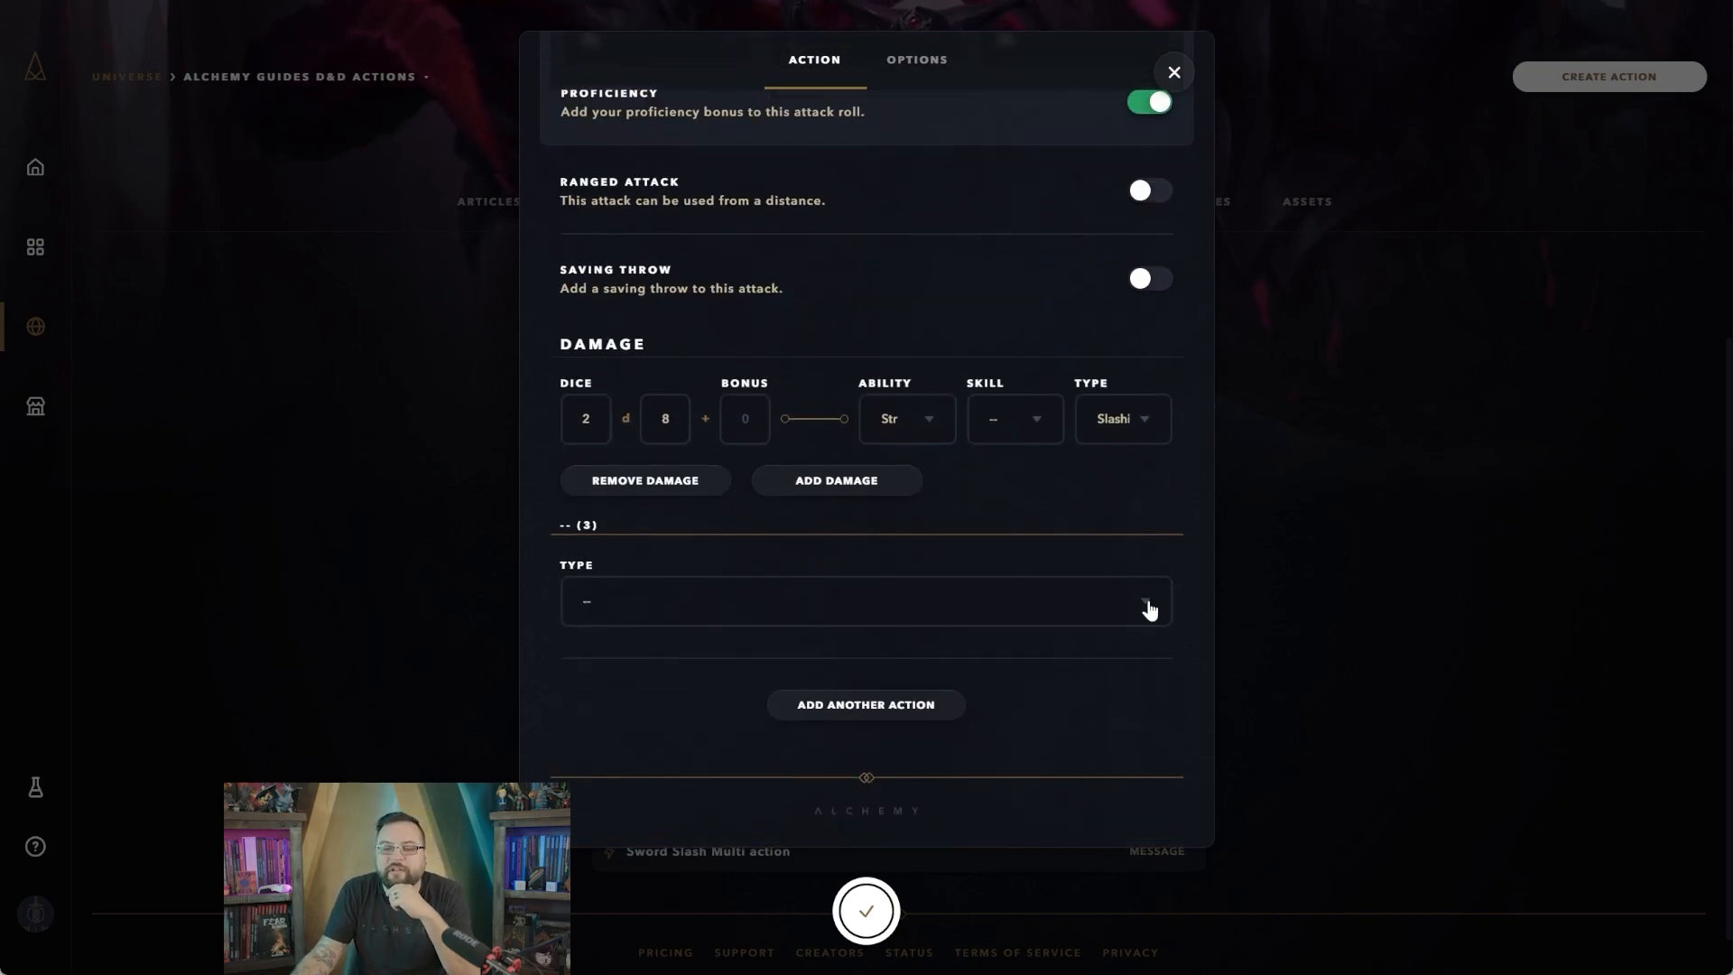
# Make the third step a Roll Table on a d4 with four spell-effect results
pyautogui.click(1144, 599)
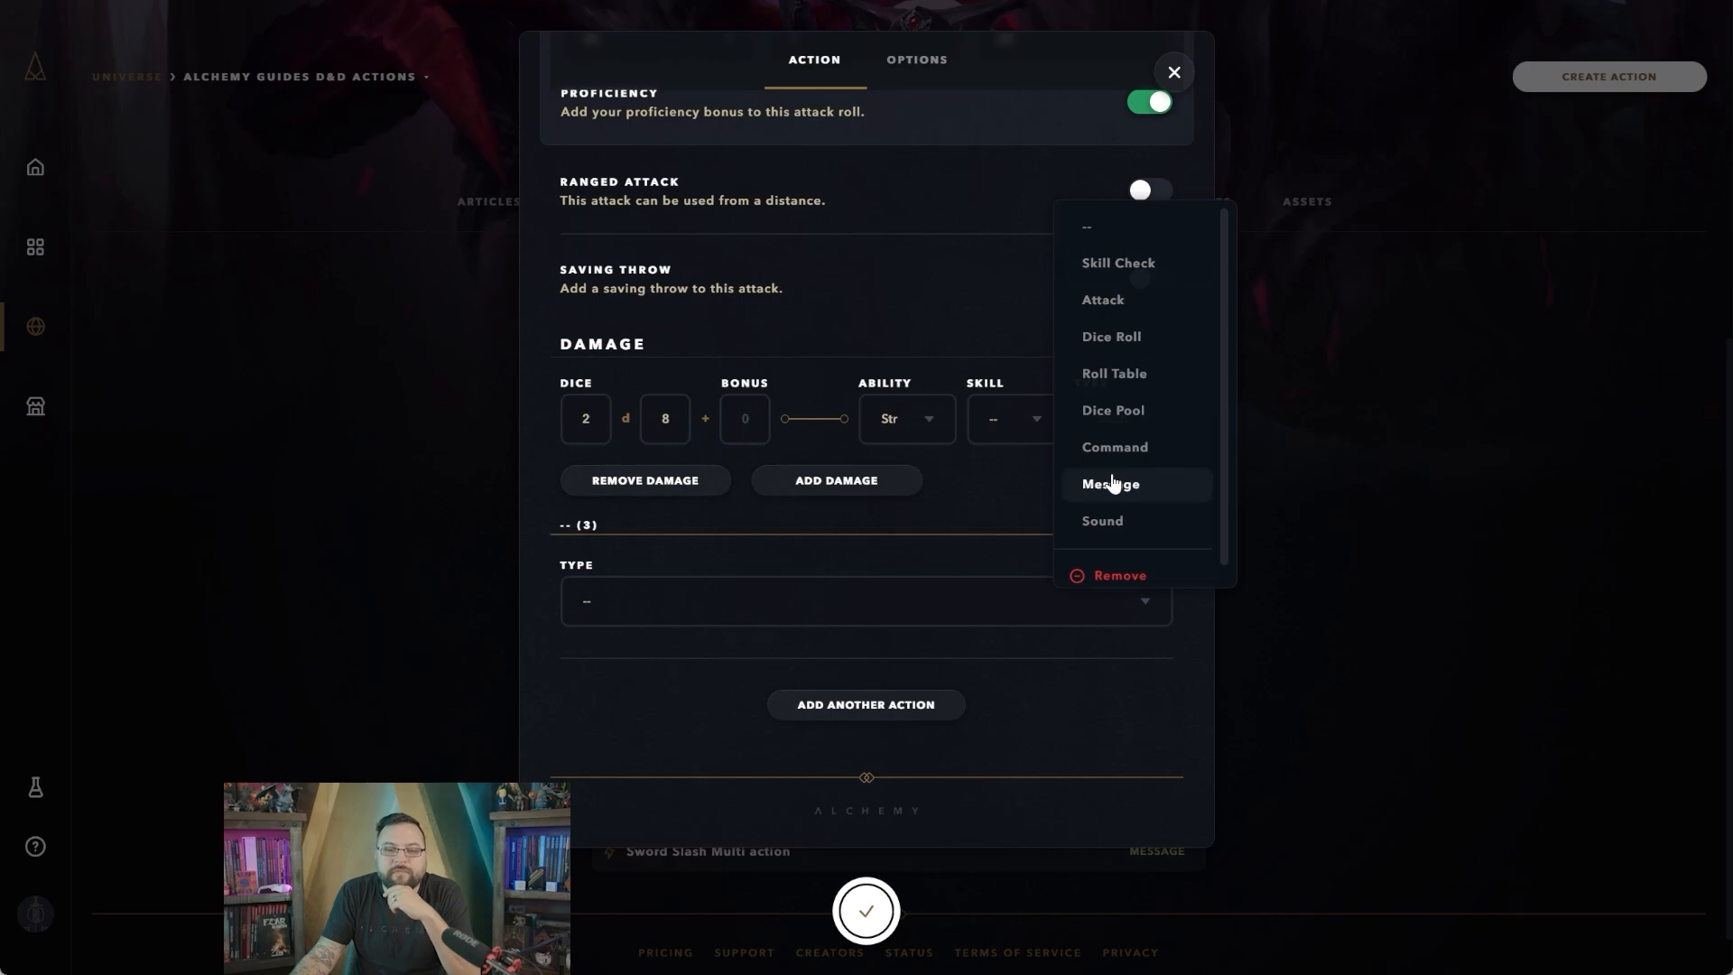
pyautogui.moveTo(1113, 372)
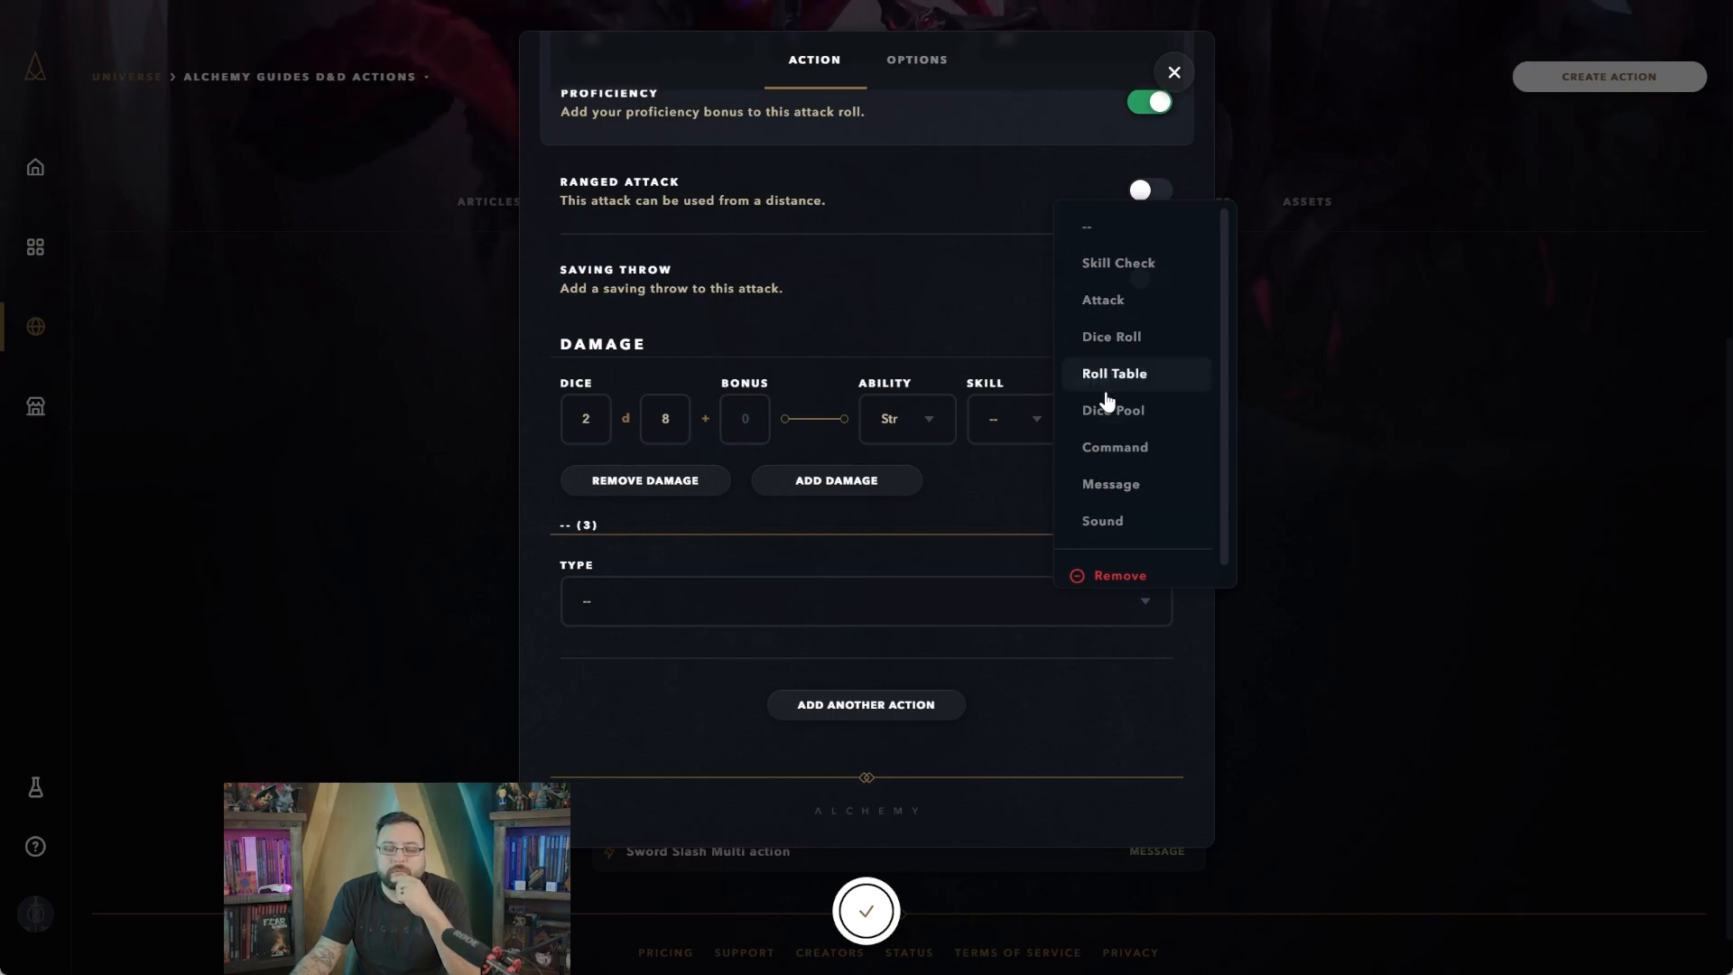
pyautogui.moveTo(1110, 410)
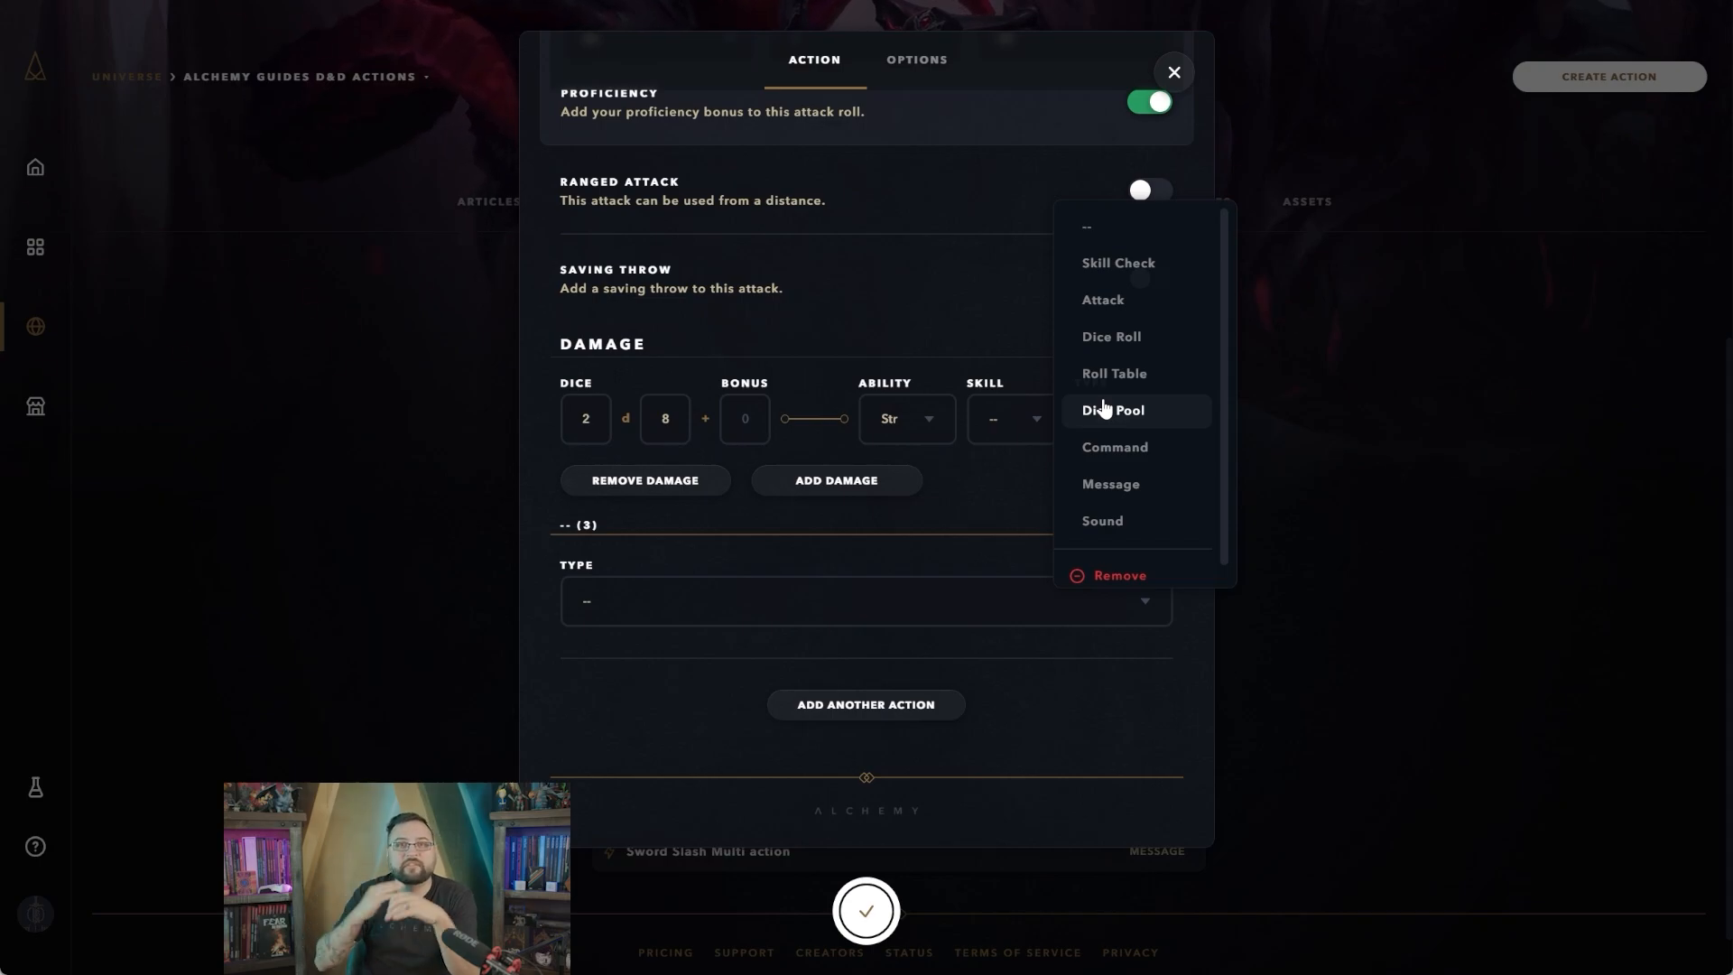
pyautogui.moveTo(1114, 394)
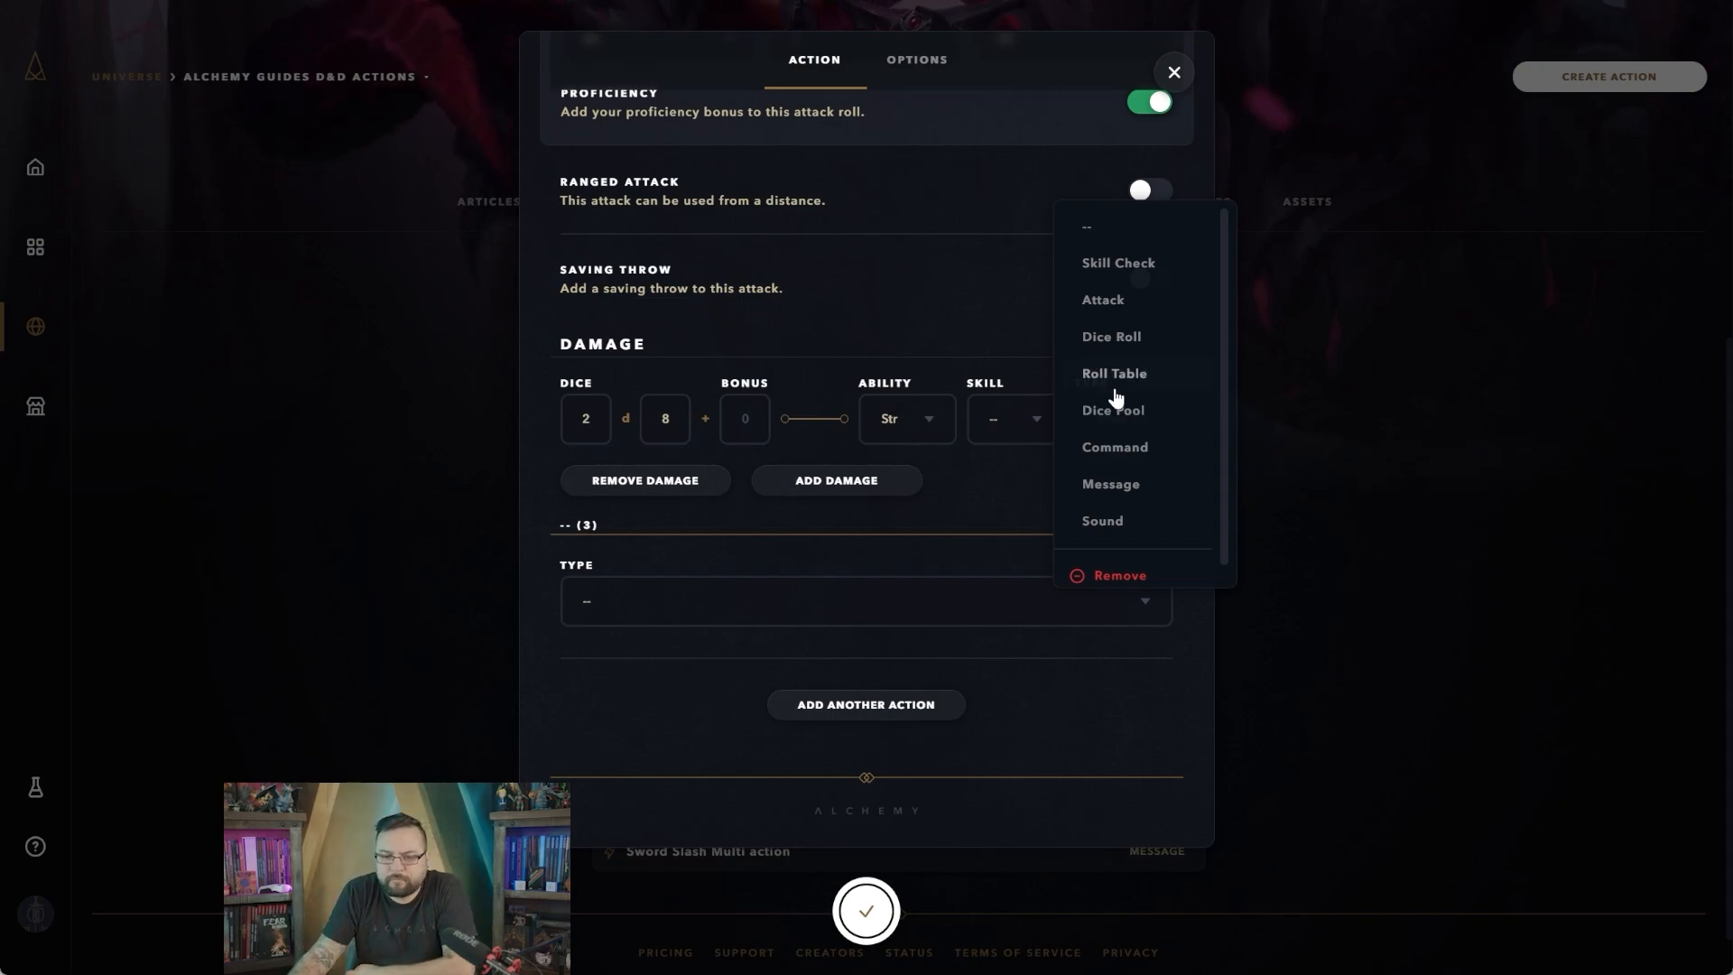
pyautogui.moveTo(1113, 371)
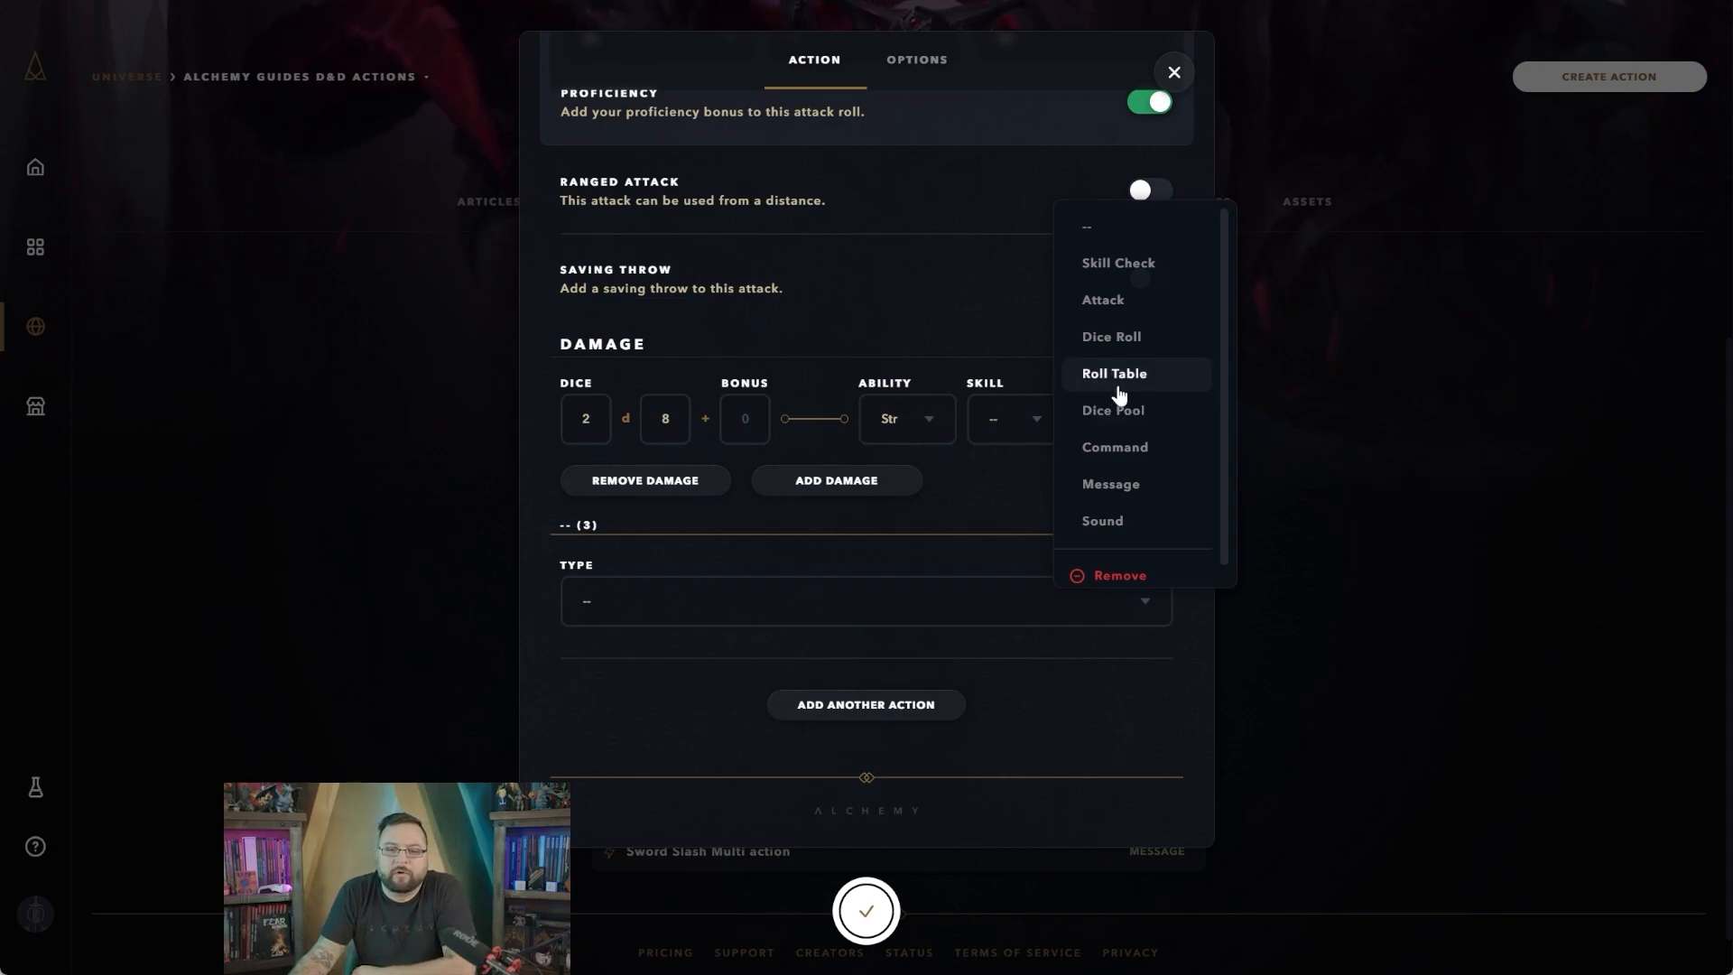
pyautogui.click(1114, 372)
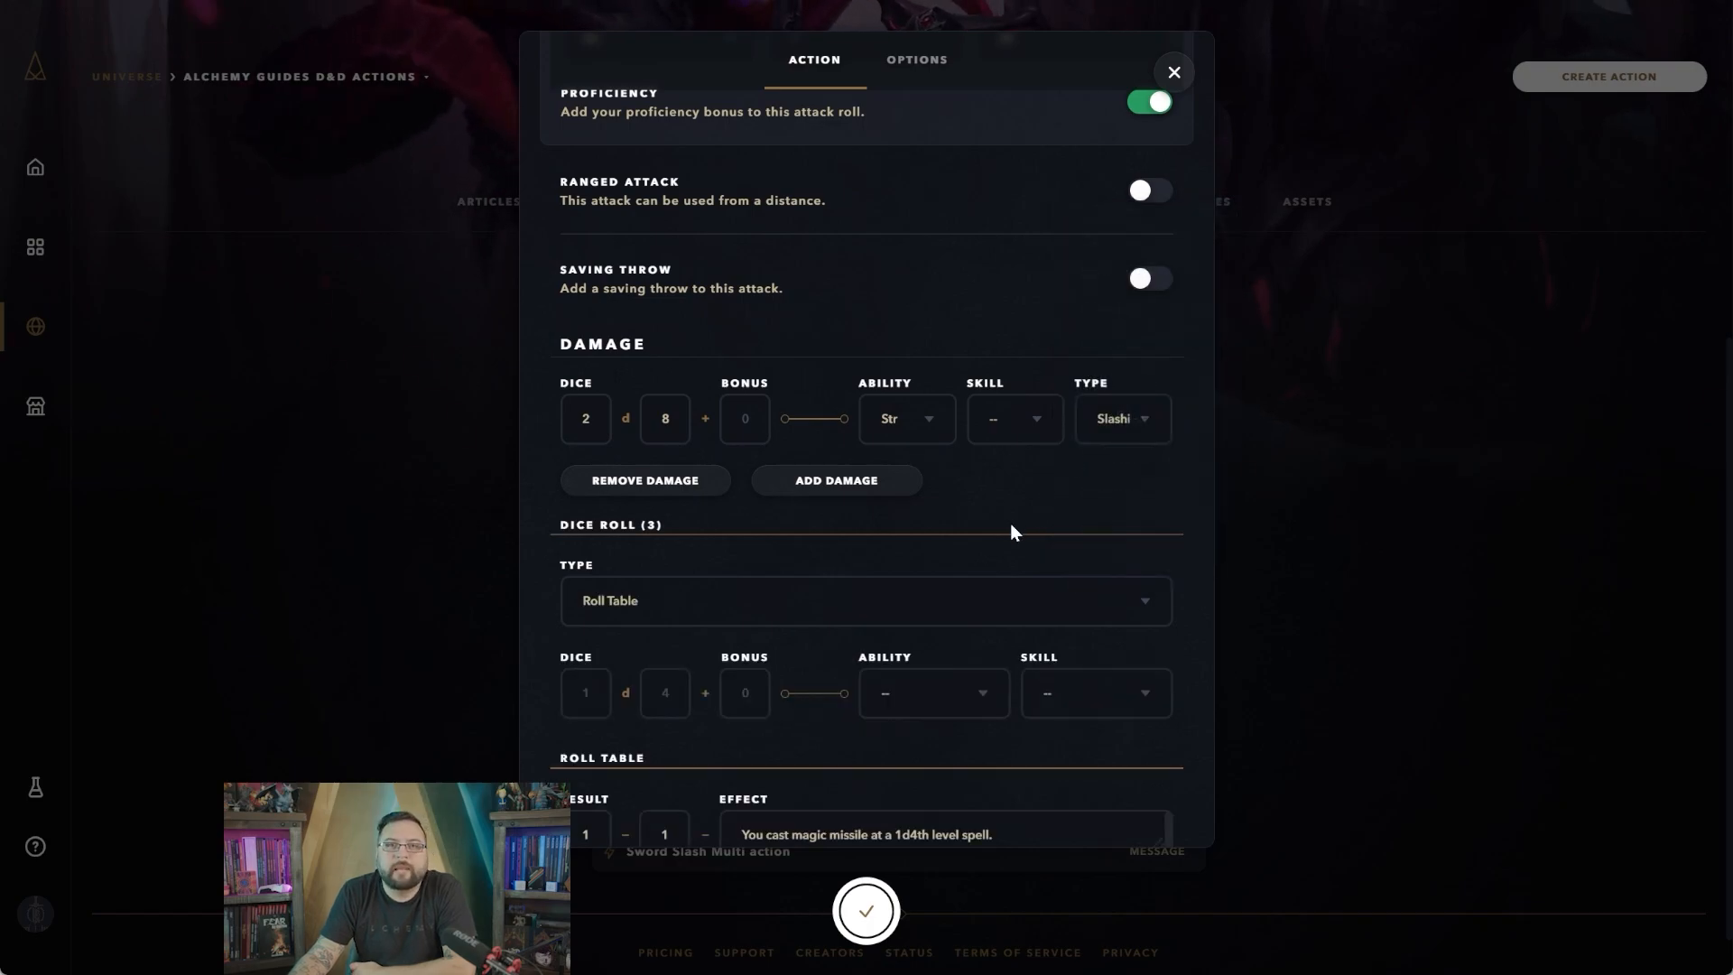
pyautogui.scroll(-3)
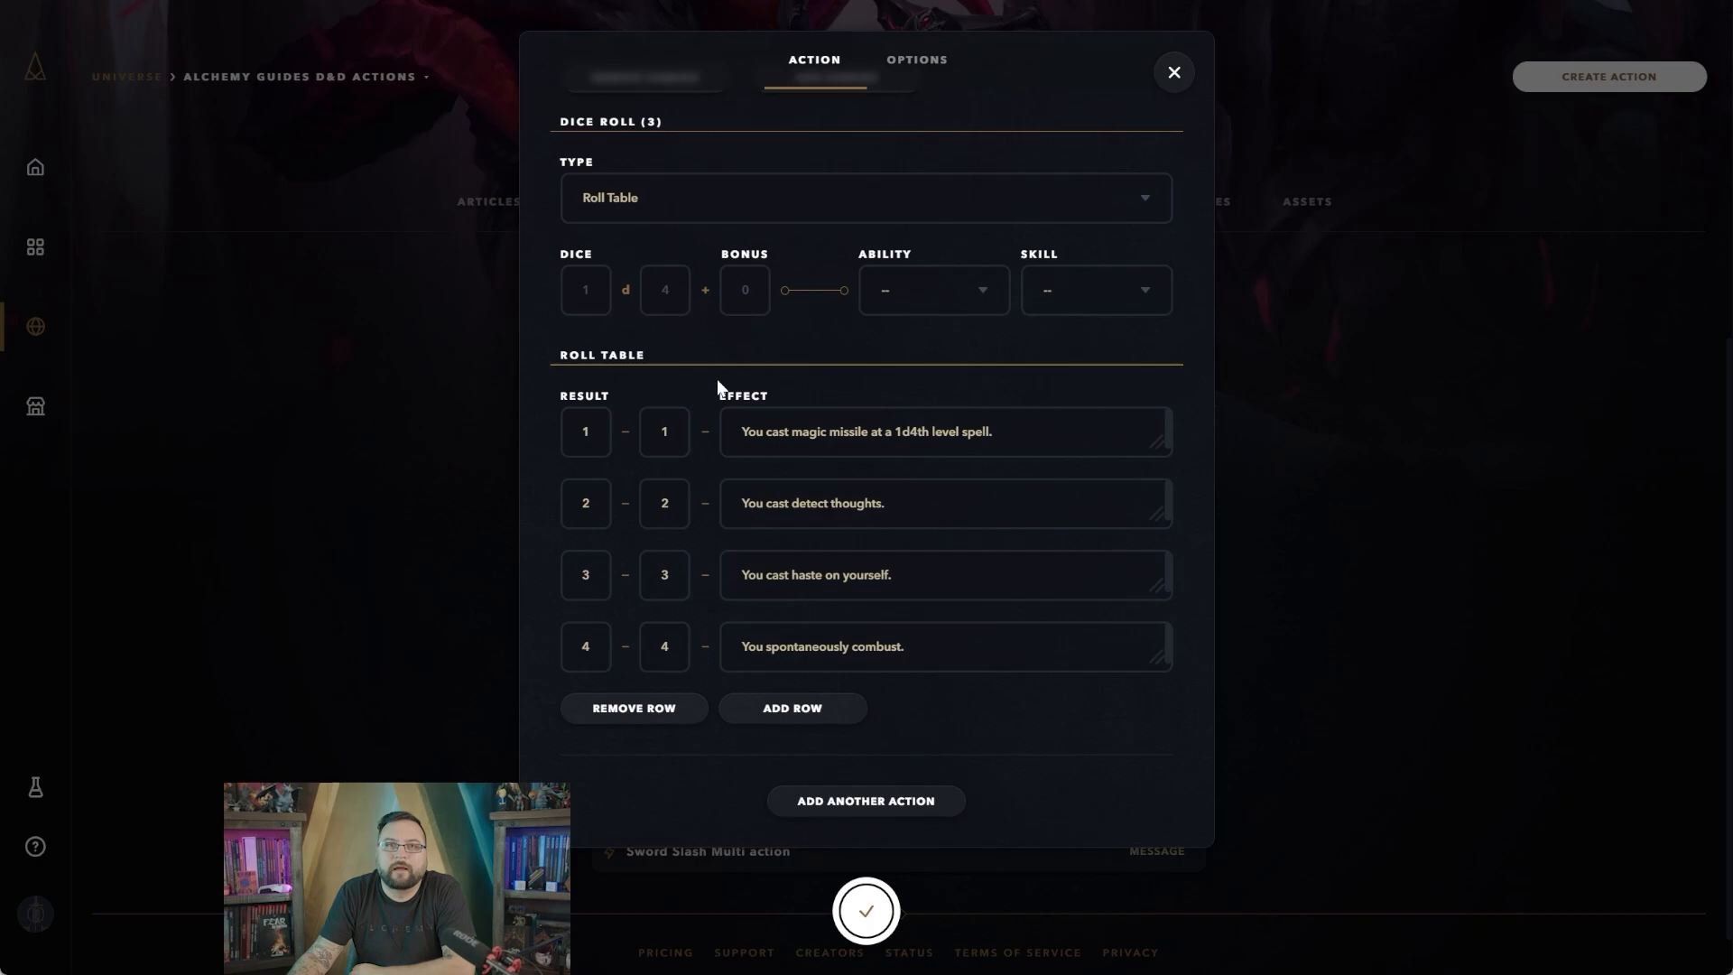
pyautogui.scroll(3)
pyautogui.write('1')
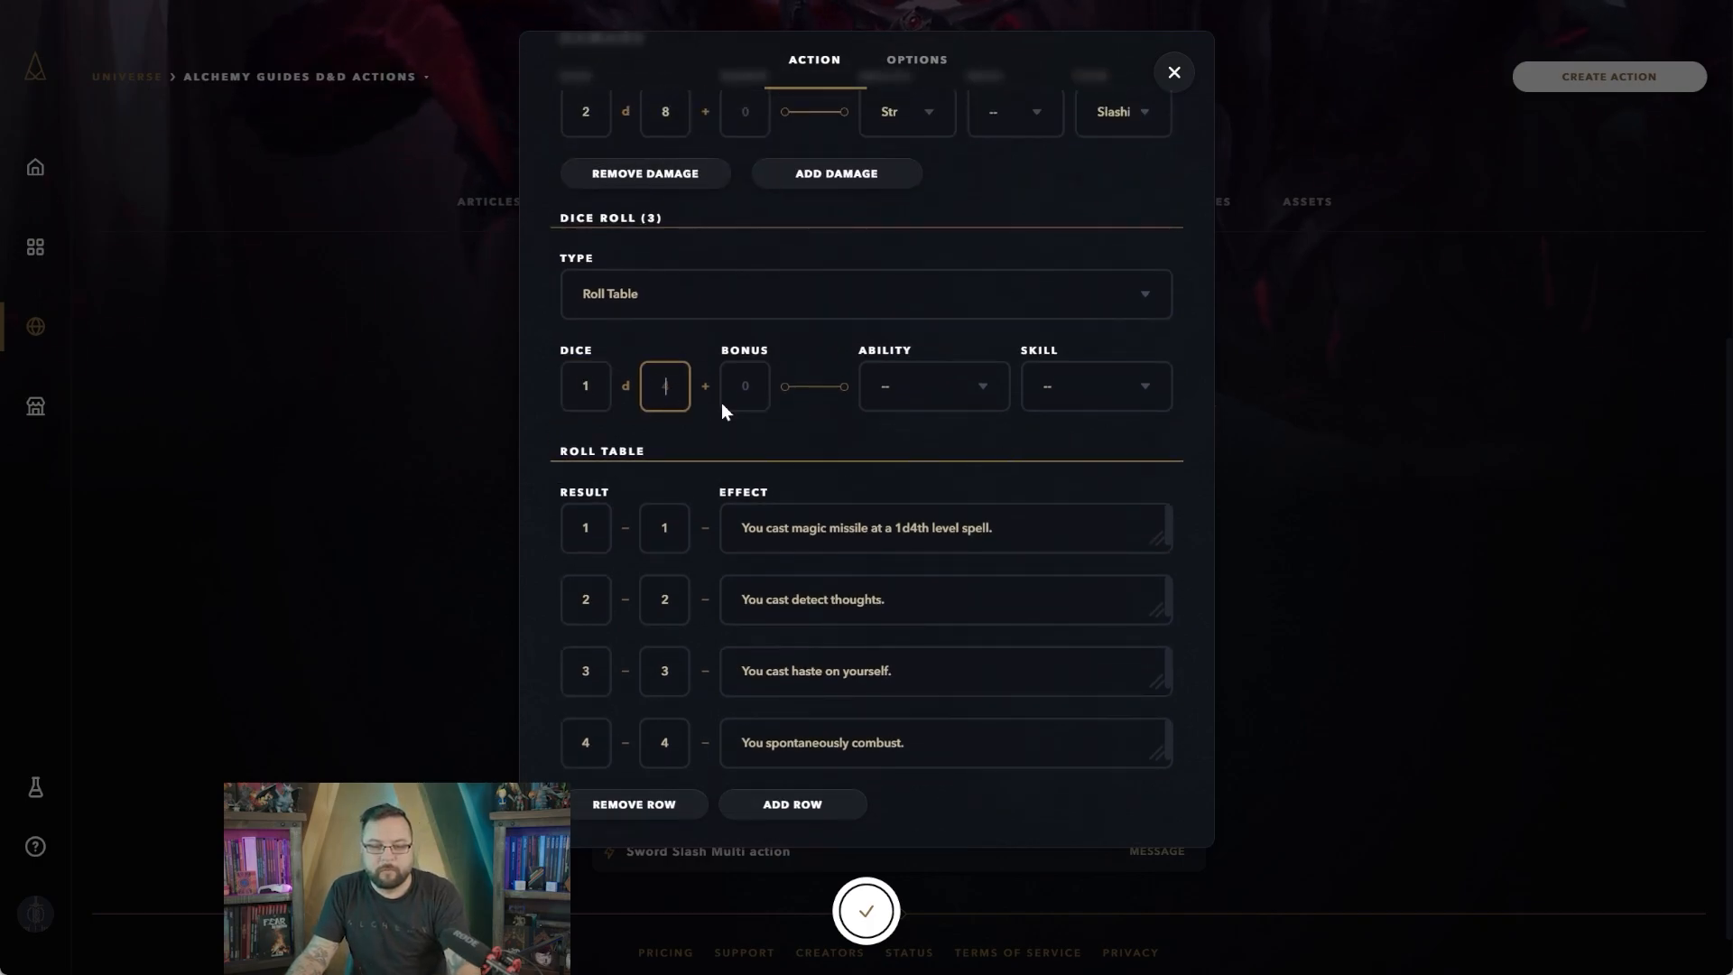
pyautogui.write('4')
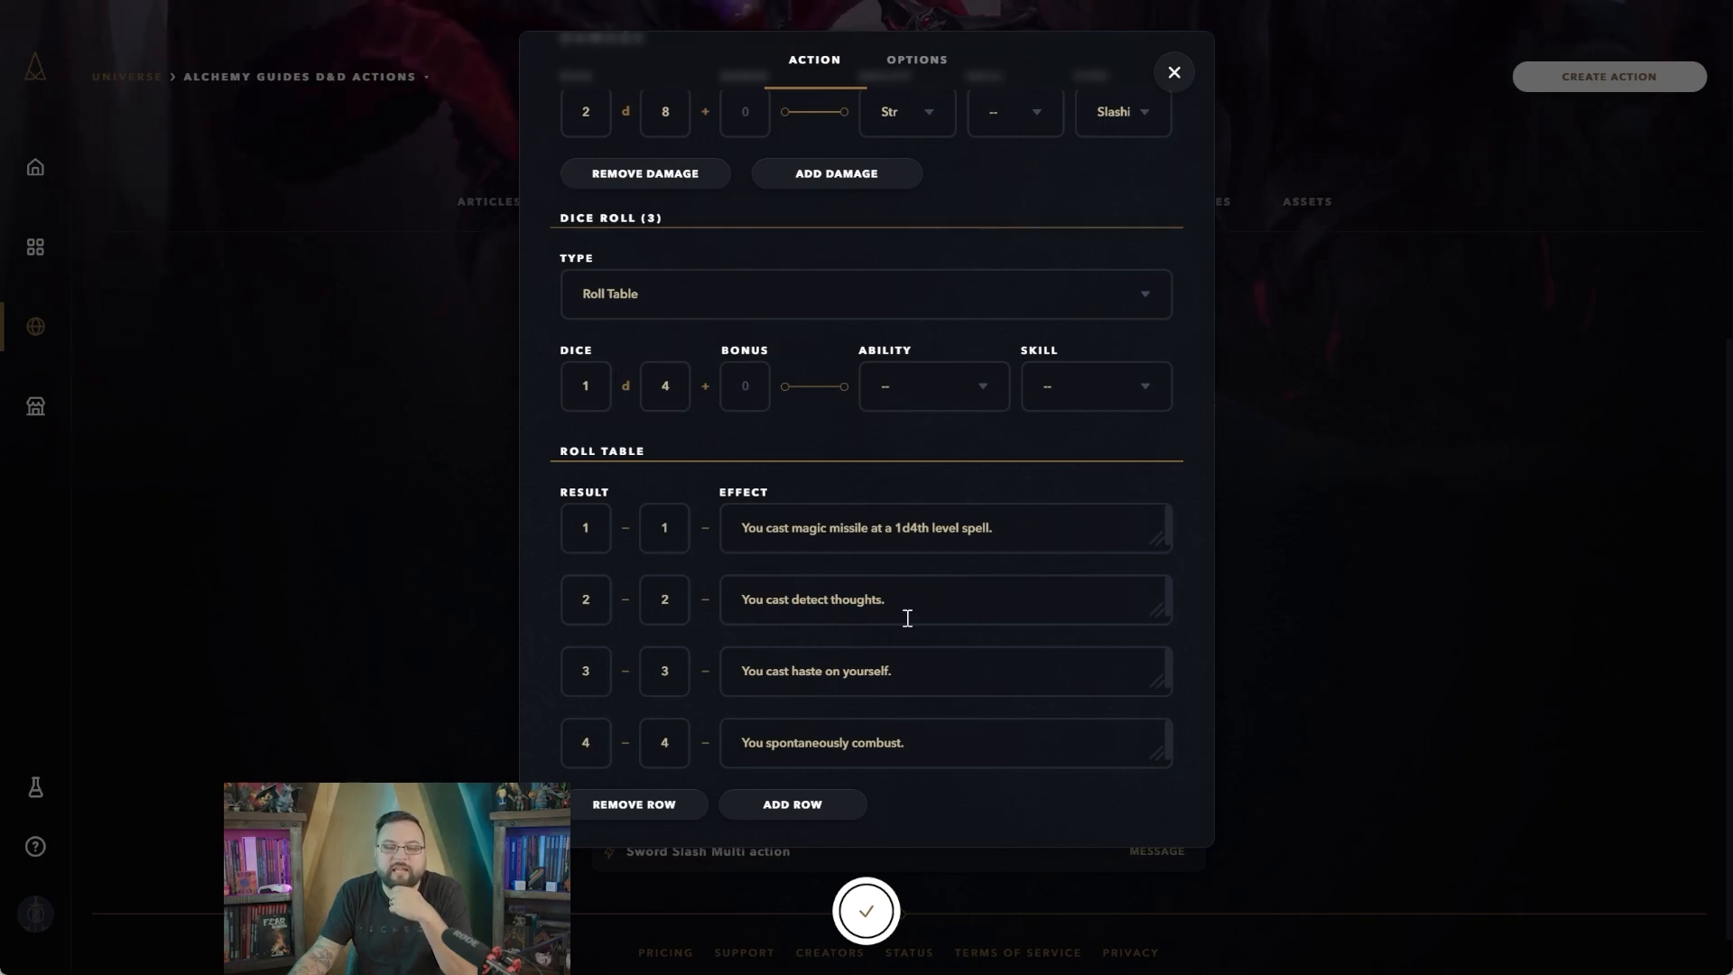
pyautogui.moveTo(899, 720)
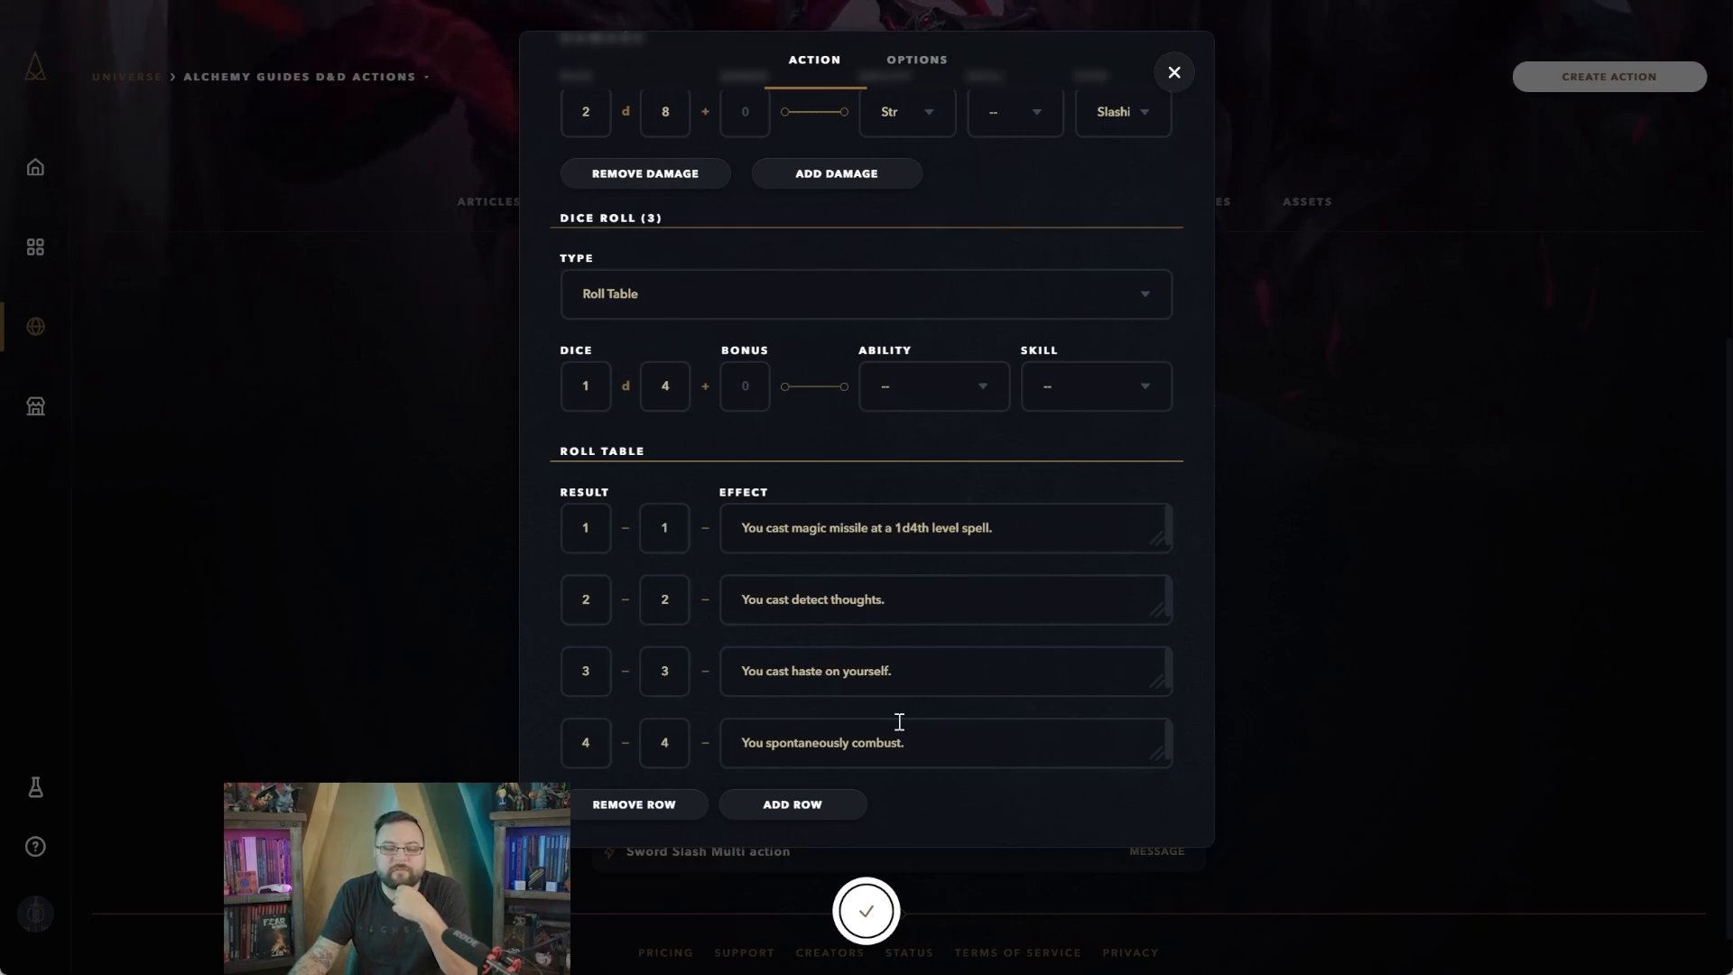
pyautogui.moveTo(941, 720)
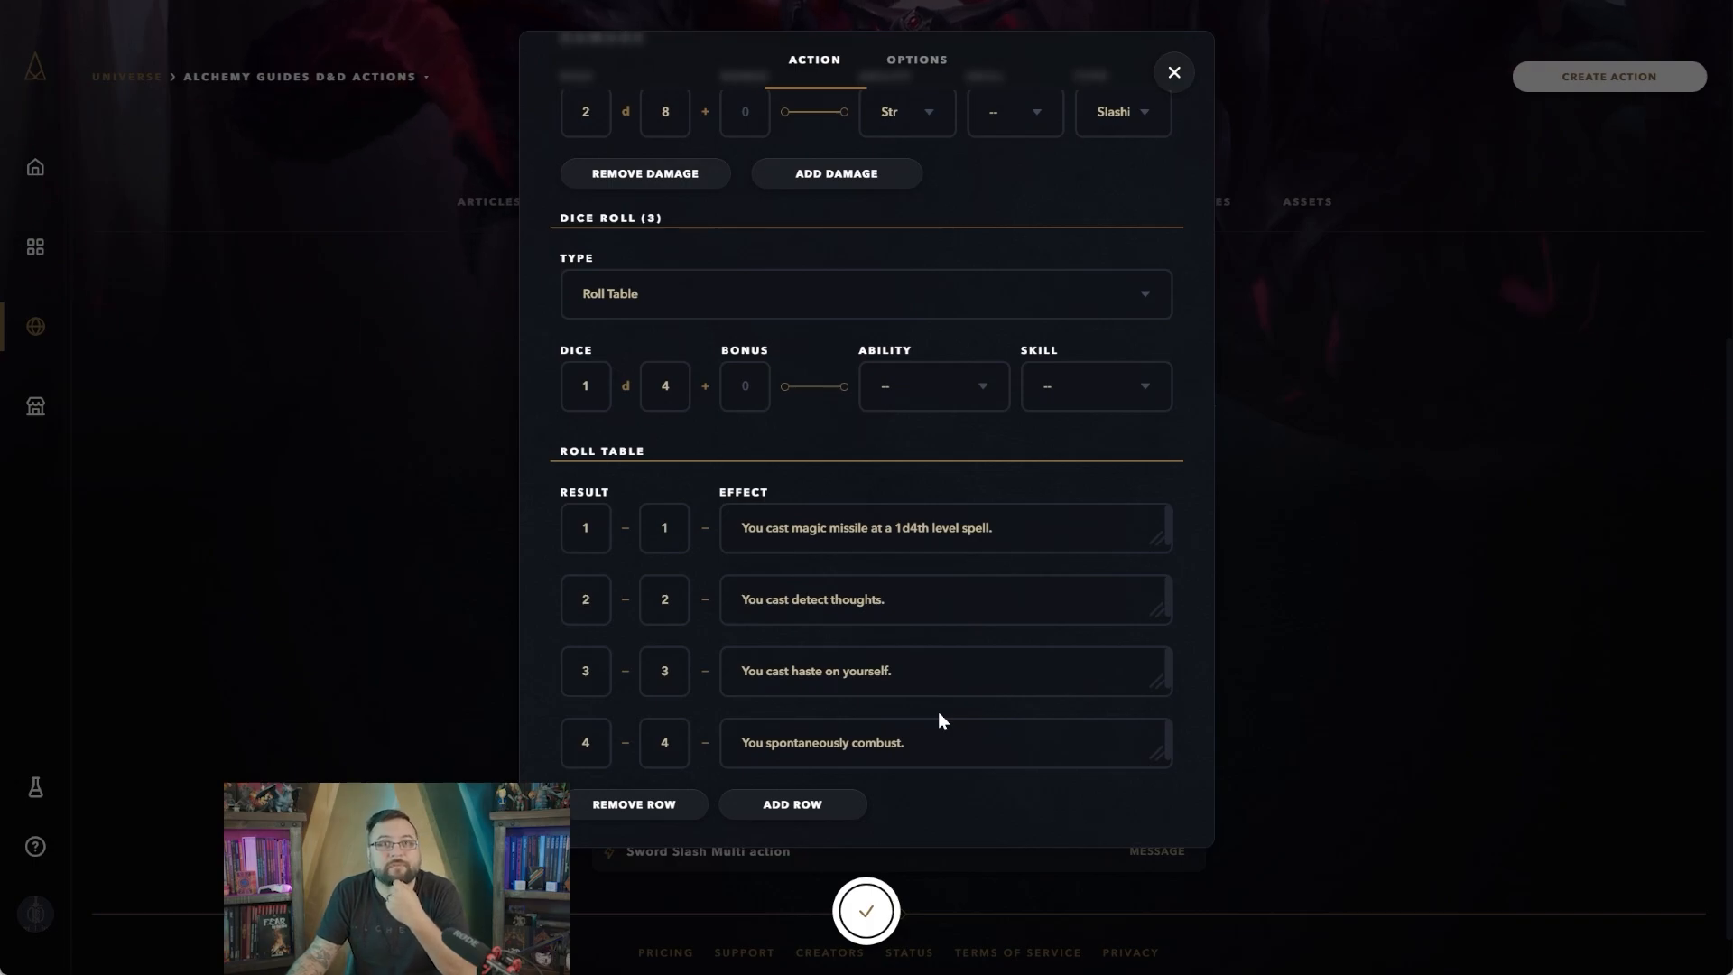
pyautogui.moveTo(834, 489)
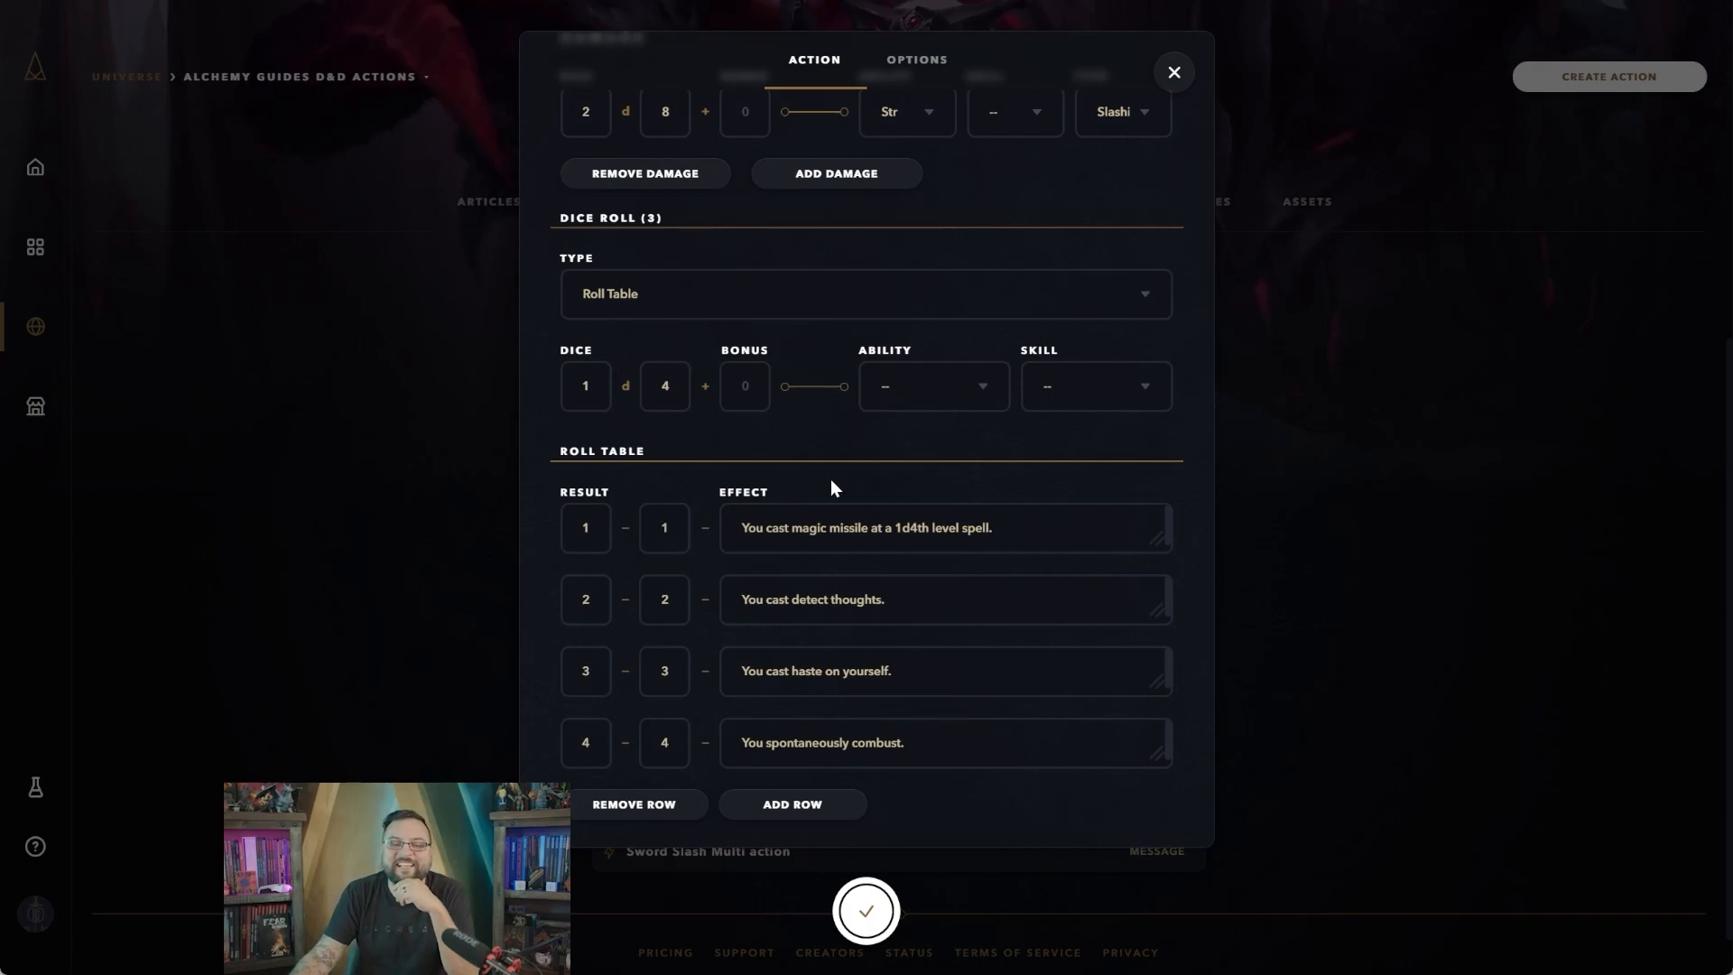
pyautogui.moveTo(742, 466)
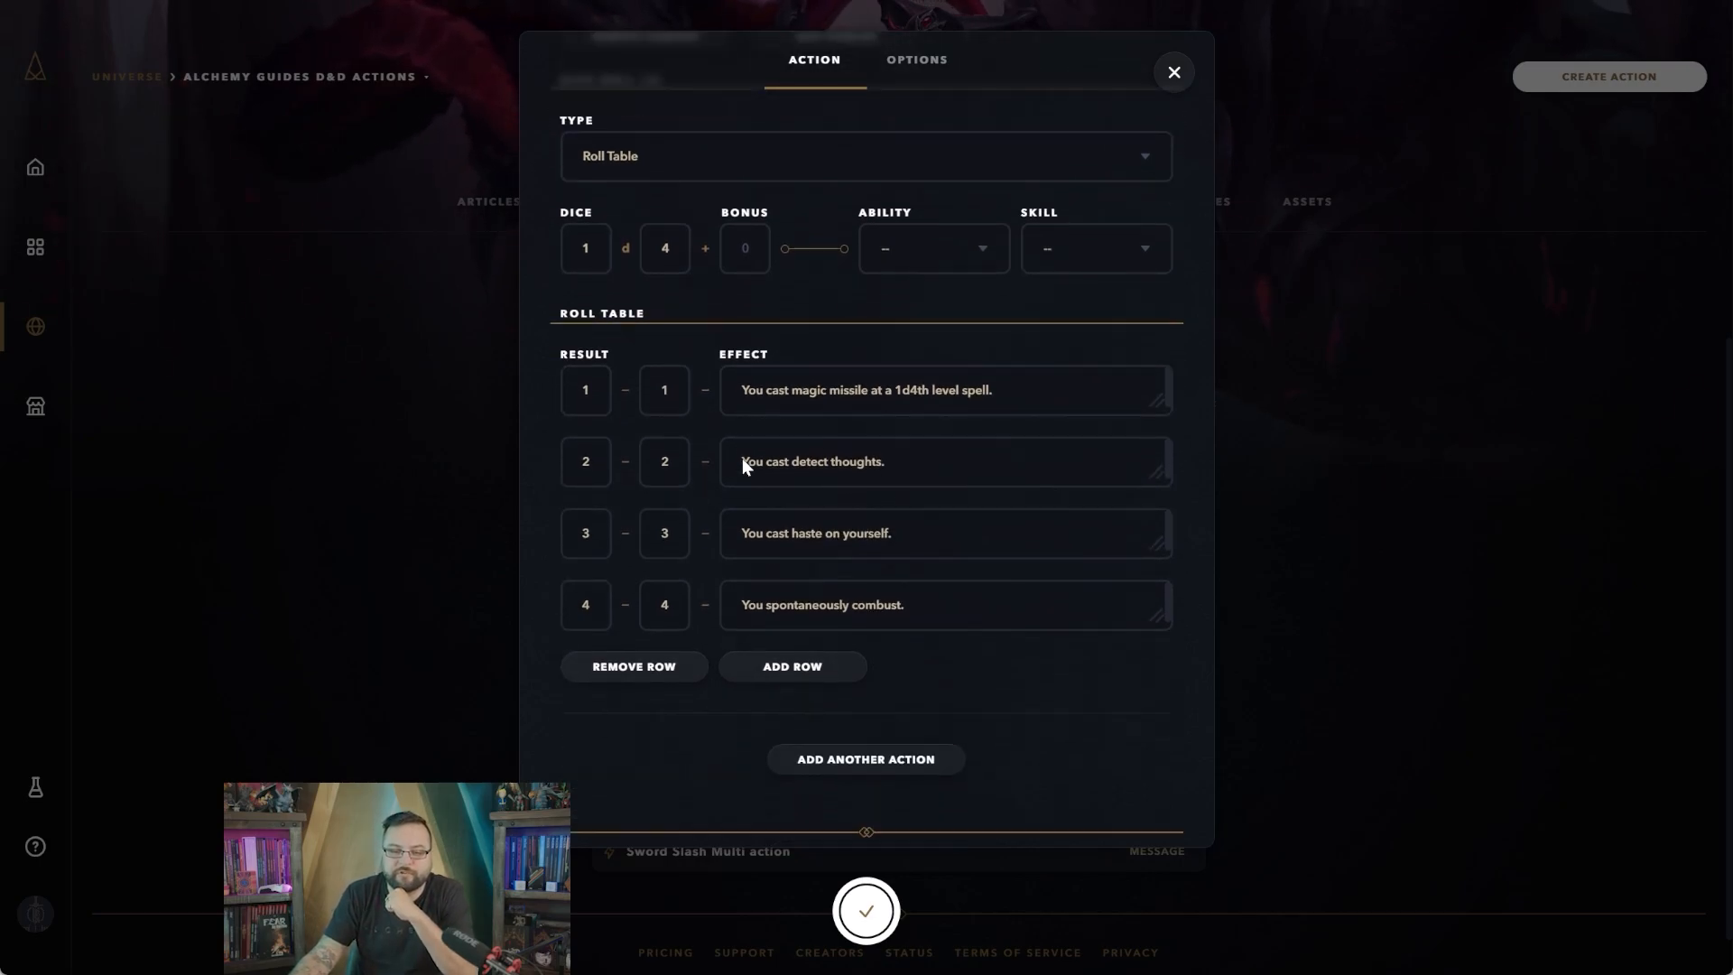
pyautogui.scroll(3)
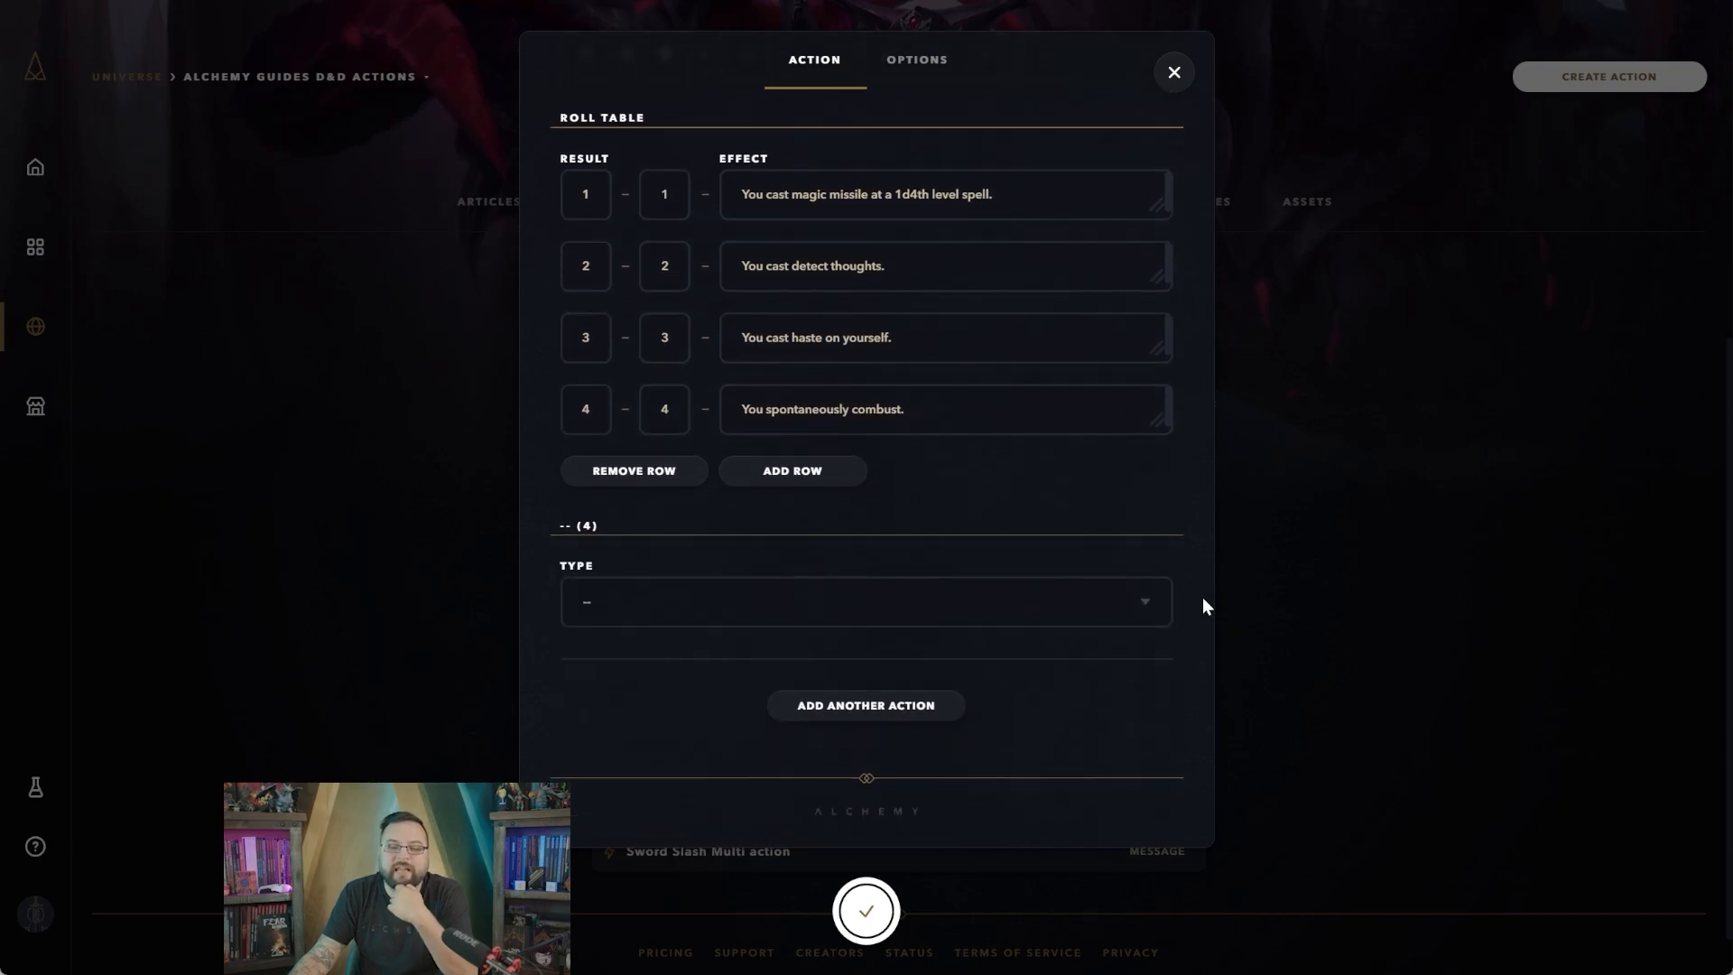
# Make the fourth step a Sound playing the Big Sword Hit B (OS) asset
pyautogui.click(864, 601)
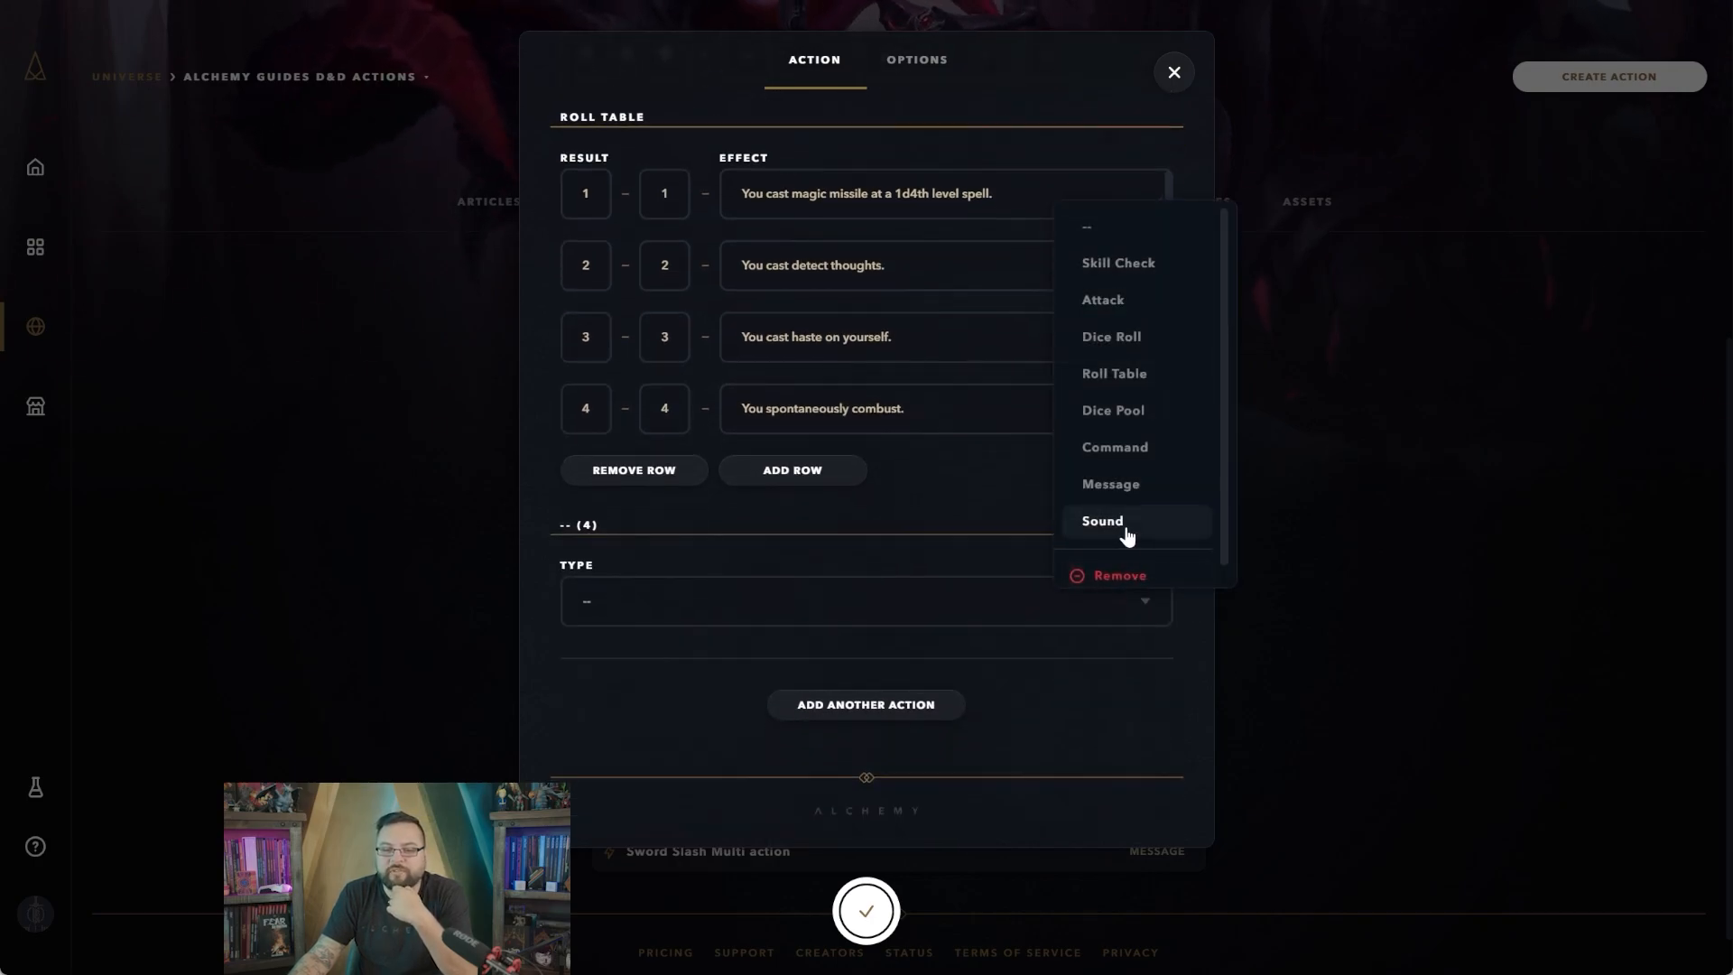
pyautogui.click(1102, 520)
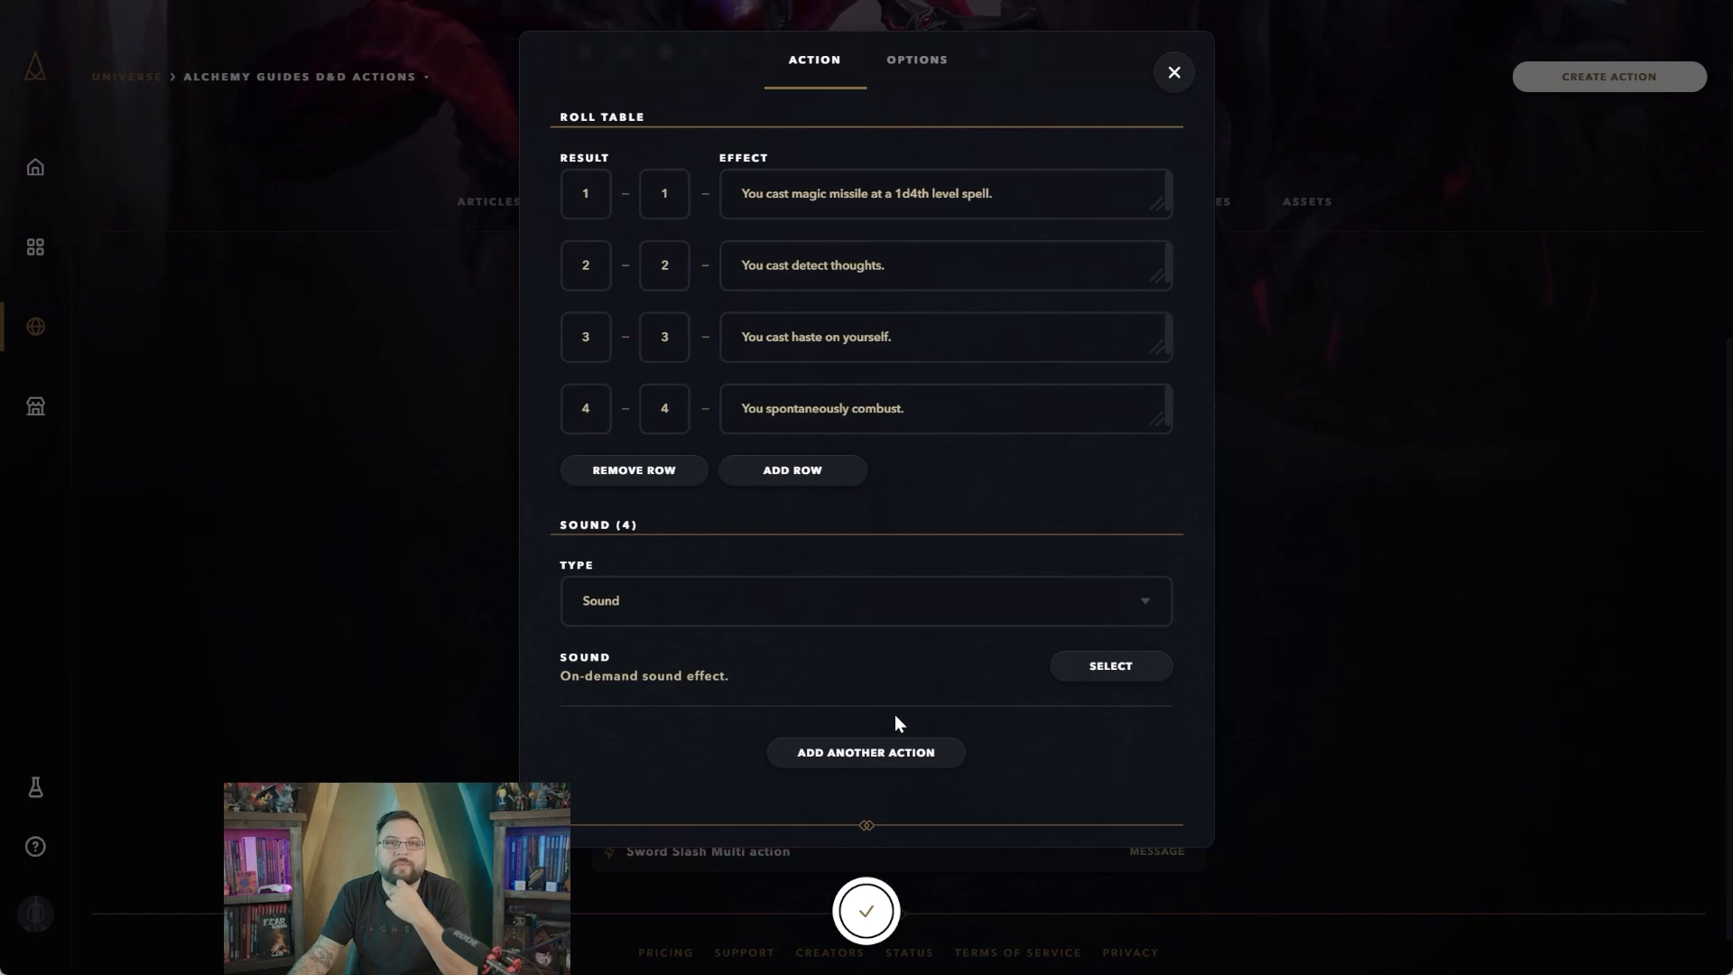
pyautogui.moveTo(1083, 668)
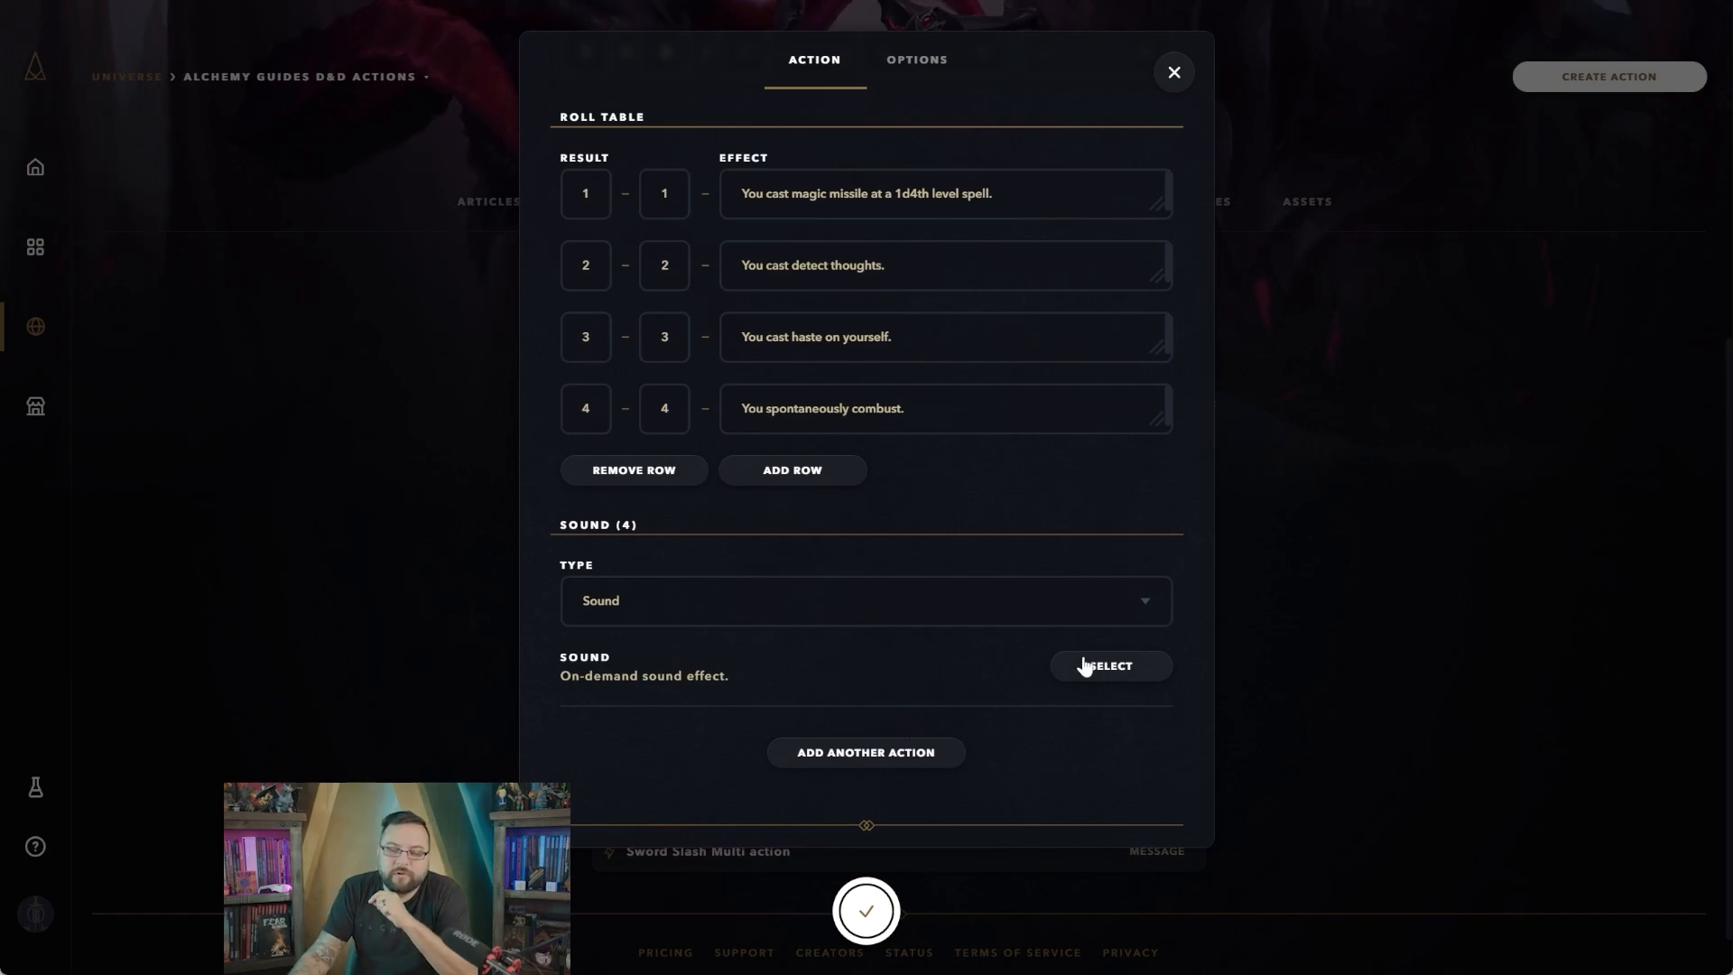
pyautogui.click(1110, 666)
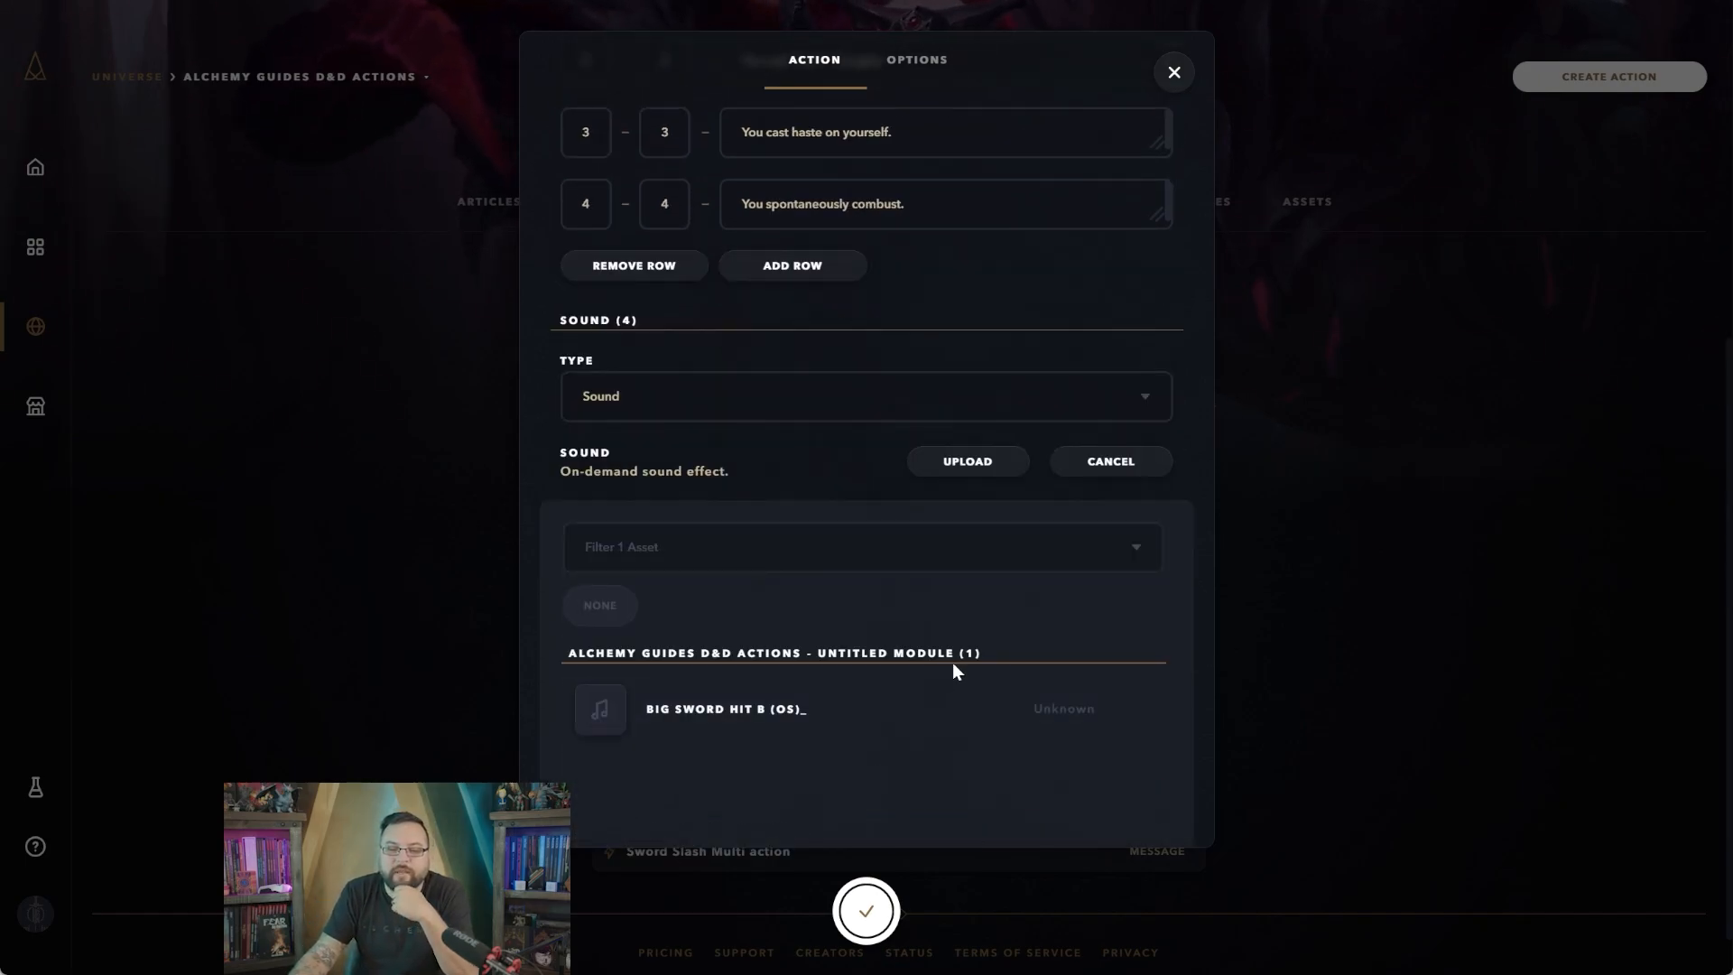
pyautogui.click(726, 707)
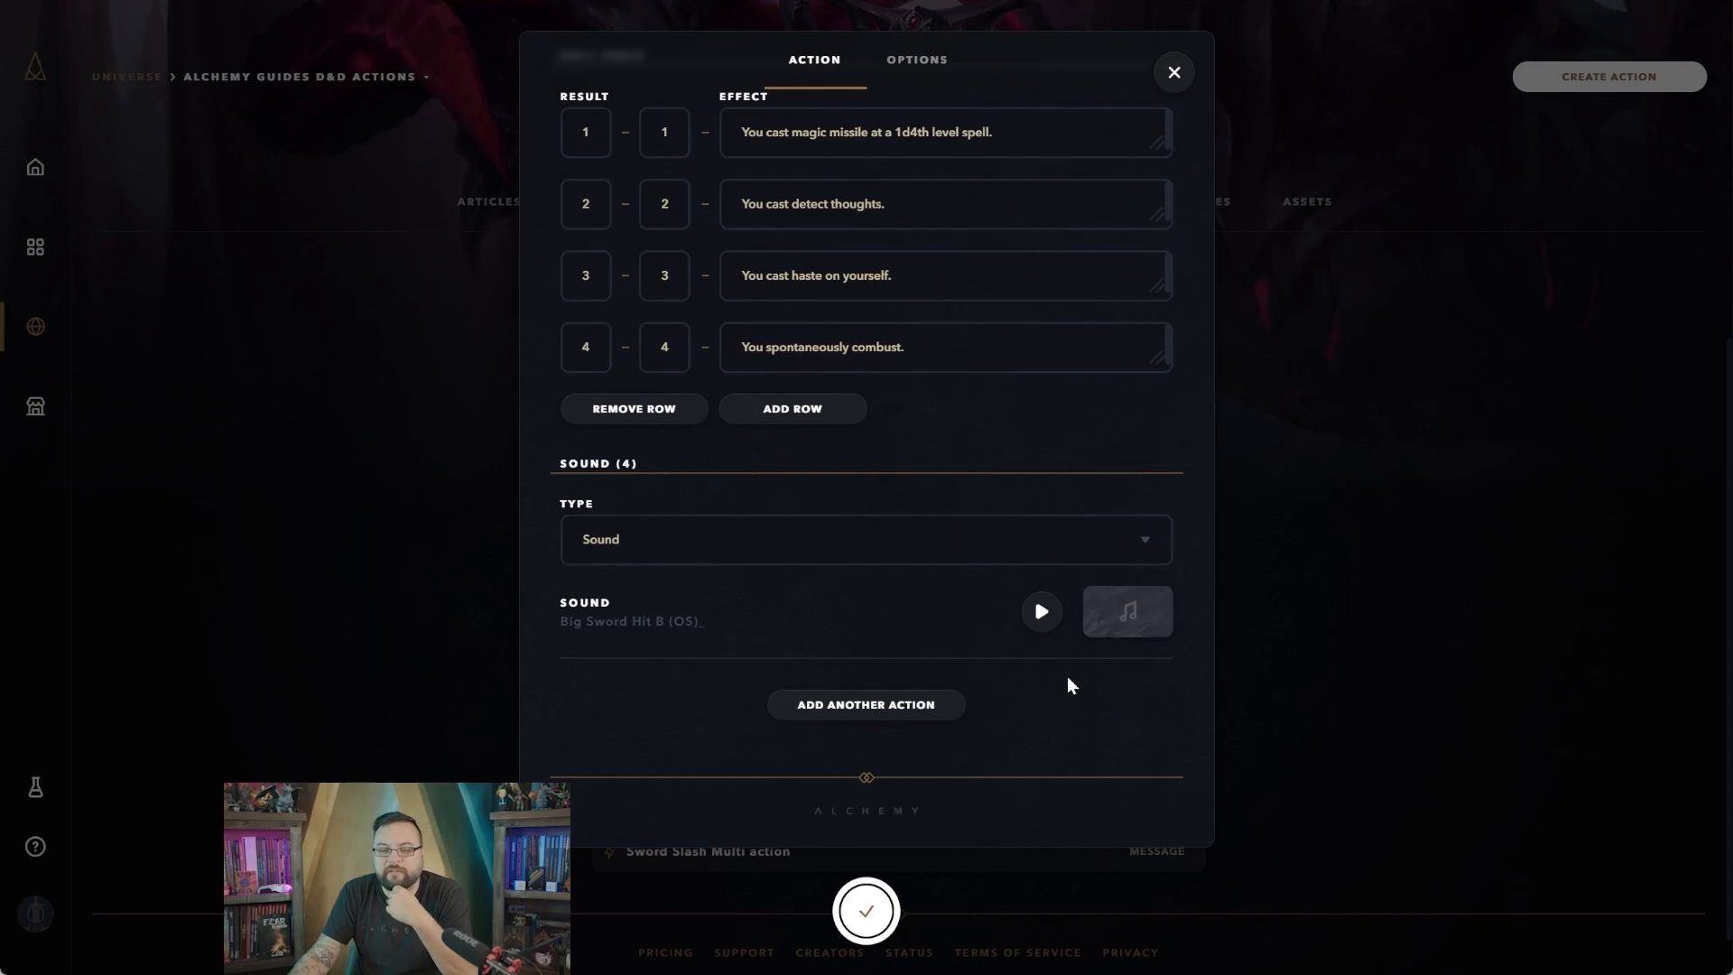
pyautogui.scroll(3)
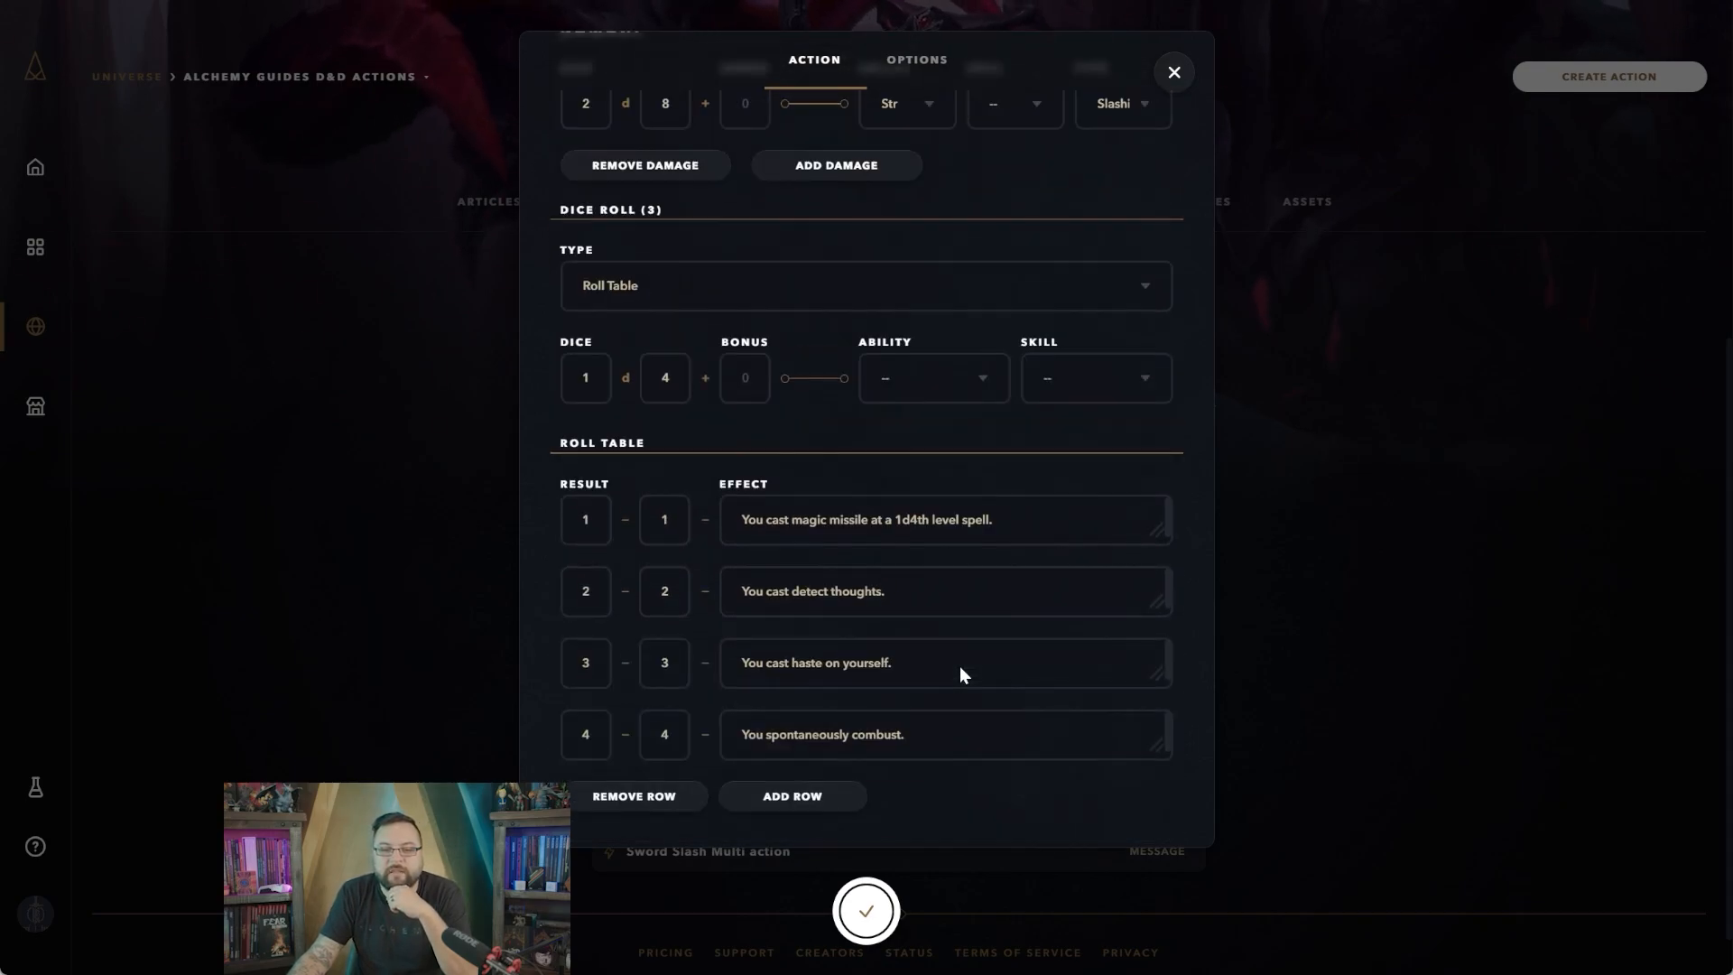
pyautogui.scroll(3)
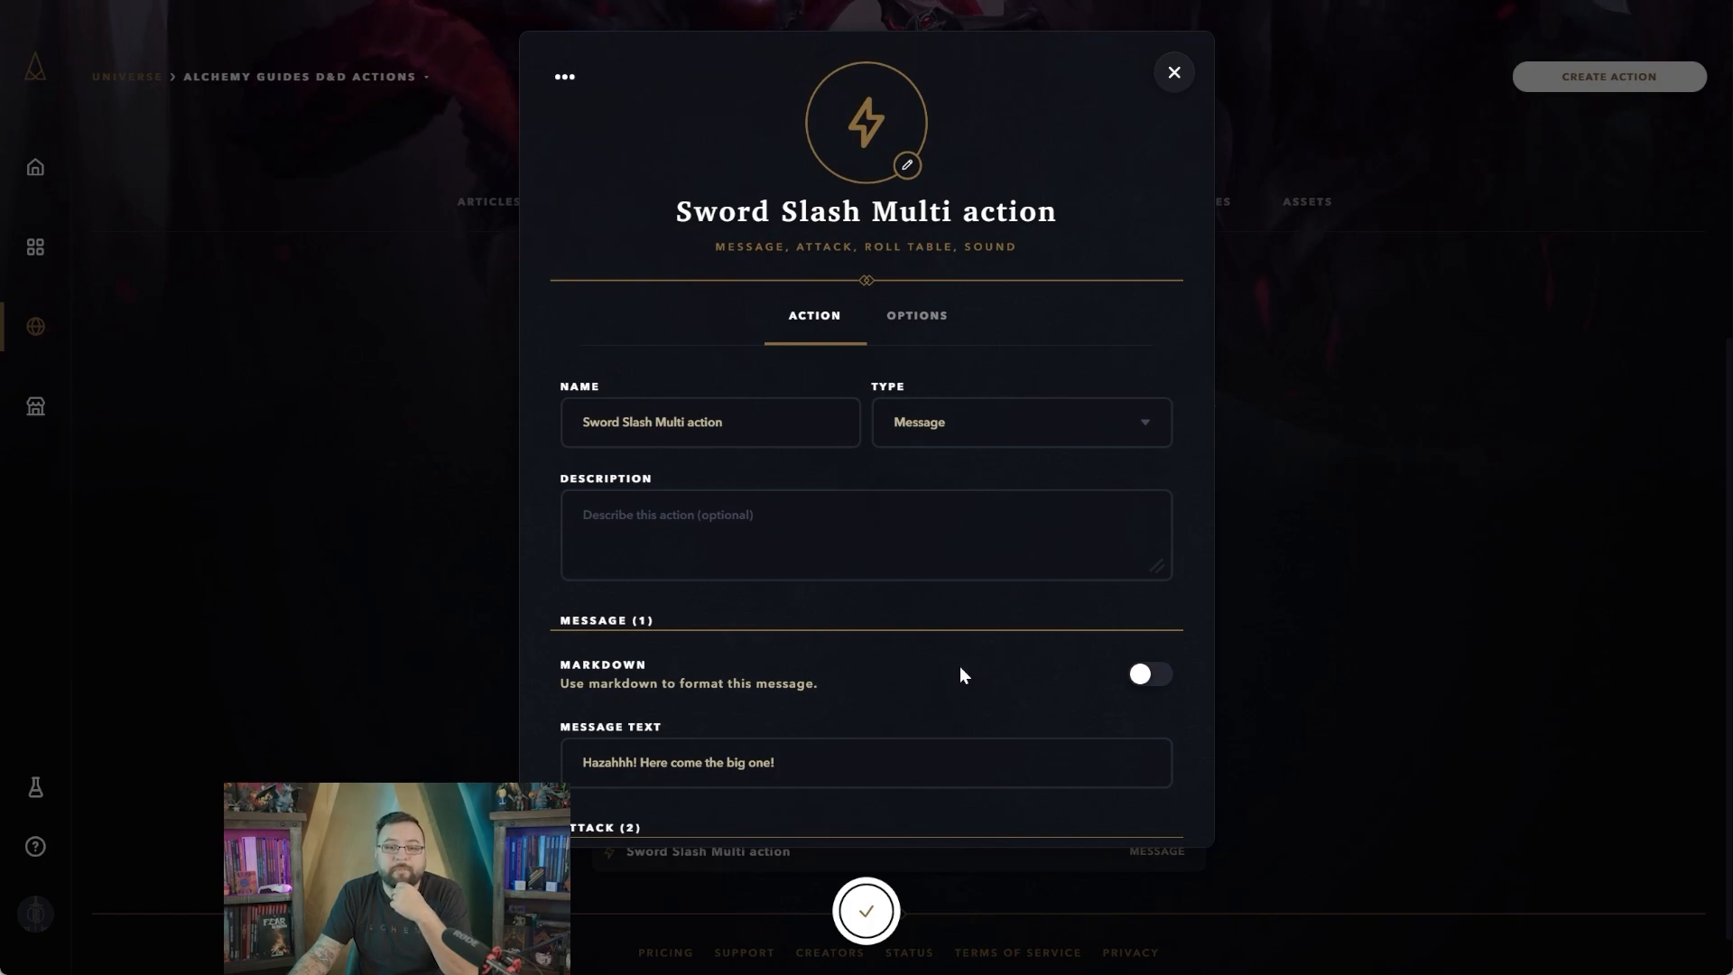
pyautogui.moveTo(831, 275)
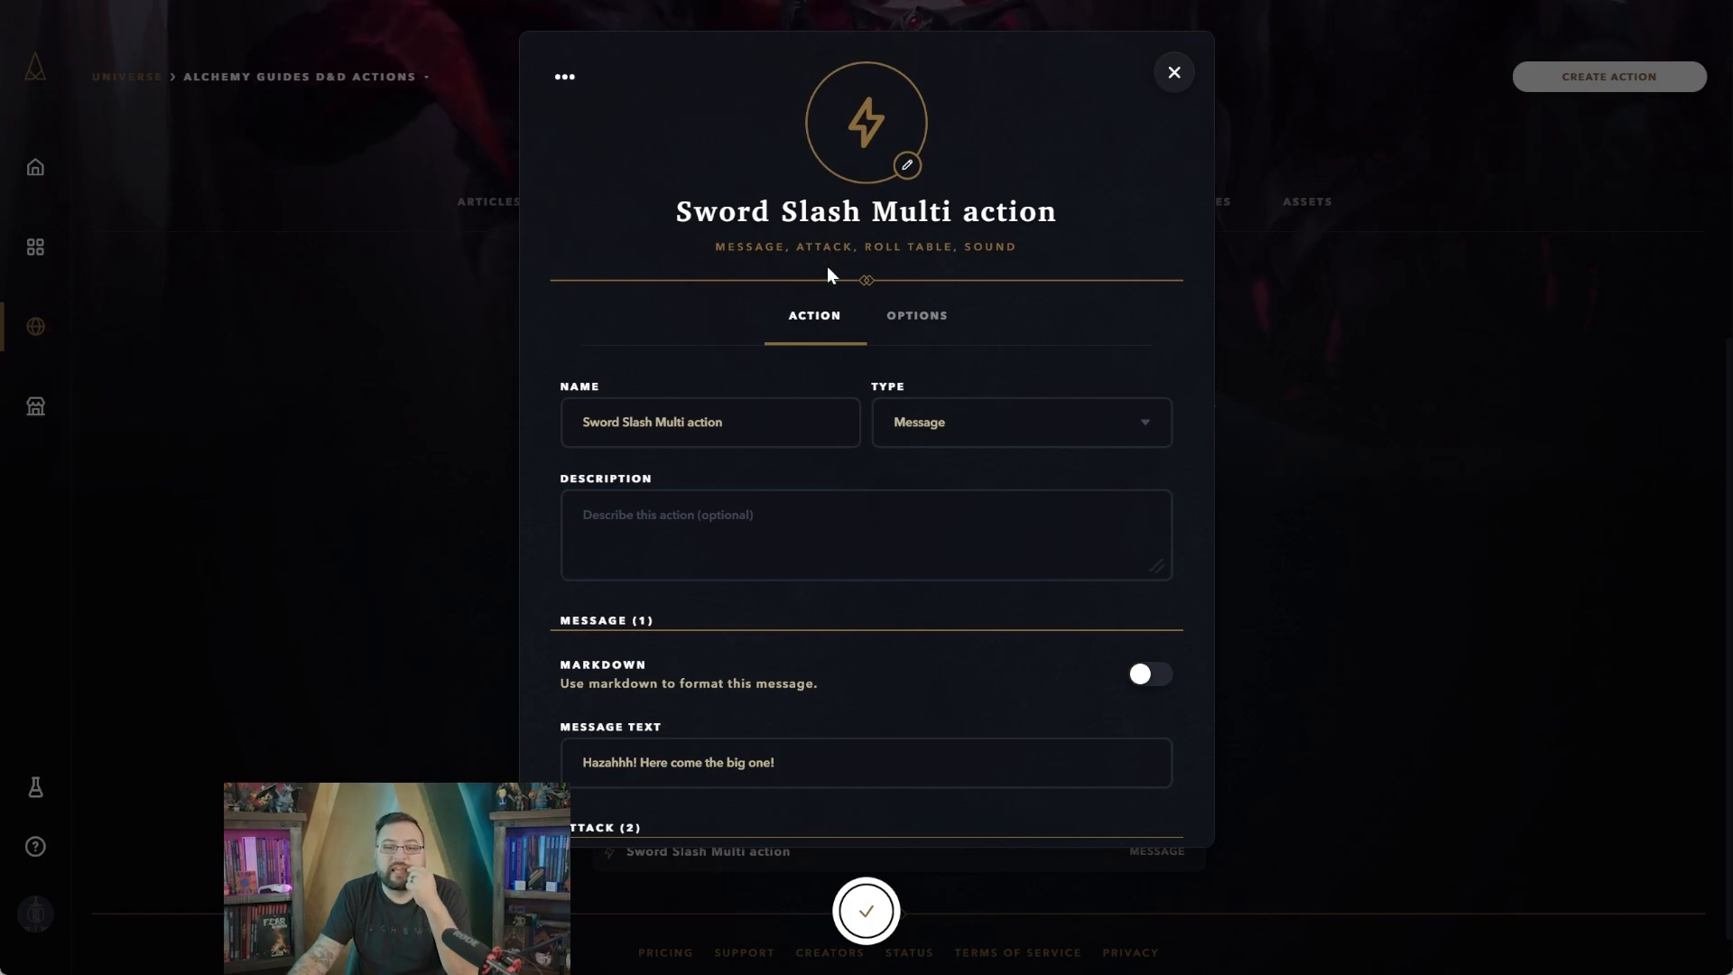
pyautogui.moveTo(1006, 260)
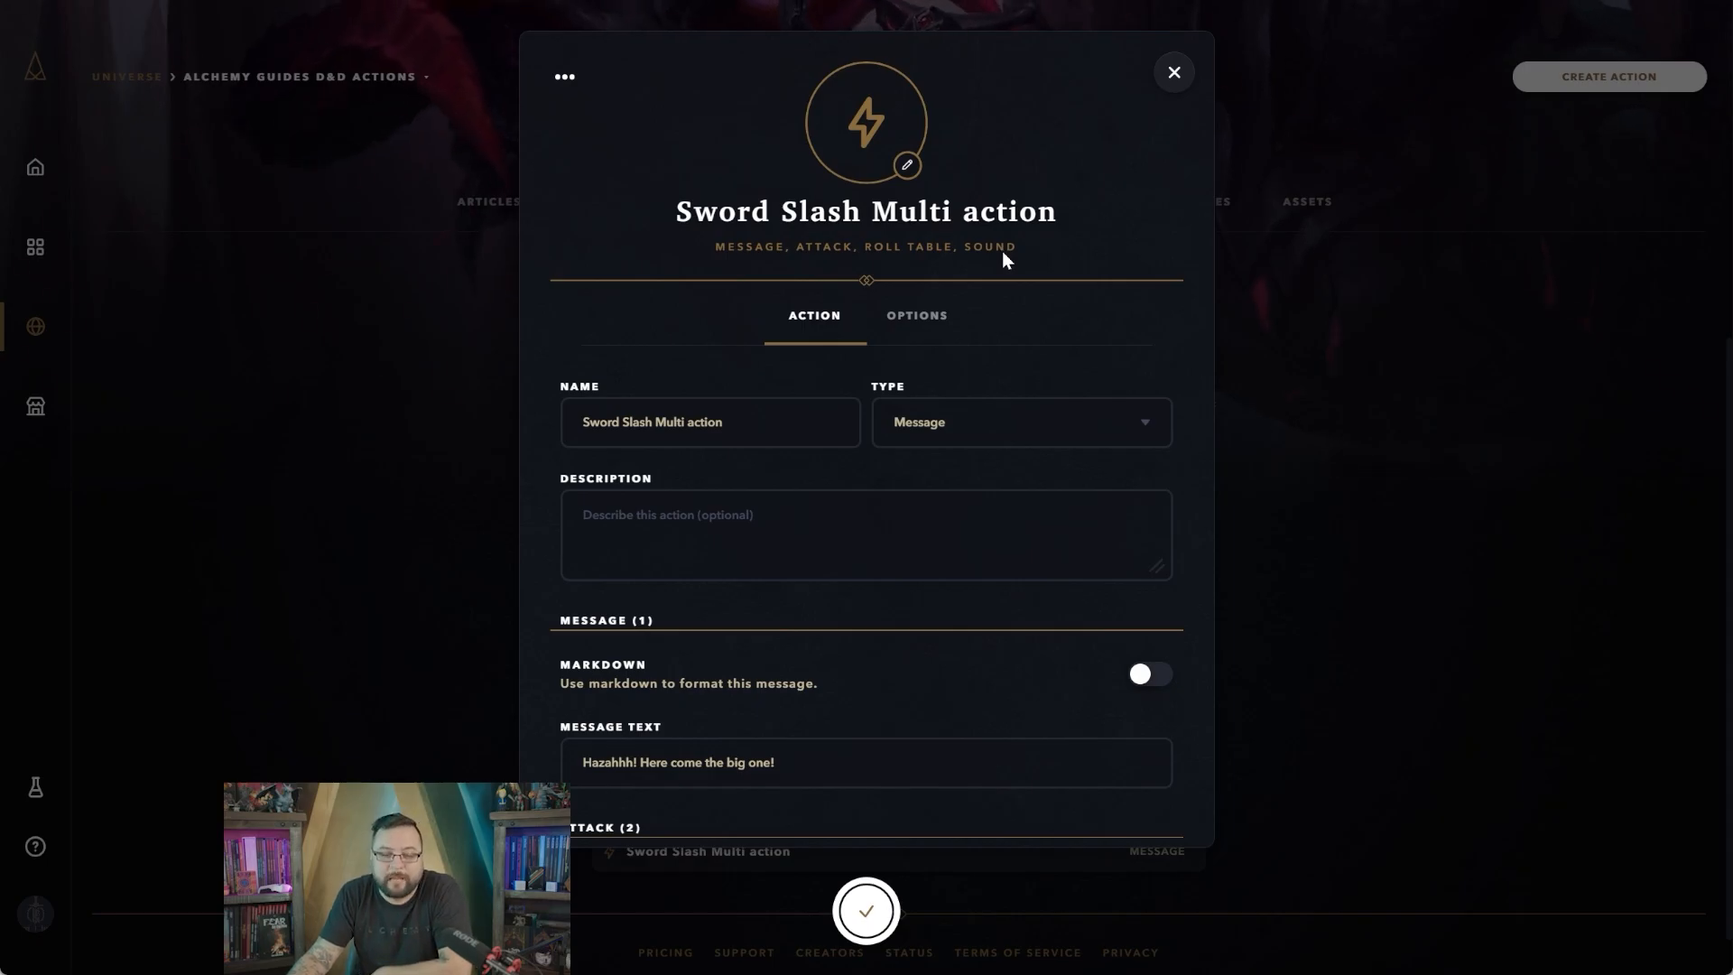
# Review the finished Sword Slash Multi action and save it with the checkmark
pyautogui.scroll(-3)
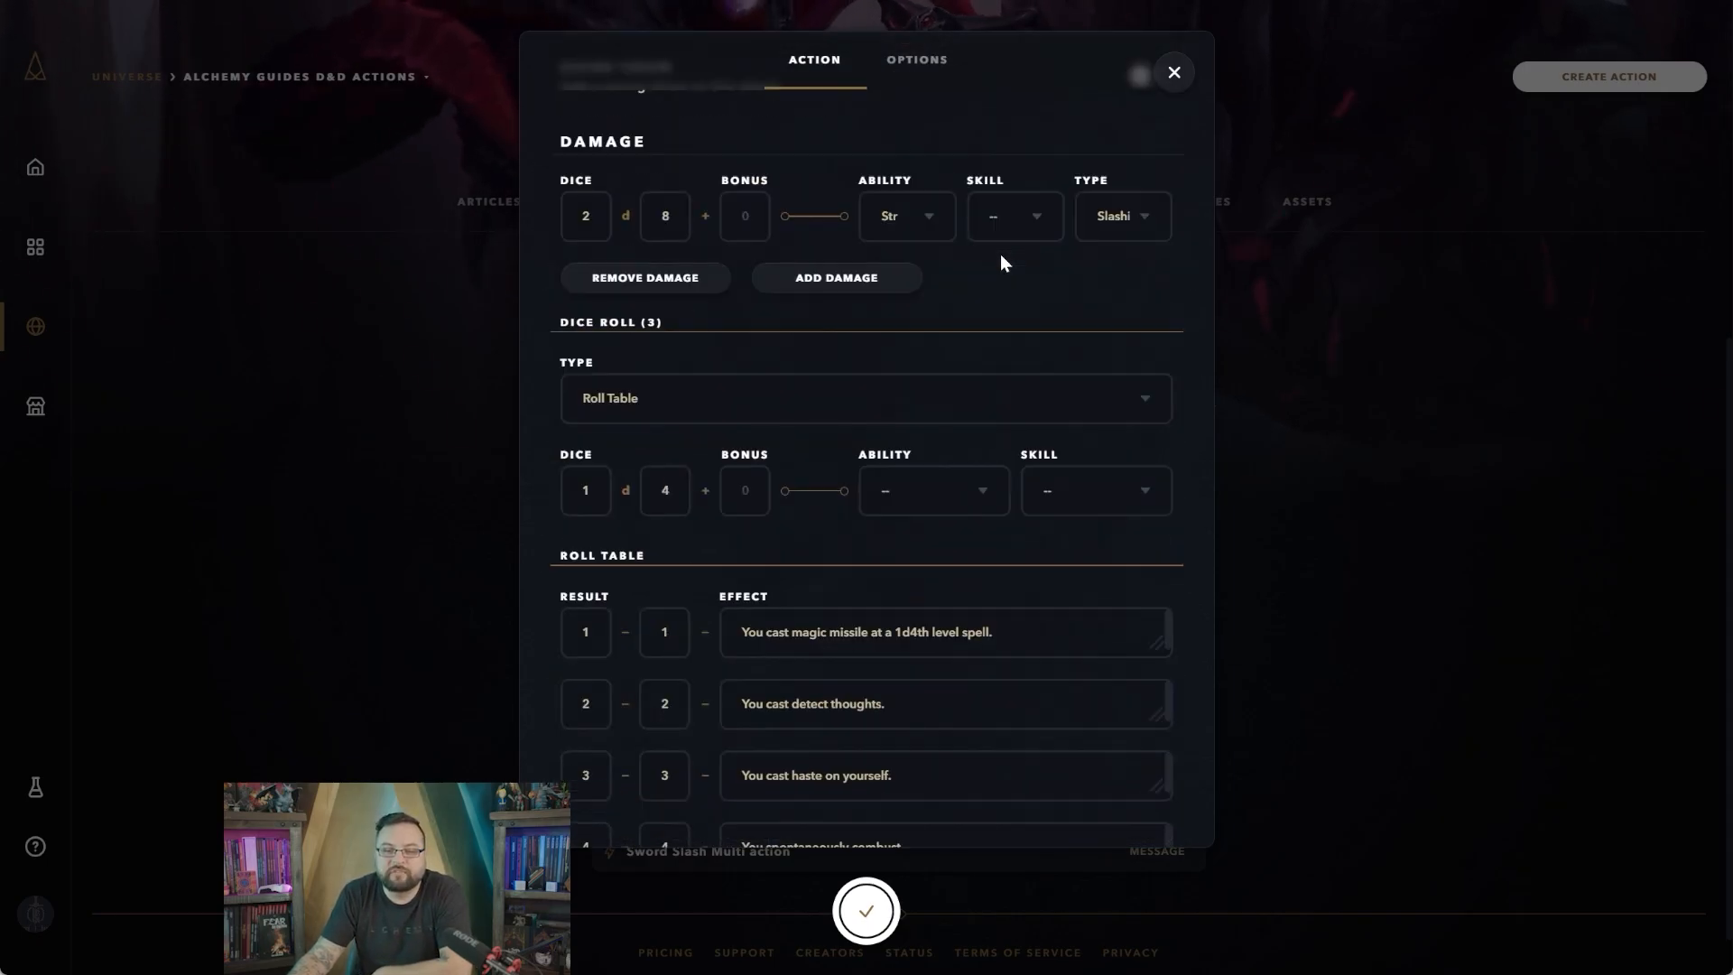
pyautogui.scroll(-3)
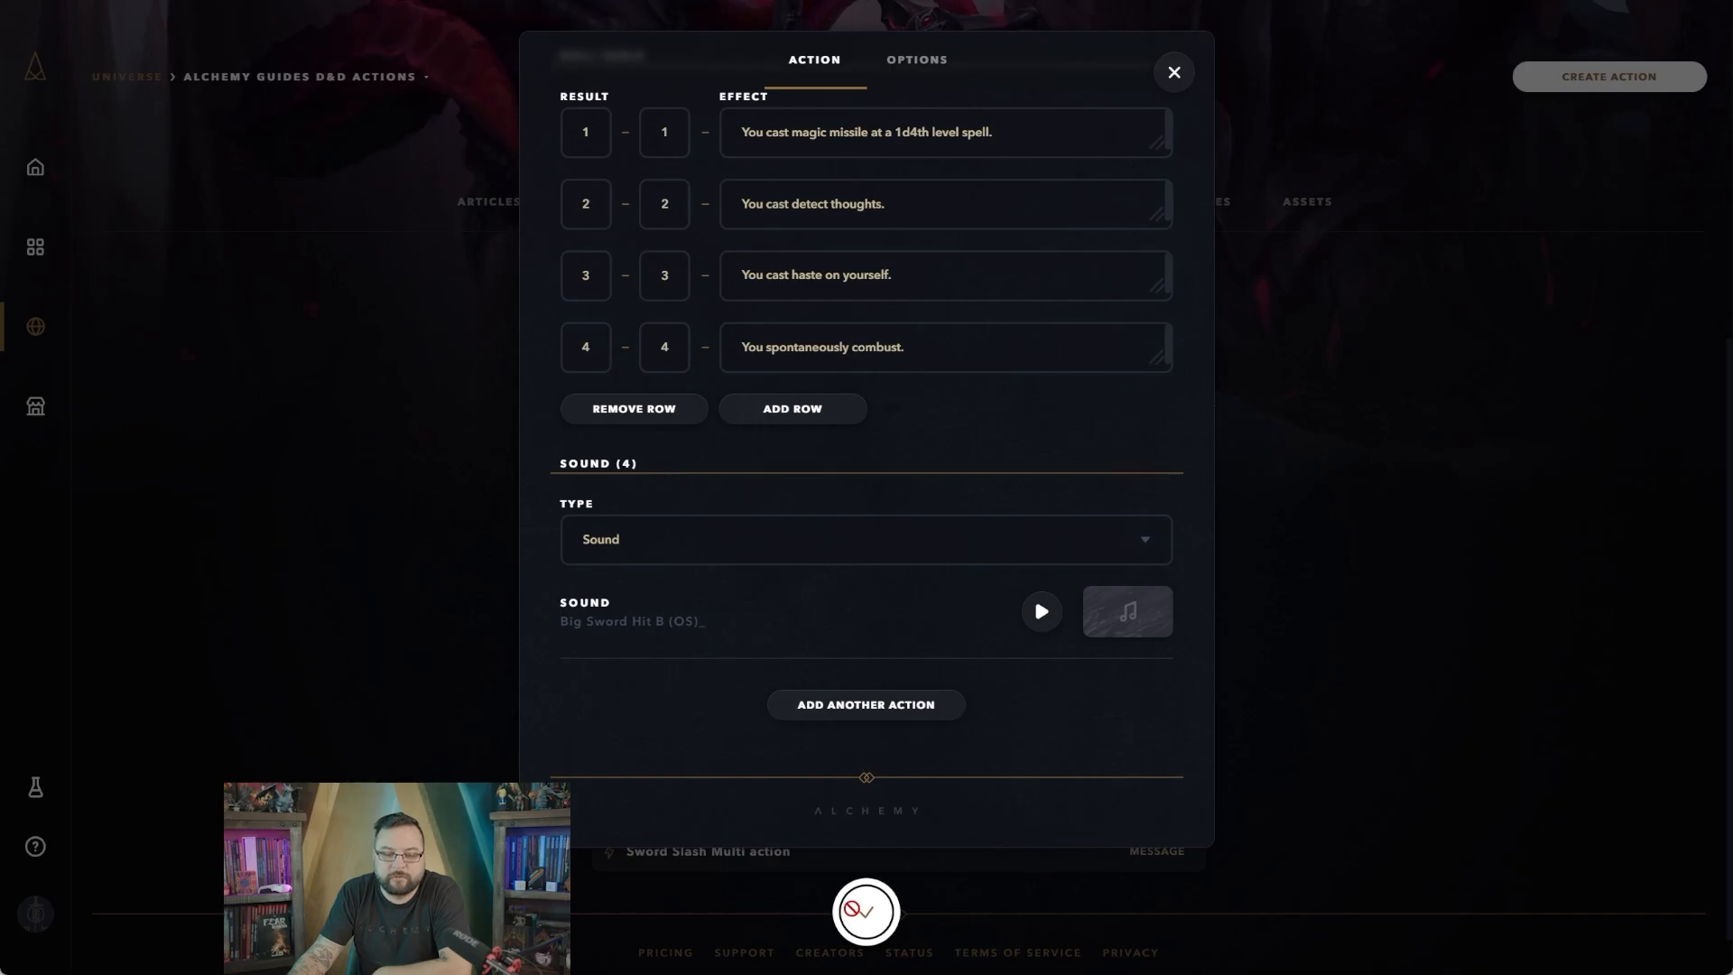
pyautogui.click(1174, 72)
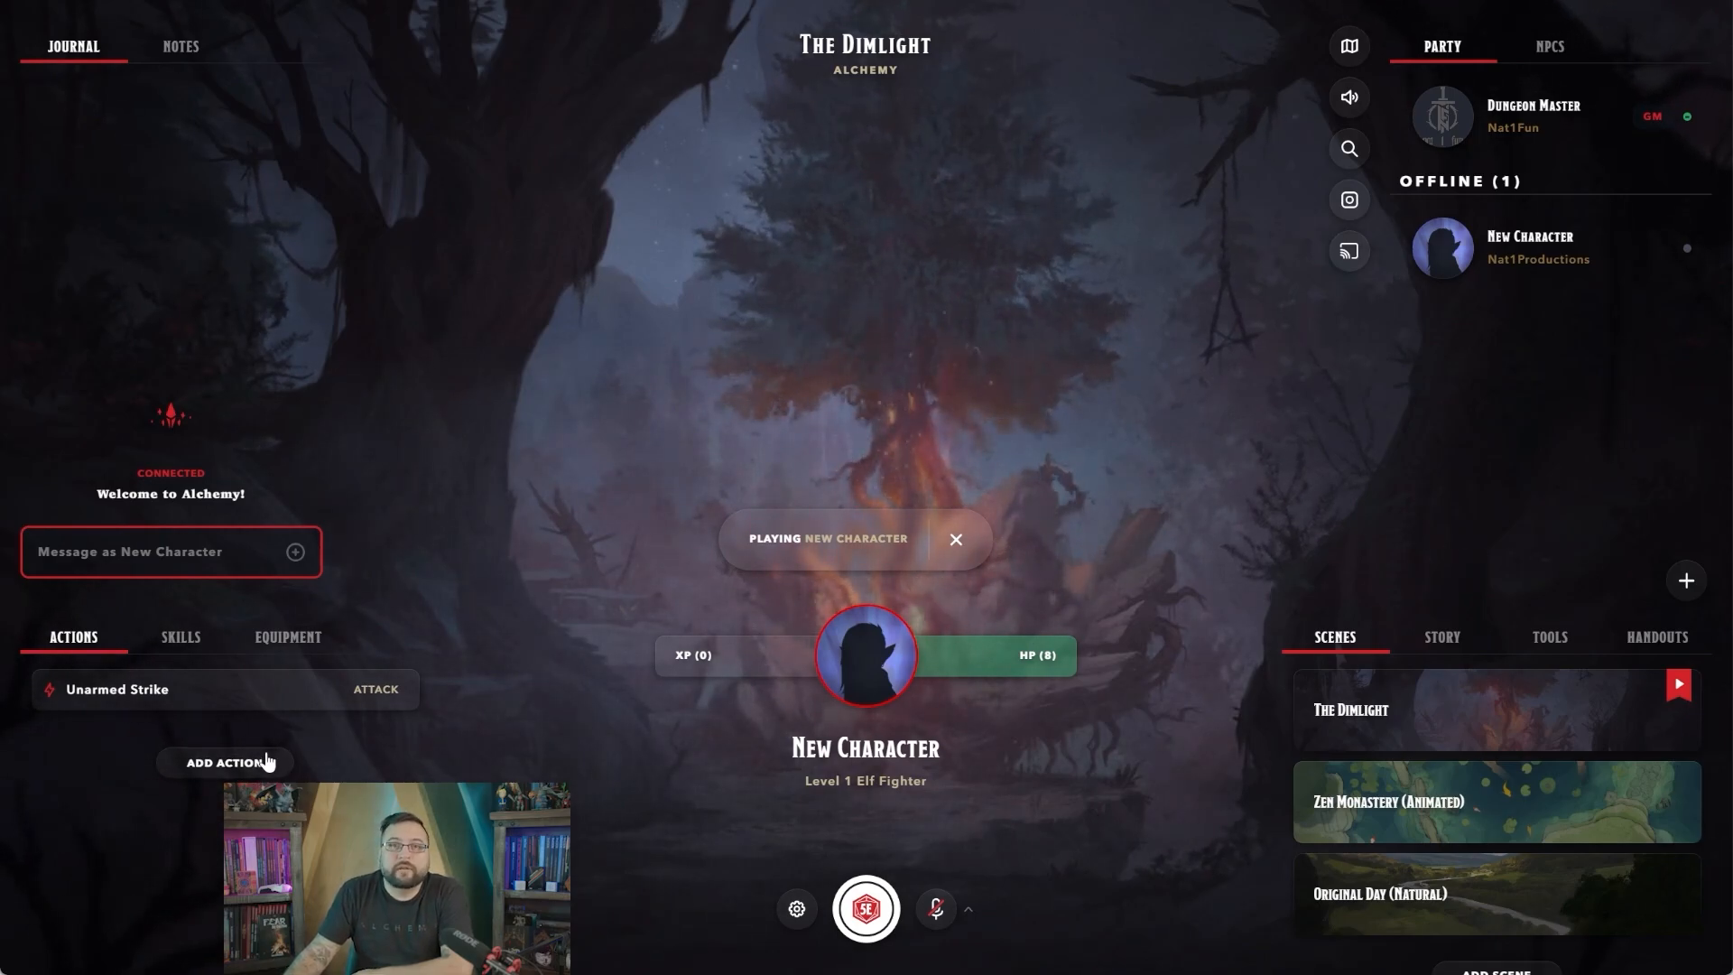
# Add Sword Slash Multi action to New Character's actions beneath Unarmed Strike
pyautogui.click(224, 761)
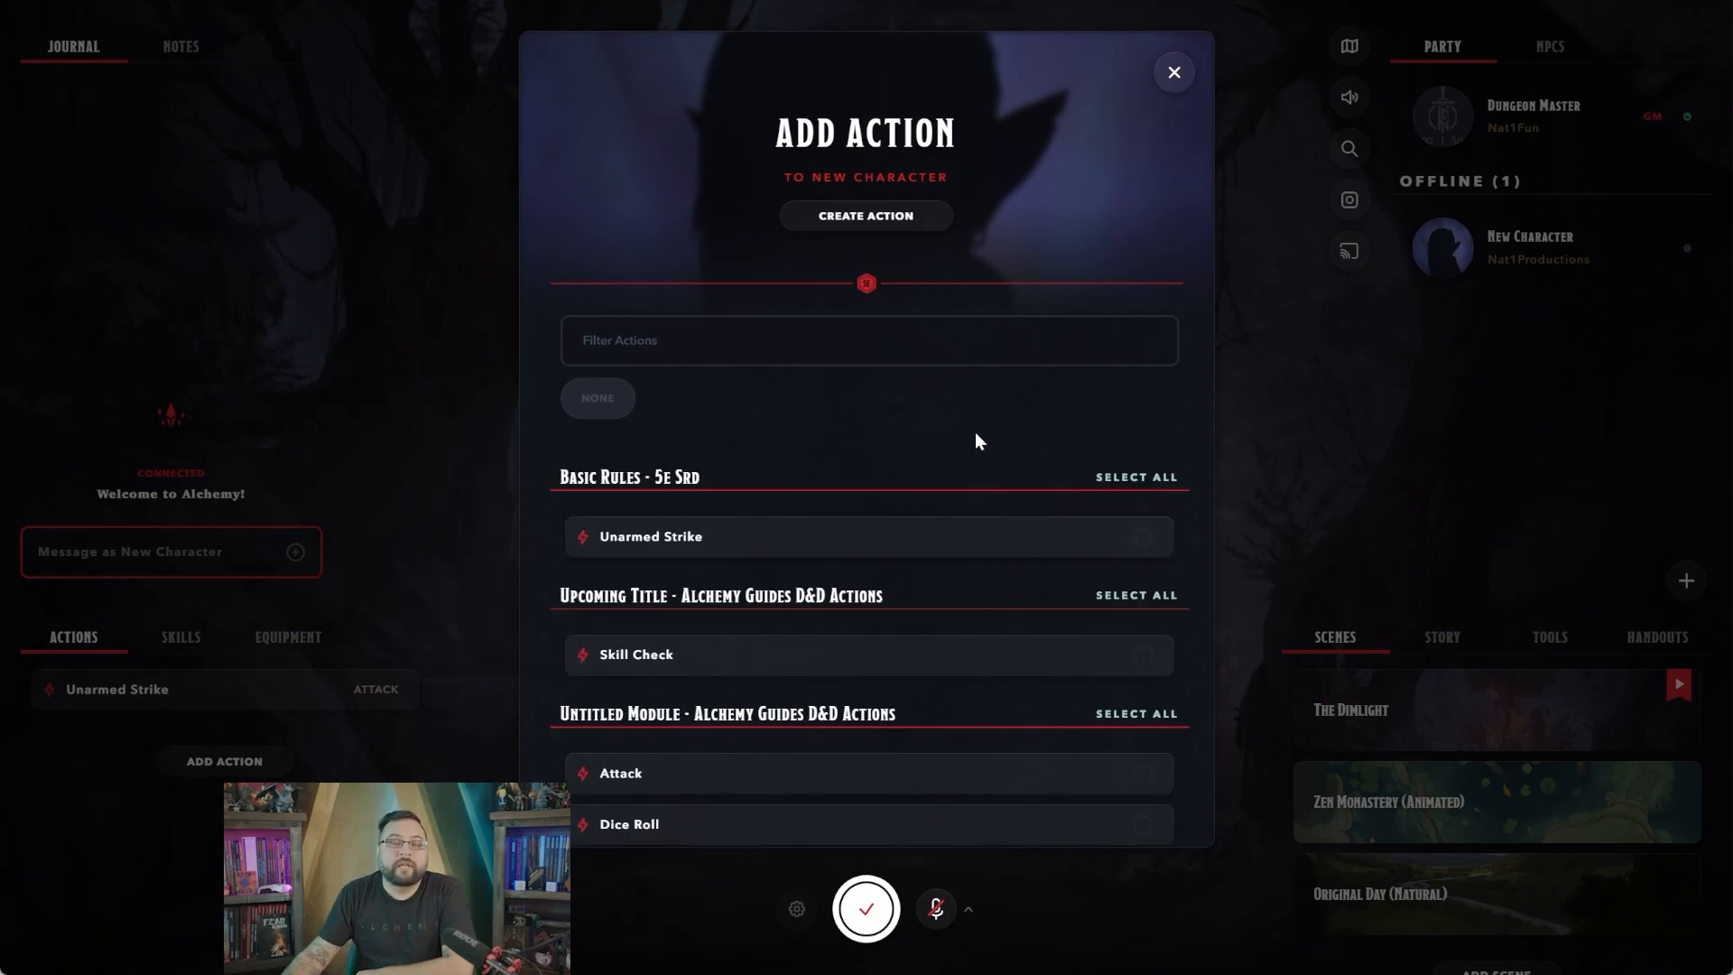
pyautogui.moveTo(850, 382)
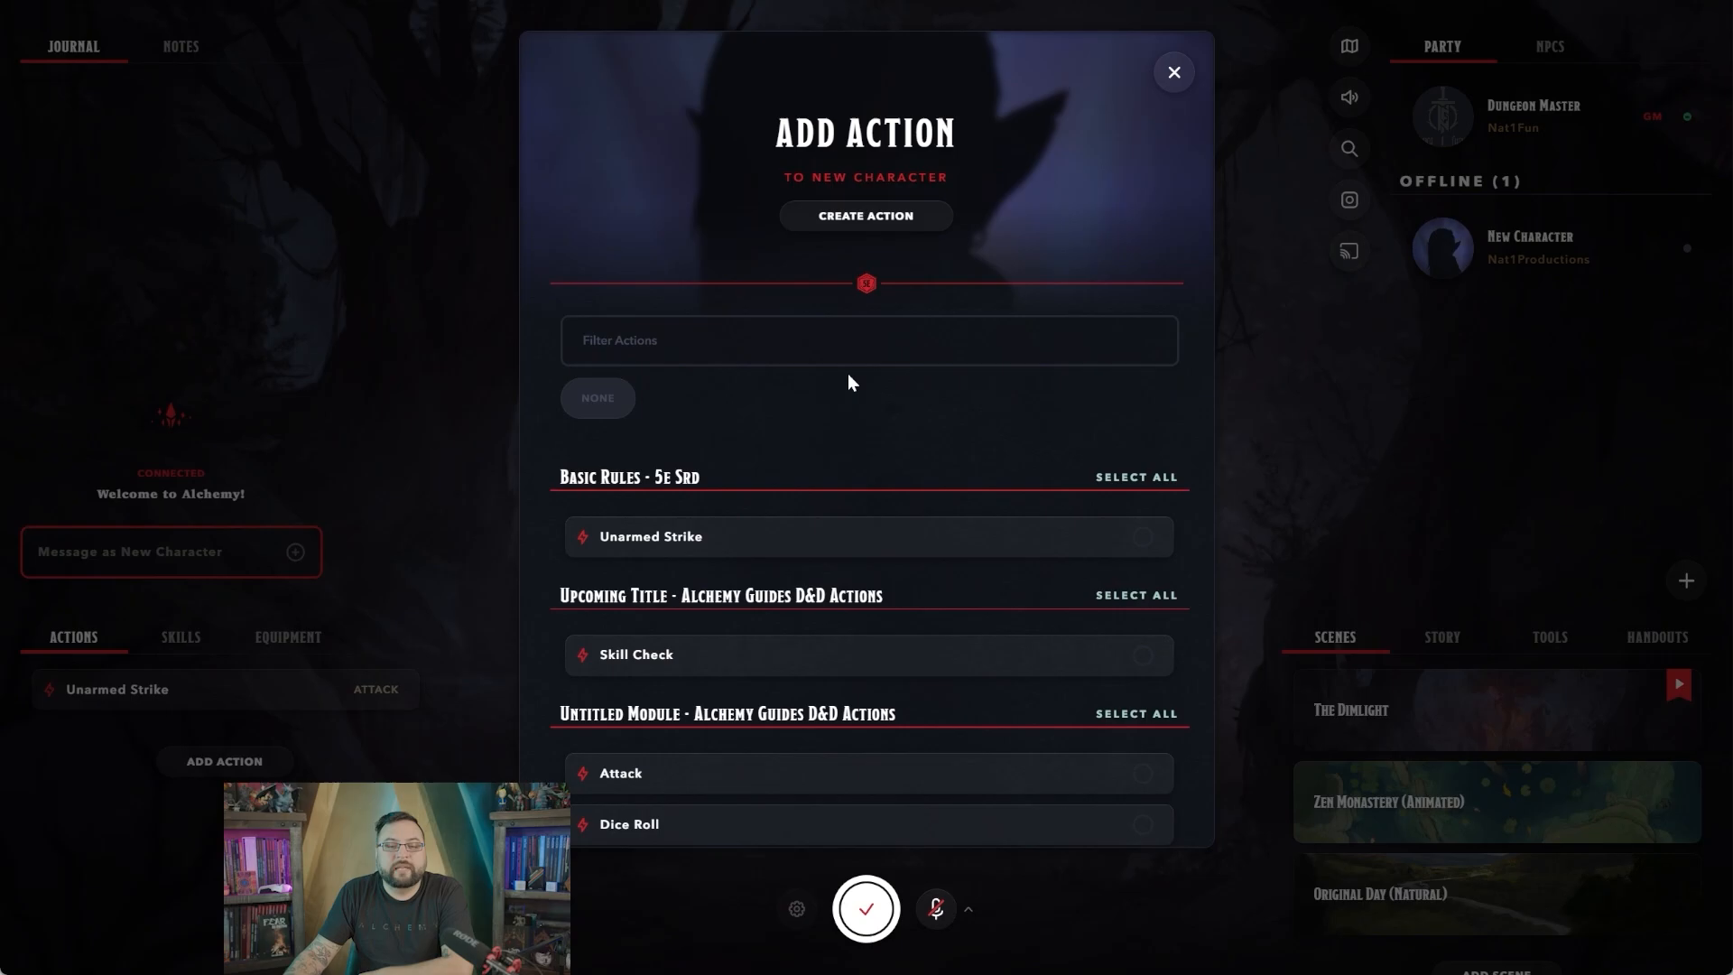
pyautogui.scroll(-3)
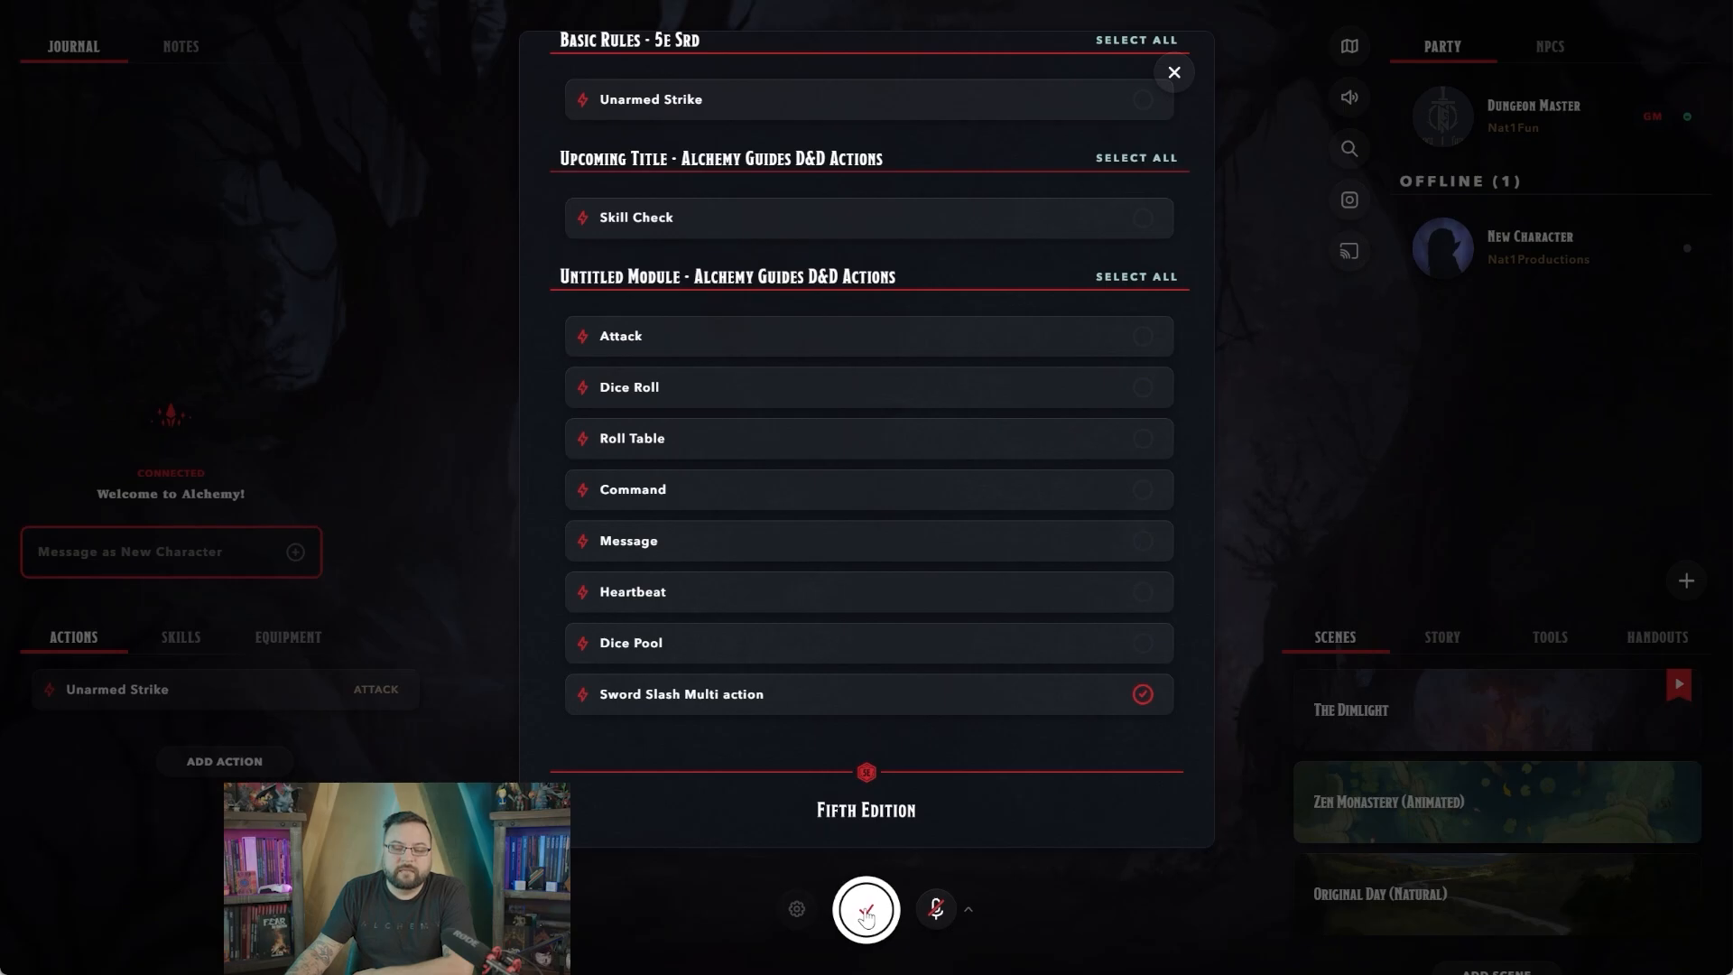
pyautogui.click(1173, 72)
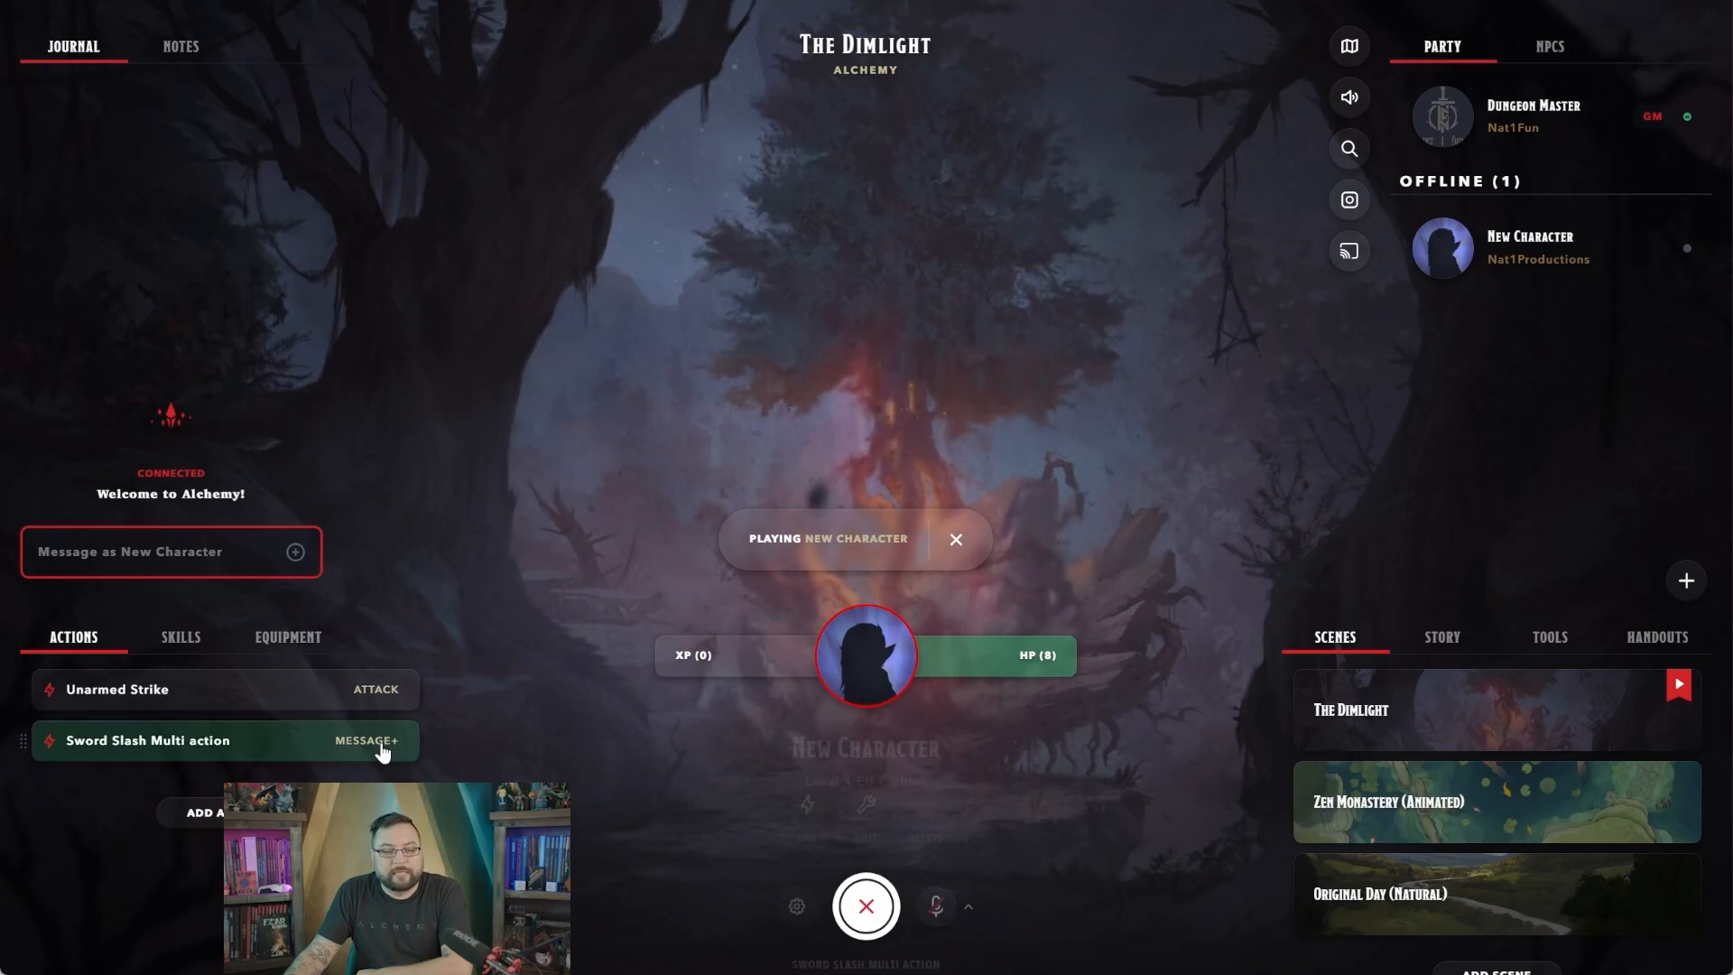
# Run Sword Slash Multi action and inspect the 22-to-hit, 21-damage attack and haste roll table results
pyautogui.click(364, 740)
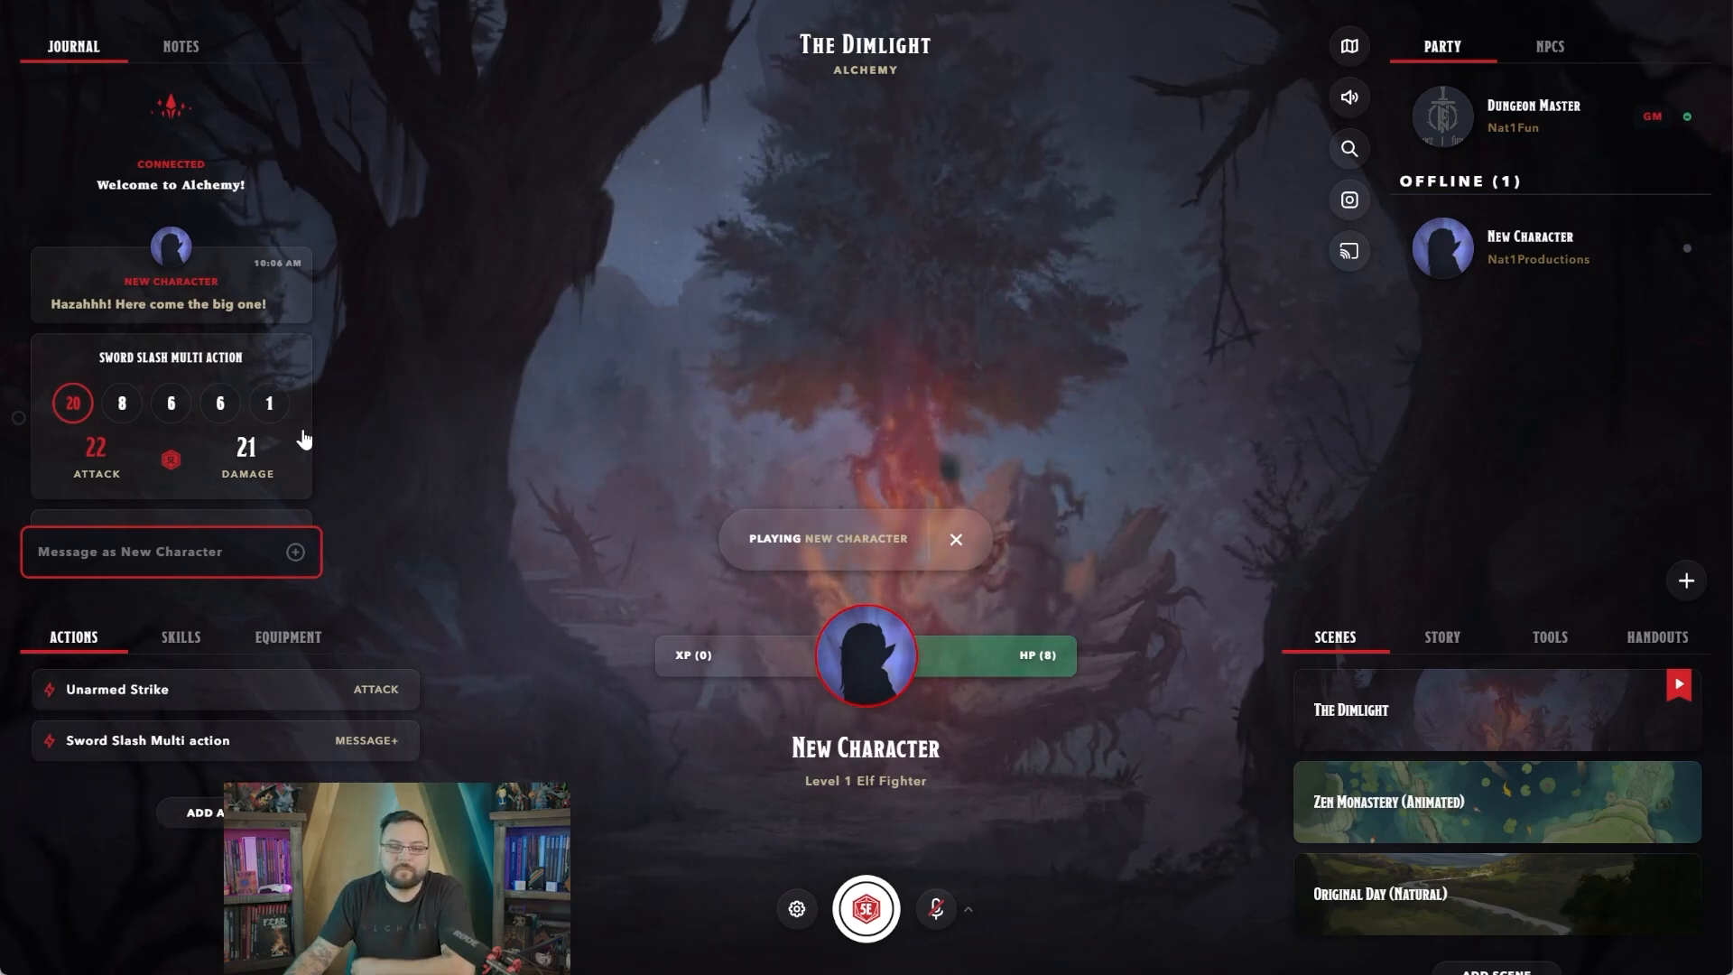
pyautogui.moveTo(188, 309)
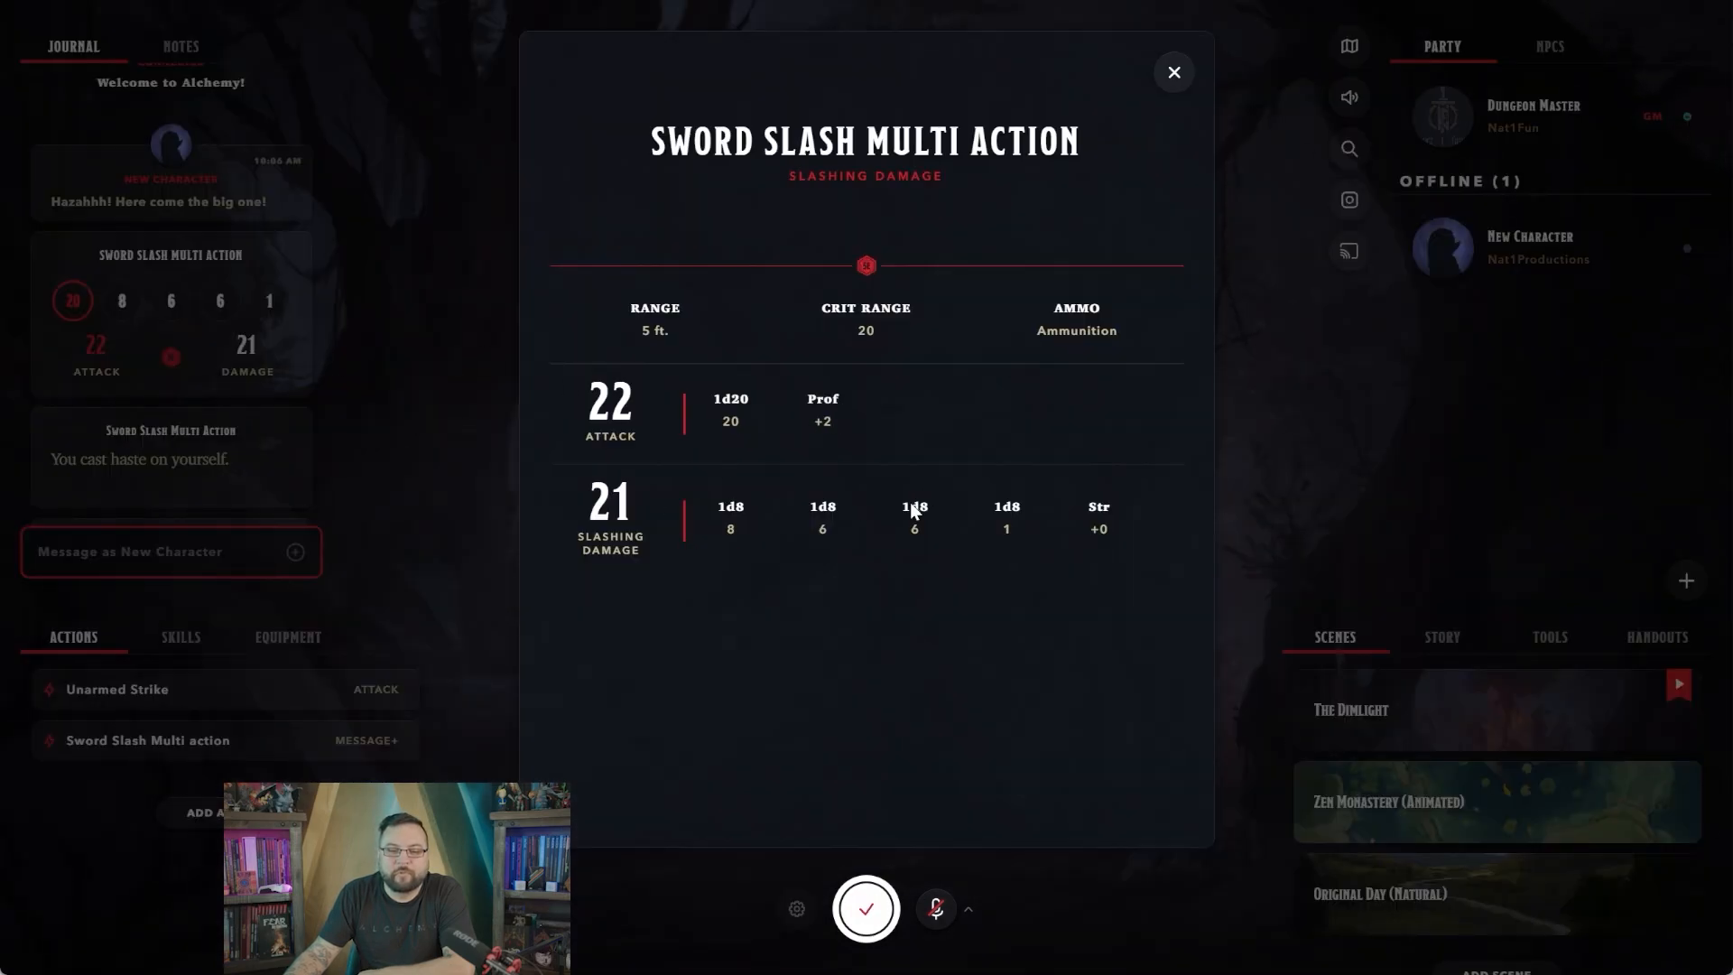
pyautogui.moveTo(1181, 101)
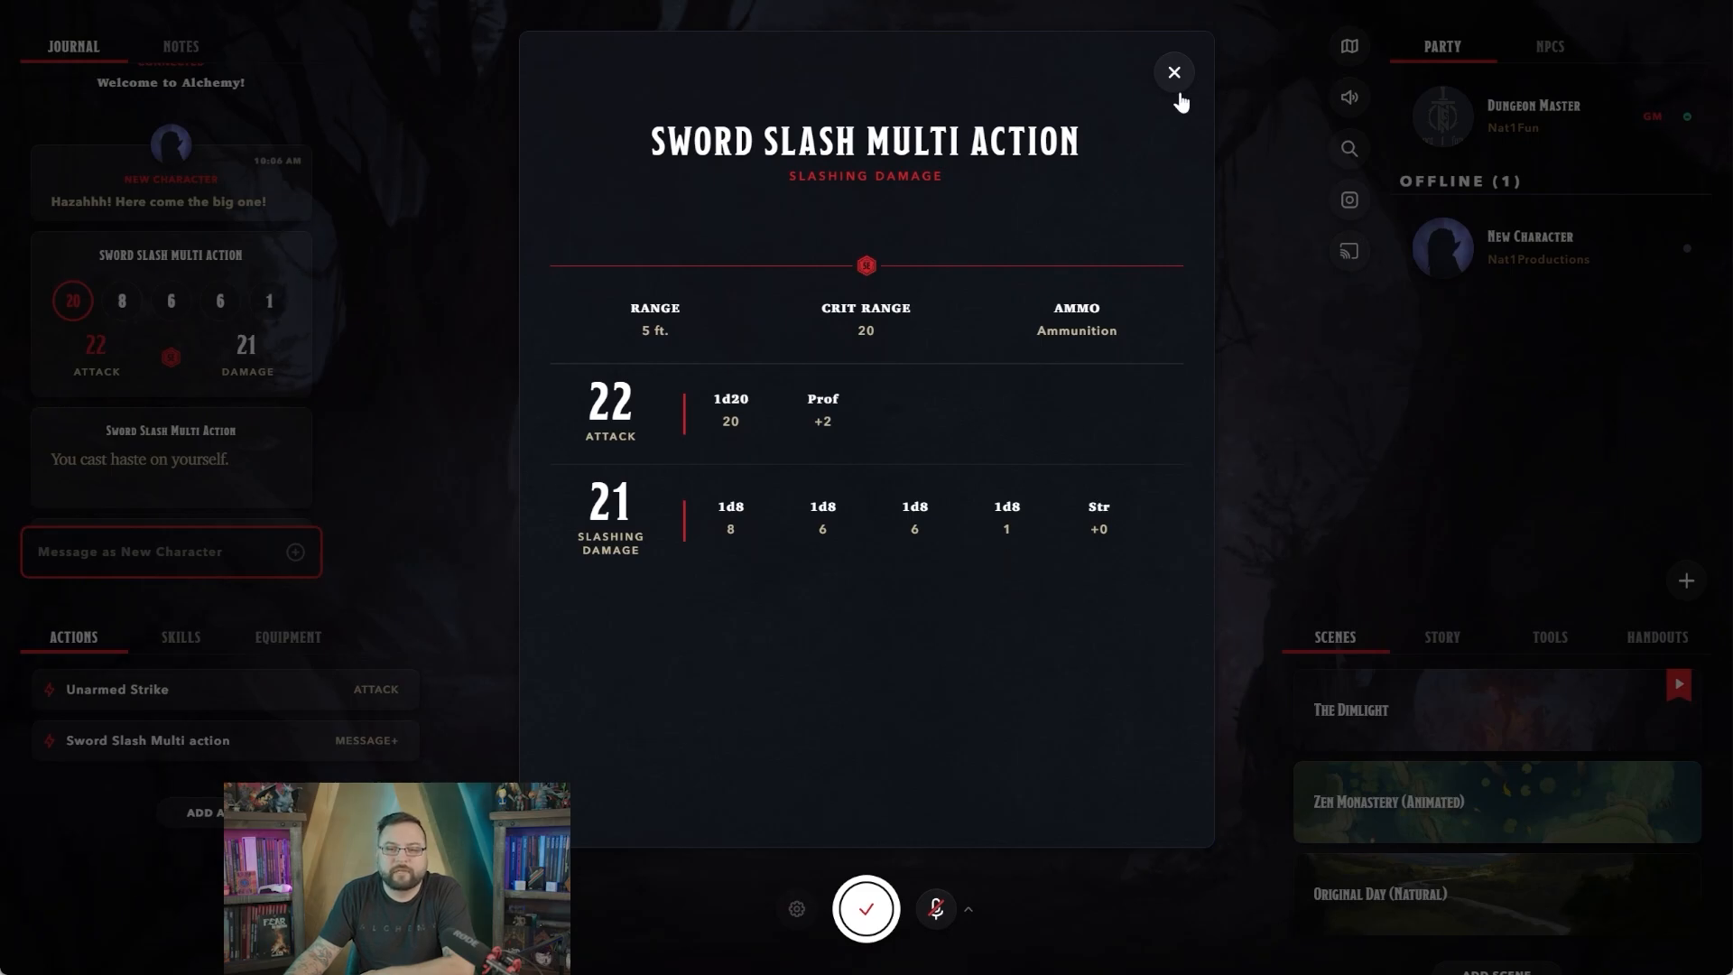
pyautogui.click(1171, 72)
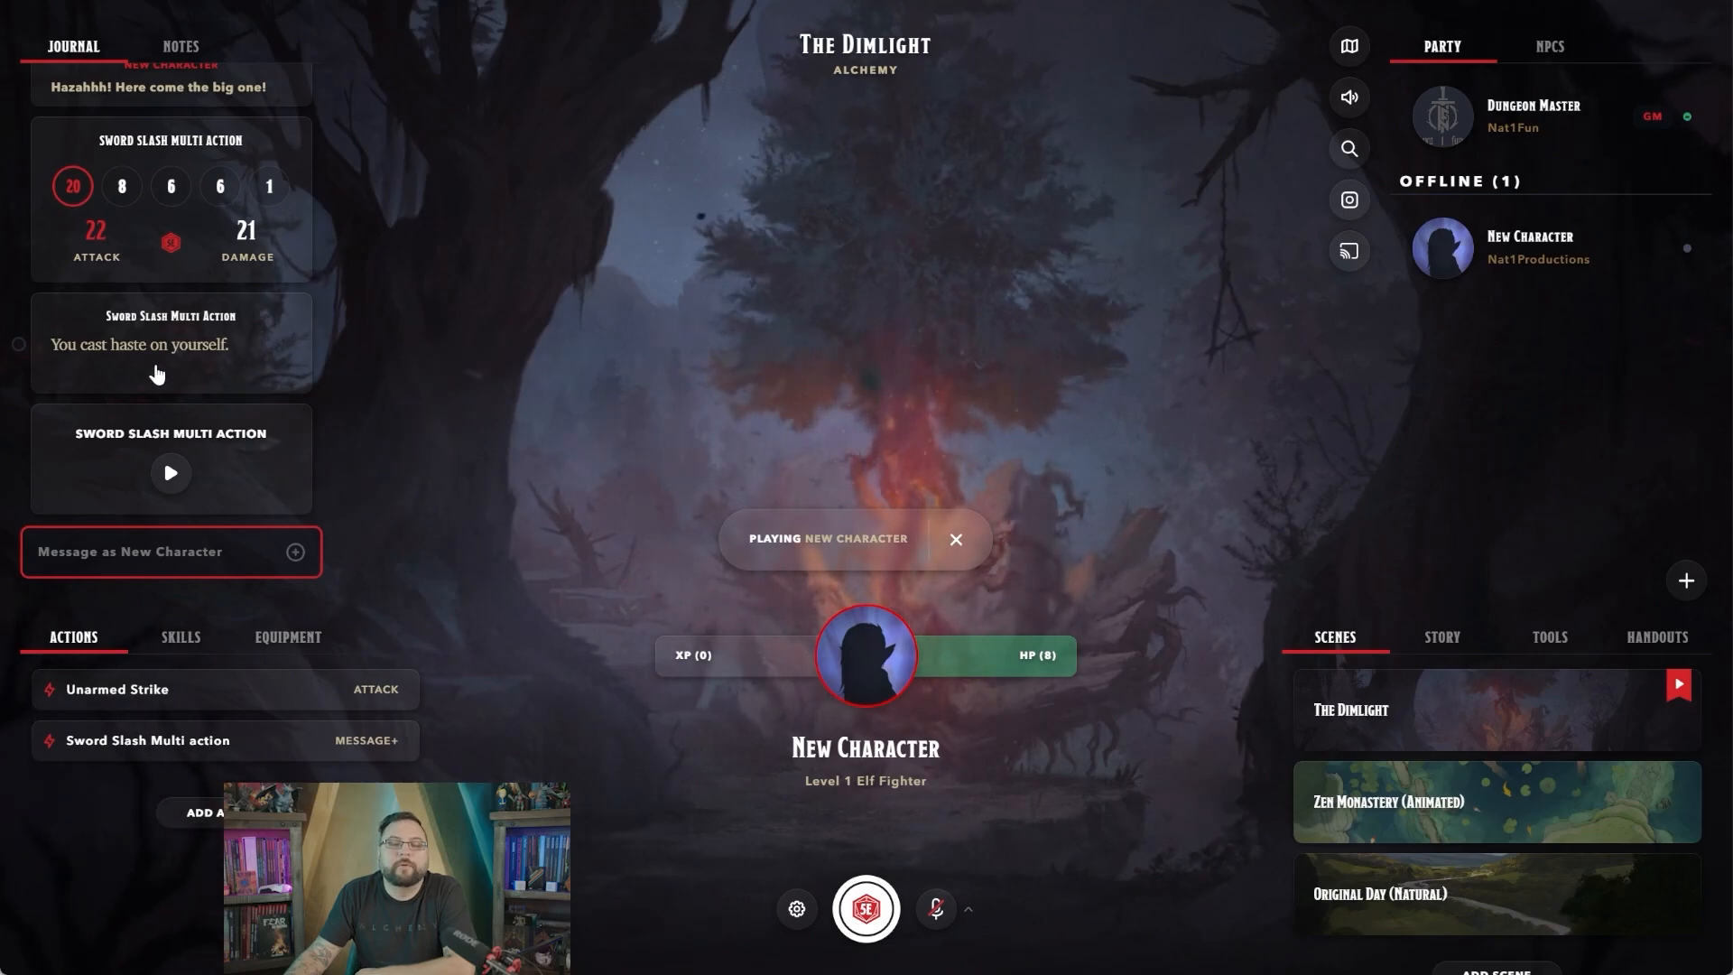
pyautogui.click(170, 472)
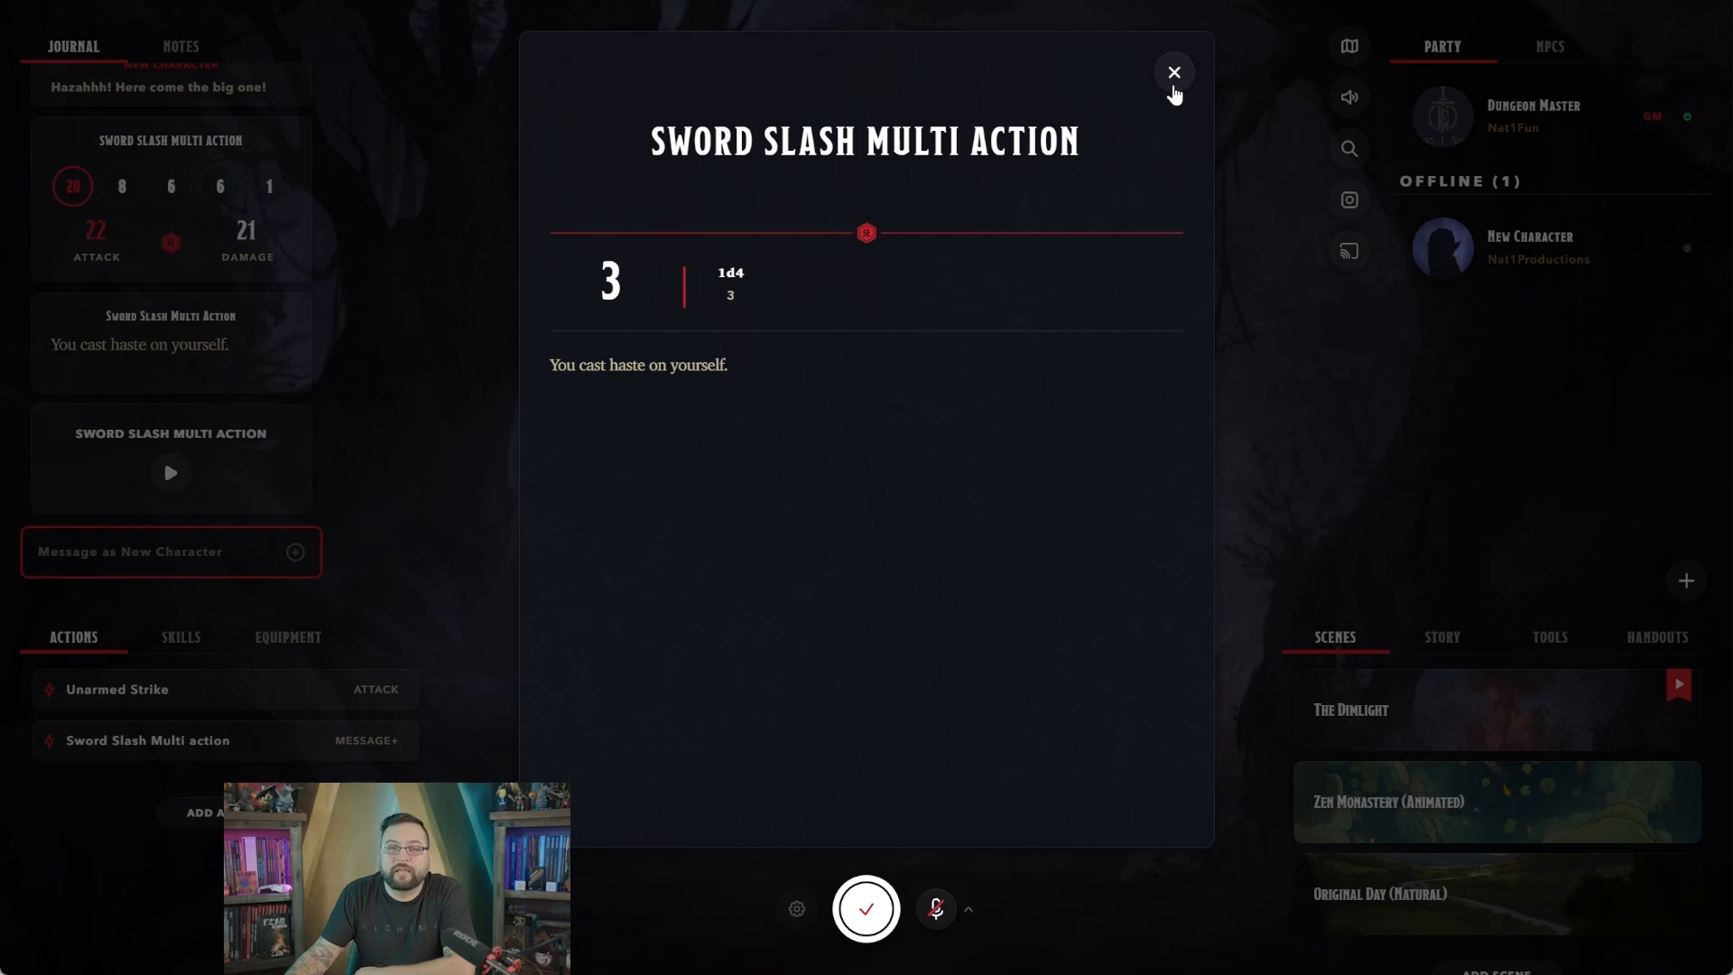
pyautogui.click(1173, 70)
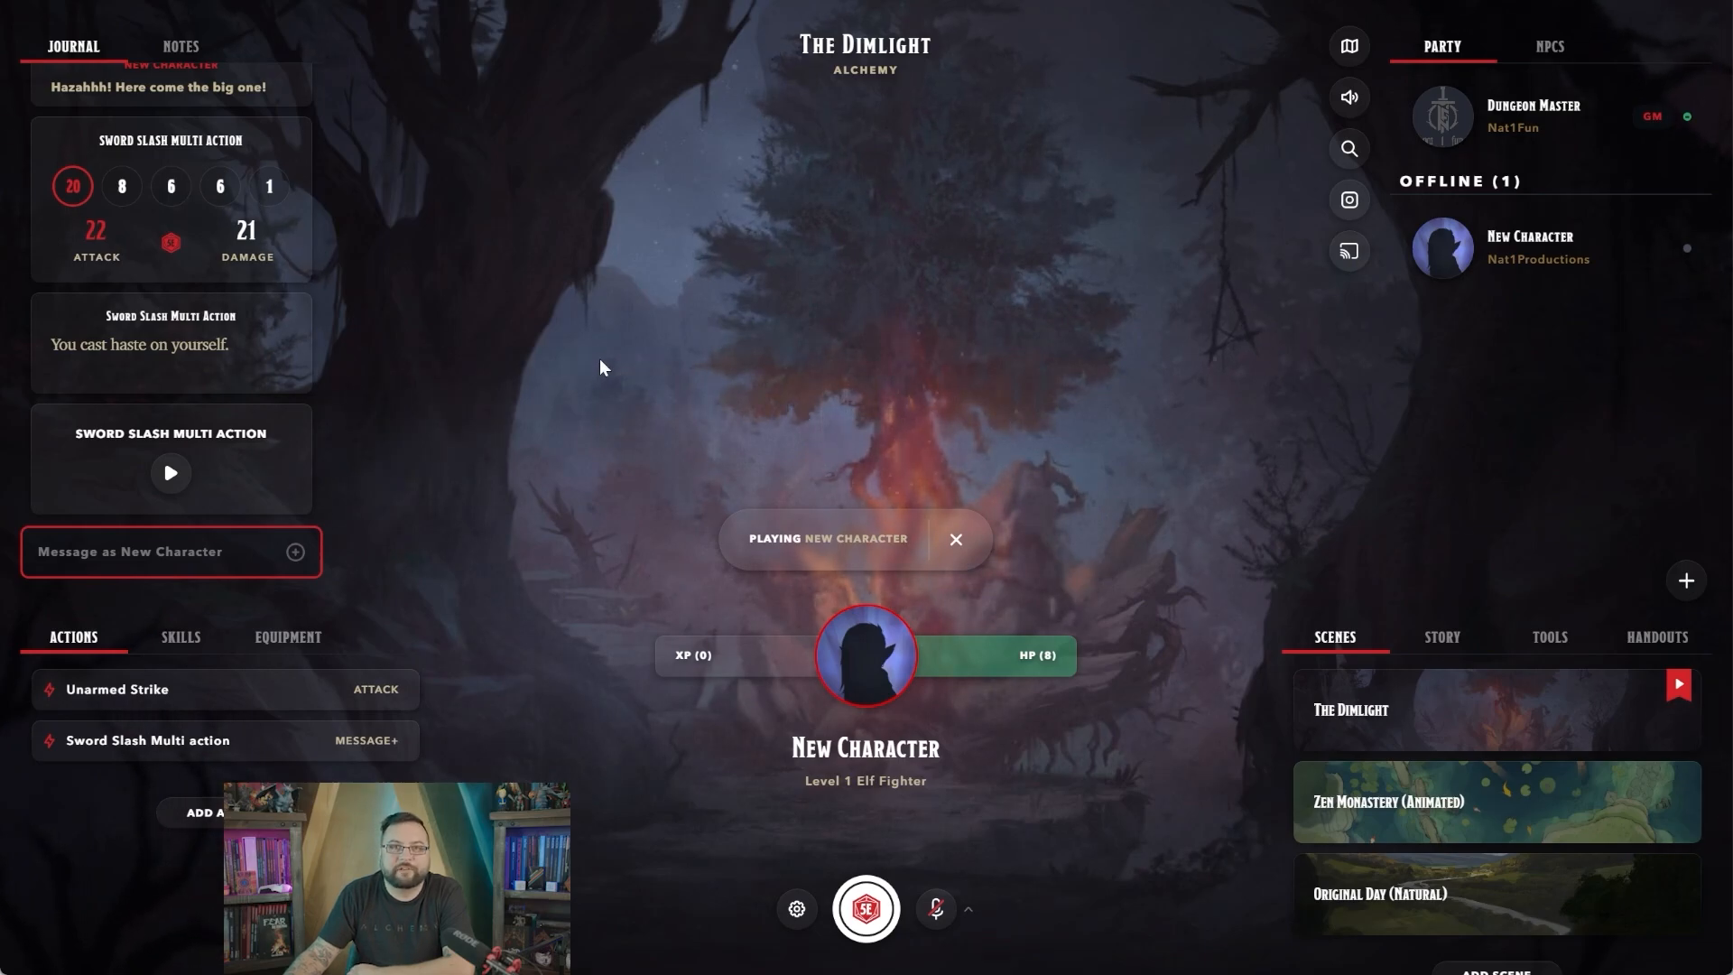
pyautogui.moveTo(614, 370)
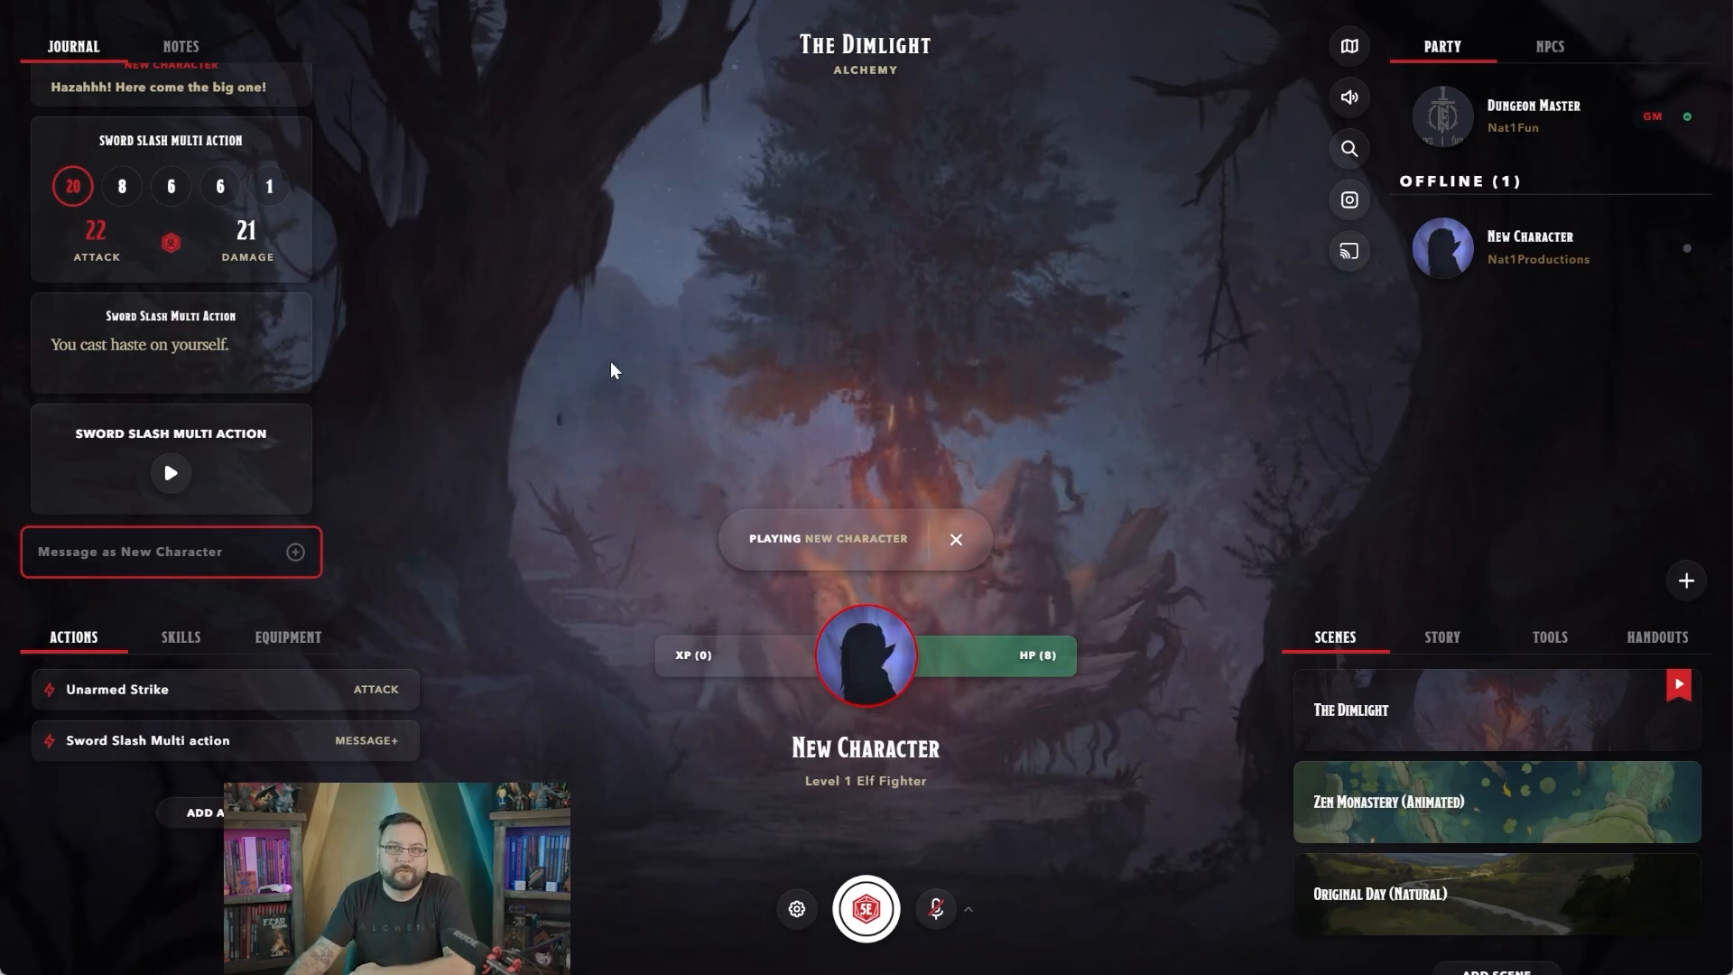
pyautogui.moveTo(228, 423)
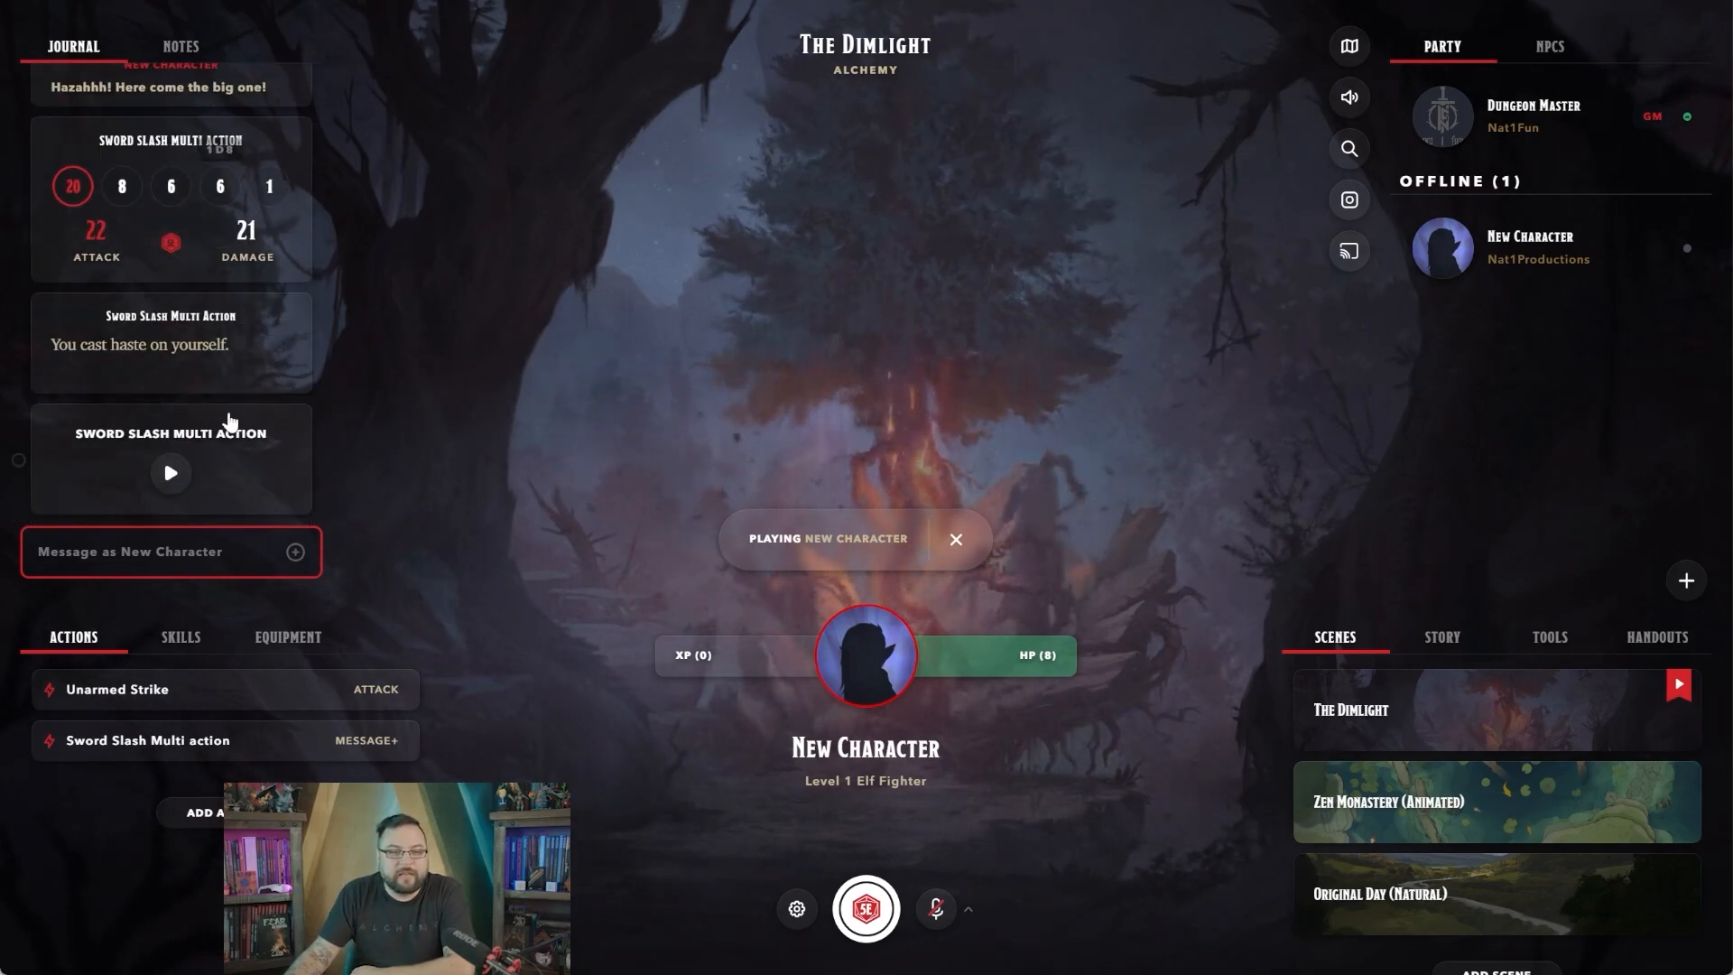